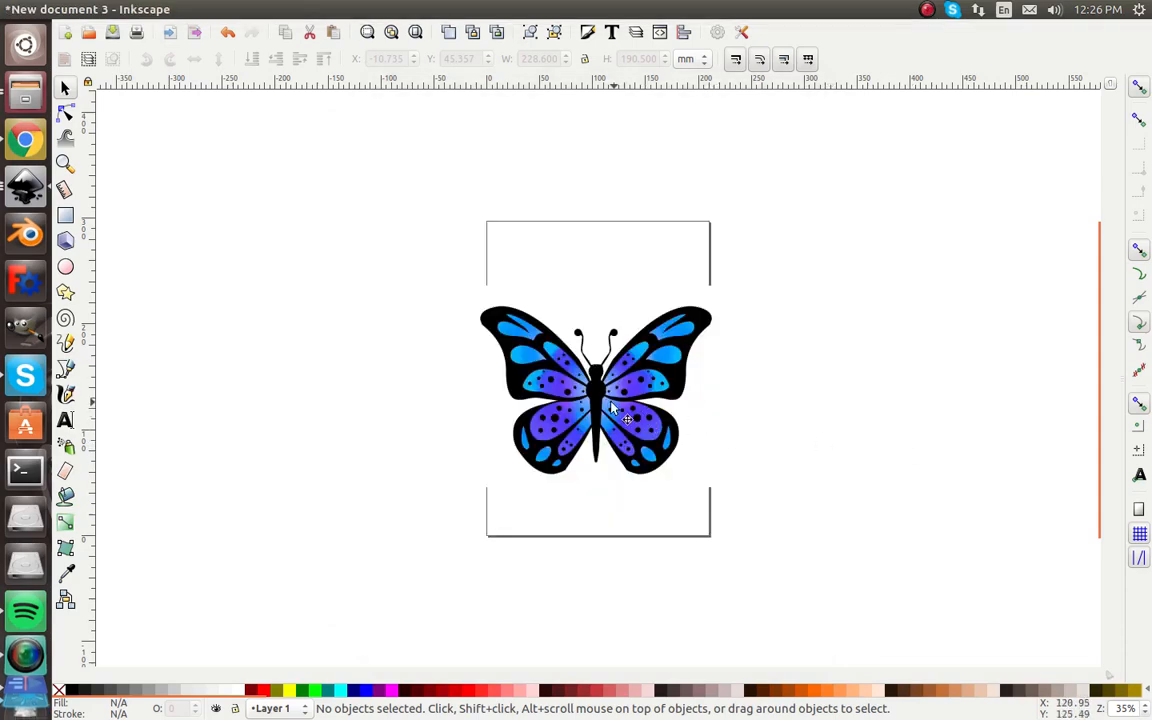
mouse_move(610, 410)
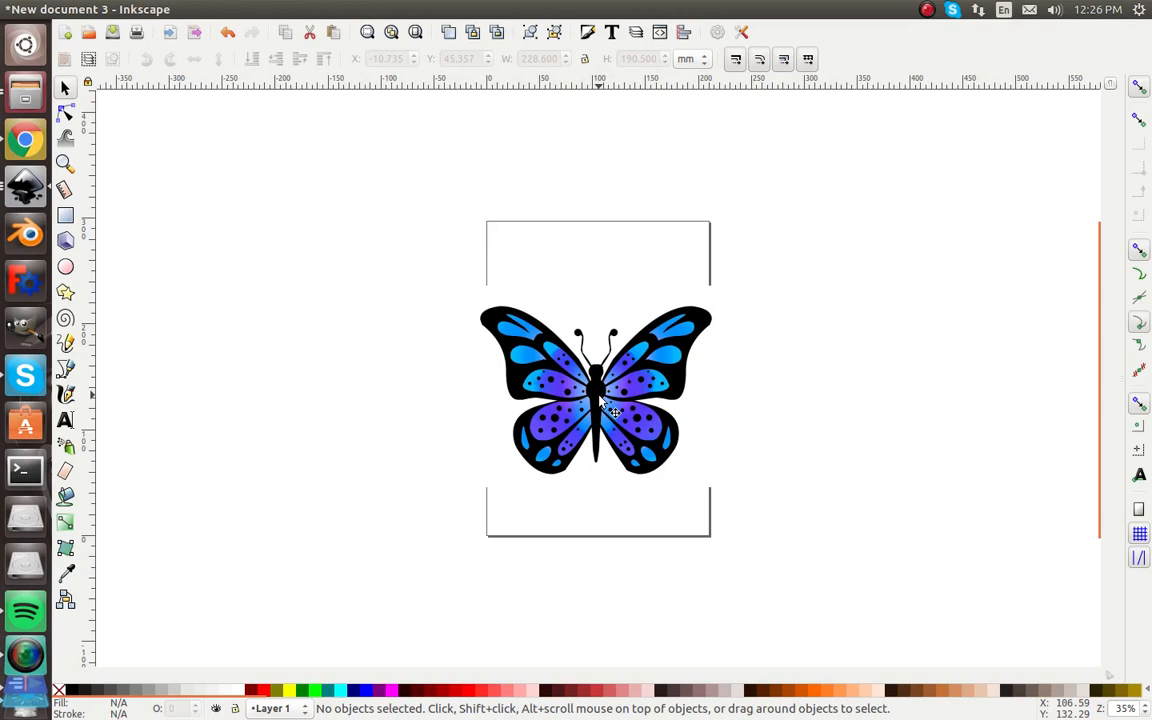
mouse_move(602, 404)
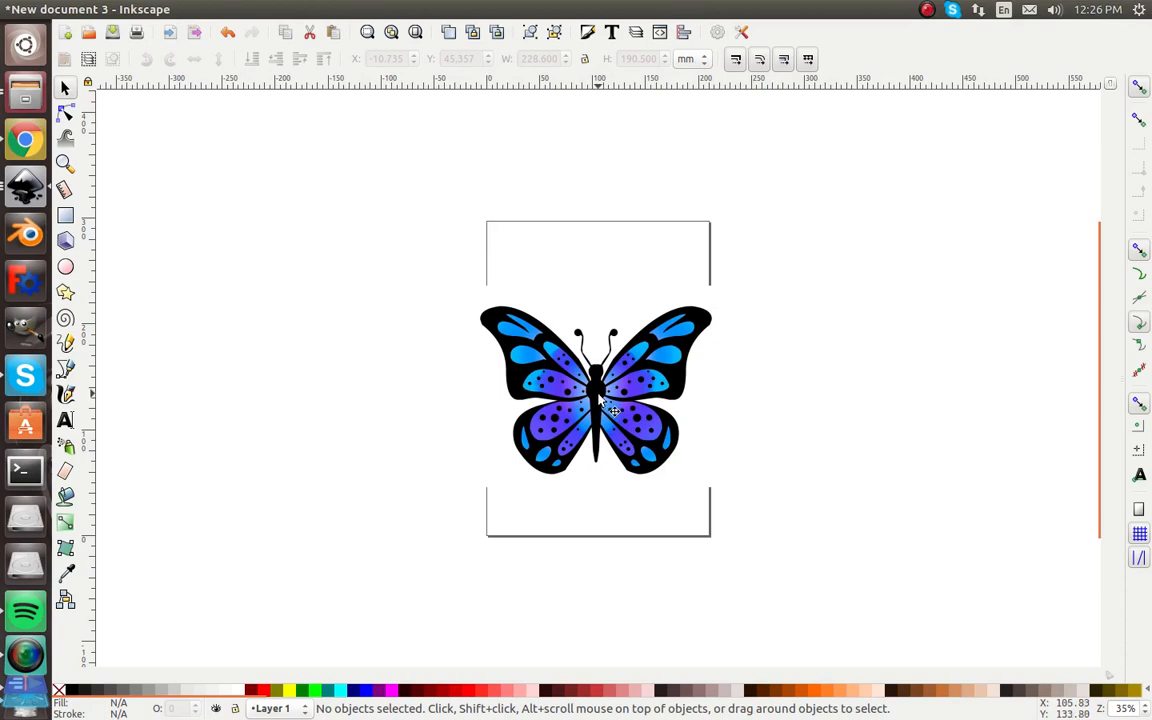
Select the photo and place Bezier outline nodes around the body starting at the tail tip.
left_click(596, 390)
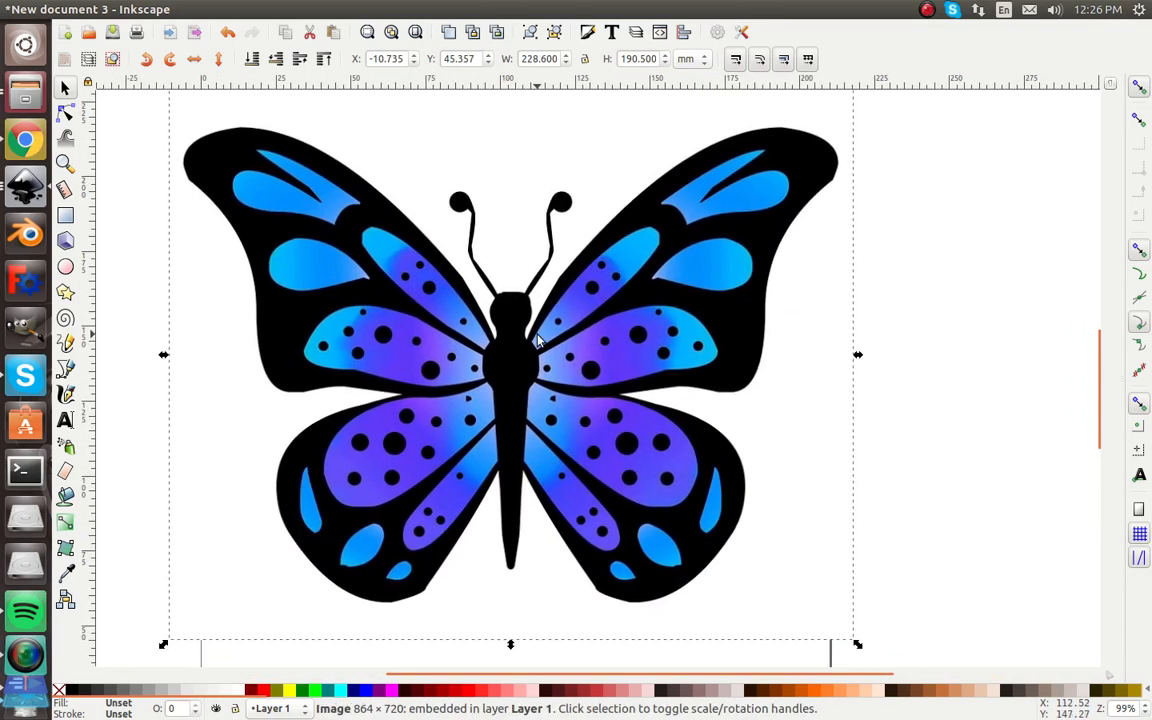
mouse_move(484, 414)
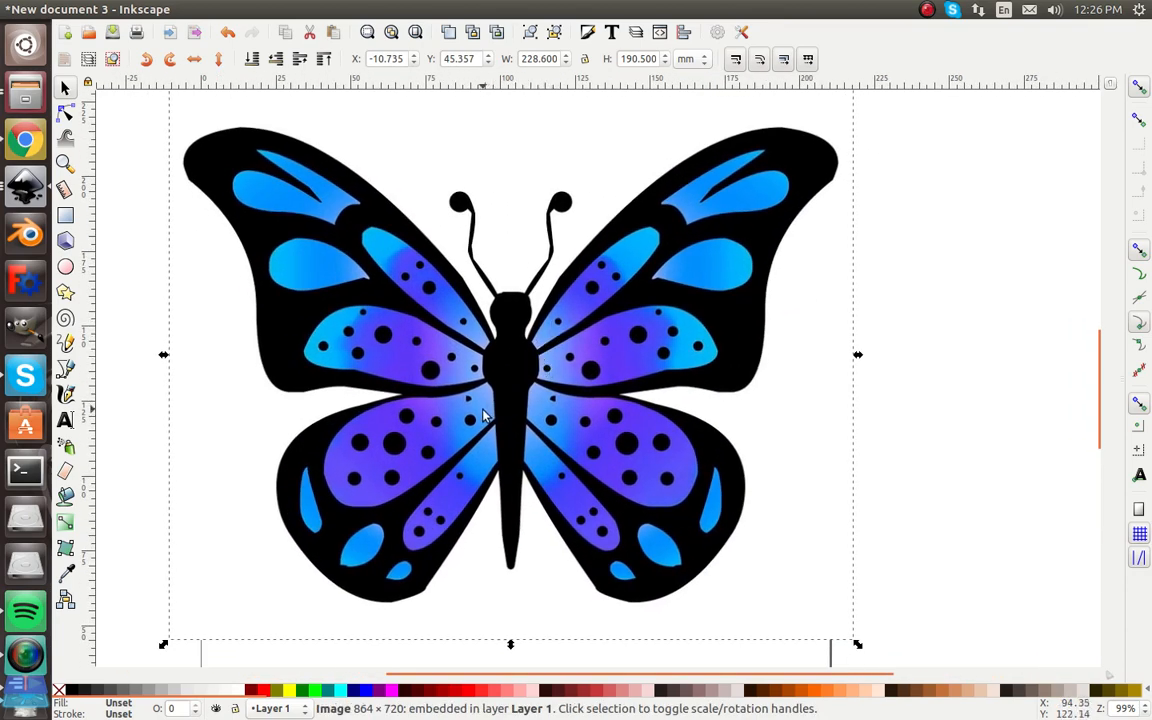
mouse_move(856, 168)
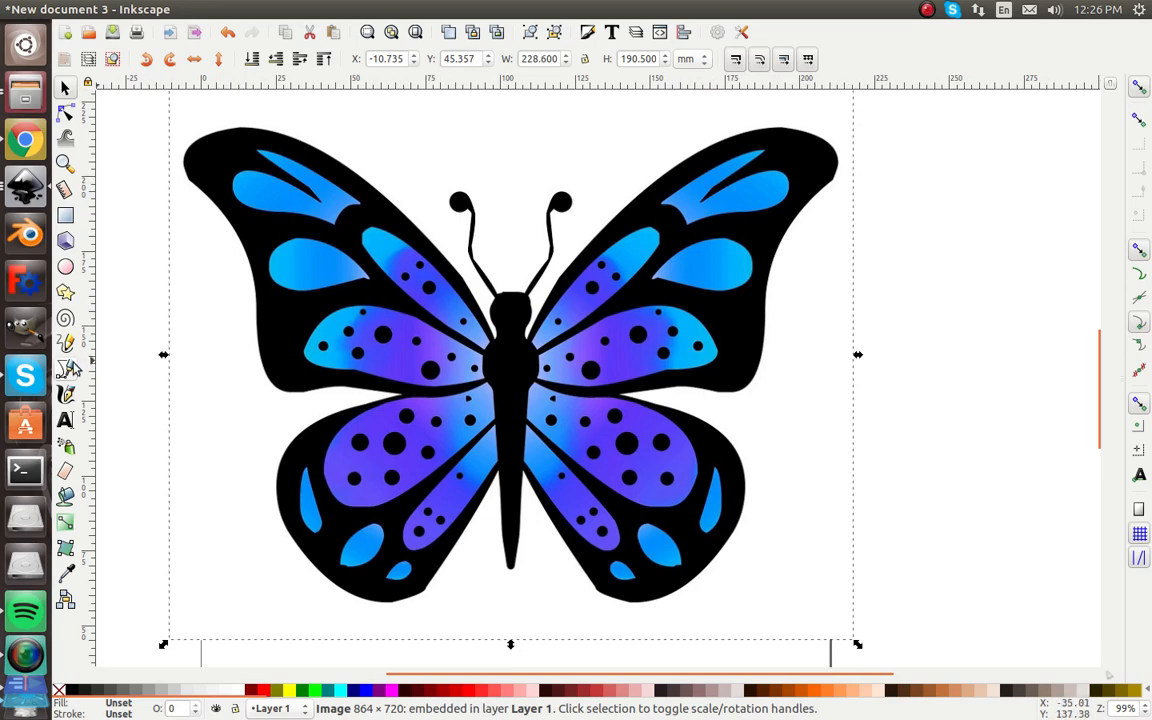
left_click(64, 368)
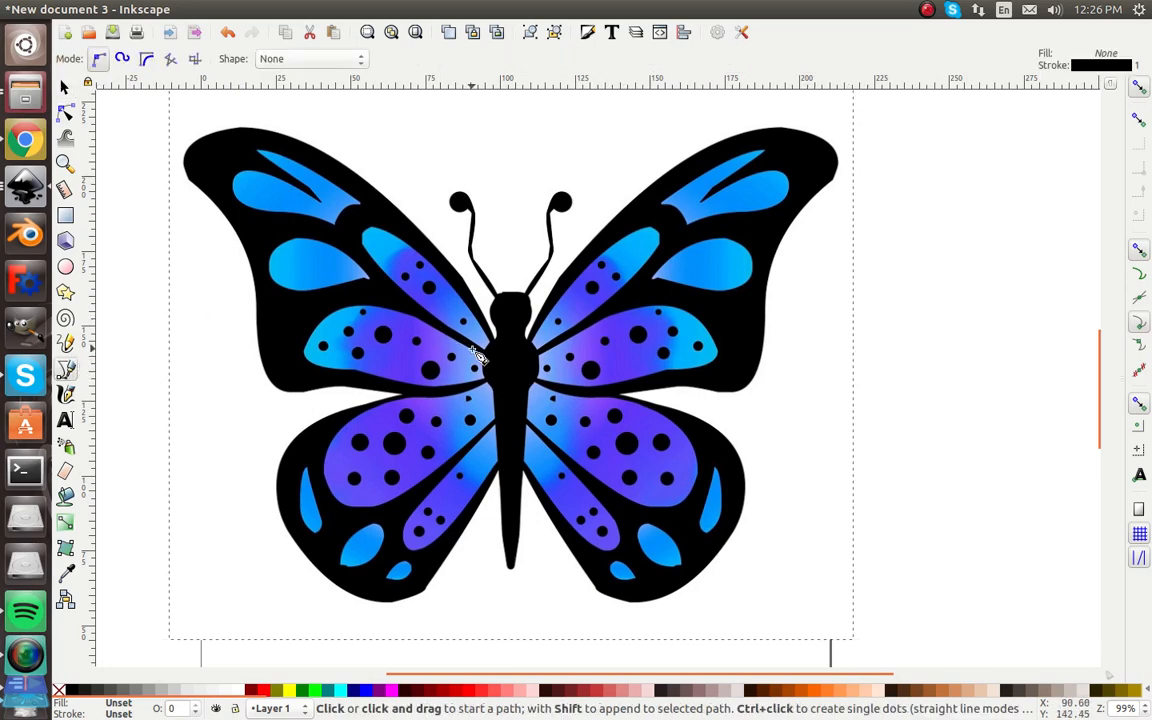
mouse_move(504, 580)
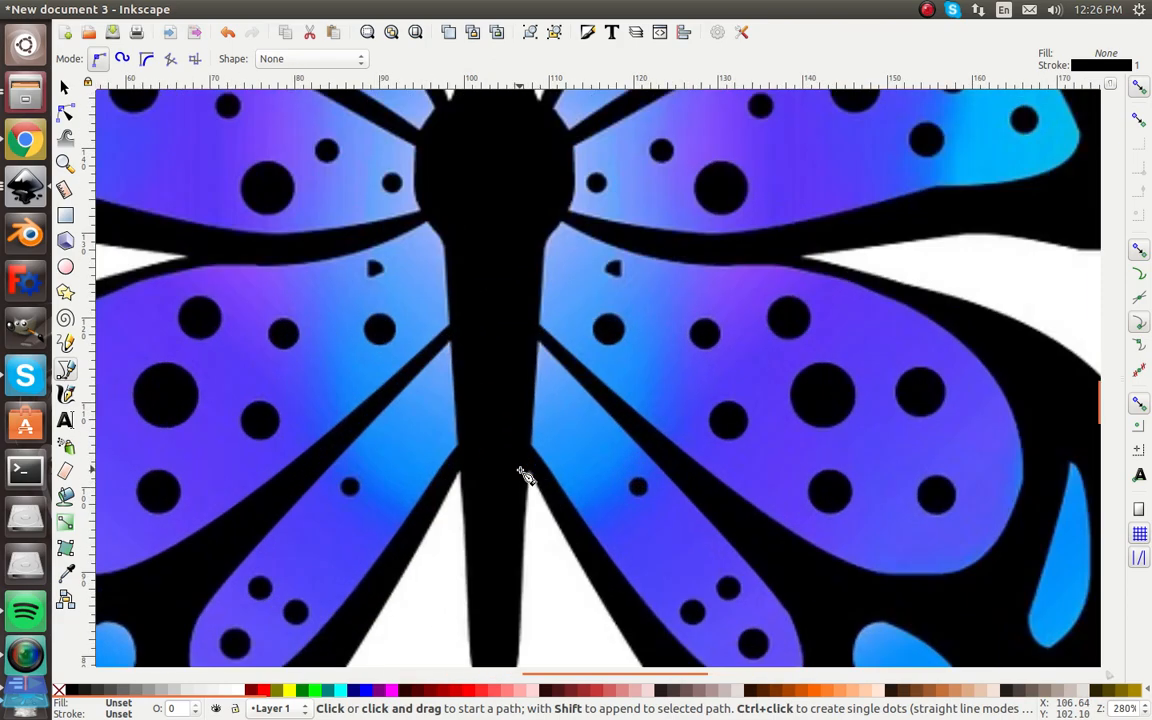
scroll("down", 3)
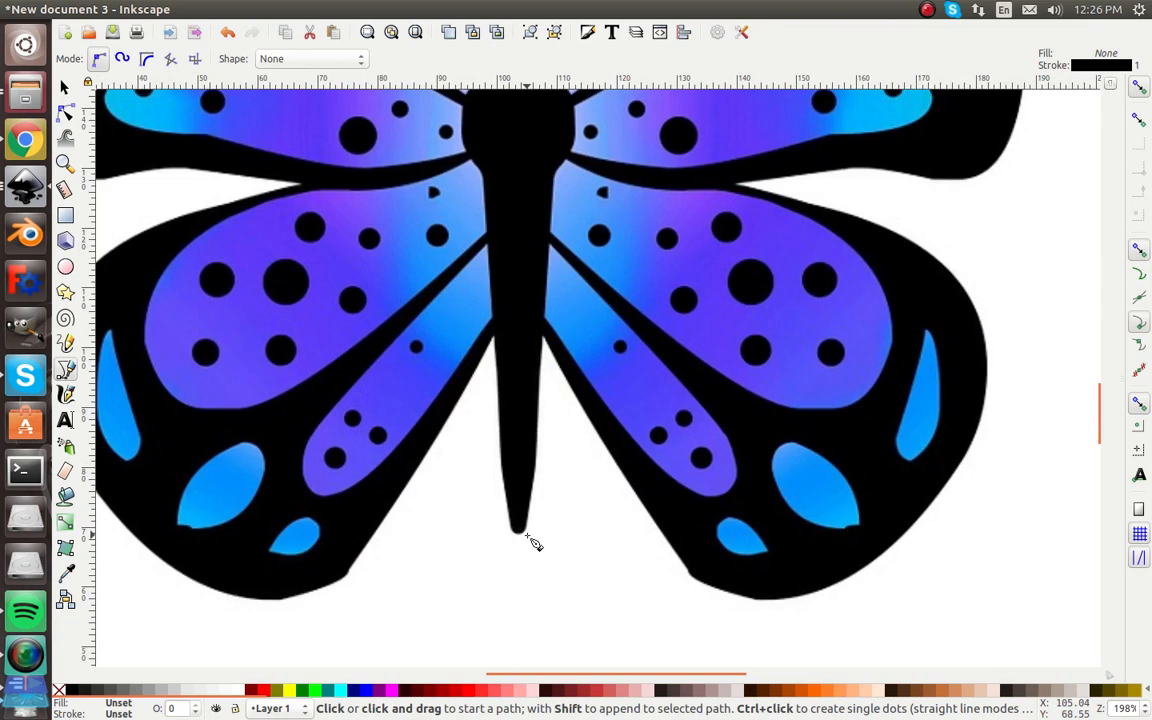
mouse_move(528, 540)
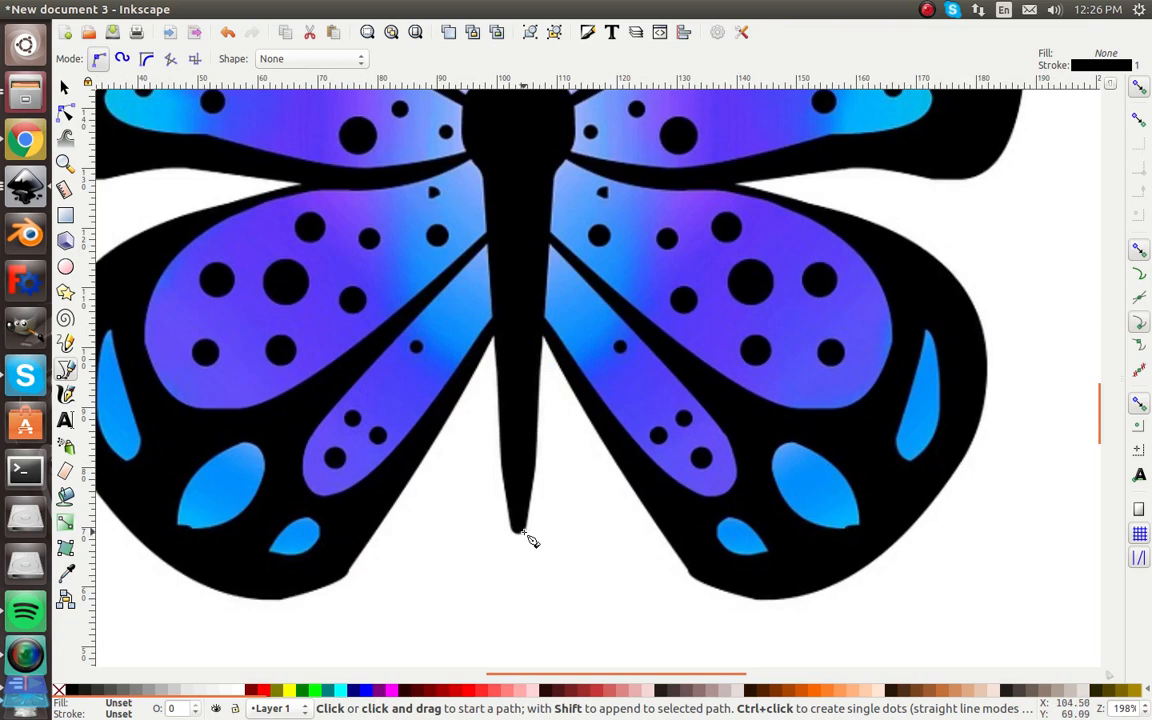
left_click(524, 530)
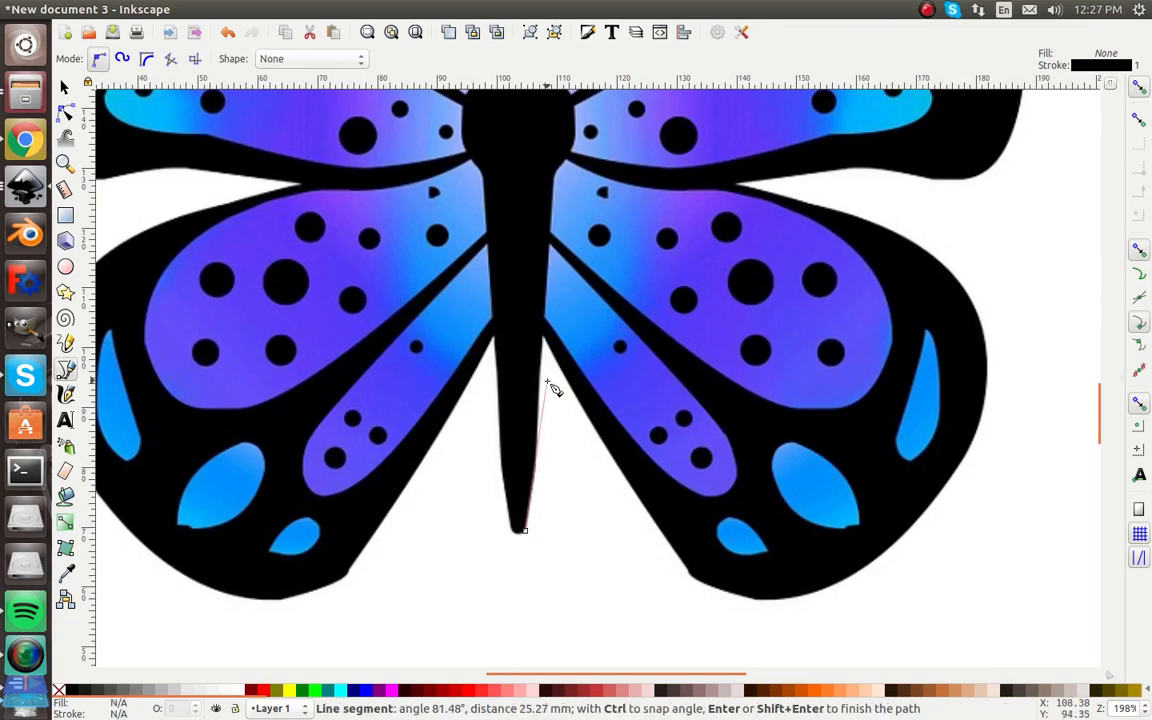
scroll("down", 3)
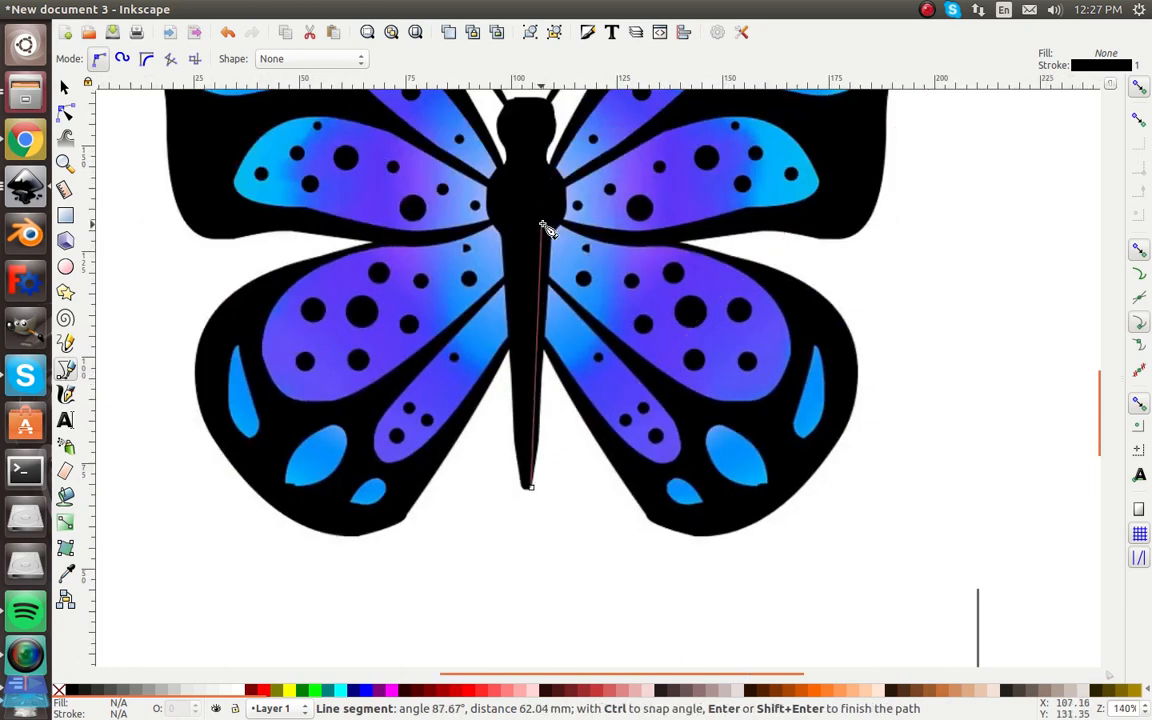
mouse_move(552, 172)
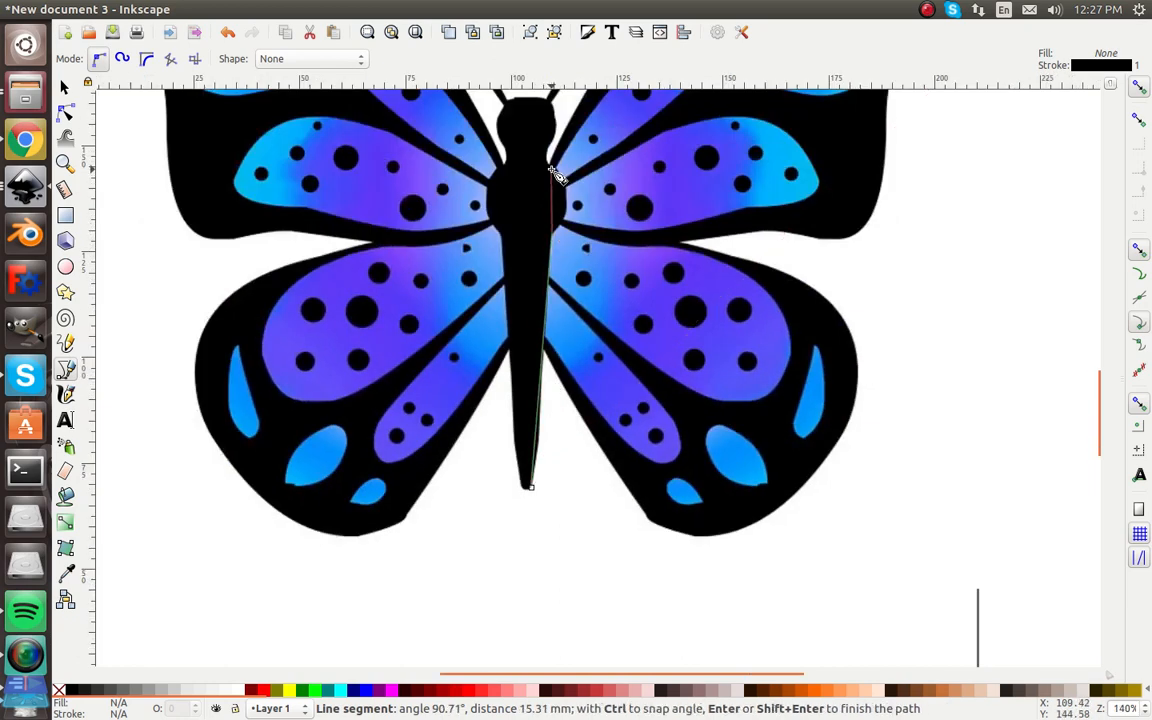
mouse_move(556, 176)
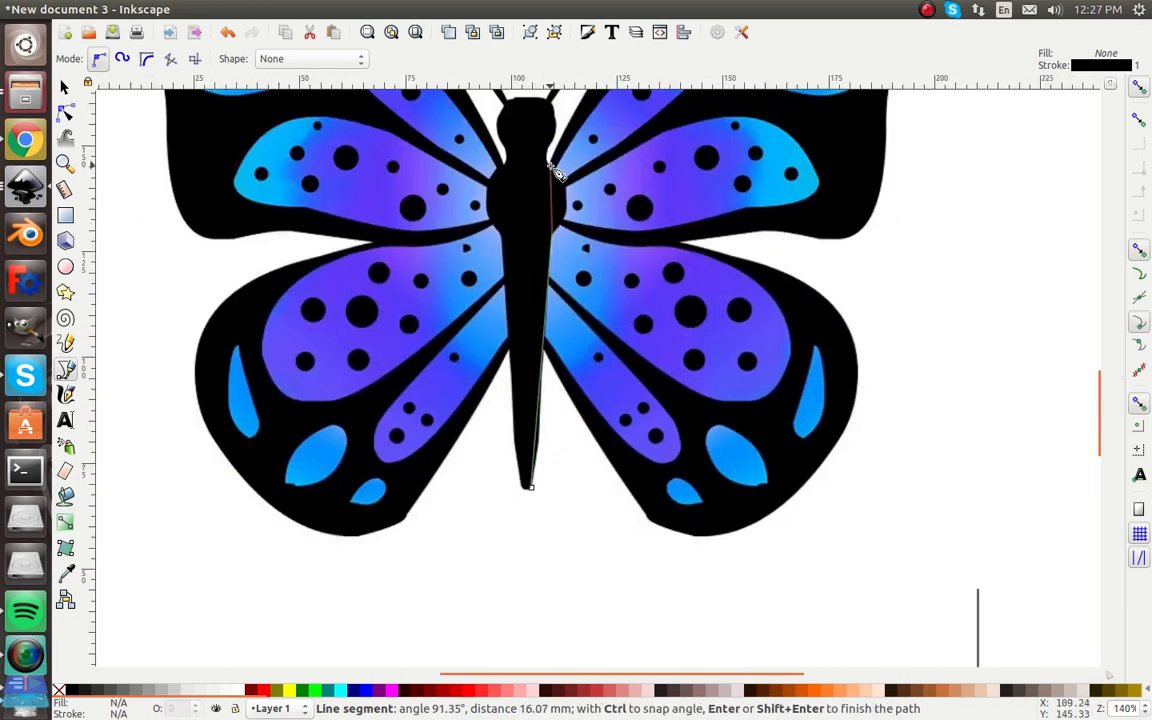
mouse_move(558, 148)
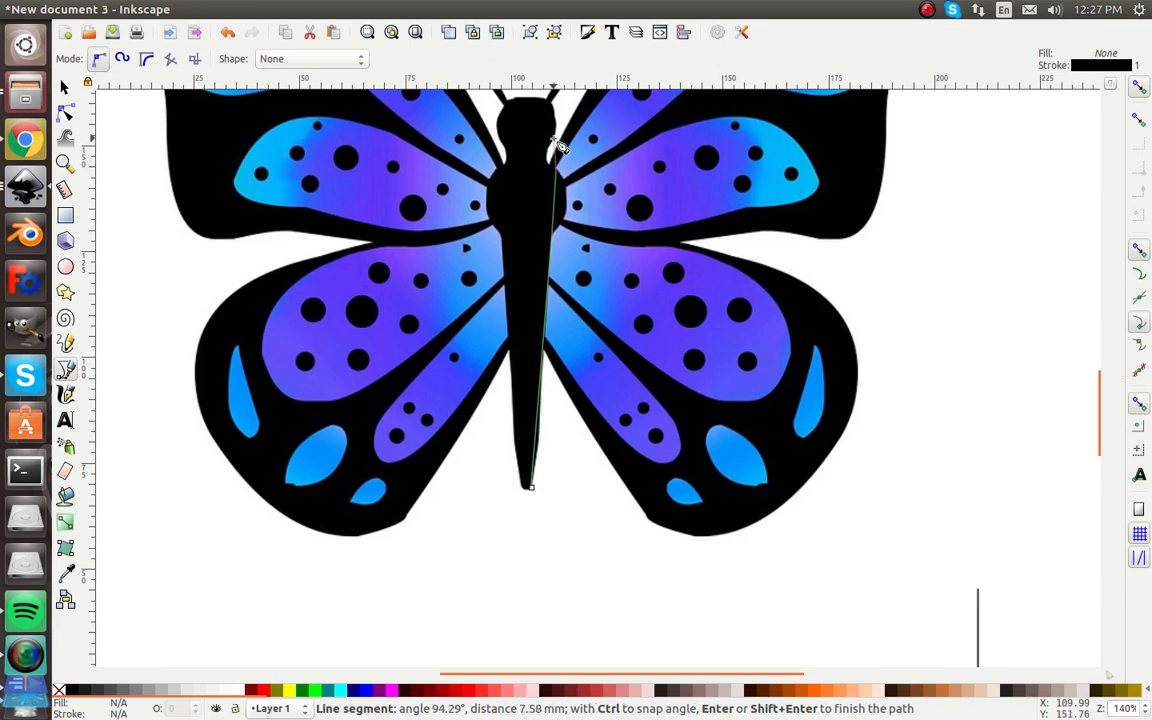
mouse_move(540, 104)
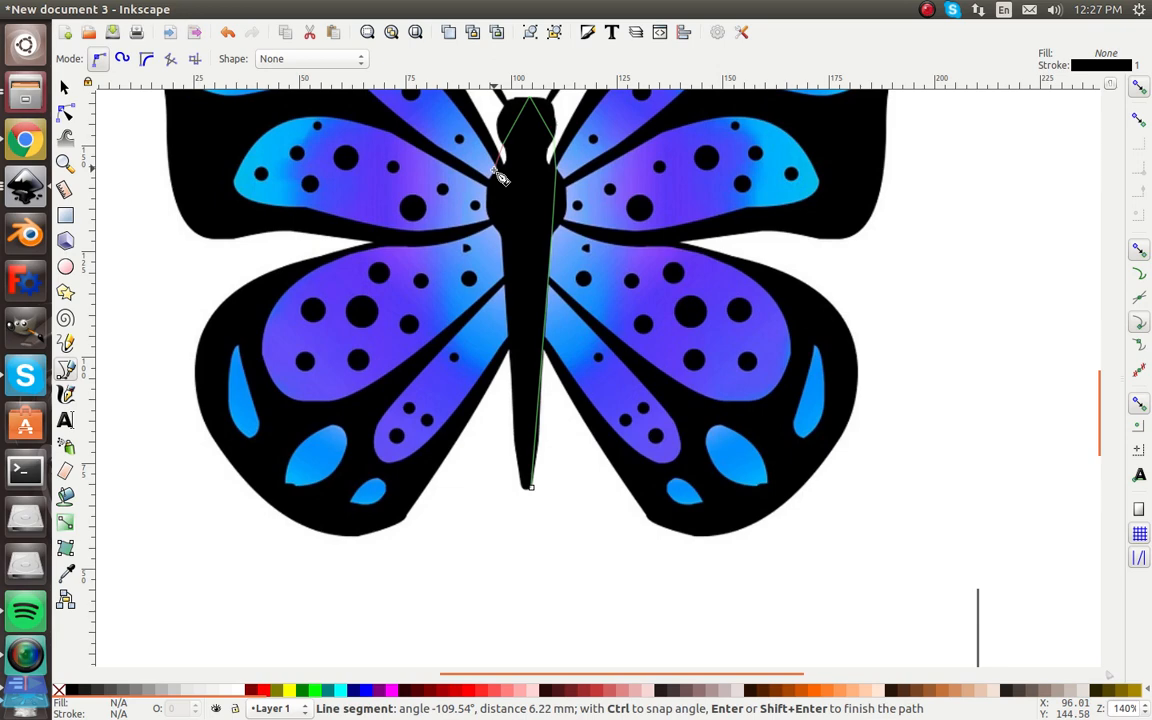
mouse_move(496, 184)
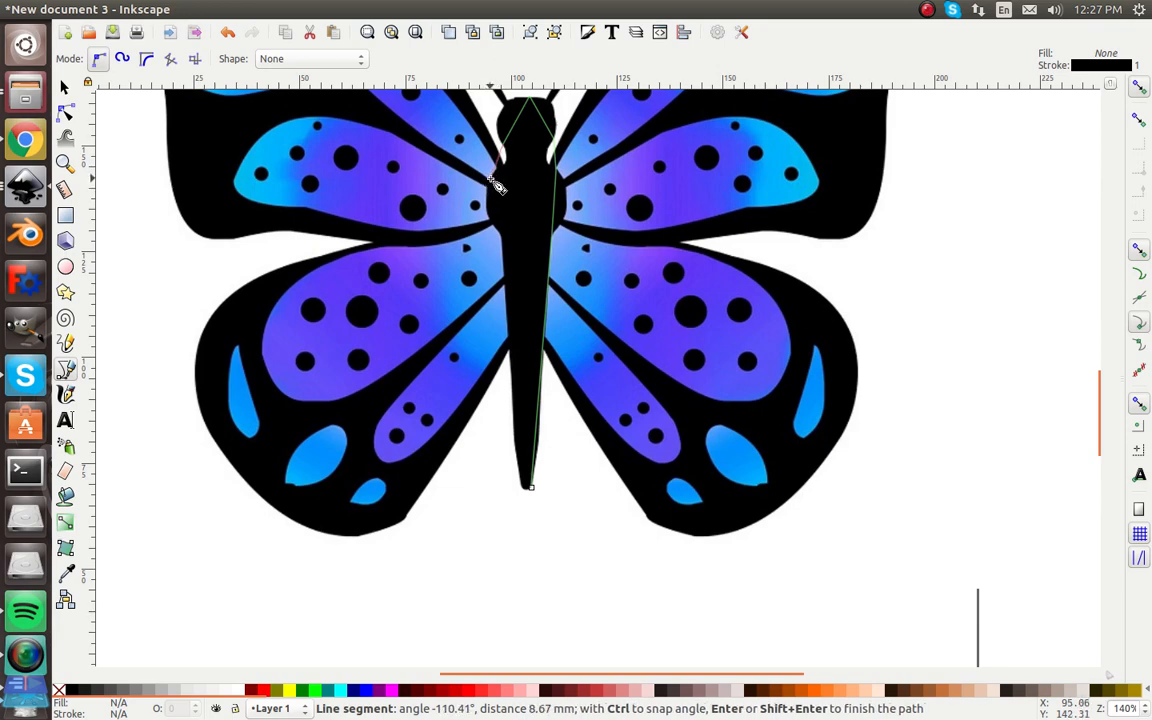
mouse_move(504, 242)
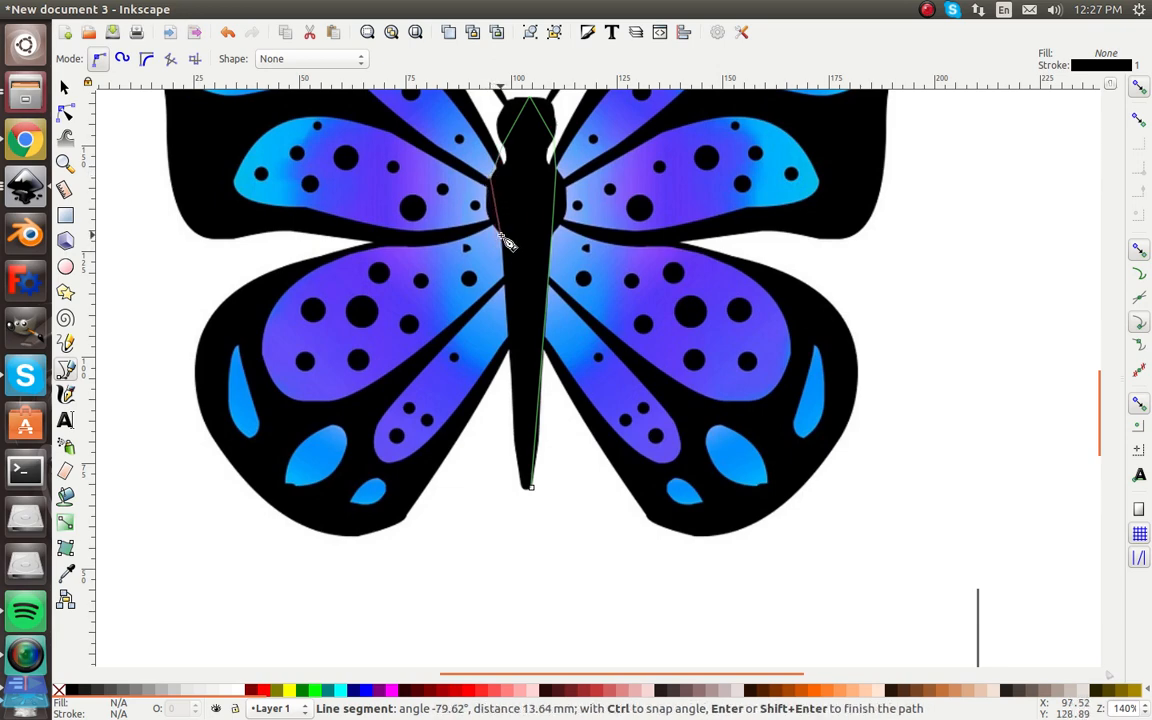
left_click(530, 486)
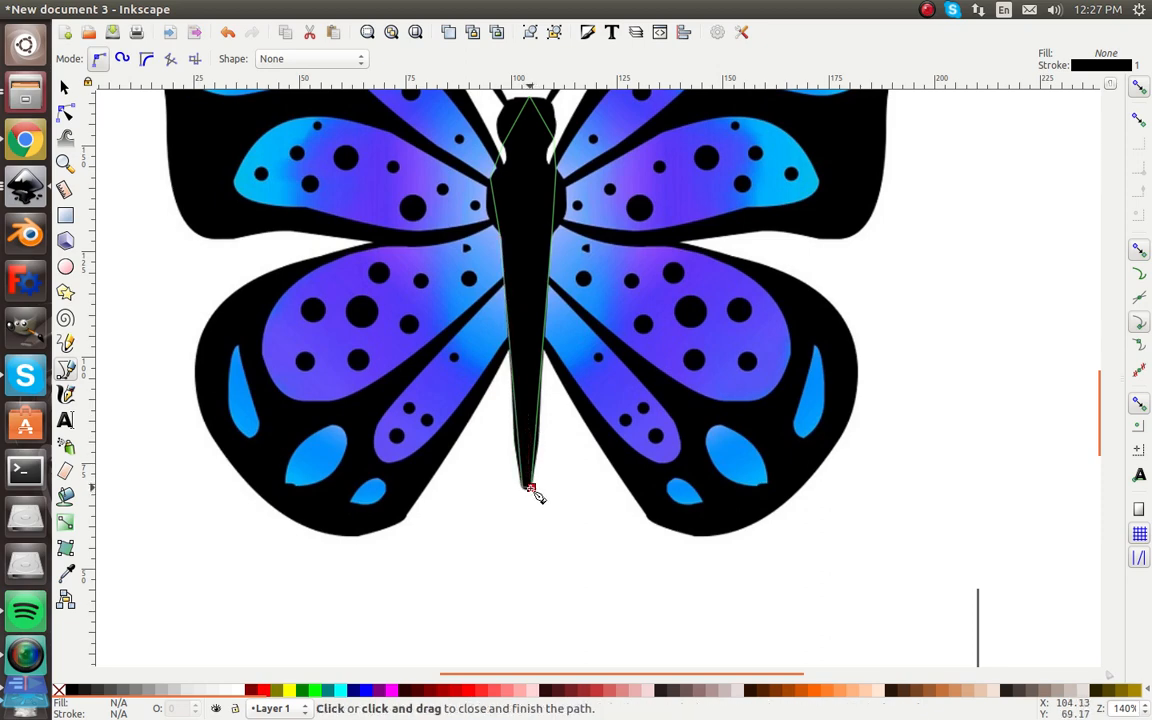
Close the body path at the tail and curve its head, waist, upper-right and neck edges.
left_click(530, 490)
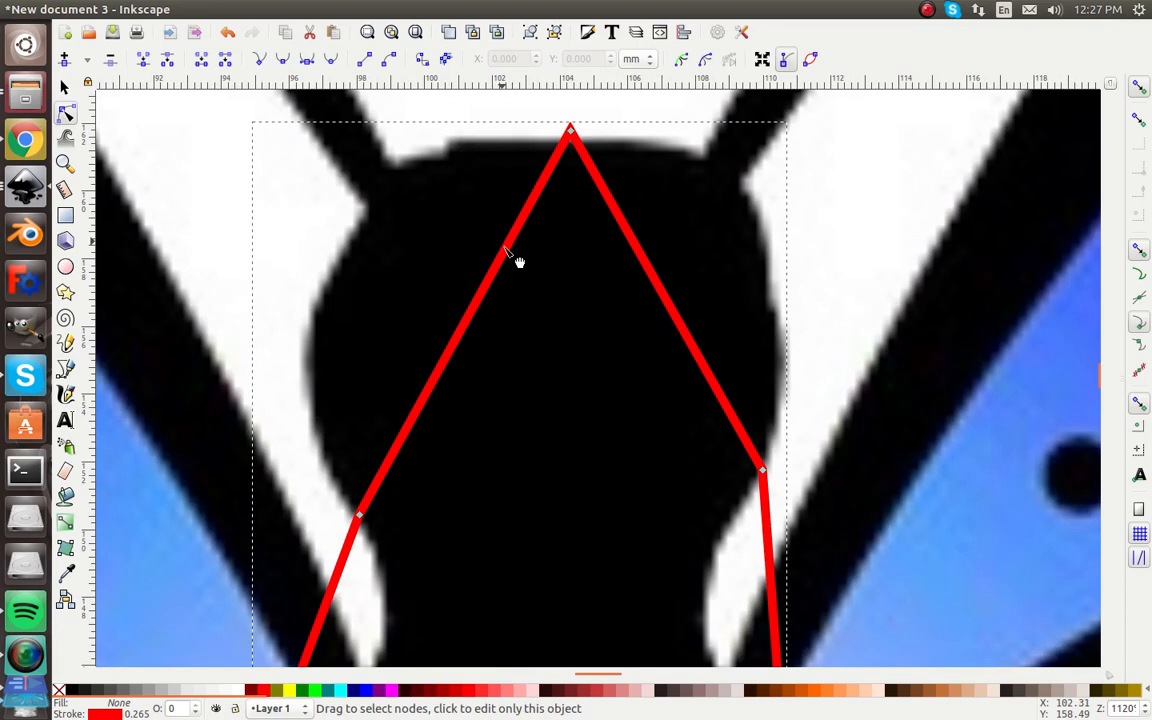
left_click_drag(480, 260, 340, 300)
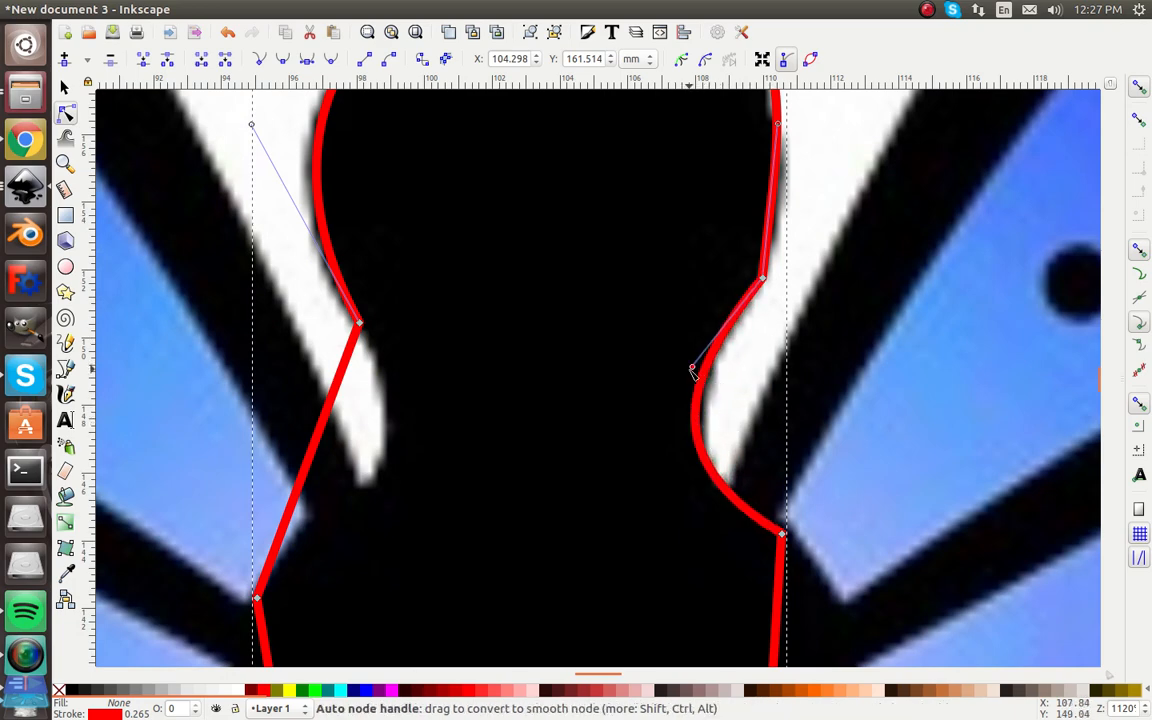
left_click_drag(690, 368, 770, 310)
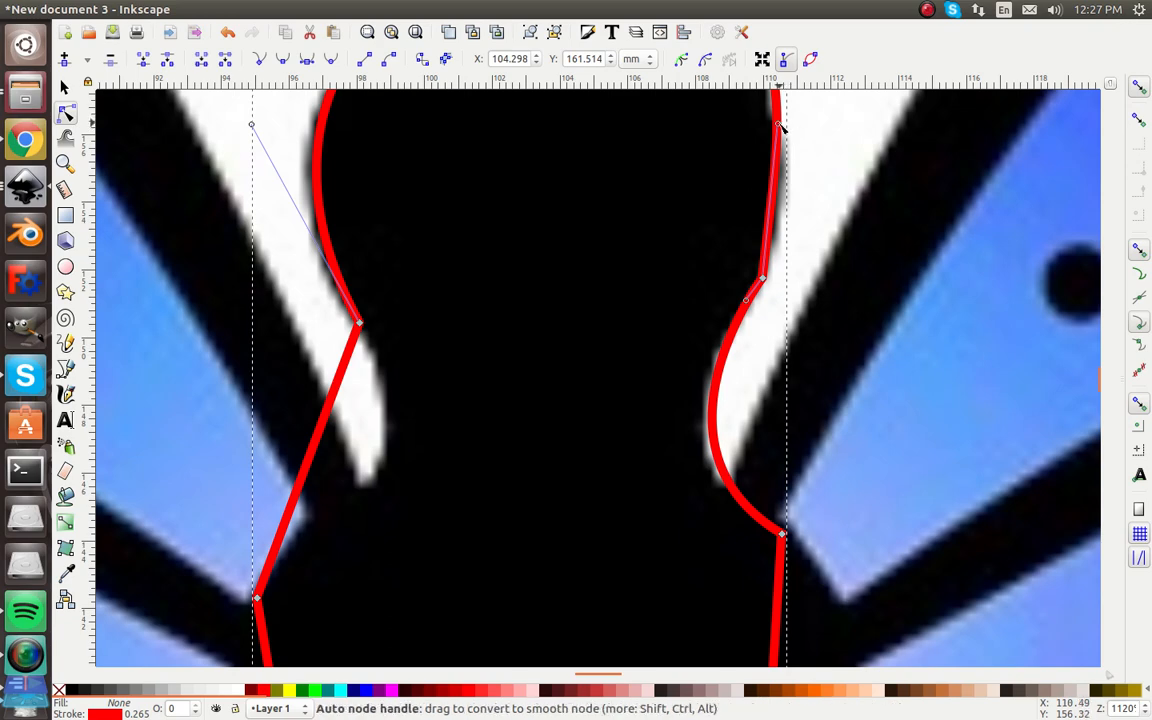
left_click_drag(784, 128, 776, 230)
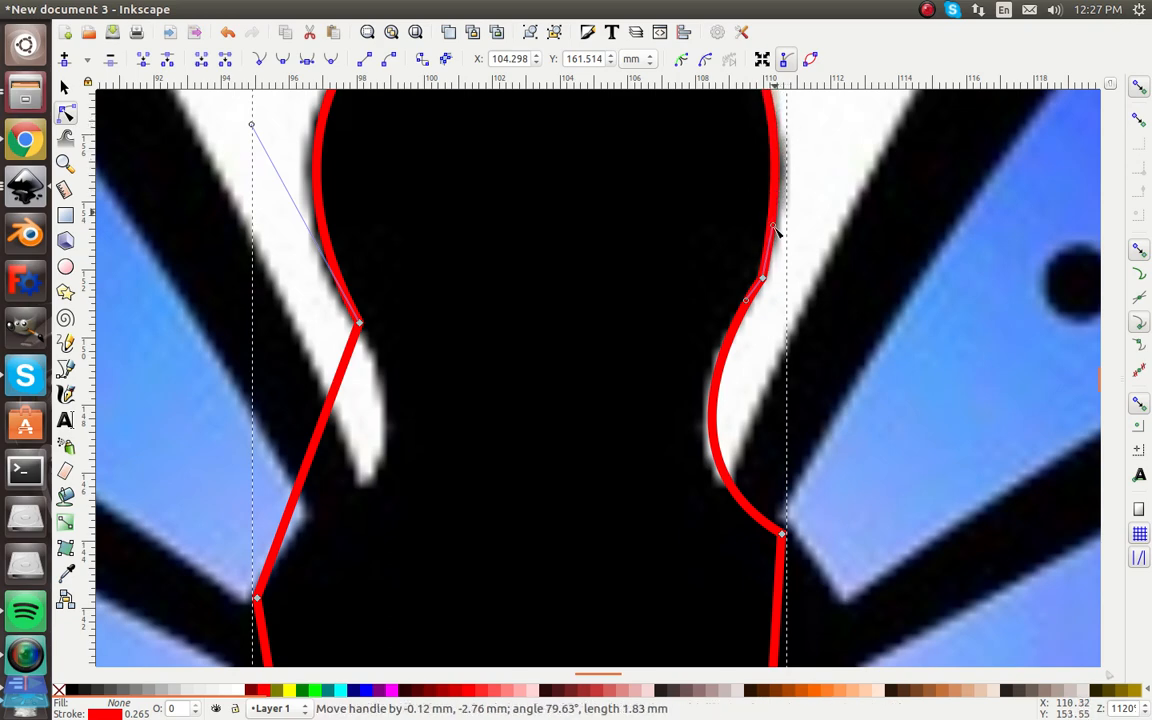
left_click_drag(772, 230, 782, 270)
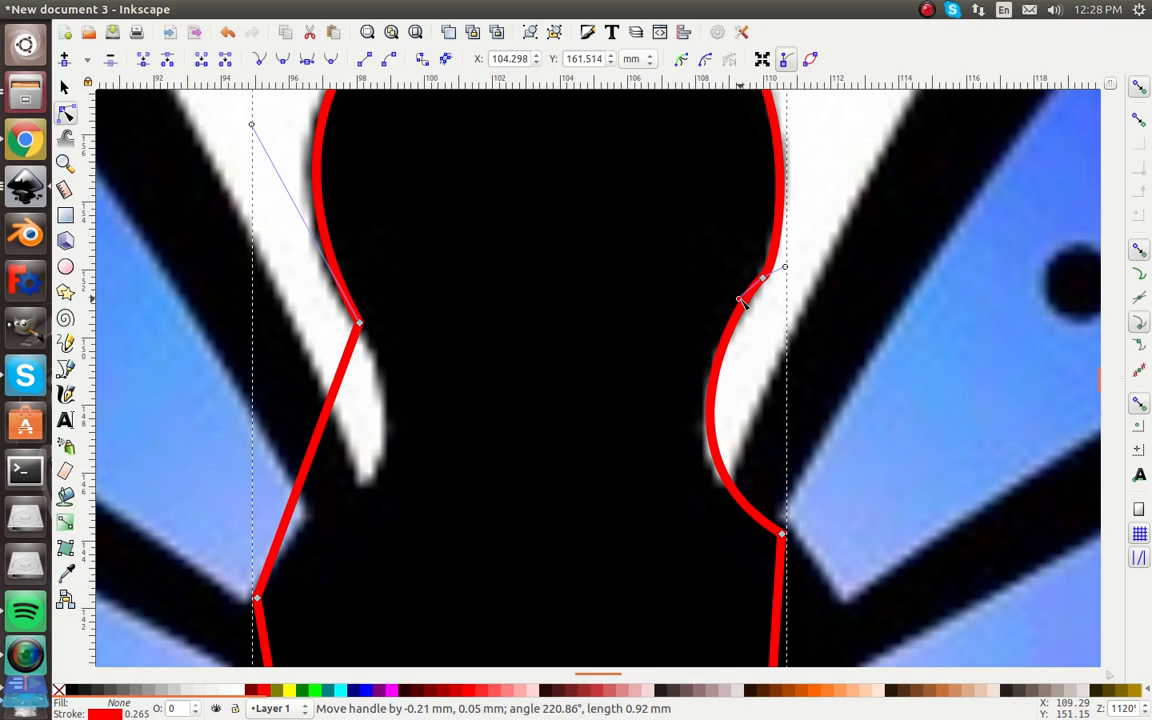
left_click_drag(742, 302, 736, 336)
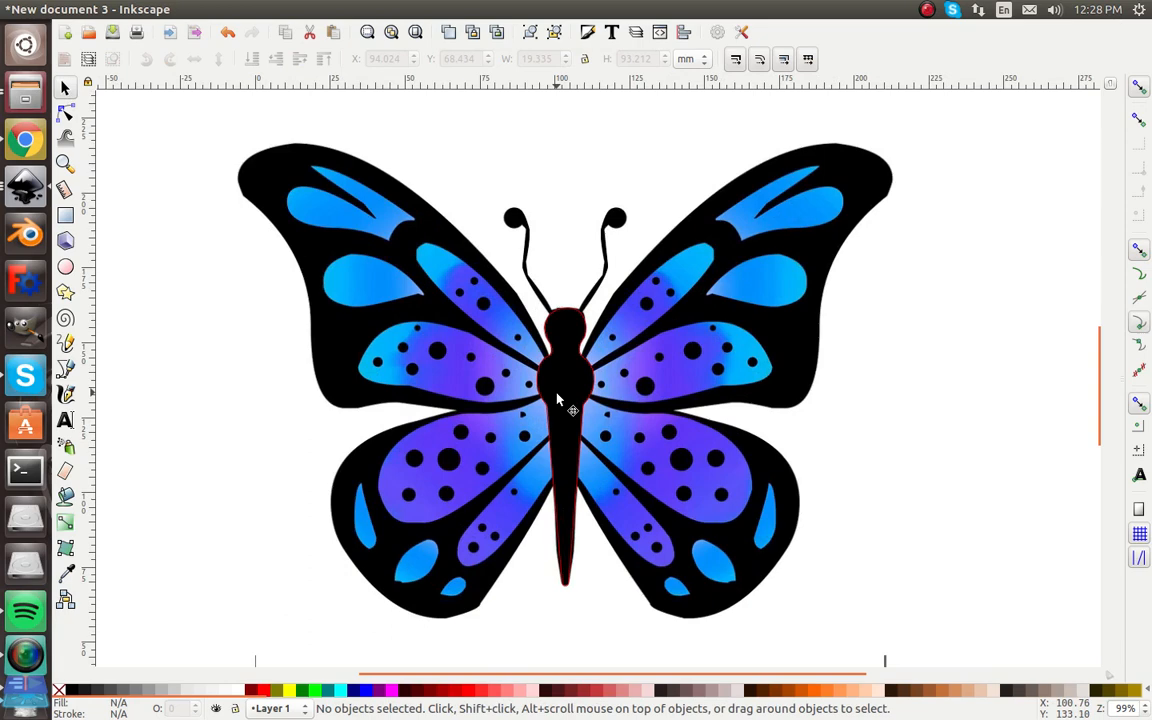
mouse_move(616, 360)
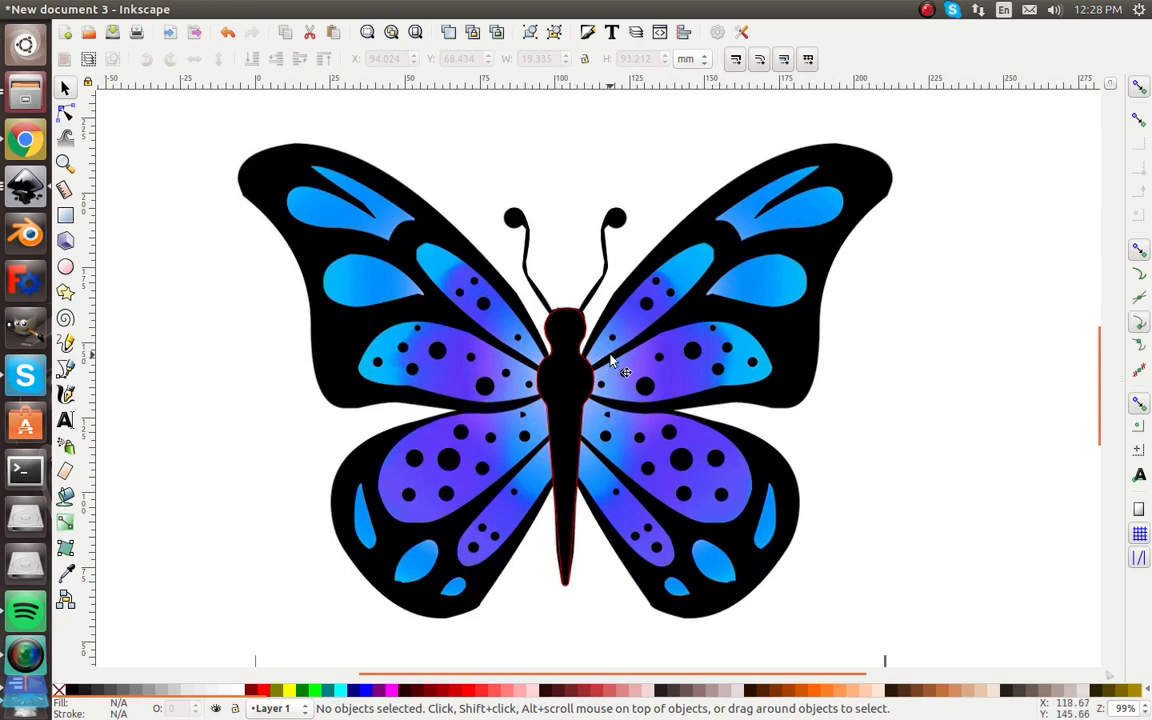
Begin a Bezier outline at the upper right wingtip.
left_click(66, 370)
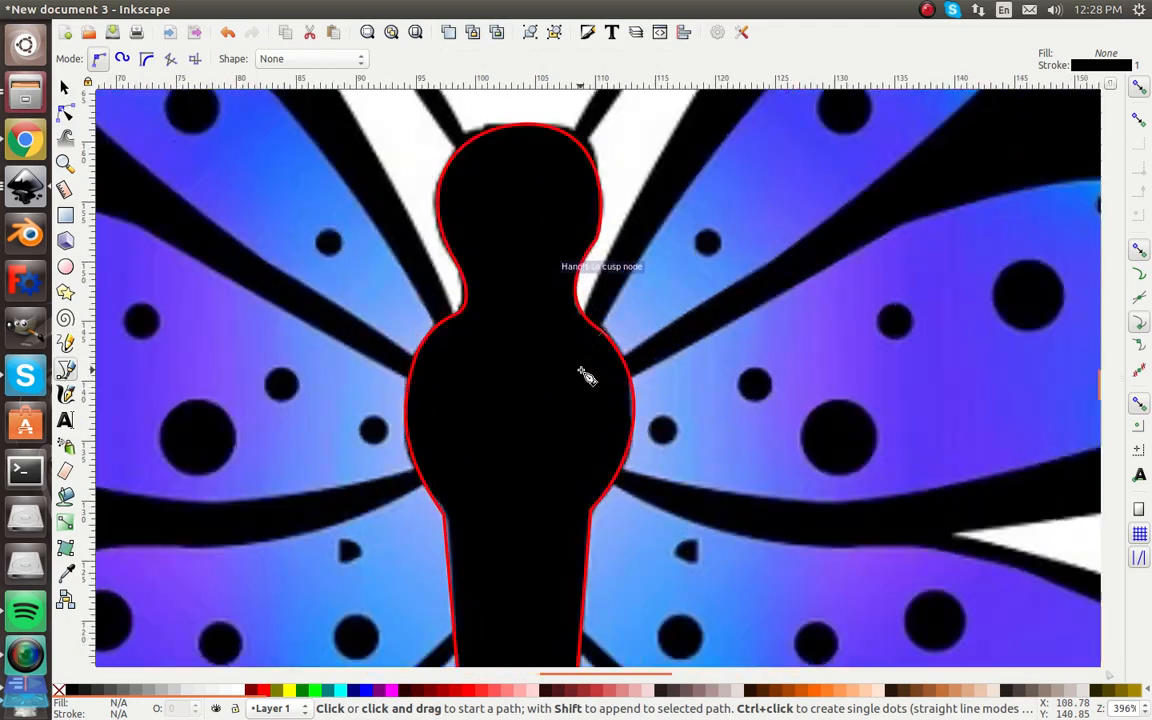
mouse_move(676, 268)
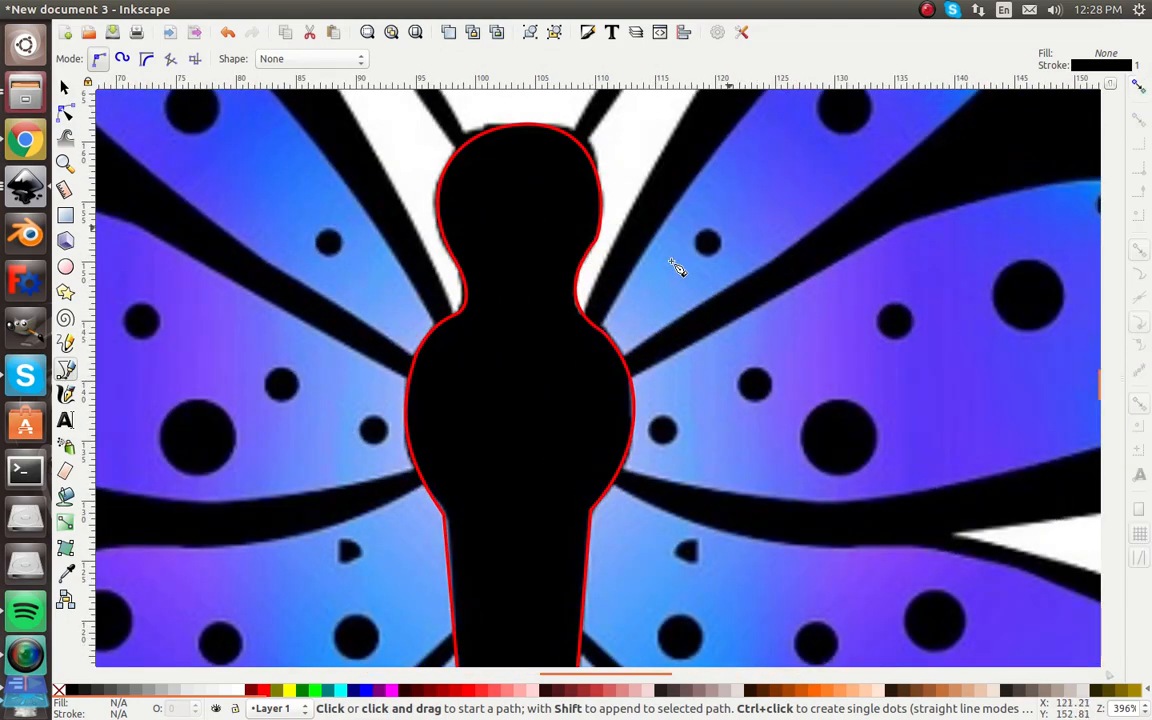
left_click(584, 318)
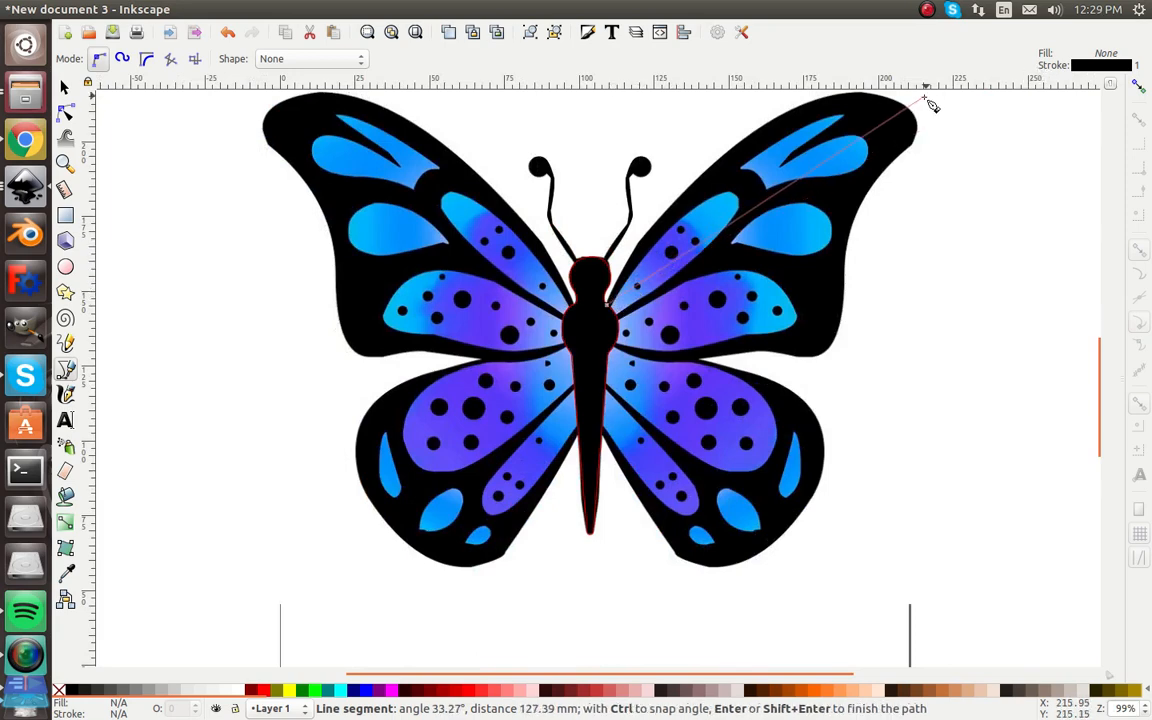
mouse_move(880, 180)
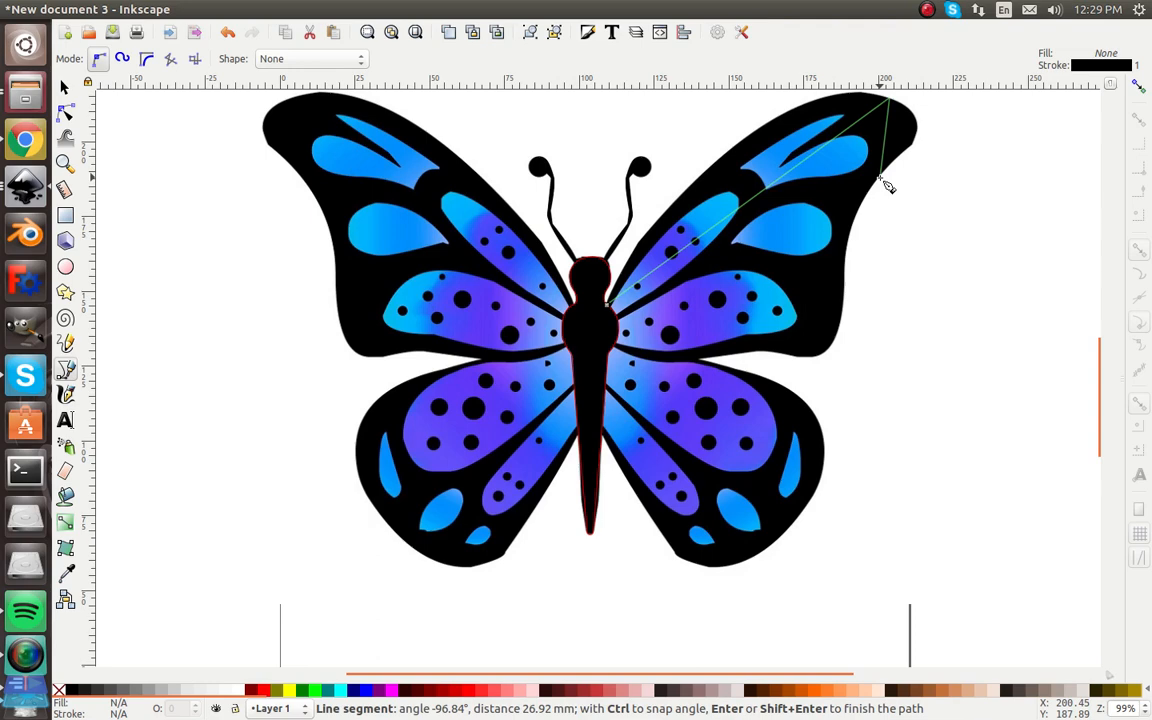
mouse_move(850, 296)
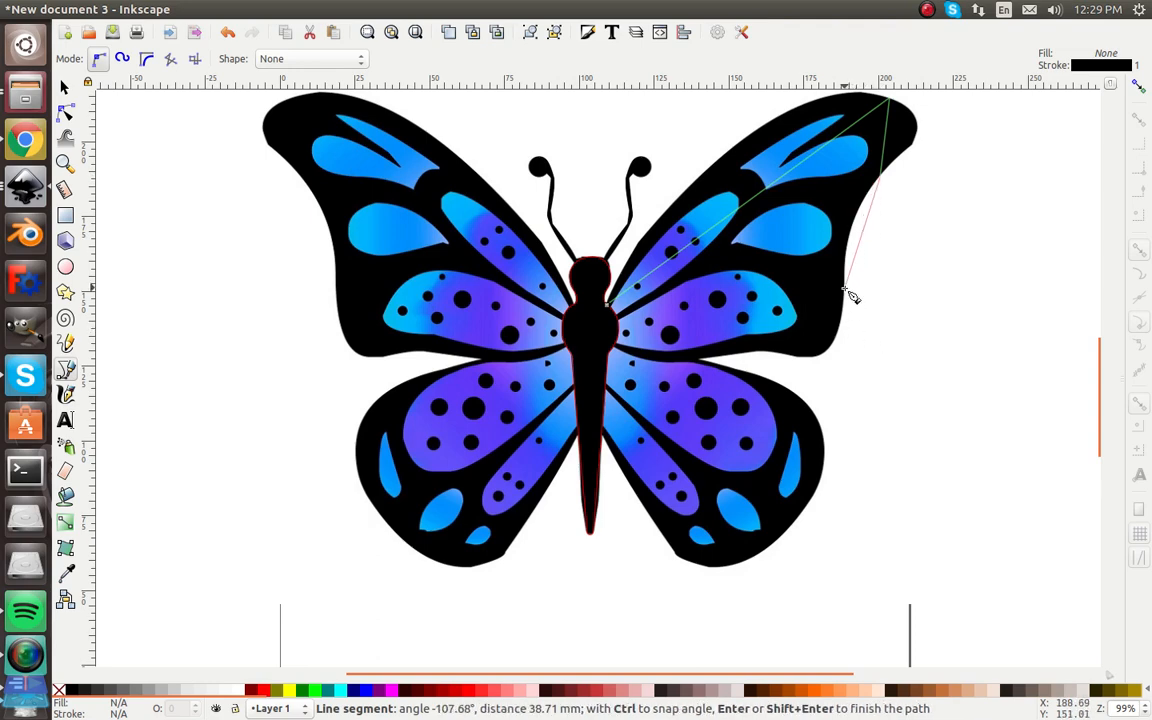
mouse_move(782, 358)
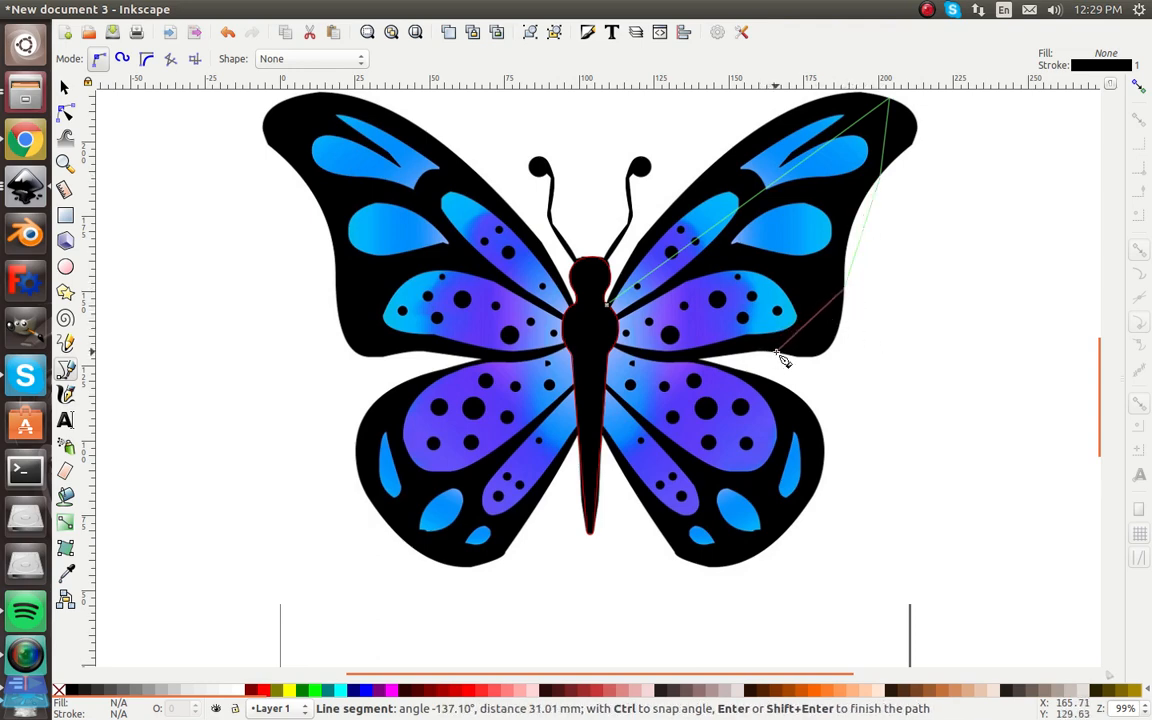
mouse_move(780, 360)
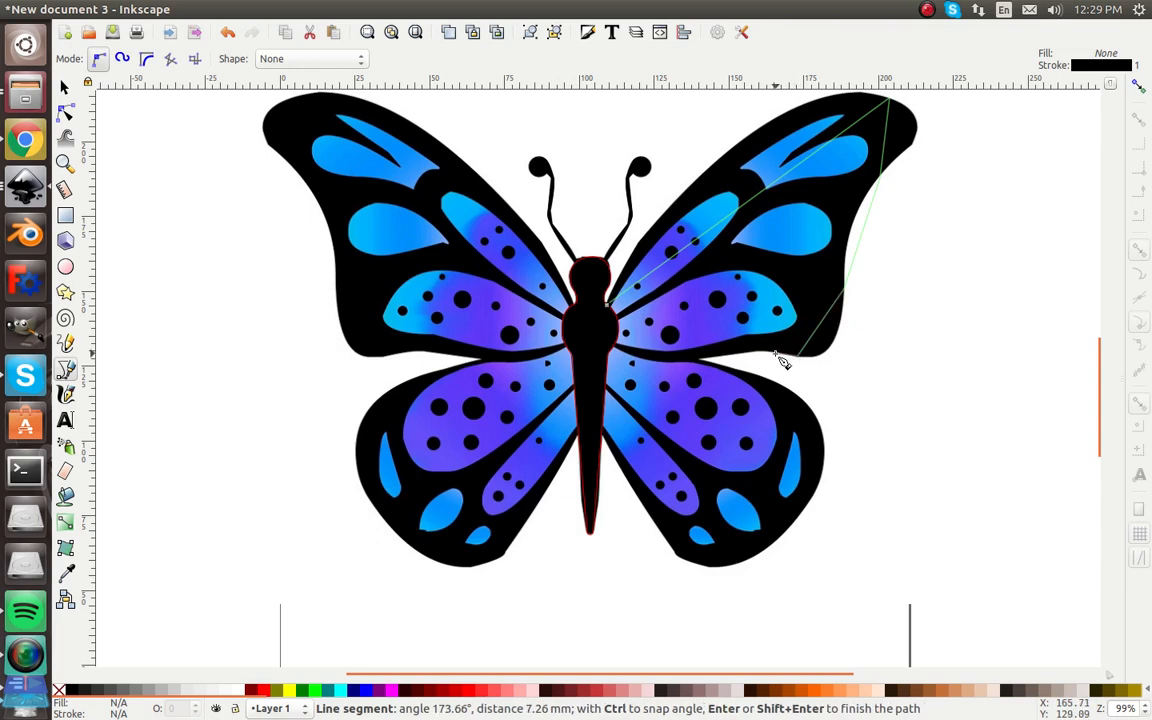
mouse_move(700, 364)
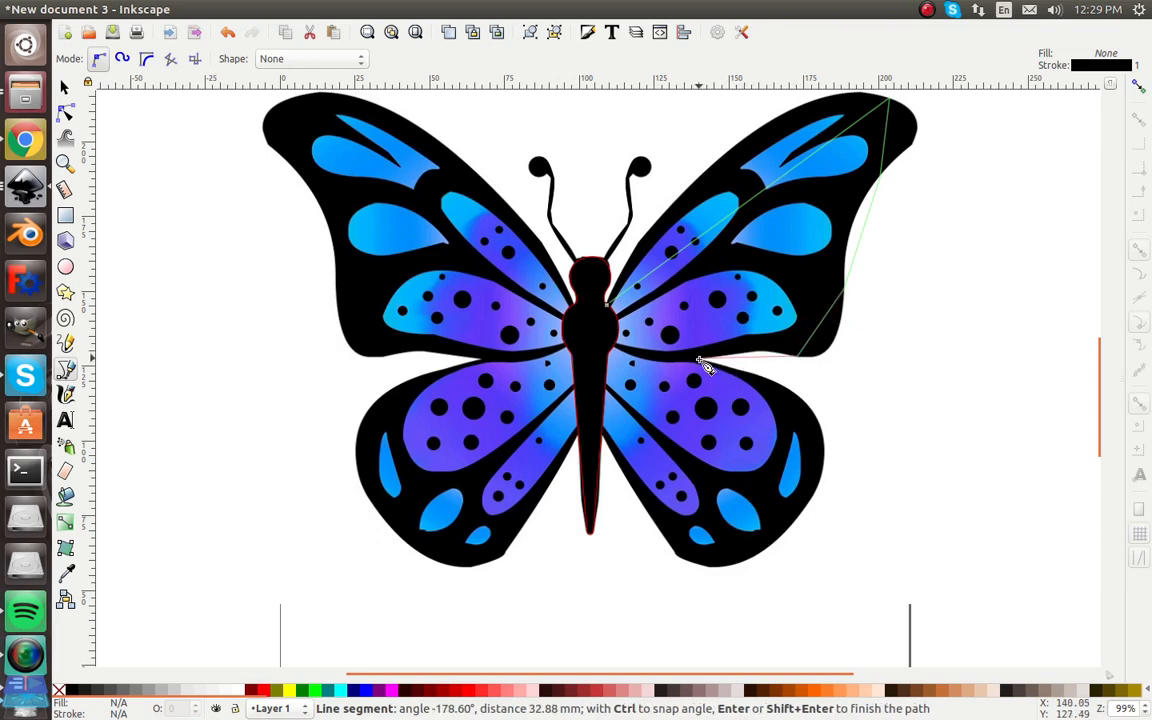
mouse_move(830, 476)
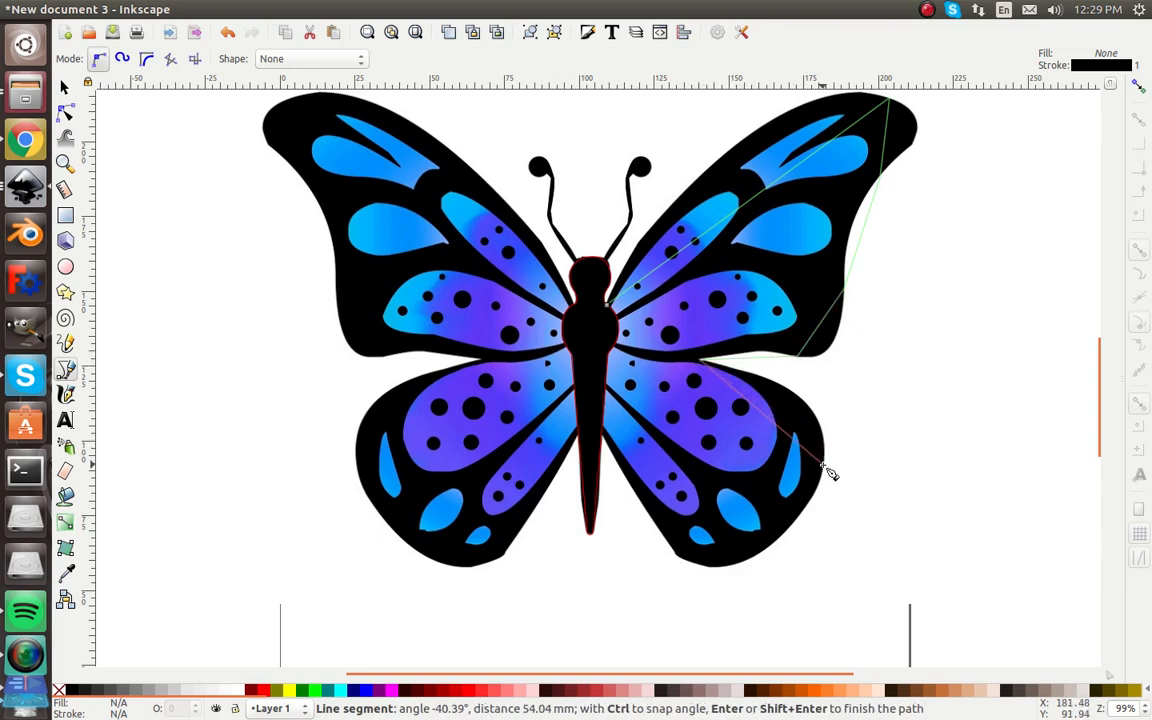
mouse_move(824, 496)
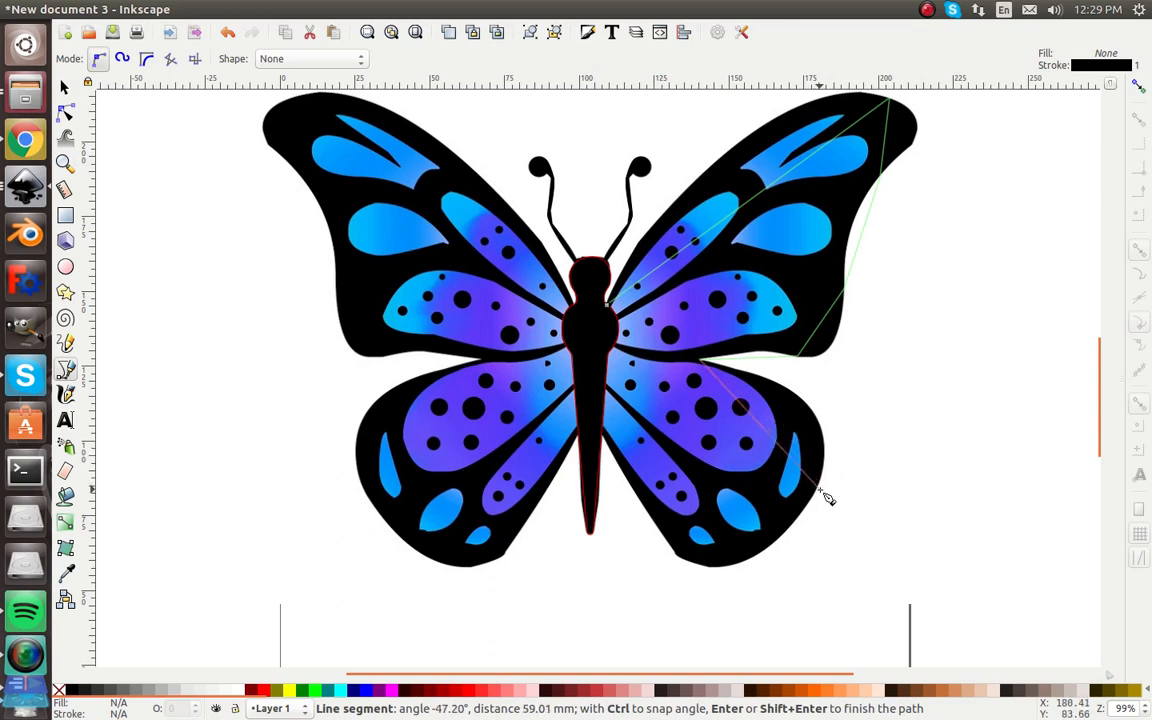
mouse_move(724, 576)
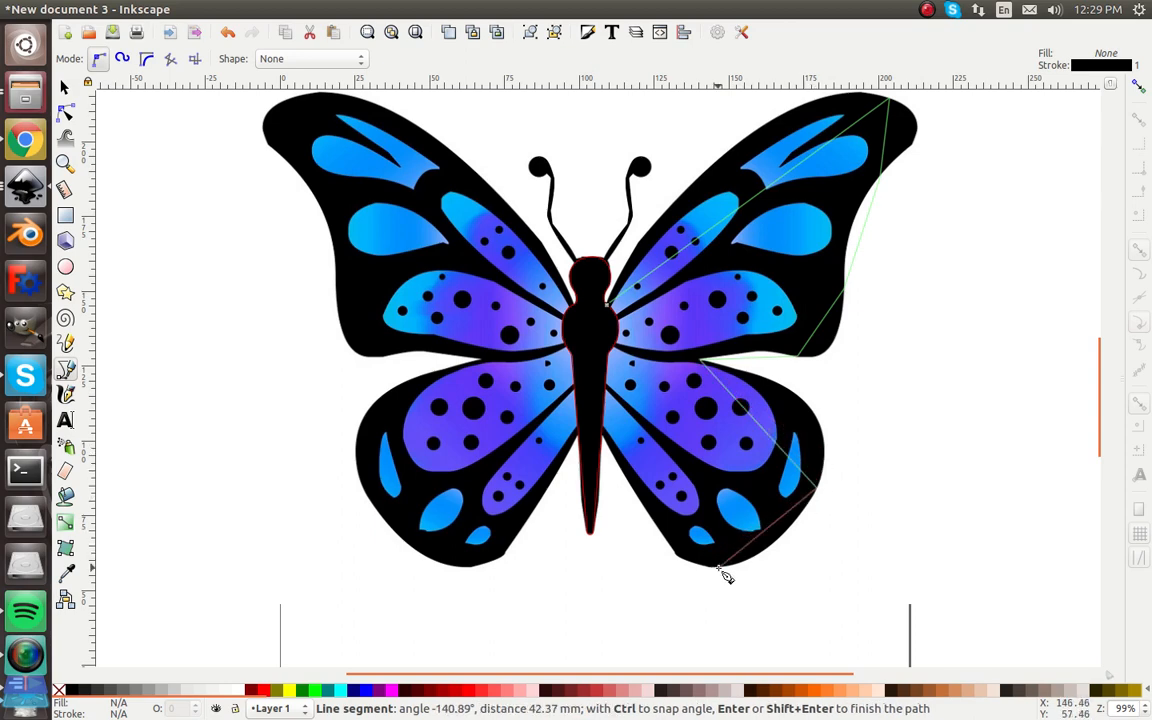
mouse_move(656, 518)
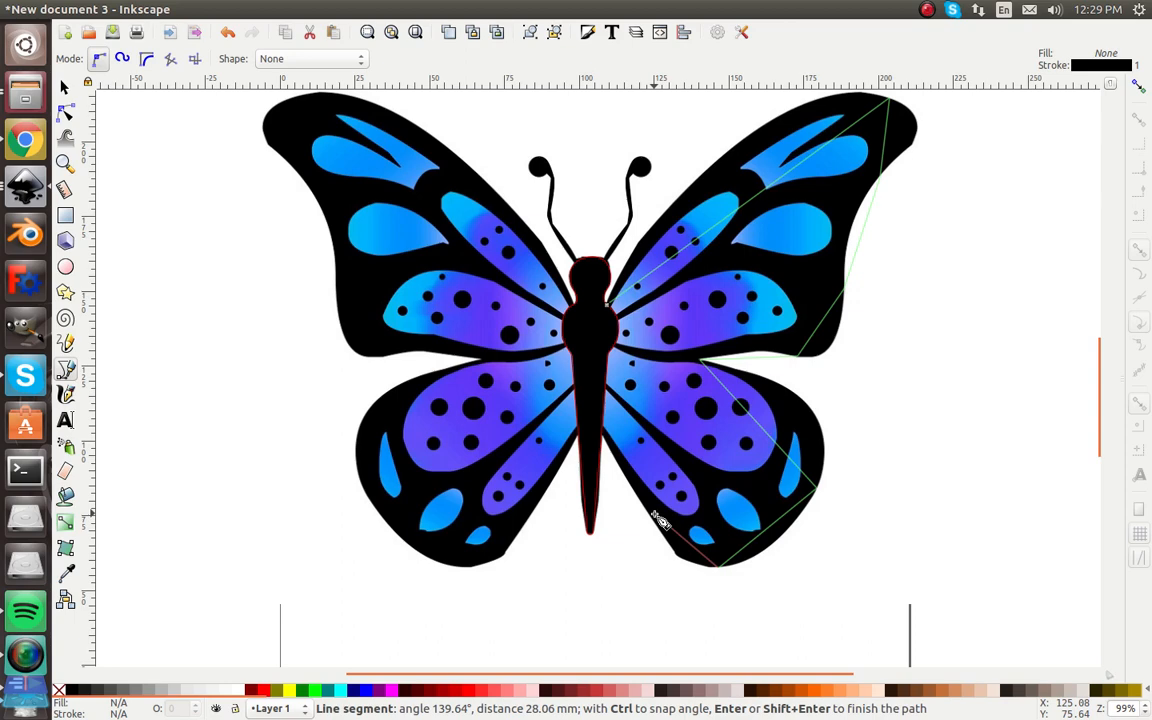
mouse_move(604, 430)
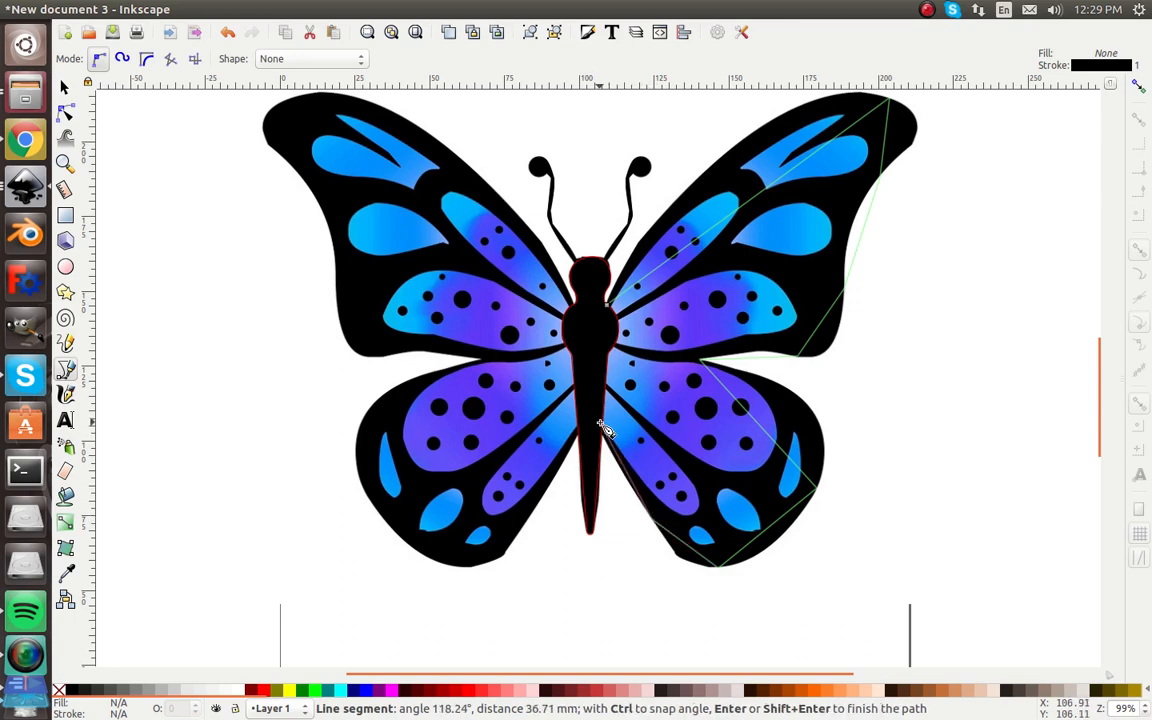
mouse_move(600, 362)
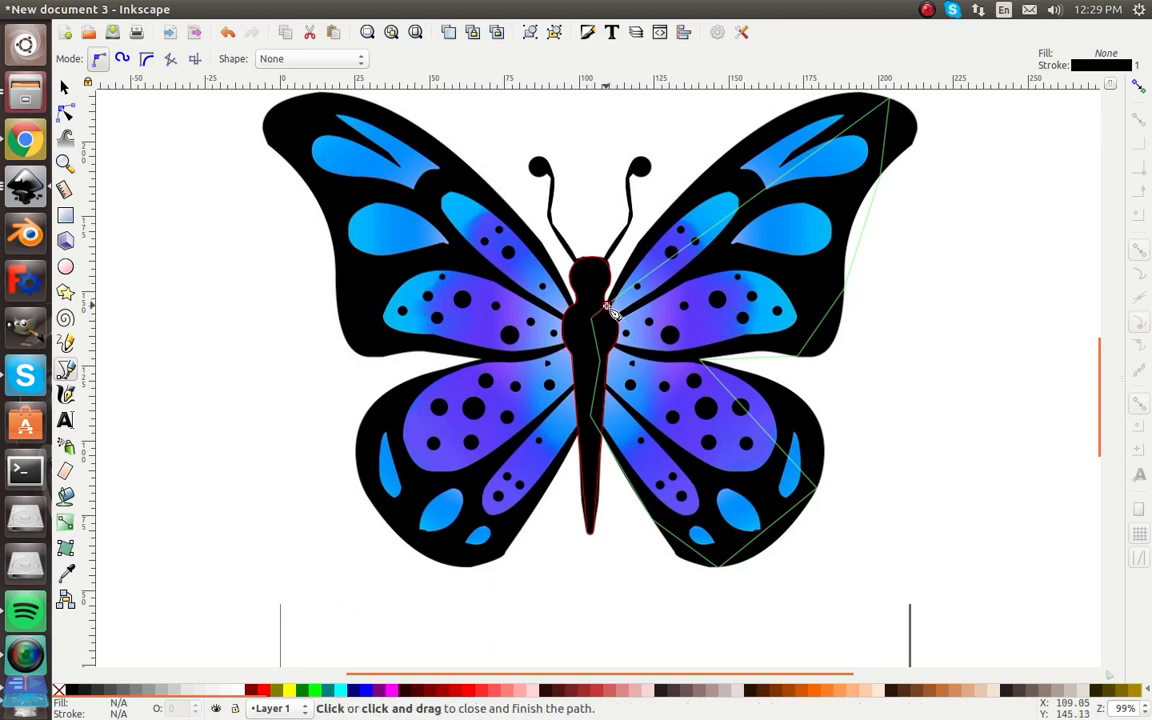
Close the right-wing path and curve its upper wingtip and outer segments.
left_click(608, 308)
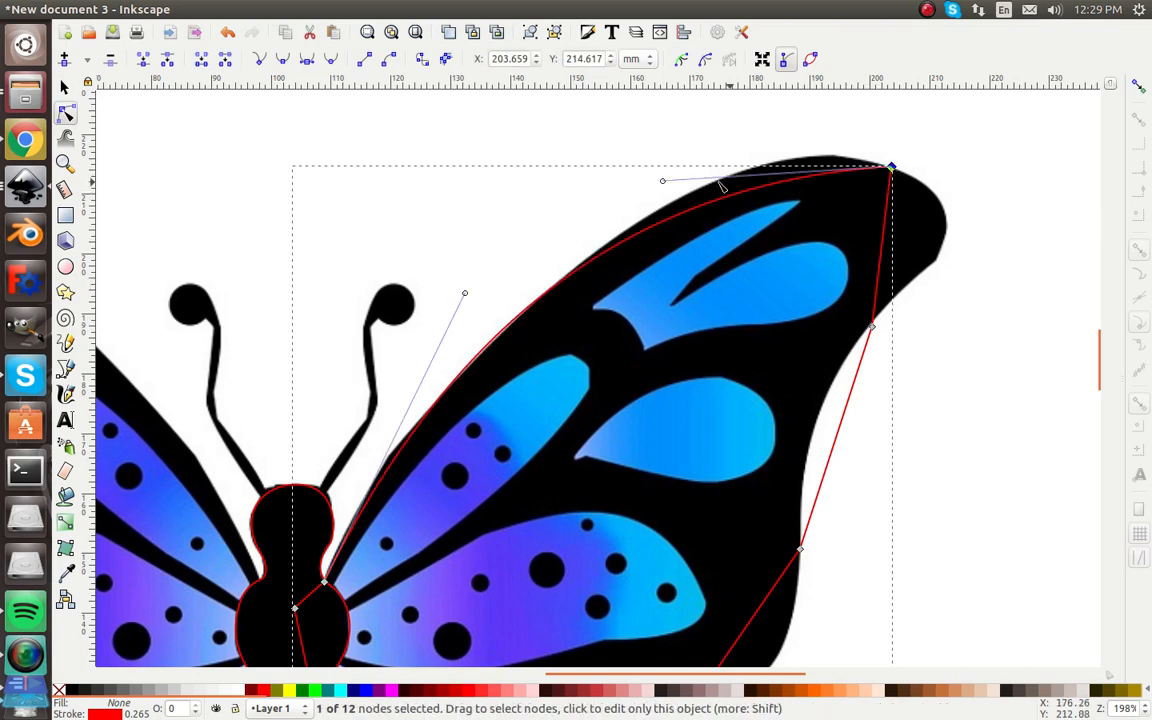
left_click_drag(662, 180, 744, 136)
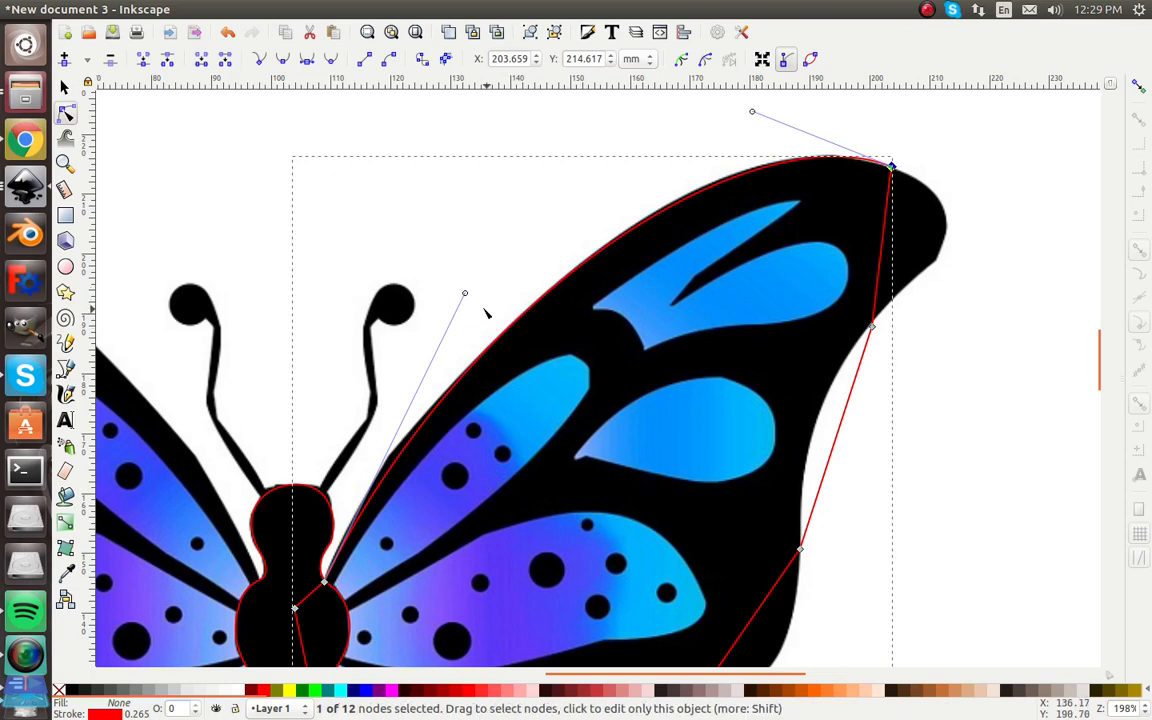
left_click_drag(464, 294, 452, 302)
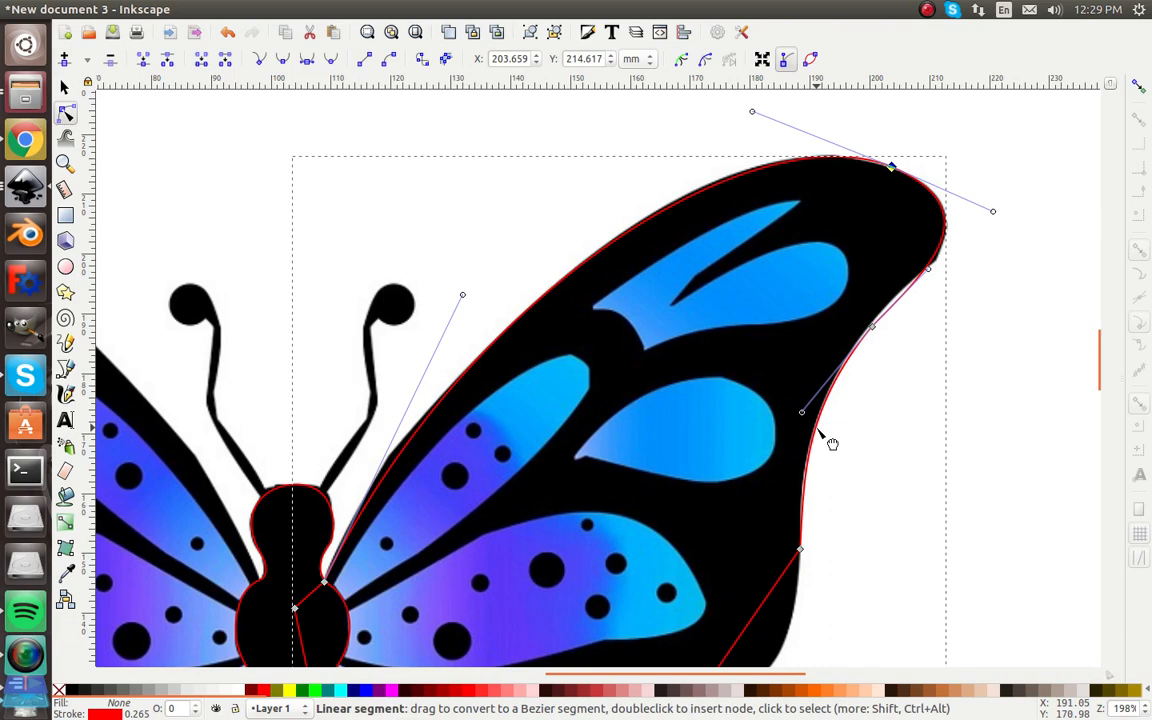
scroll("down", 3)
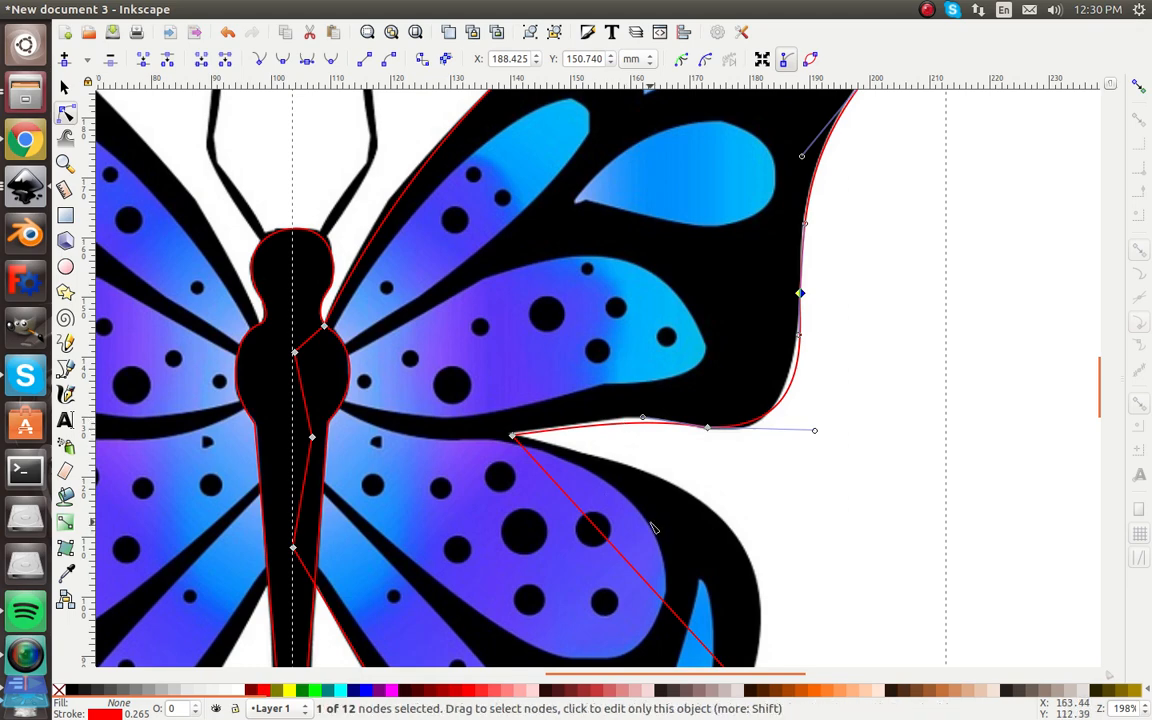
mouse_move(592, 494)
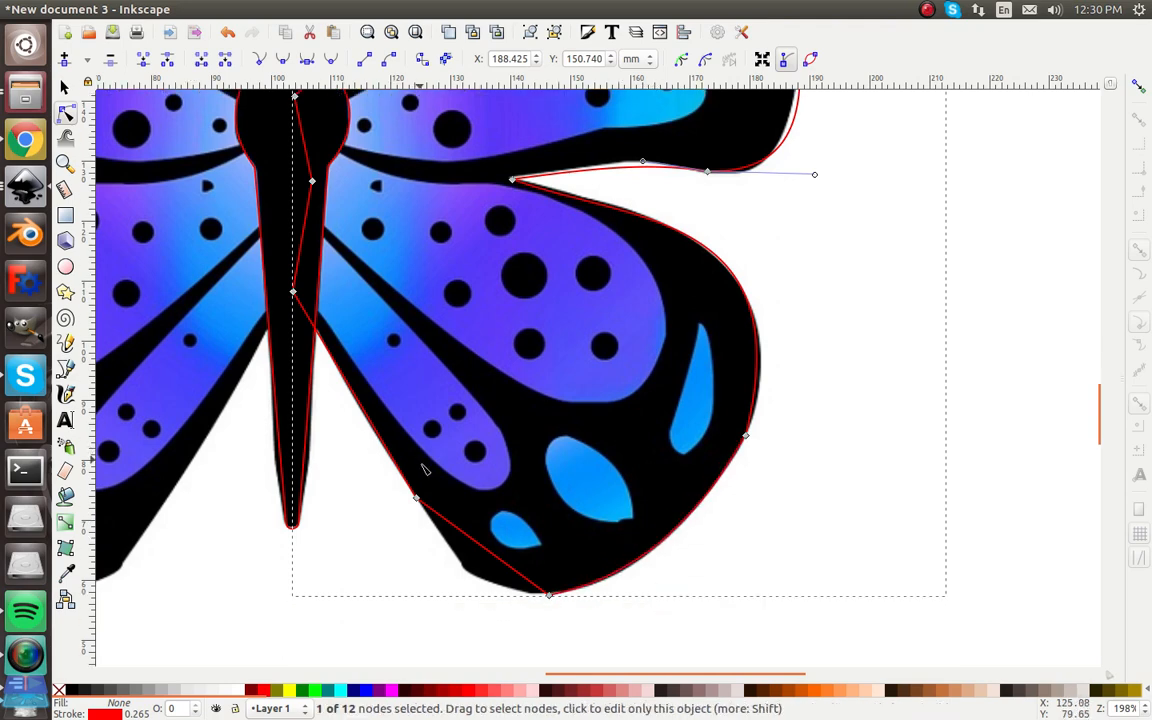
mouse_move(476, 584)
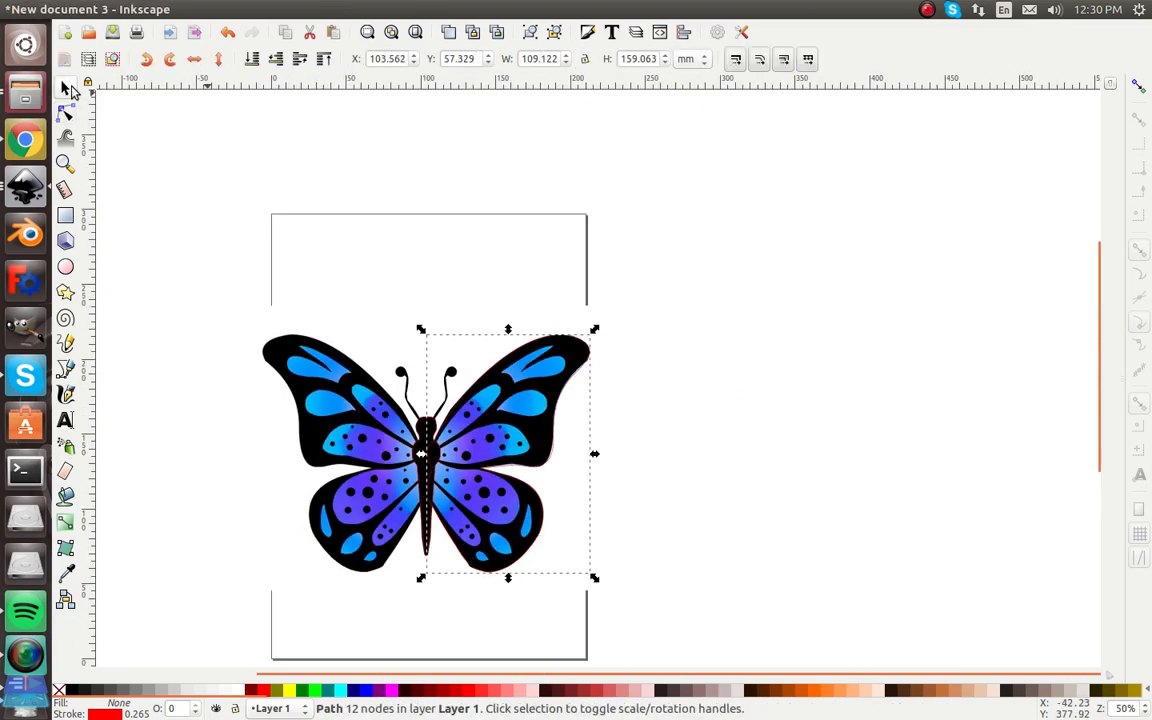
Curve the outline around the lower right wing's rim and finish node editing.
left_click(490, 420)
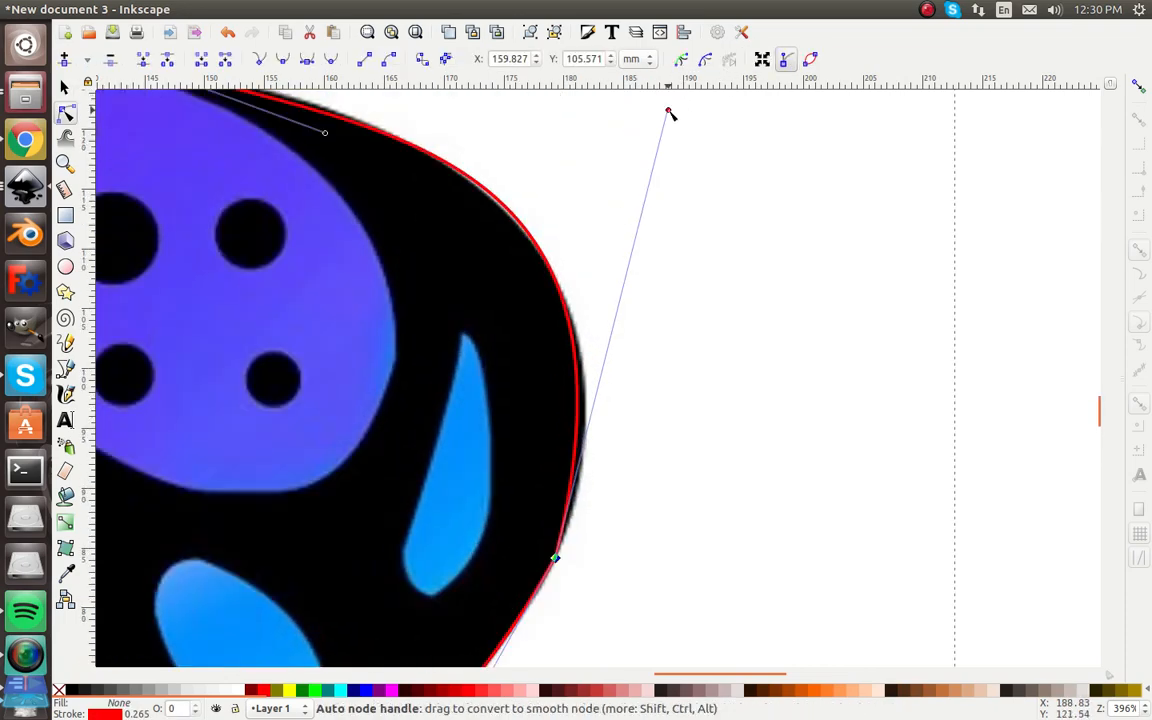
left_click_drag(672, 112, 704, 132)
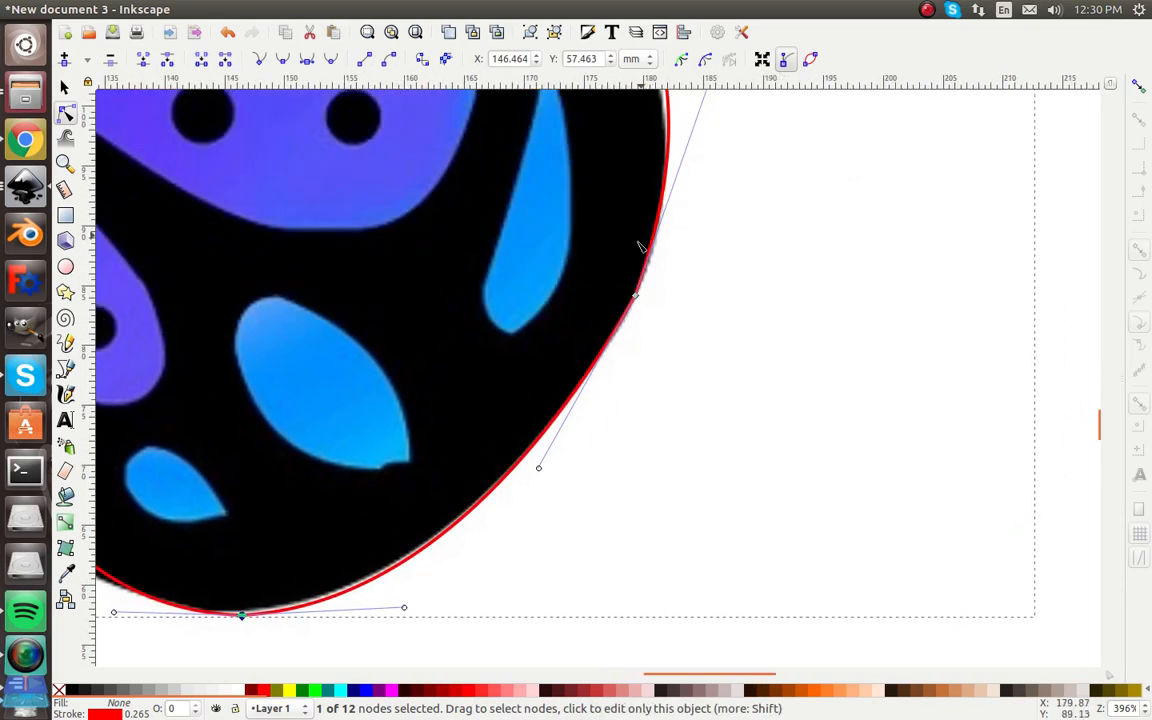
left_click_drag(538, 468, 556, 472)
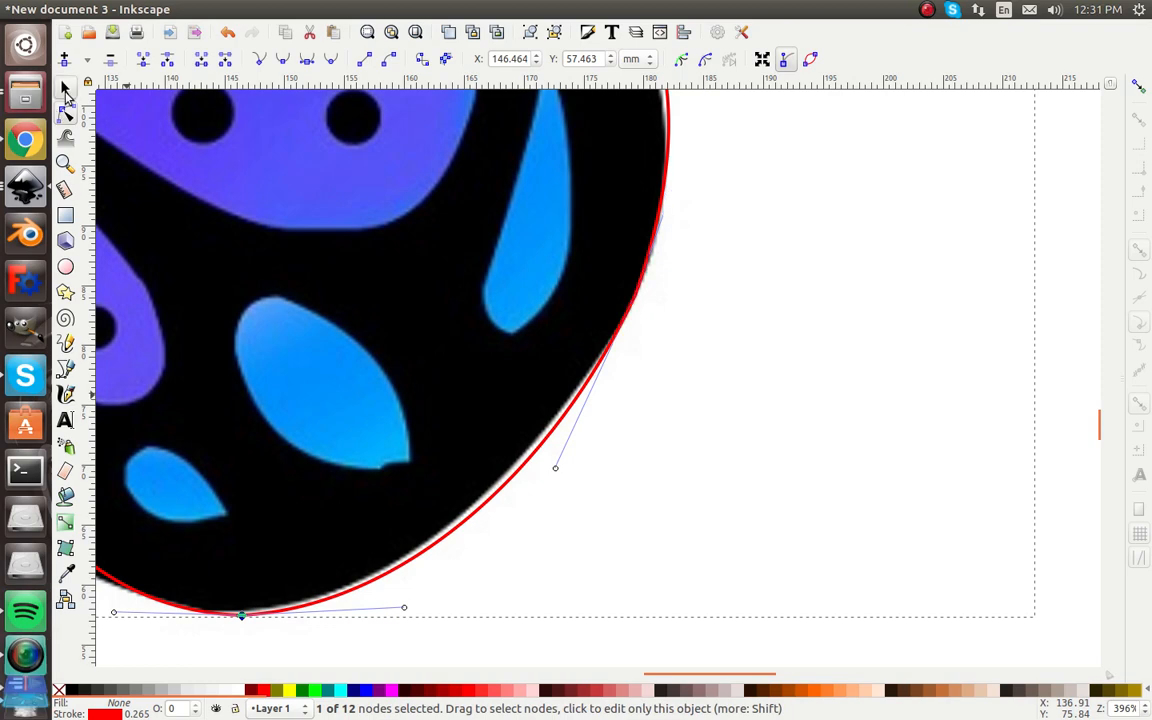
left_click(64, 88)
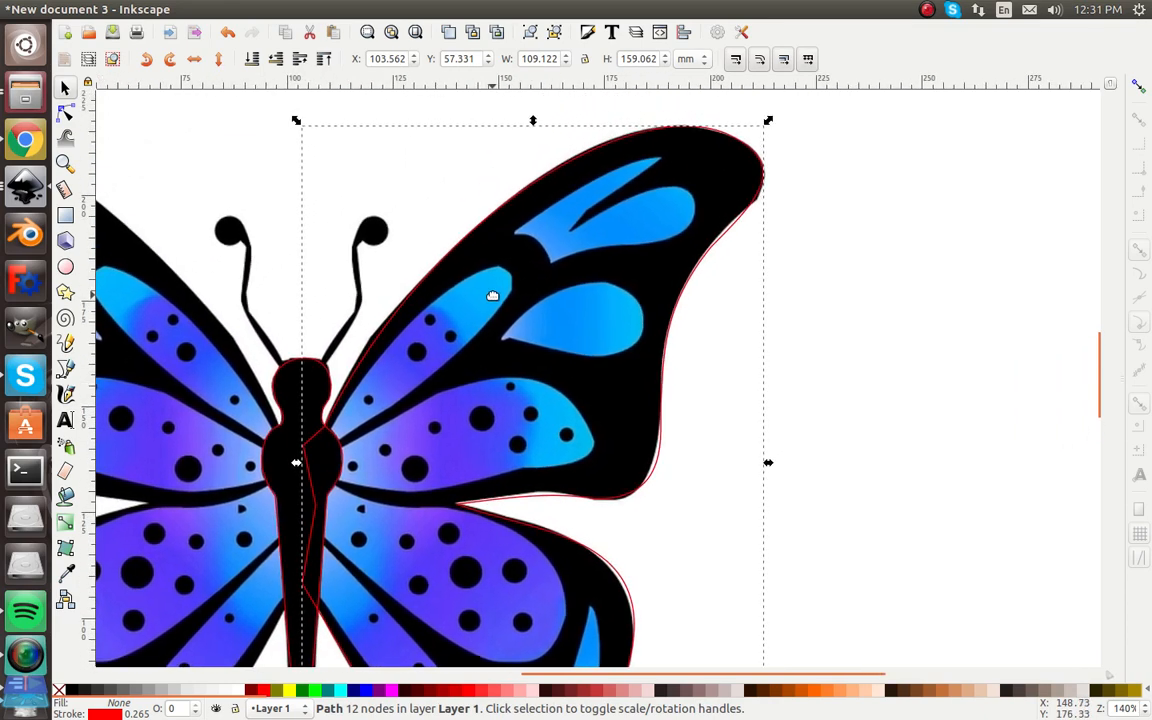
Deselect the finished right-wing outline on empty canvas.
left_click(892, 292)
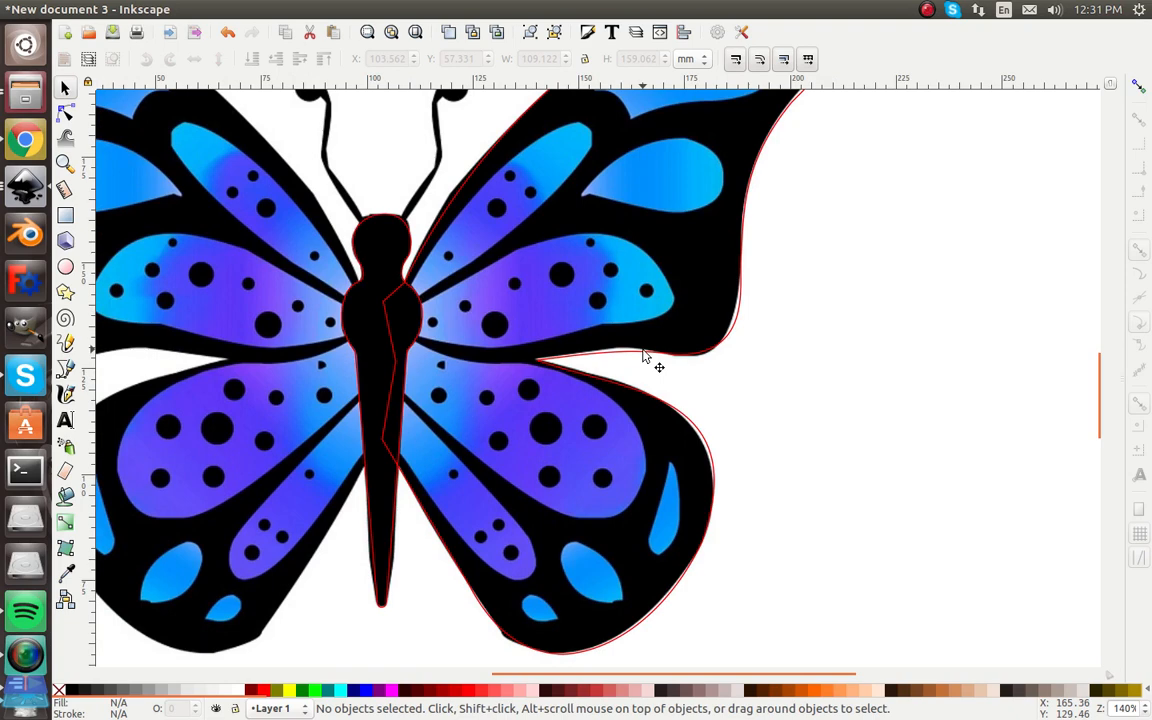
mouse_move(568, 316)
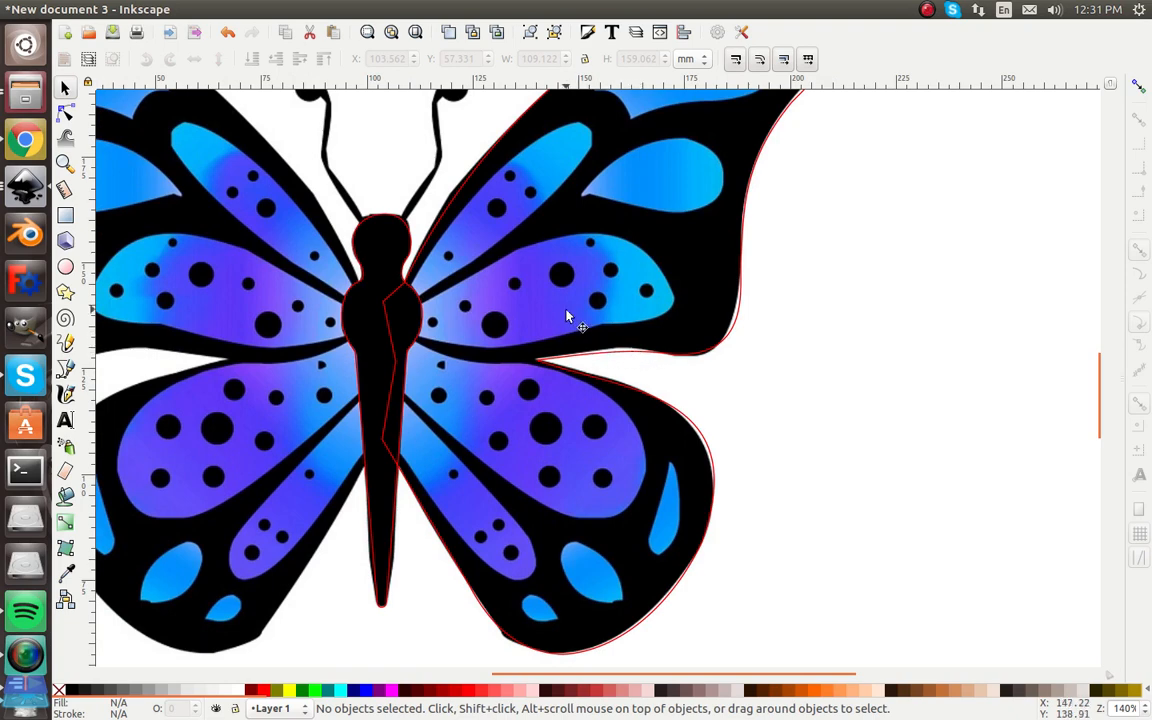
mouse_move(536, 240)
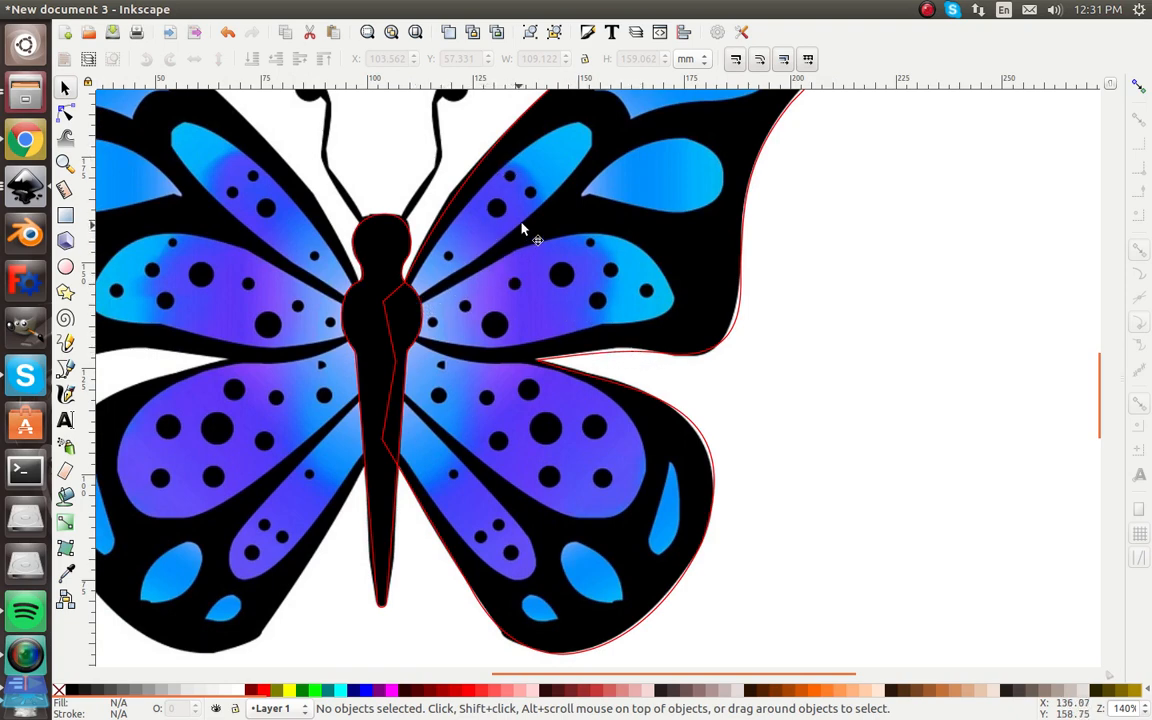
mouse_move(68, 376)
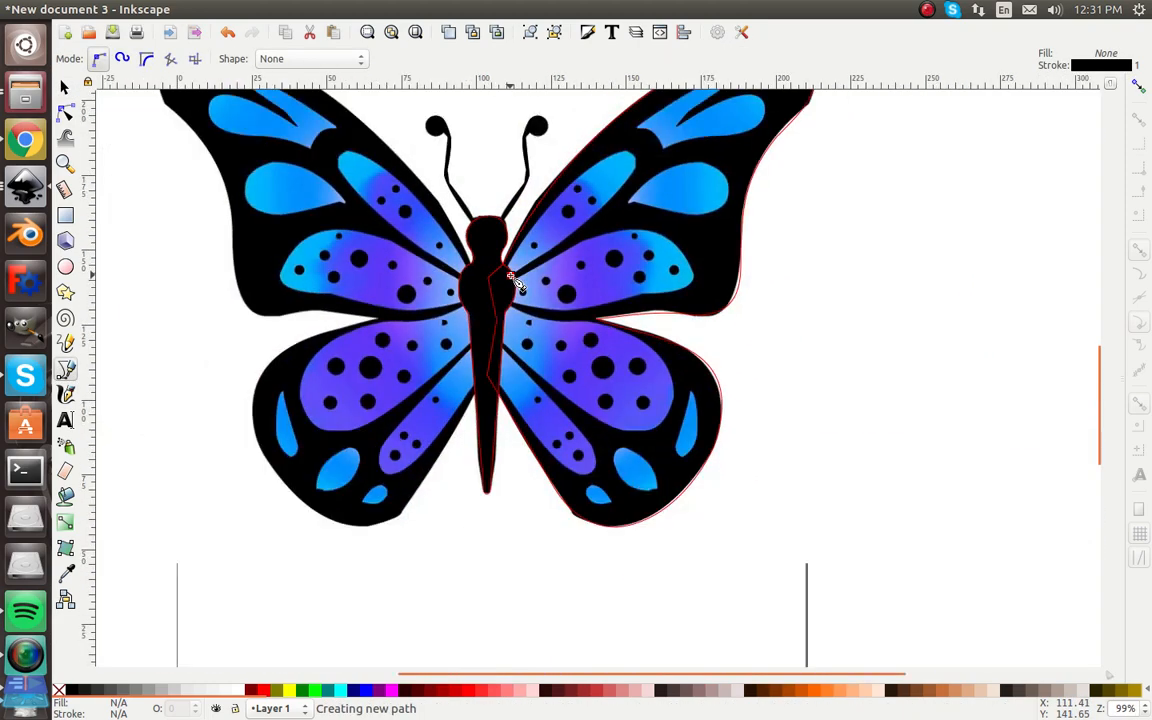
Start a closed path over the black vein of the upper right wing.
left_click(636, 176)
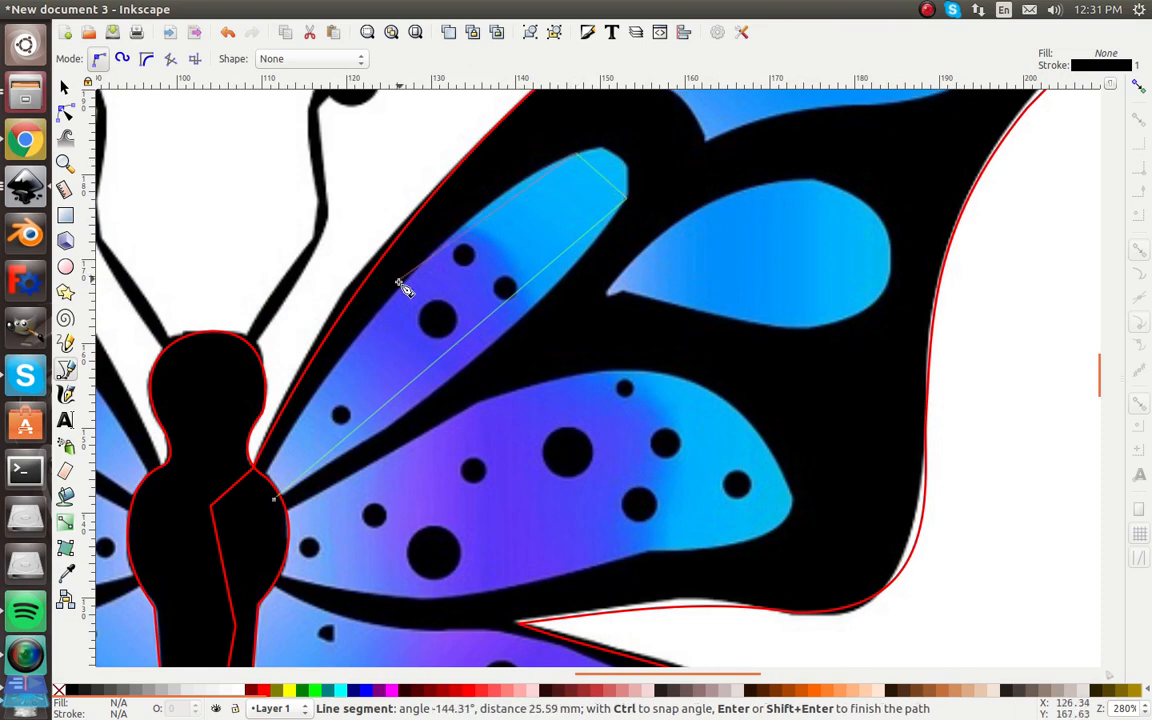
mouse_move(270, 490)
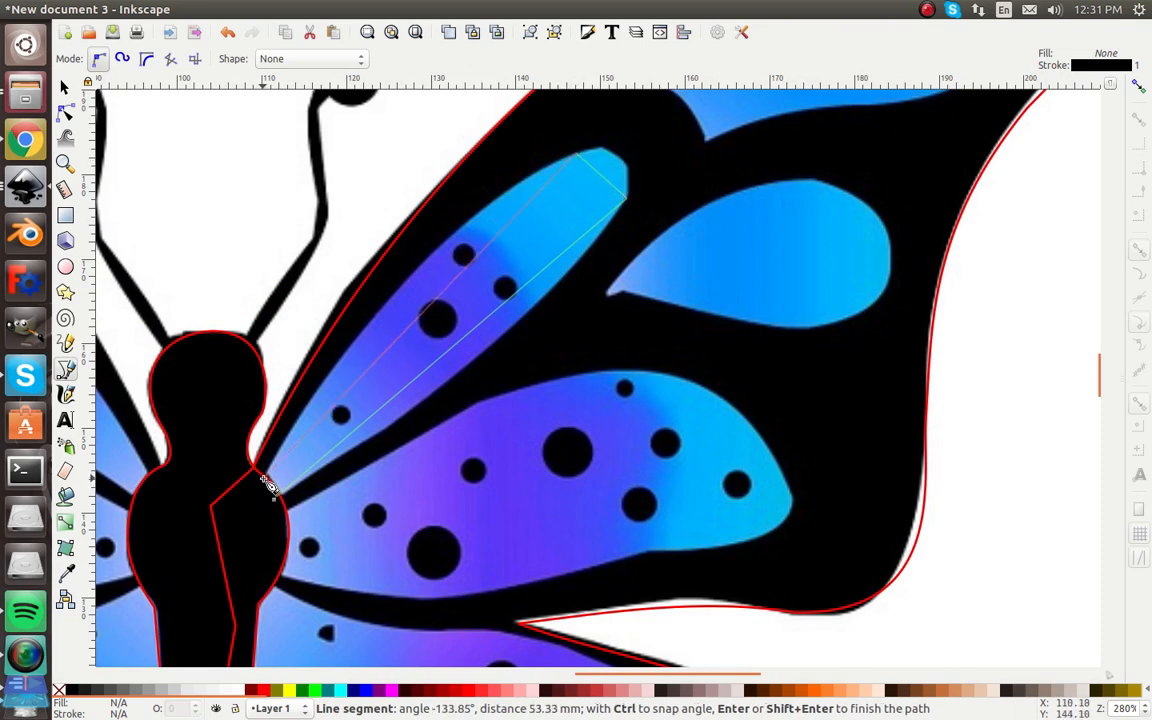
mouse_move(256, 500)
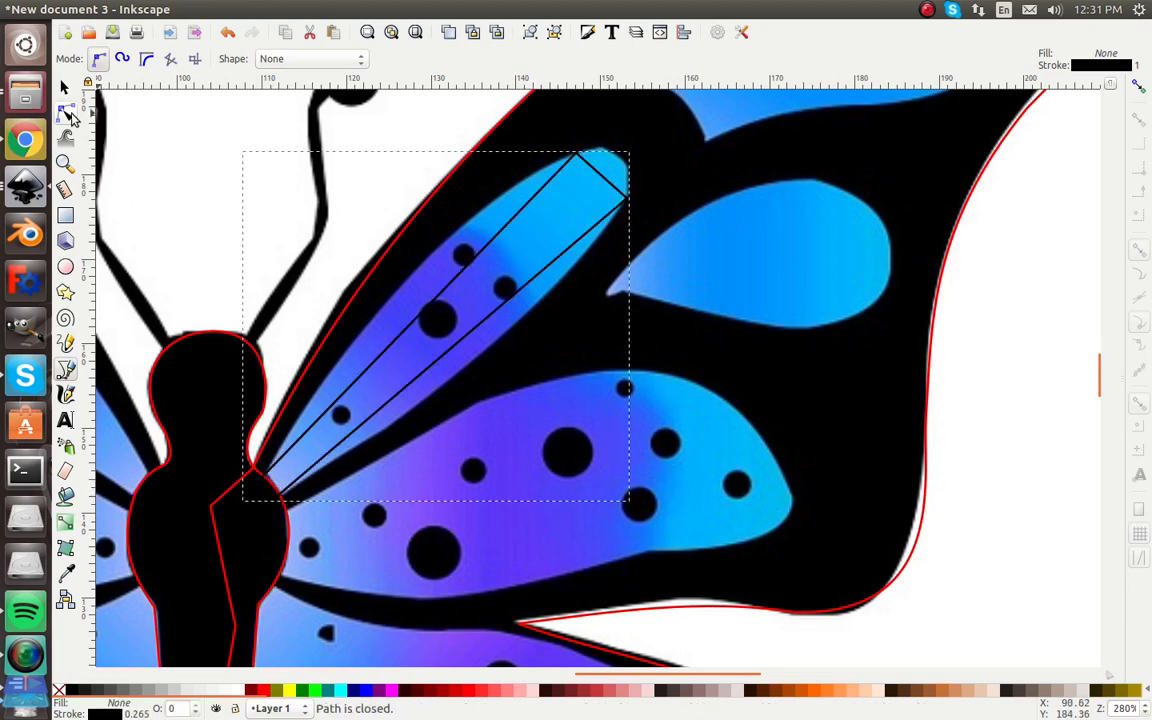
left_click(64, 112)
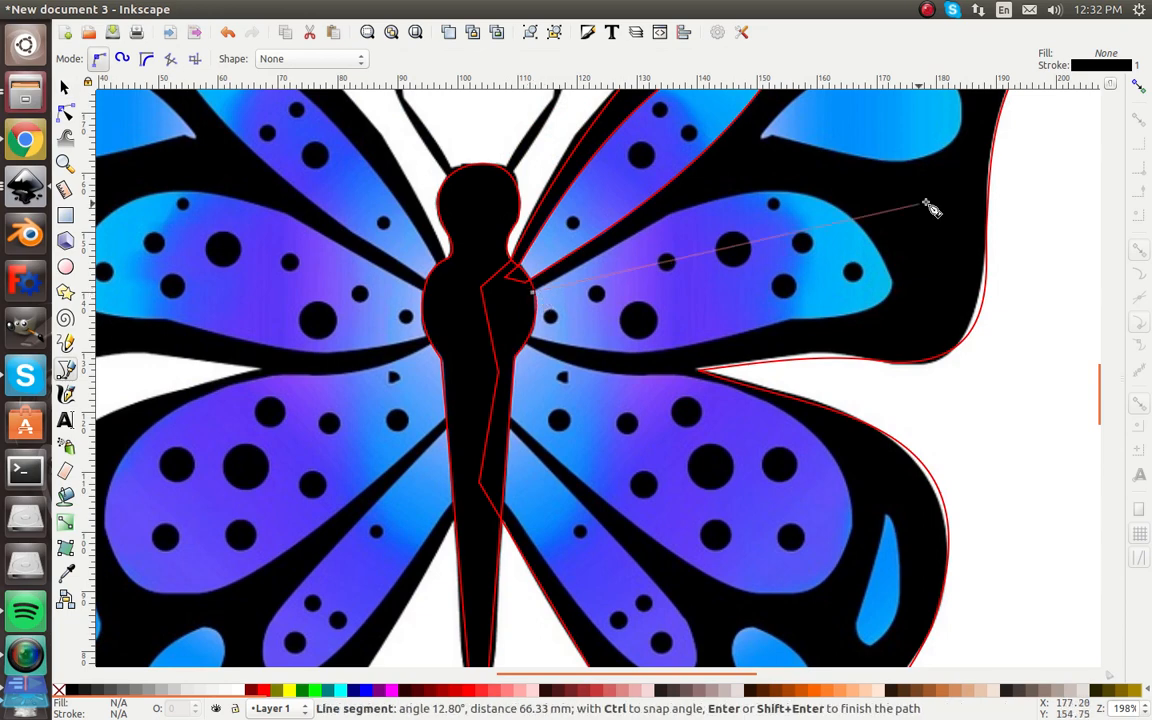
mouse_move(892, 290)
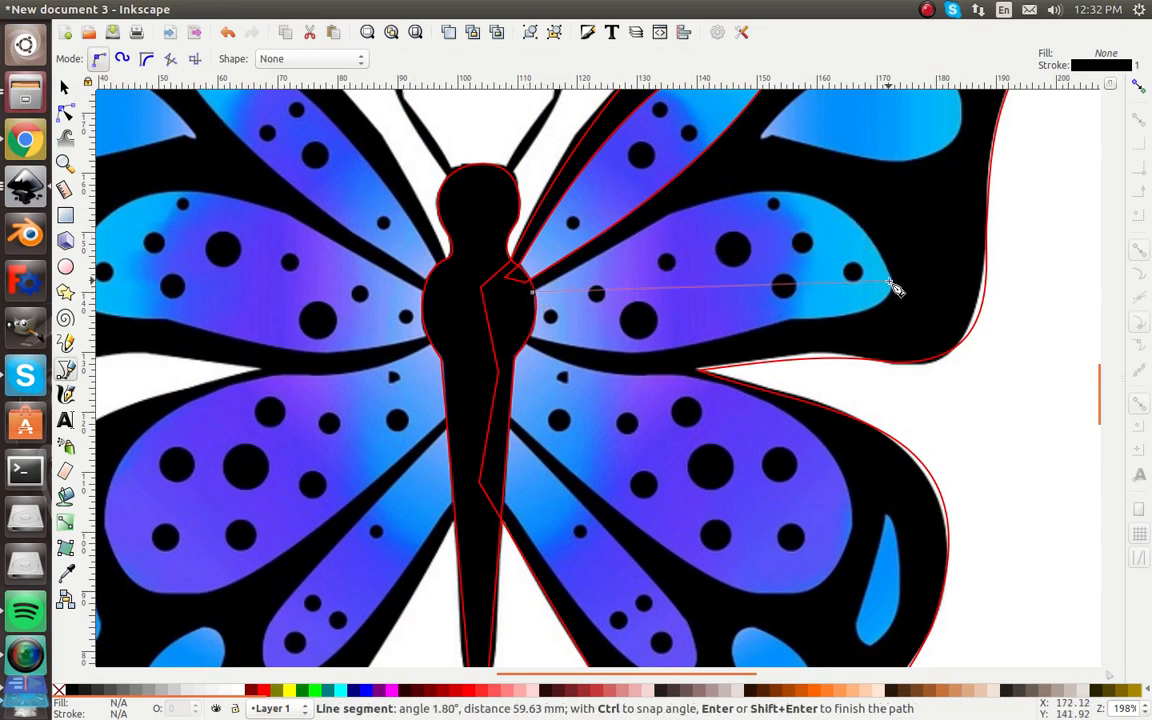
mouse_move(896, 284)
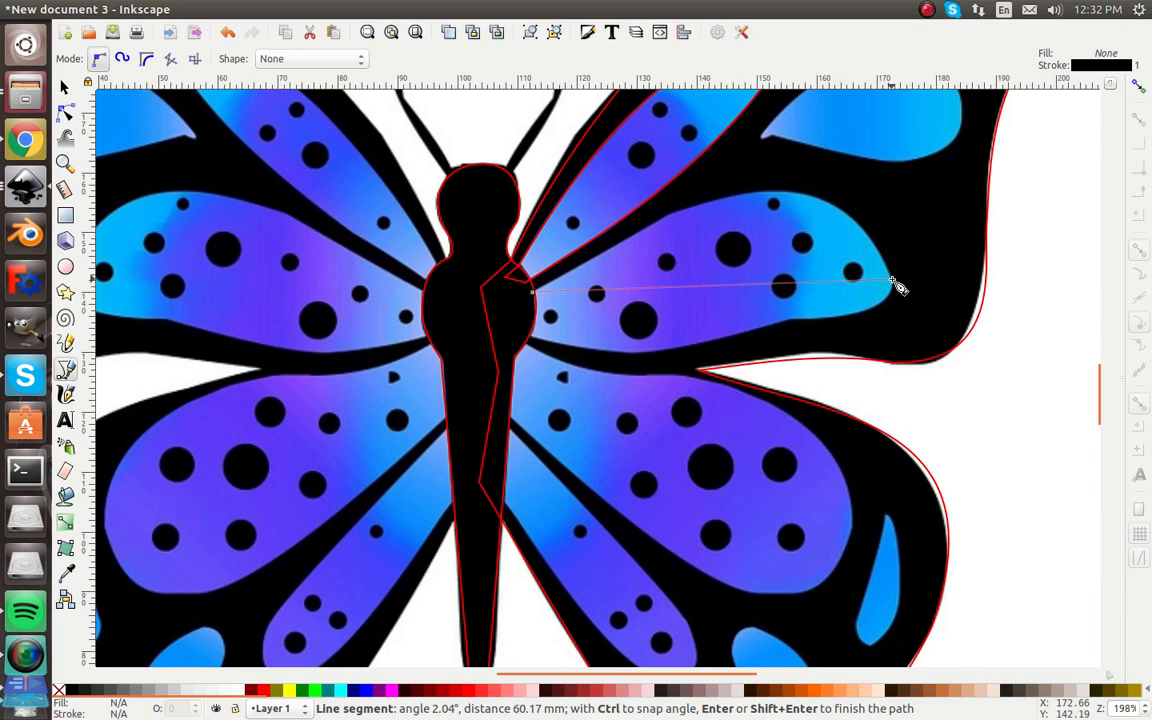
mouse_move(798, 322)
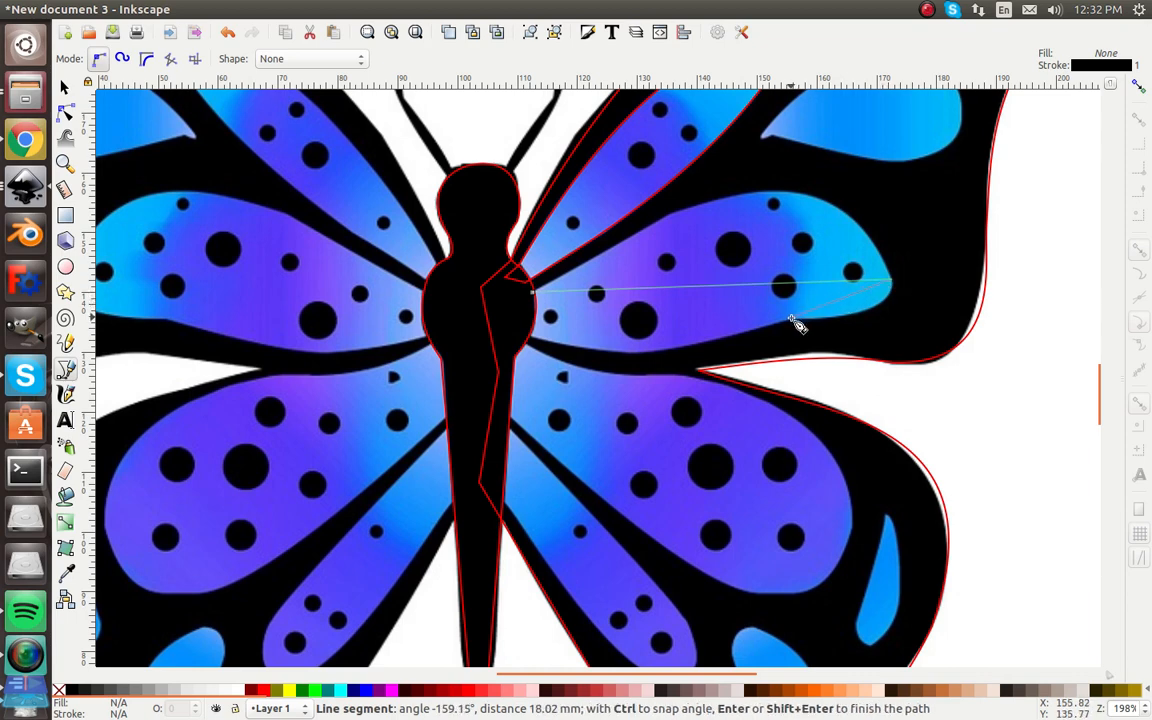
mouse_move(538, 344)
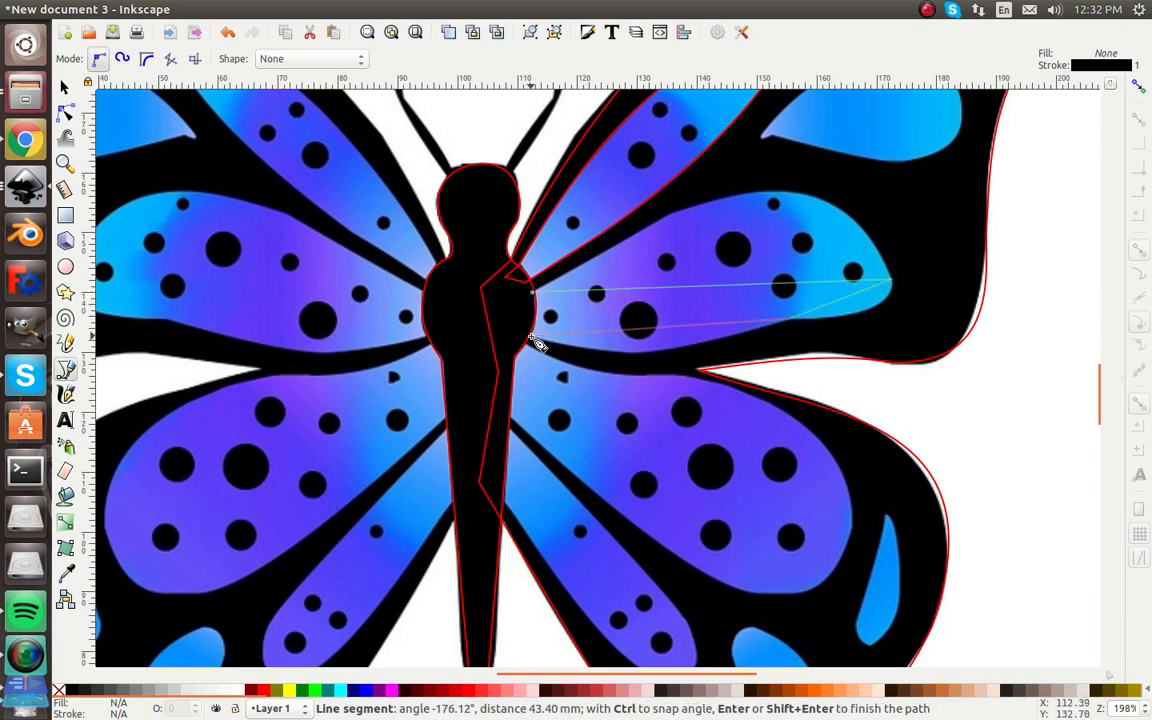
Close the upper wing lobe outline and select its points for curving.
left_click(420, 290)
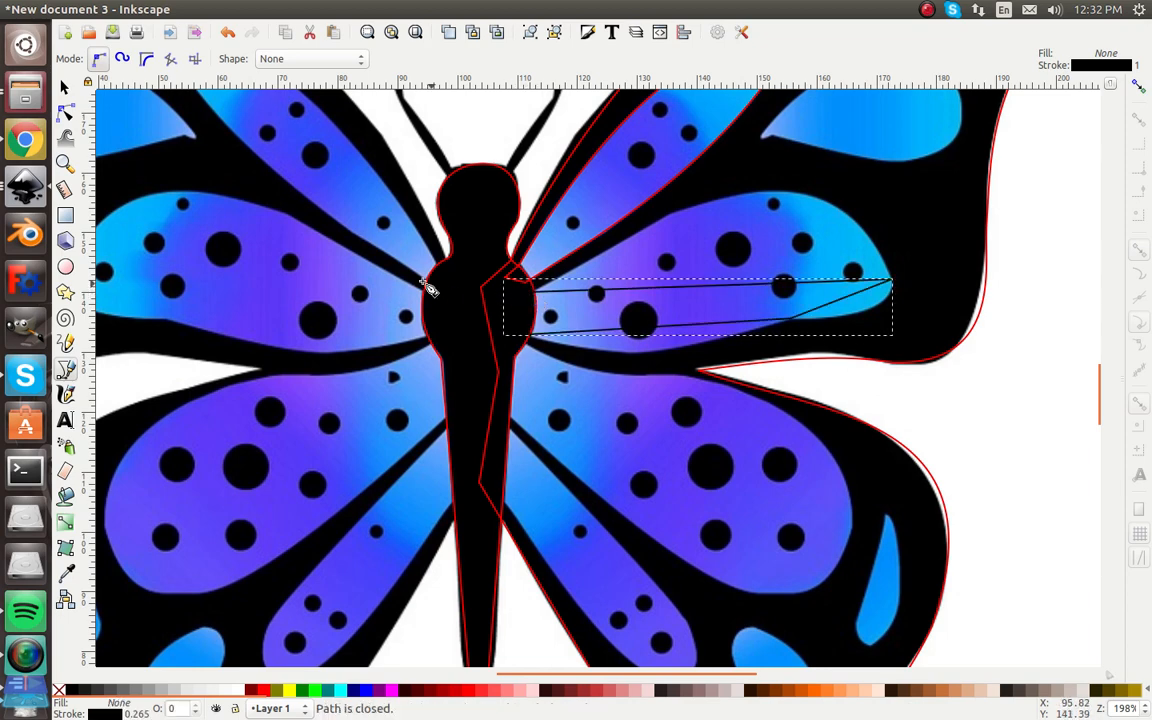
mouse_move(258, 690)
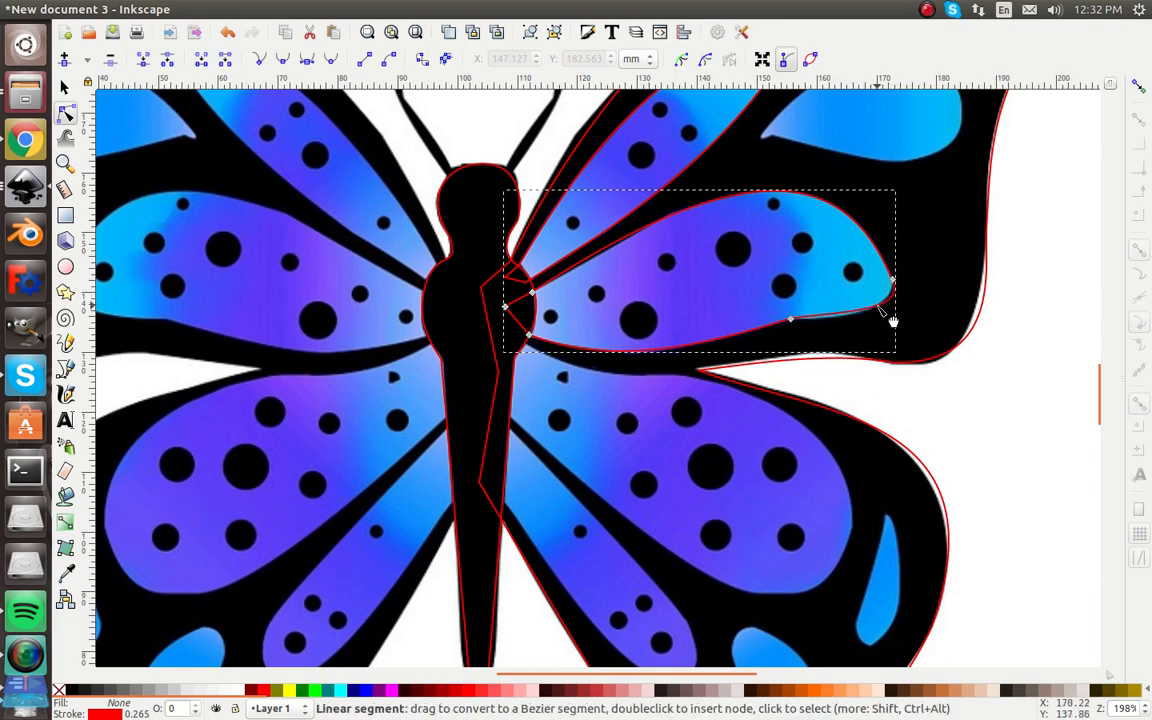
left_click(892, 280)
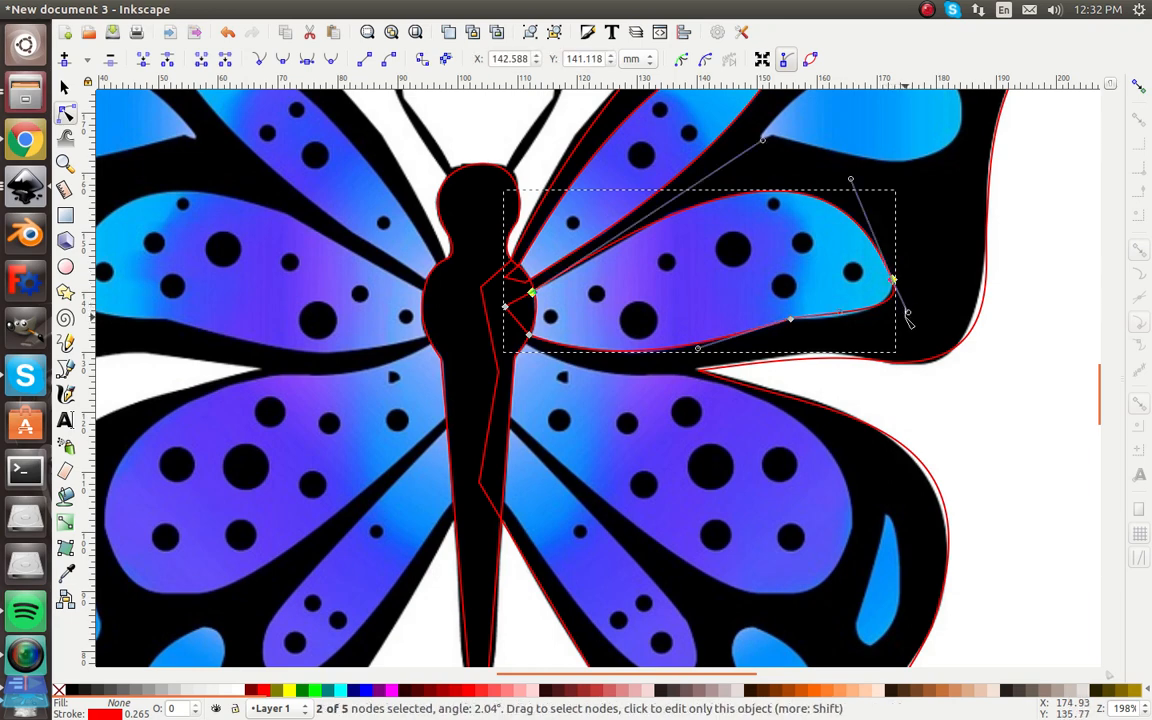
left_click(62, 88)
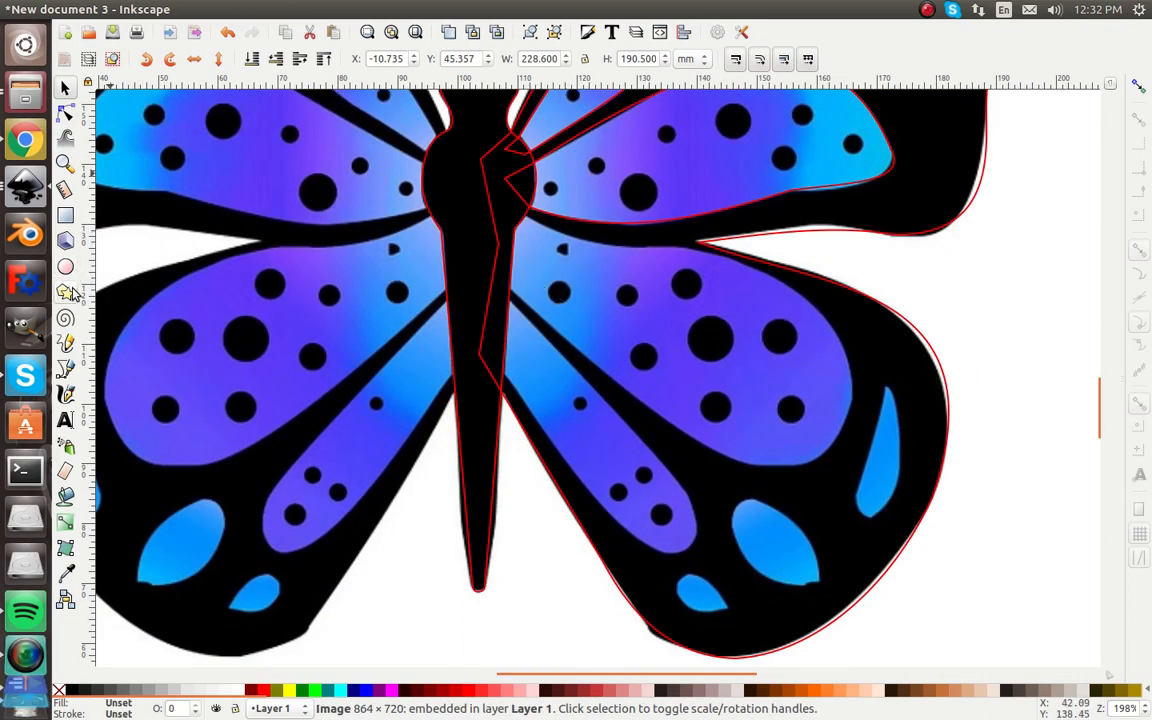
Outline the lower right wing's spotted purple region and bend its edges to the wing curve.
left_click(64, 292)
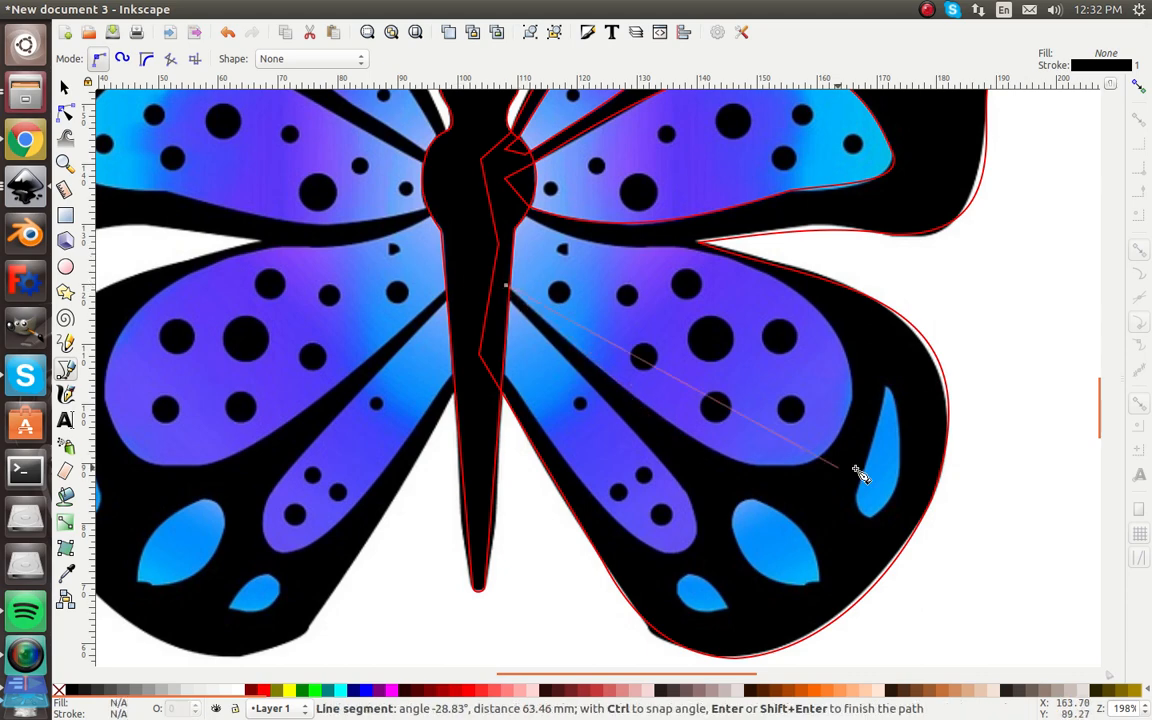
mouse_move(820, 330)
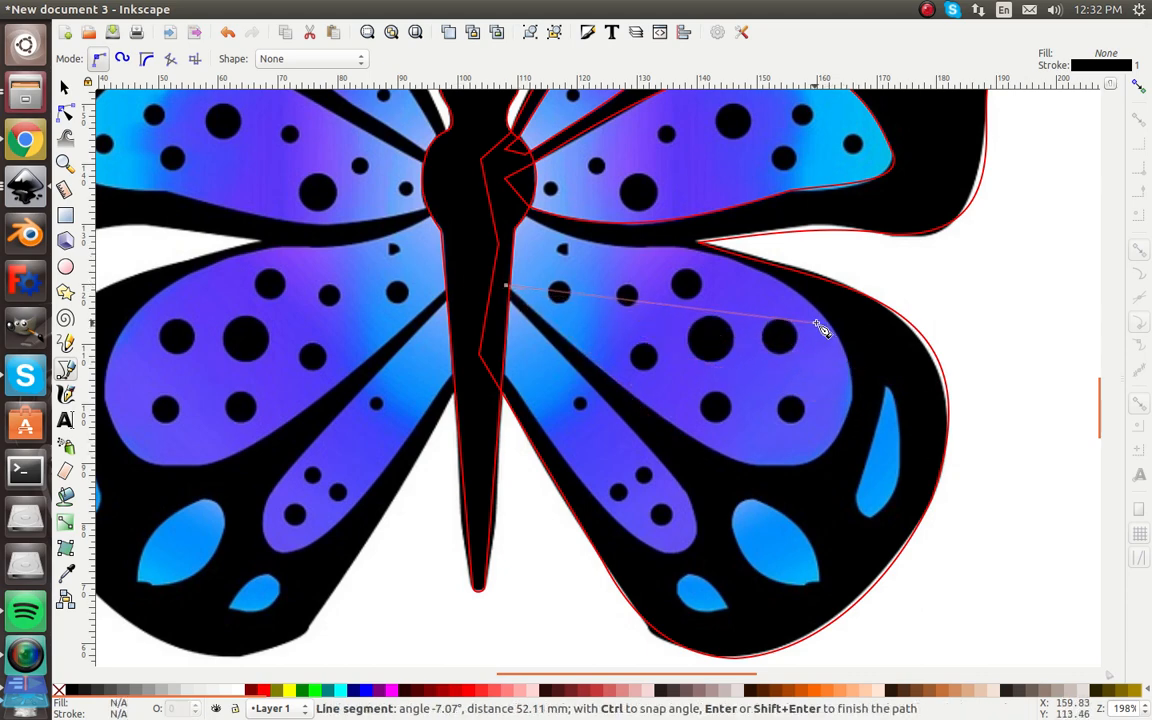
mouse_move(640, 270)
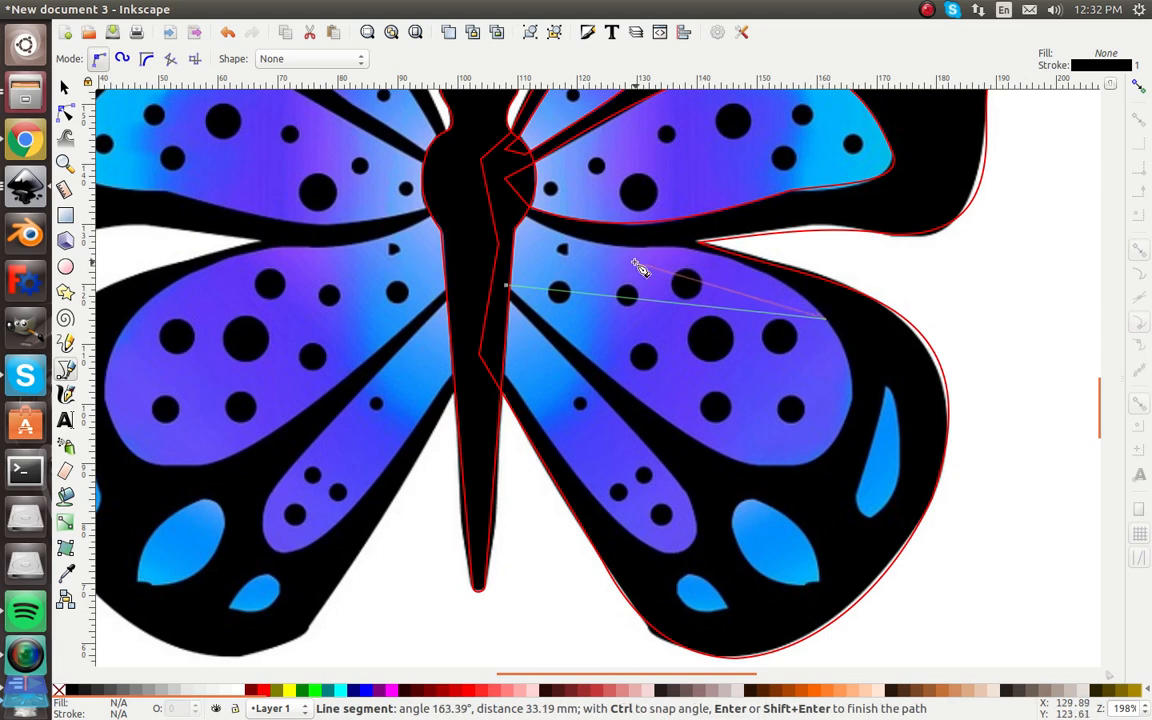
mouse_move(688, 252)
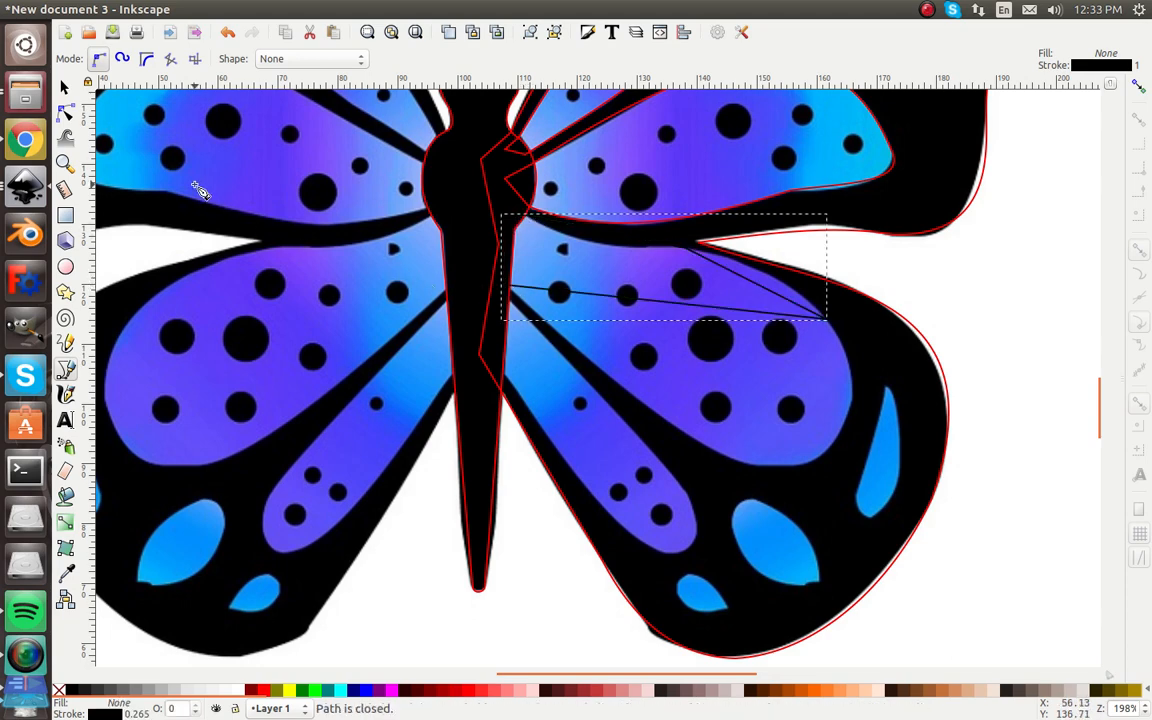
left_click(64, 112)
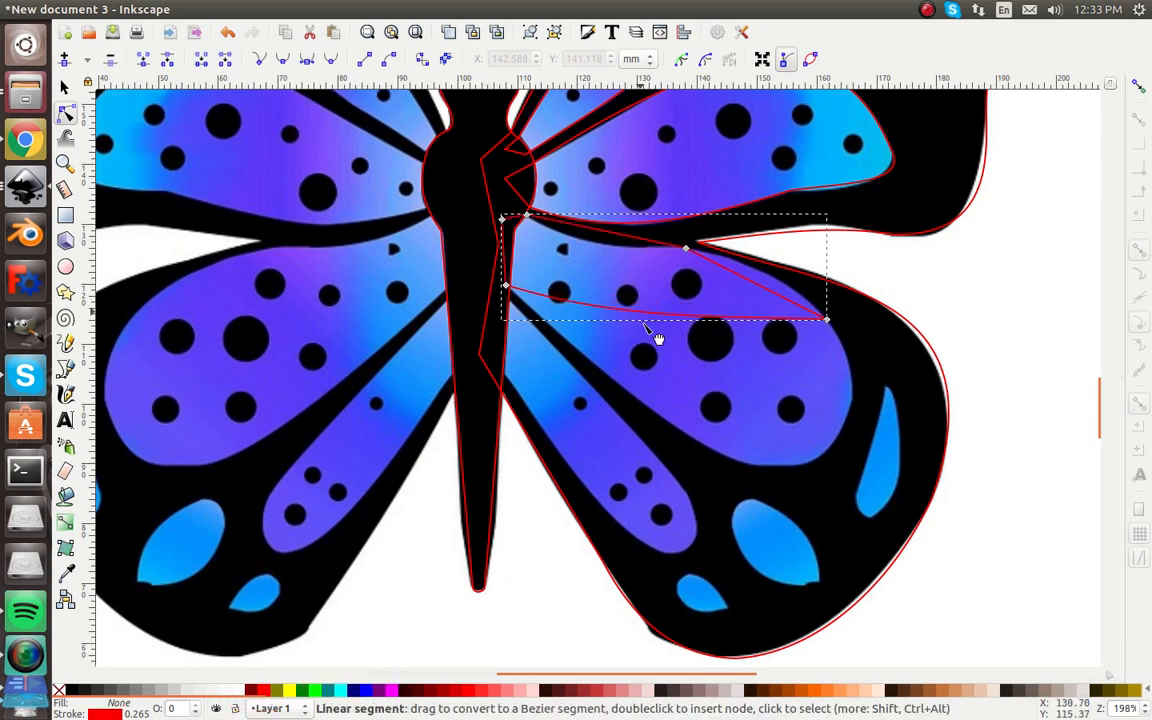
left_click_drag(644, 330, 780, 476)
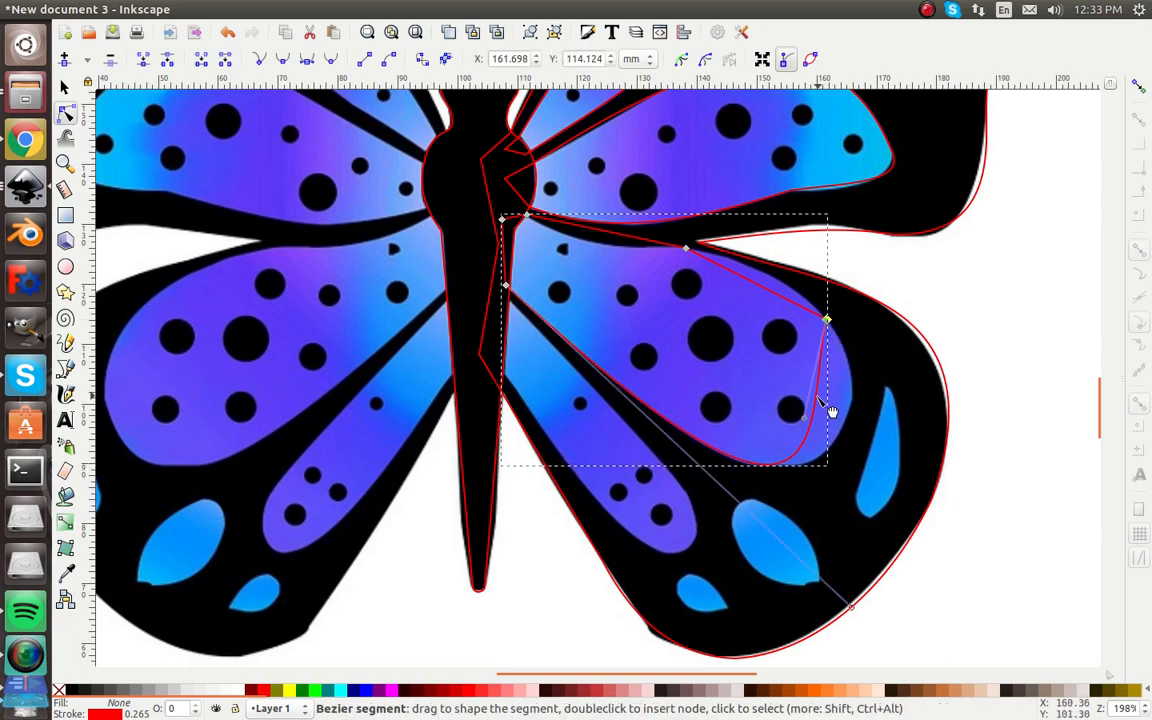
left_click_drag(830, 414, 856, 430)
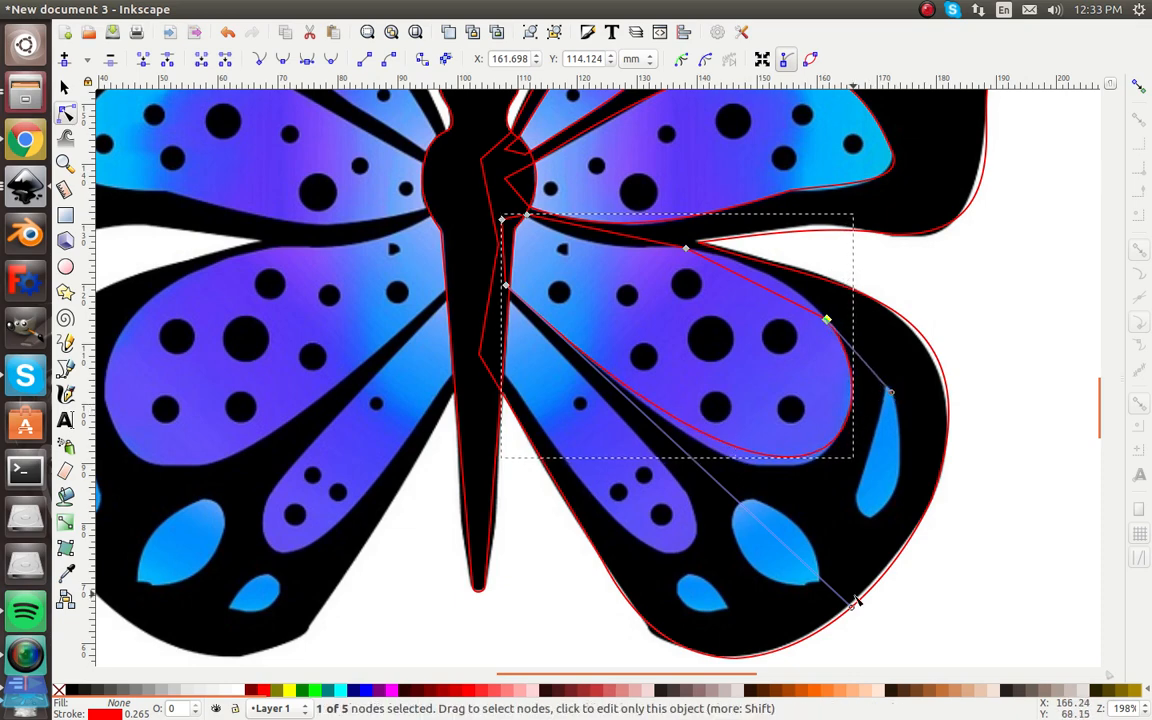
left_click_drag(856, 604, 868, 636)
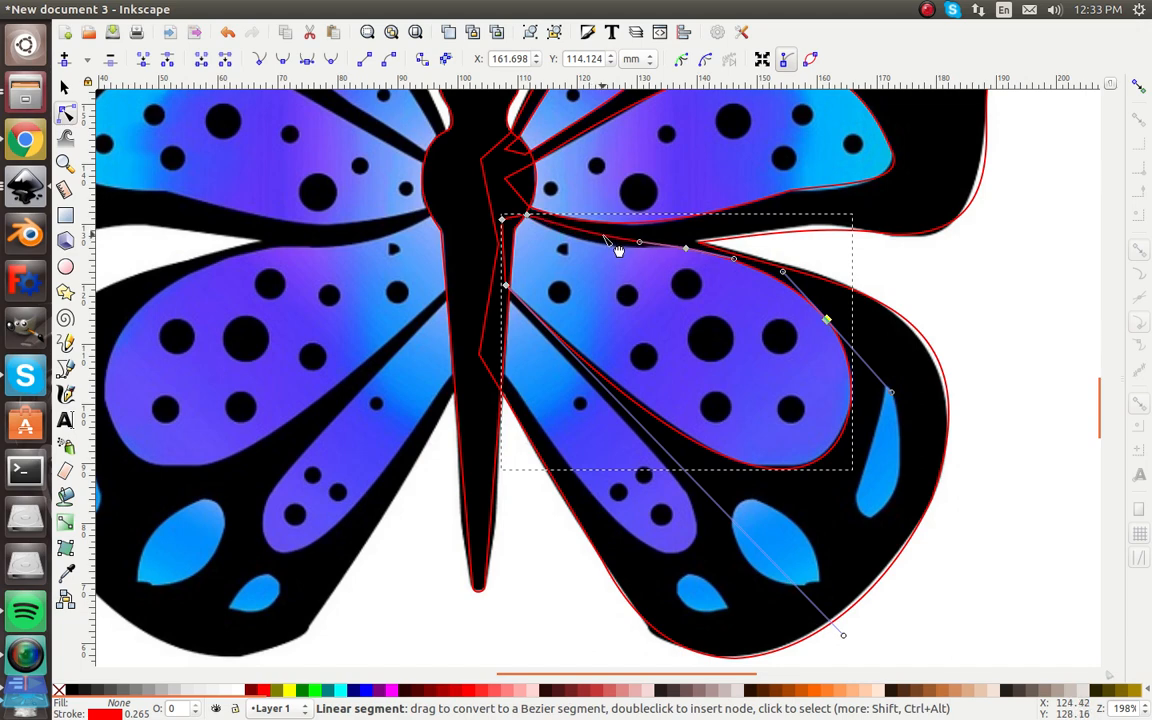
mouse_move(596, 248)
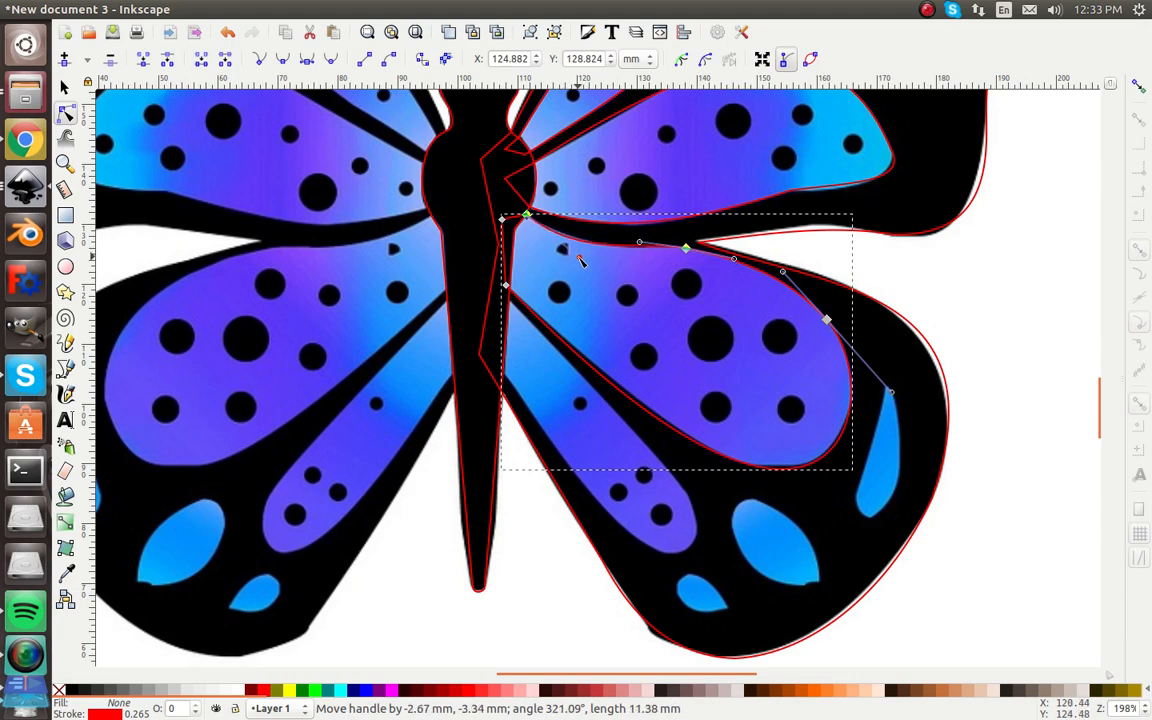
left_click(62, 88)
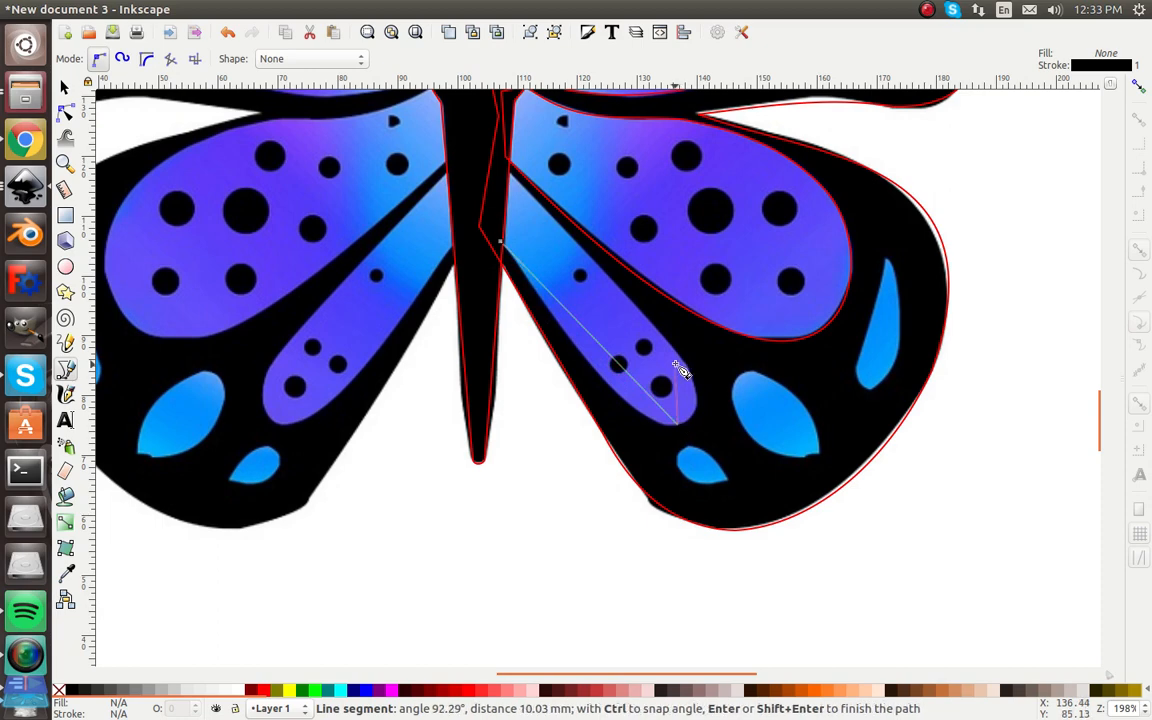
mouse_move(544, 216)
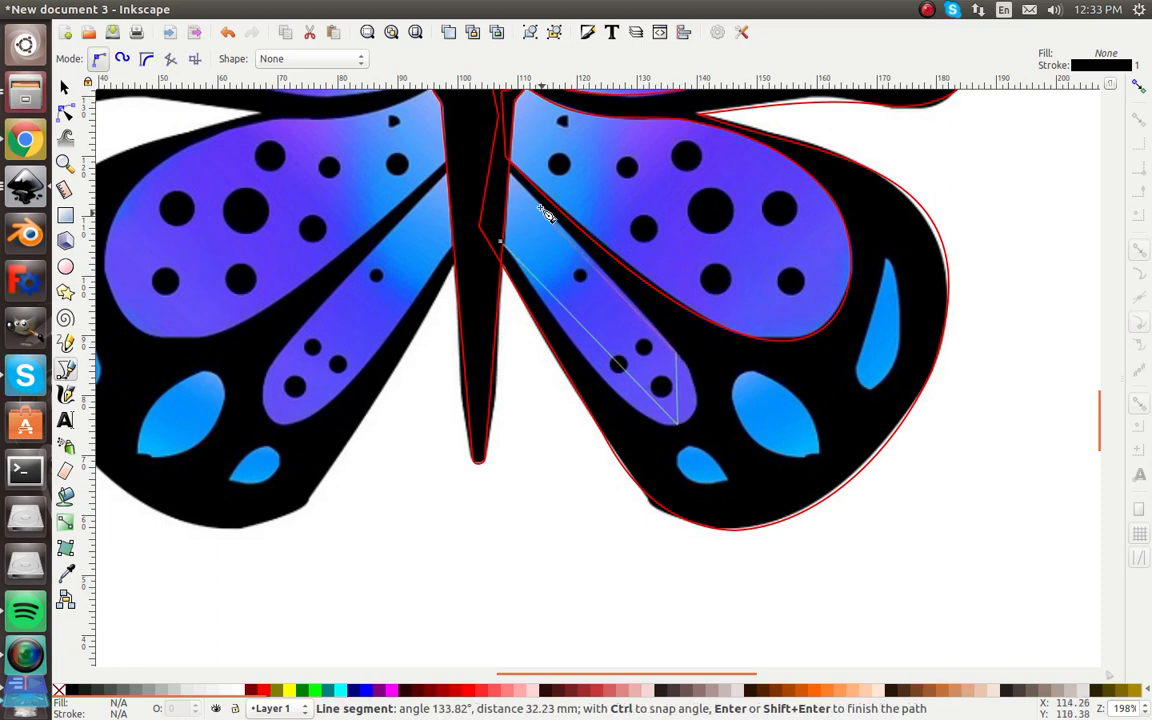
mouse_move(510, 182)
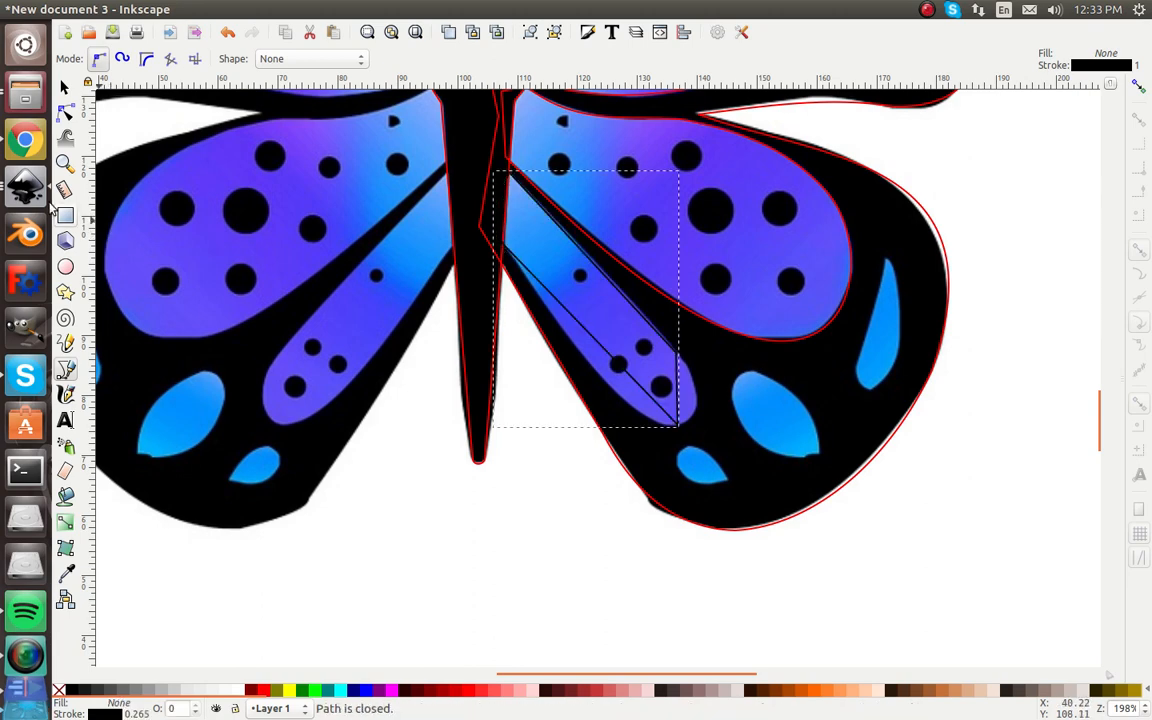
Reshape the narrow spotted strip outline beside the body.
left_click(64, 112)
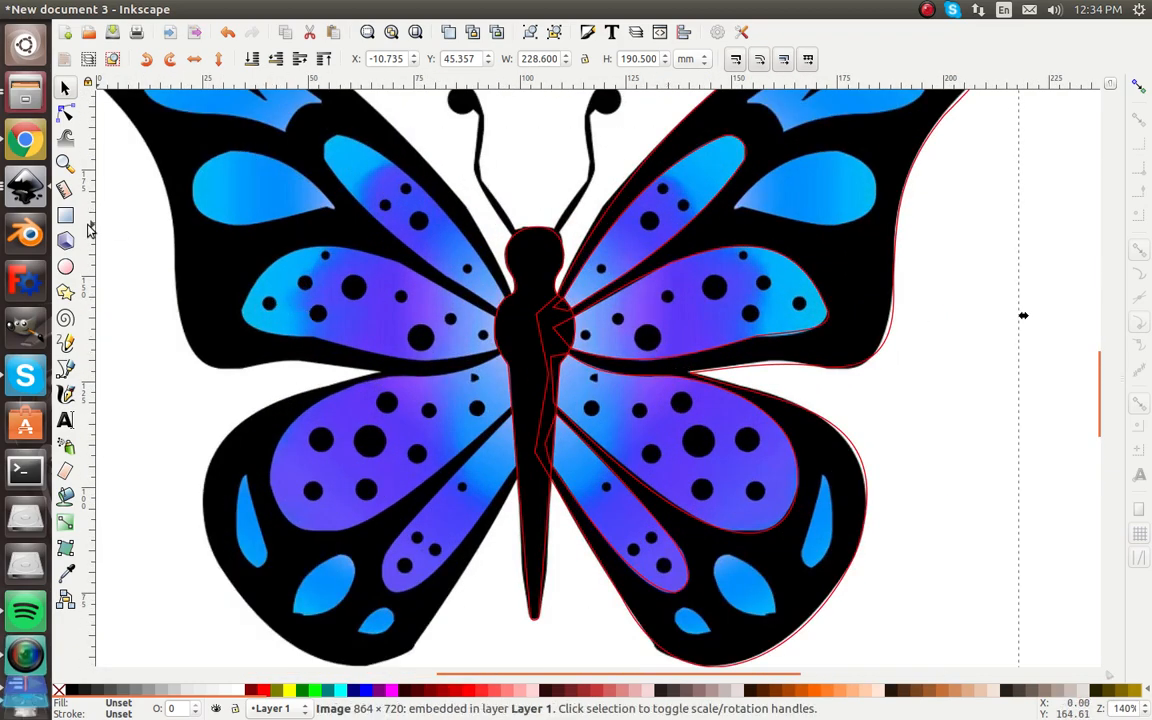
left_click(64, 266)
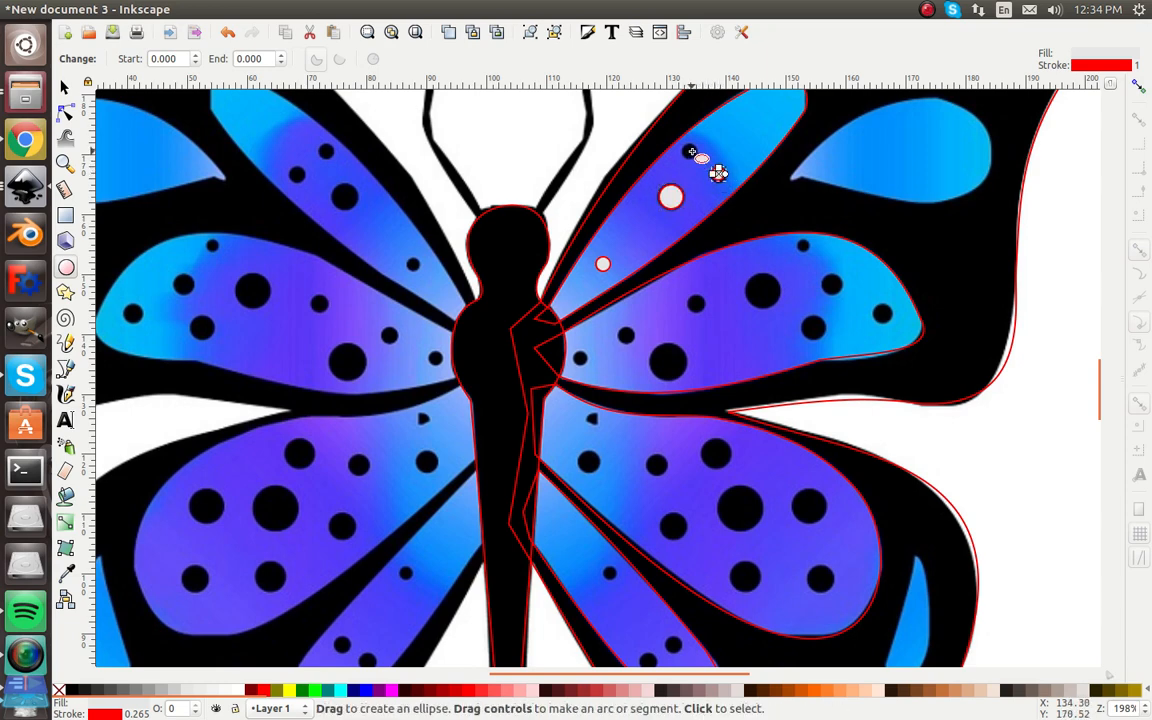
mouse_move(690, 152)
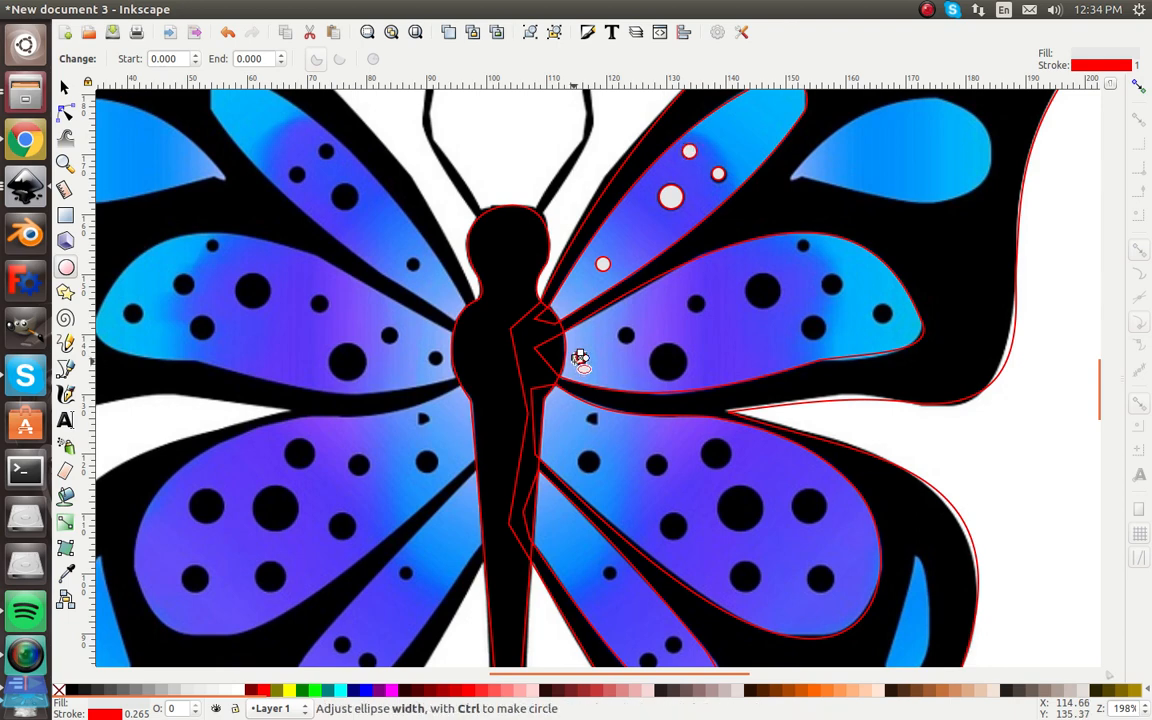
mouse_move(672, 364)
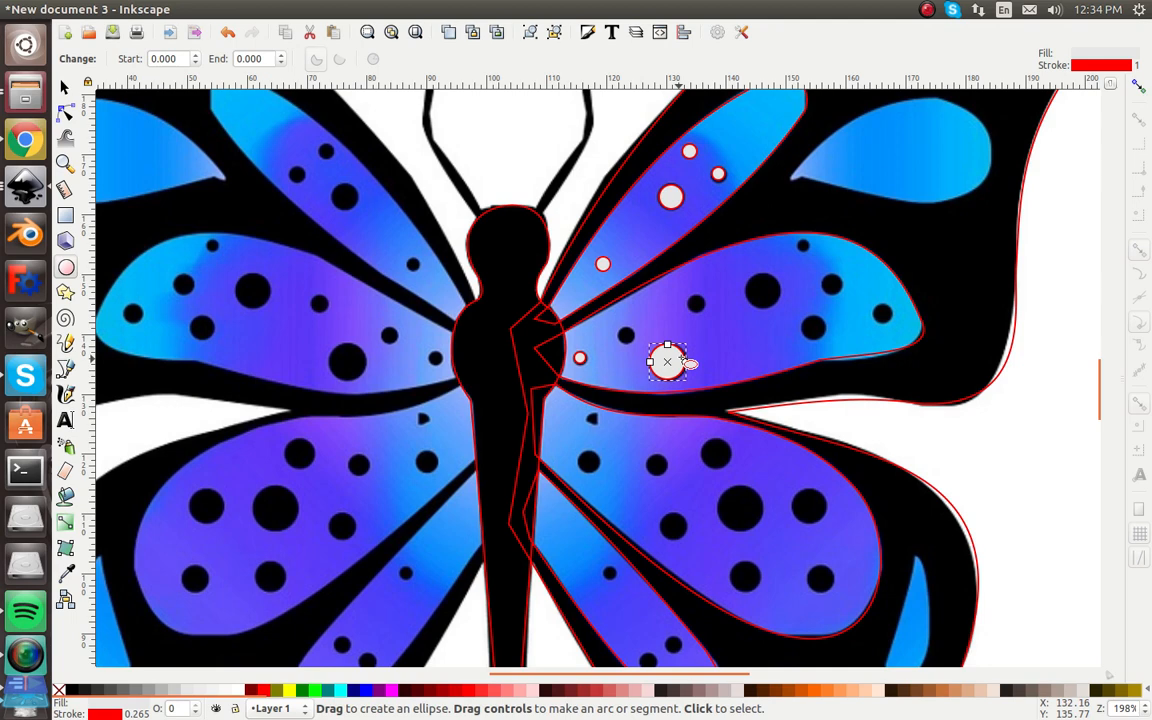
Draw white circles over the spots on the upper, lower and narrow right wing pieces.
left_click_drag(668, 362, 760, 296)
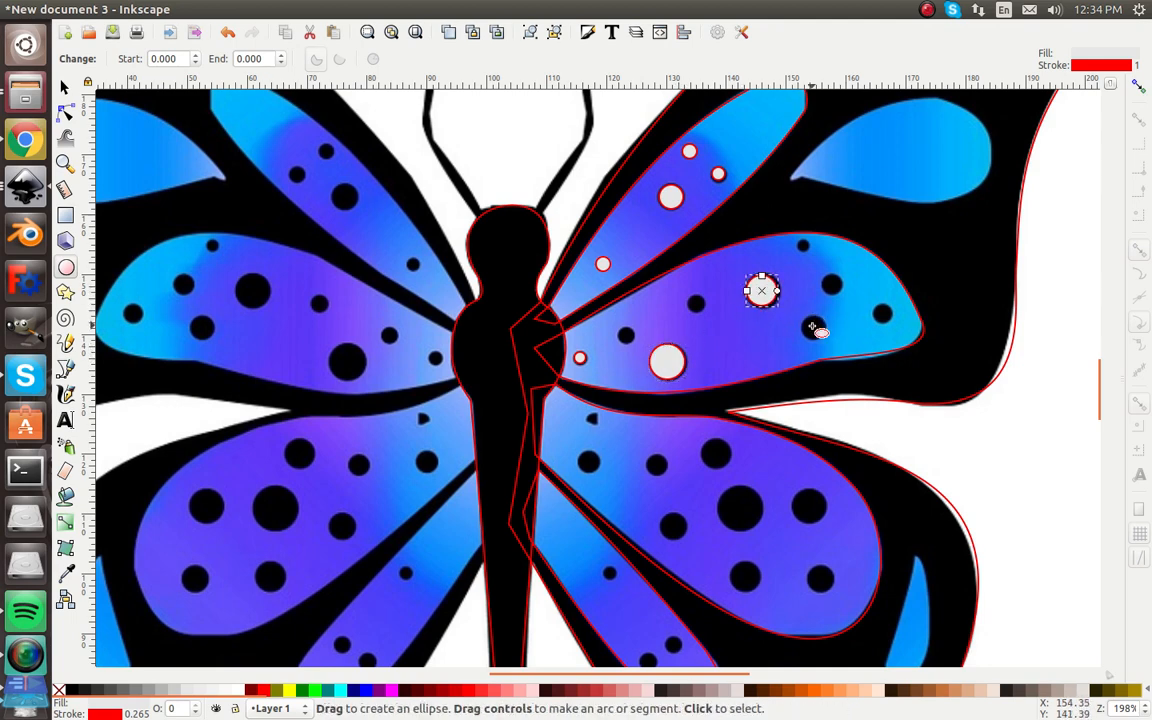
left_click_drag(762, 292, 812, 326)
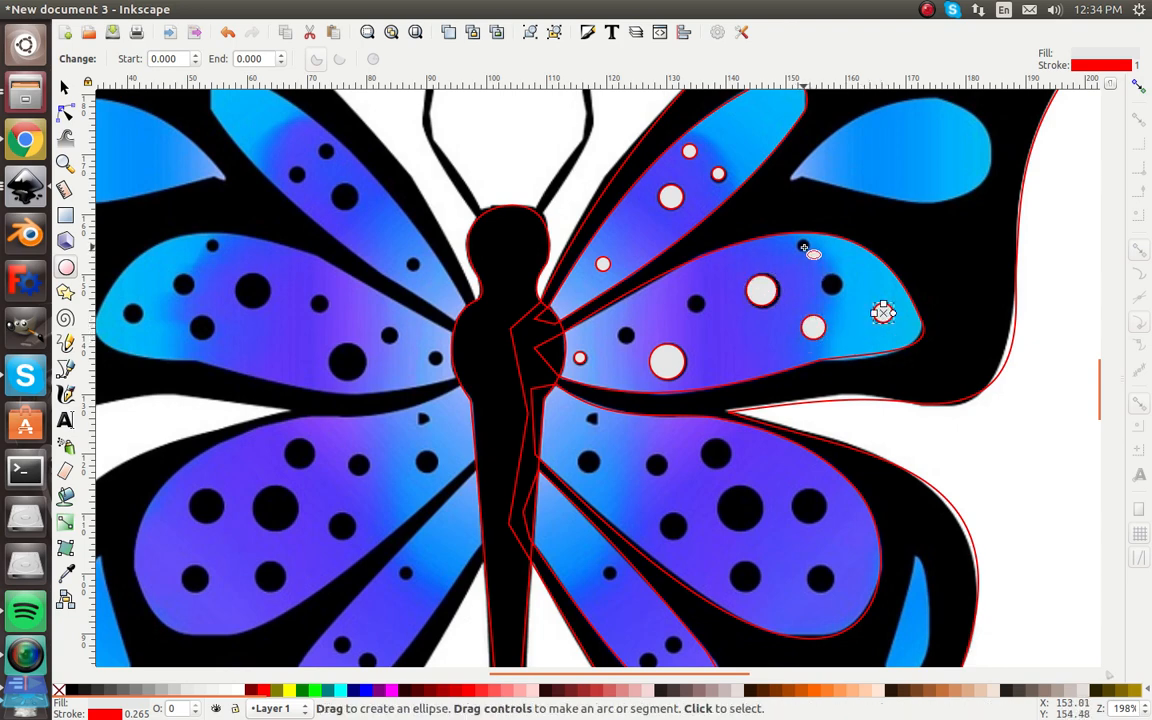
left_click_drag(812, 256, 804, 250)
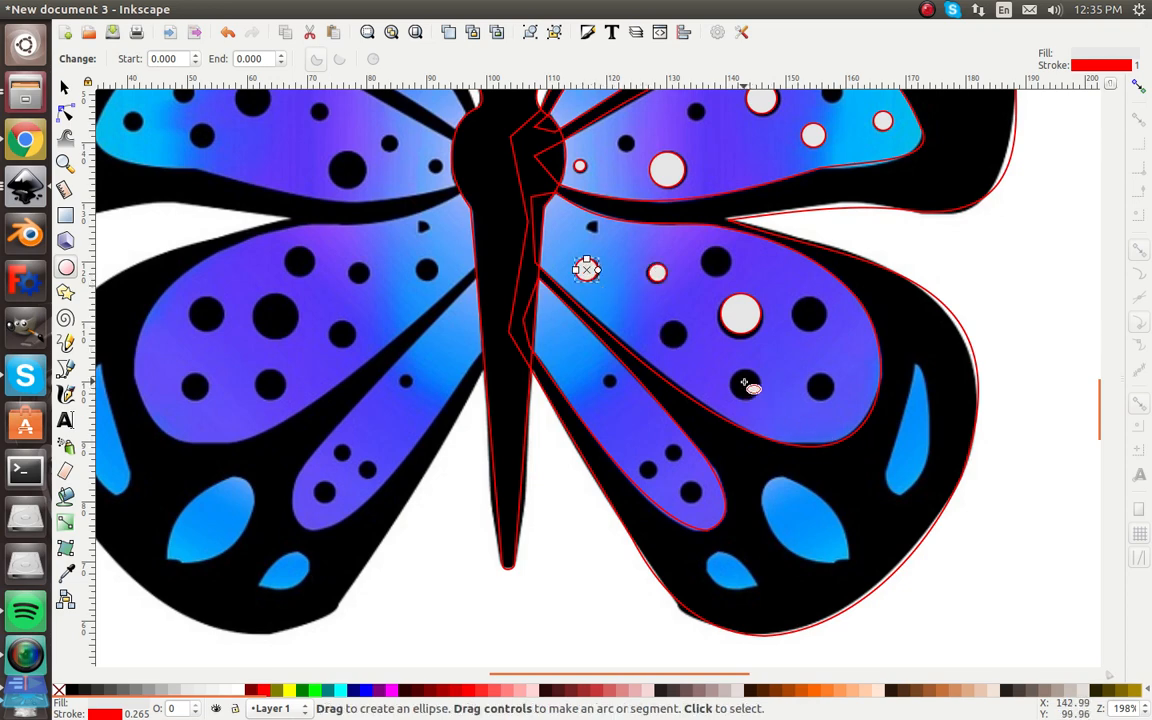
mouse_move(744, 382)
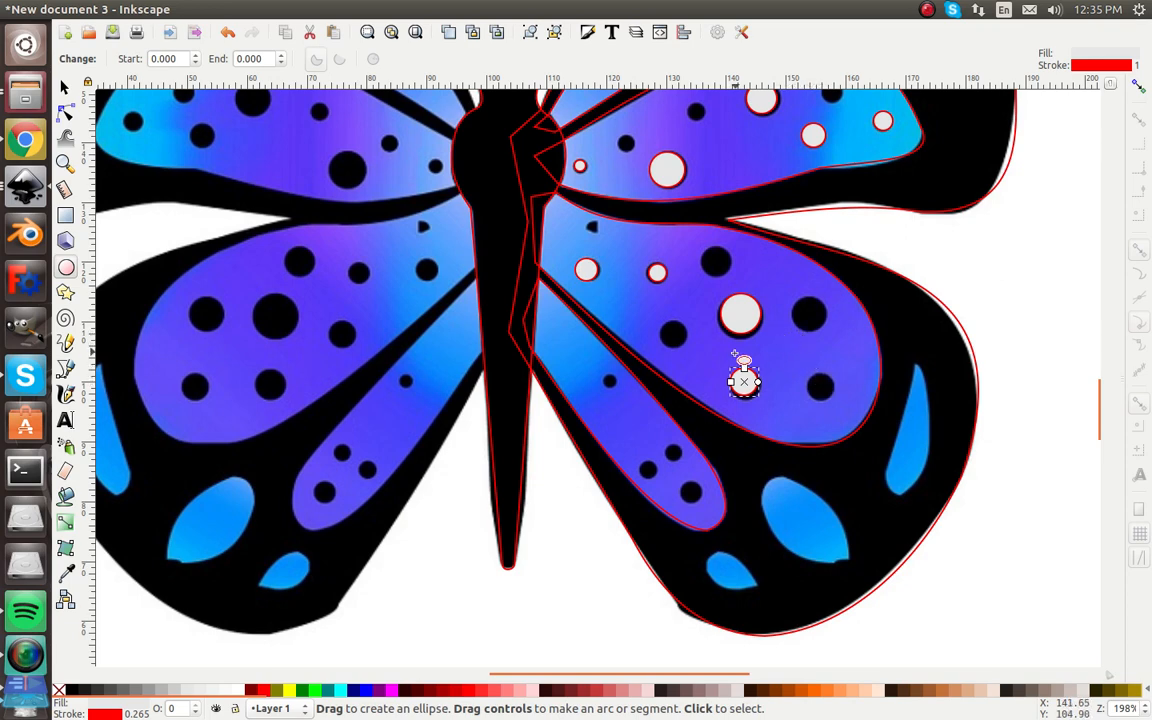
left_click_drag(744, 380, 810, 316)
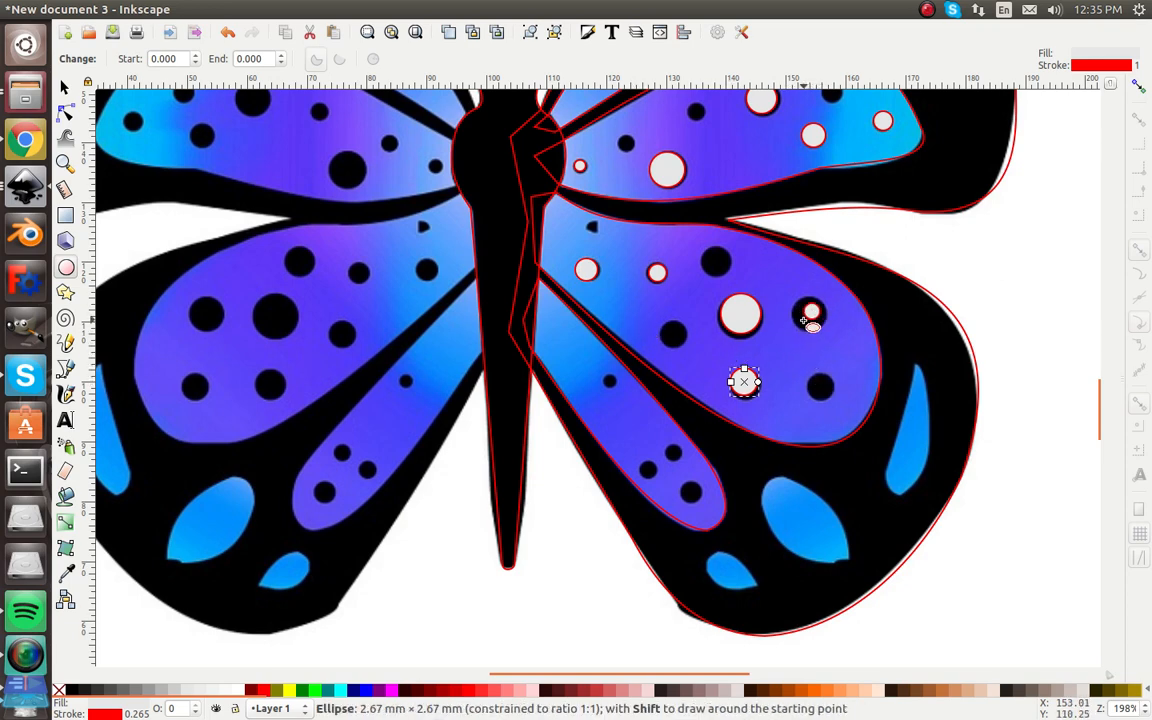
left_click_drag(744, 380, 812, 312)
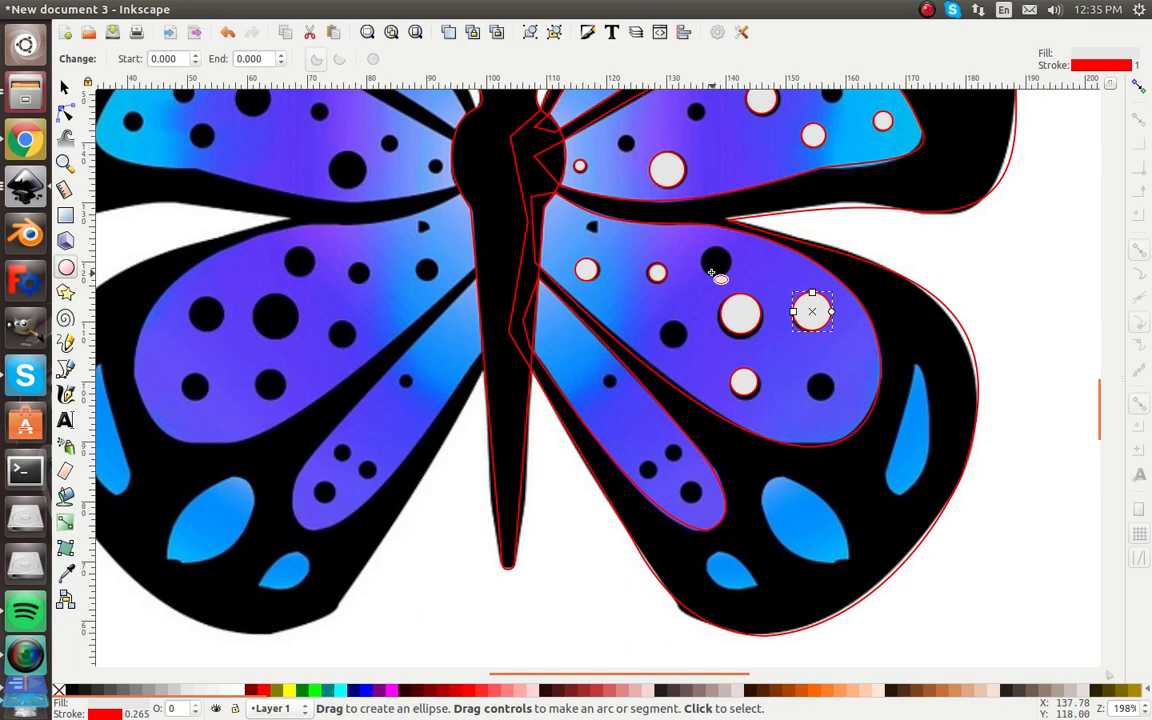
left_click_drag(718, 278, 672, 334)
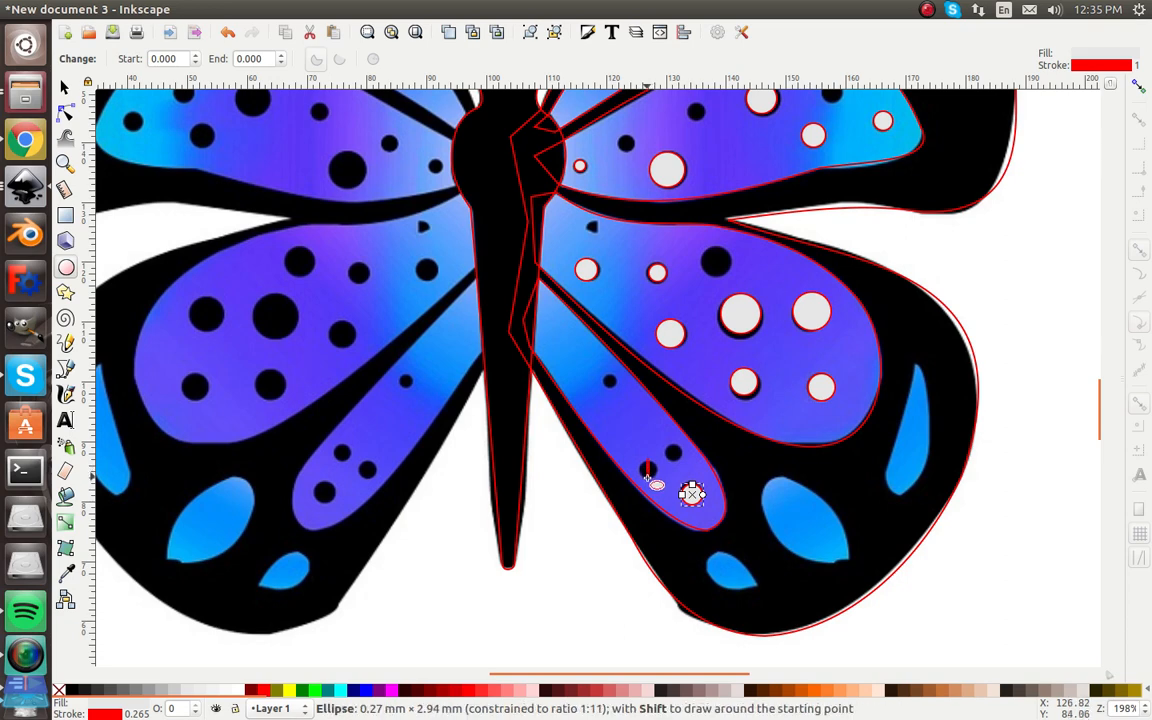
mouse_move(648, 468)
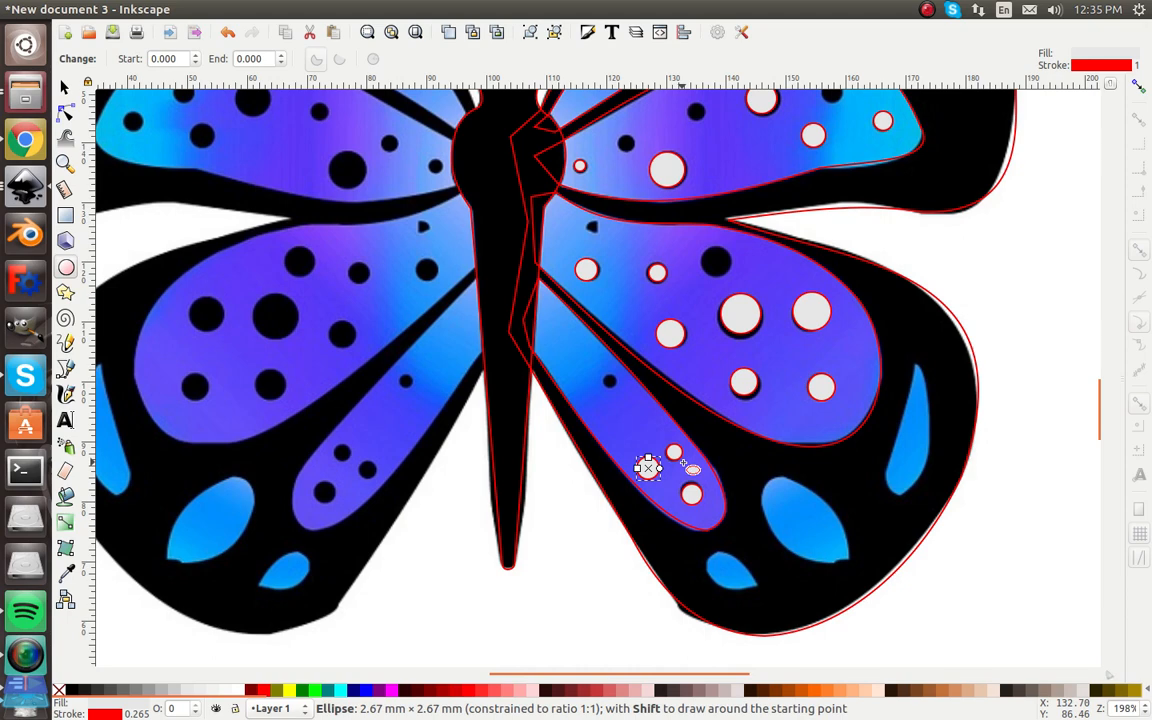
mouse_move(672, 452)
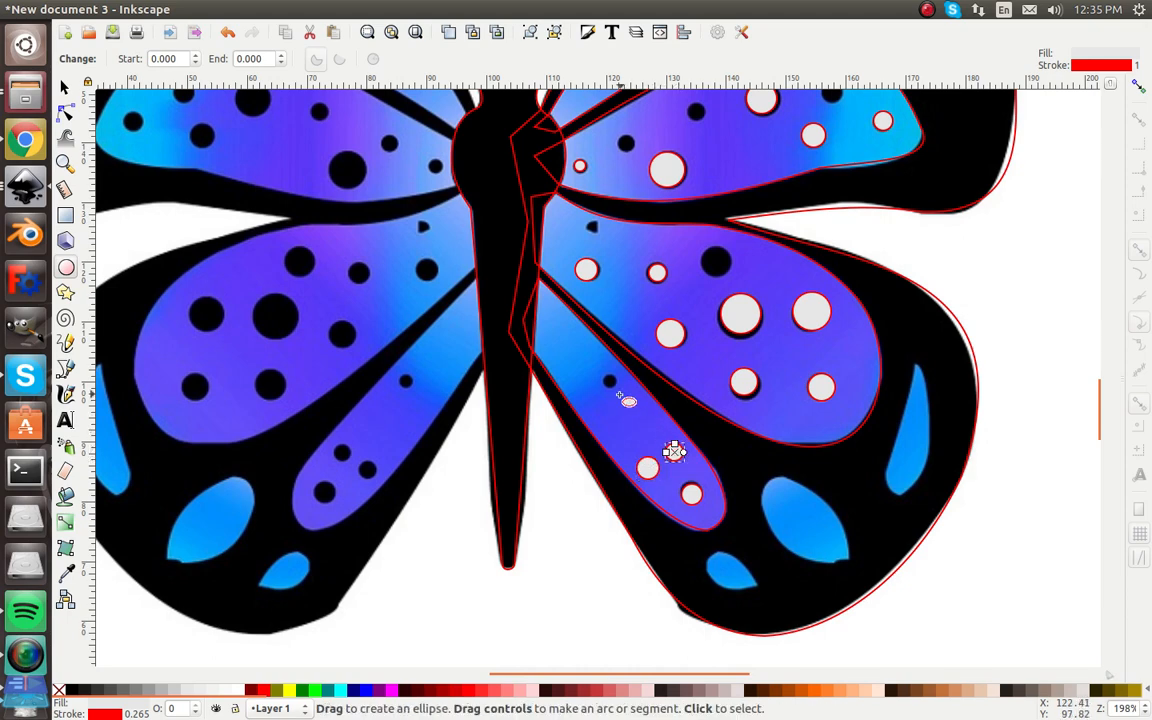
left_click_drag(624, 398, 608, 382)
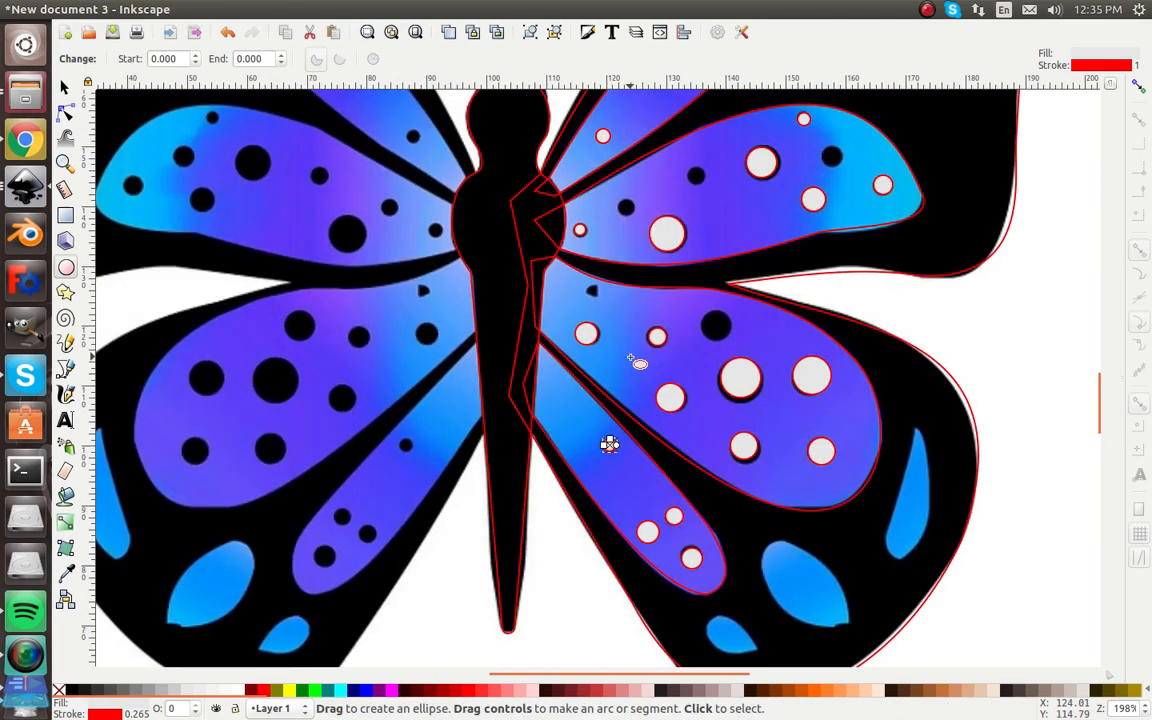
Subtract the spot circles from the upper right wing piece with Path > Difference.
left_click(64, 88)
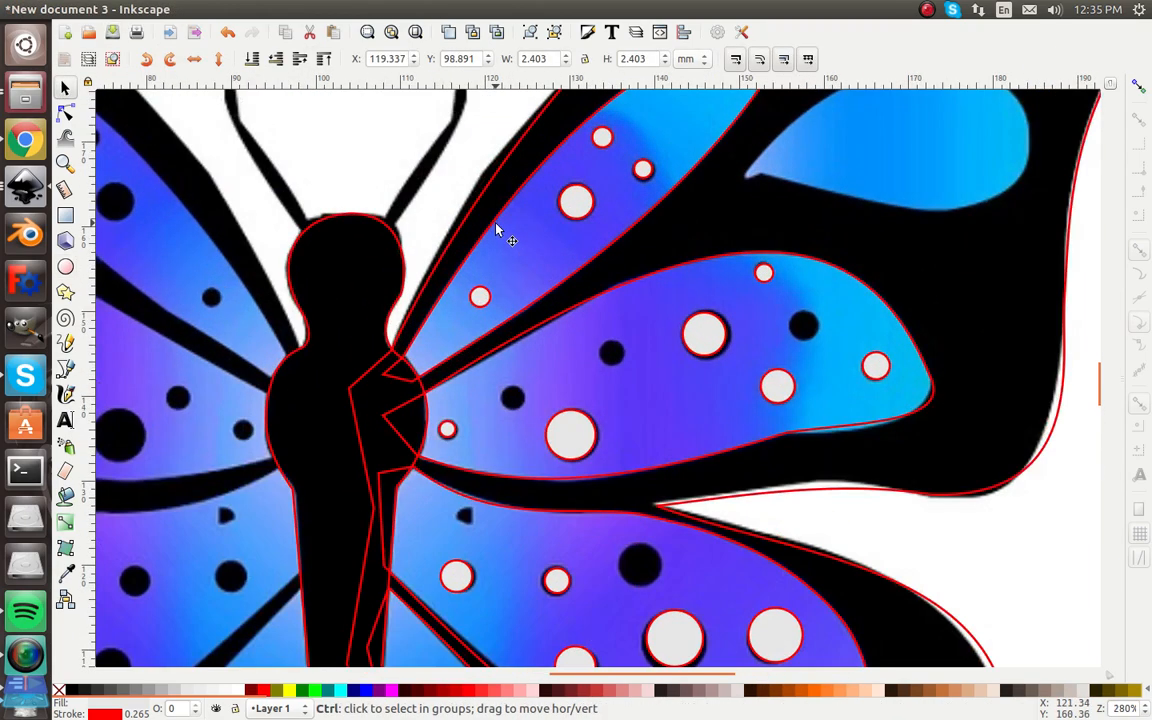
left_click(510, 240)
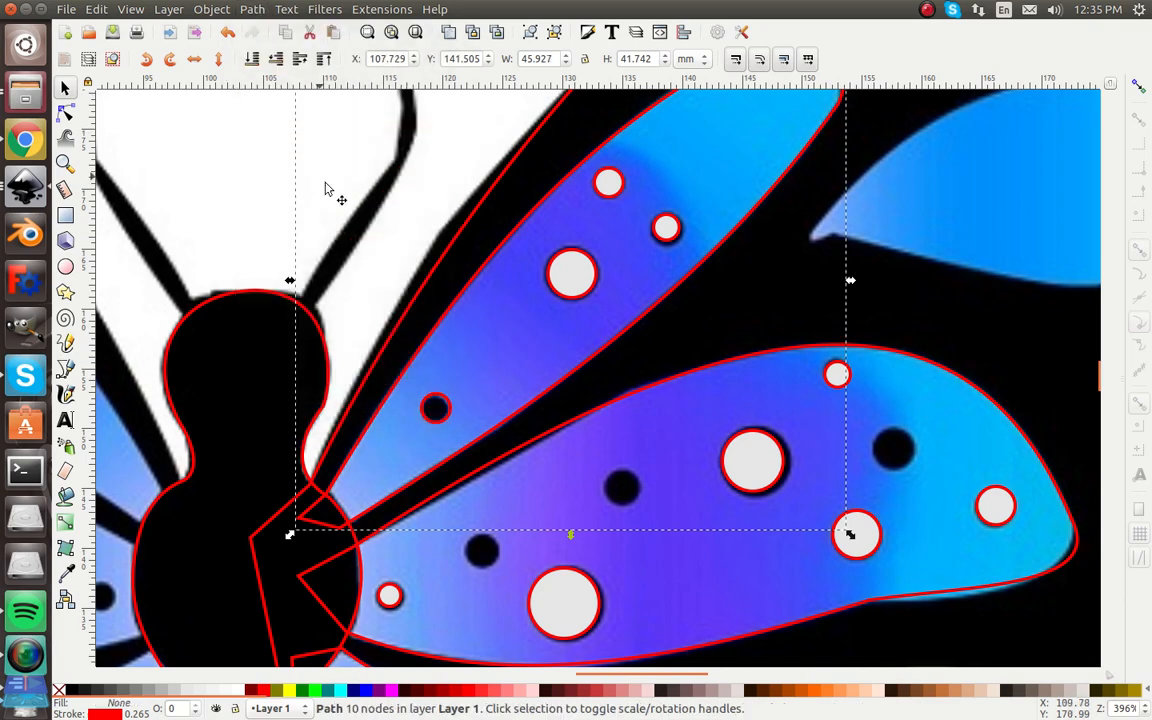
left_click(572, 272)
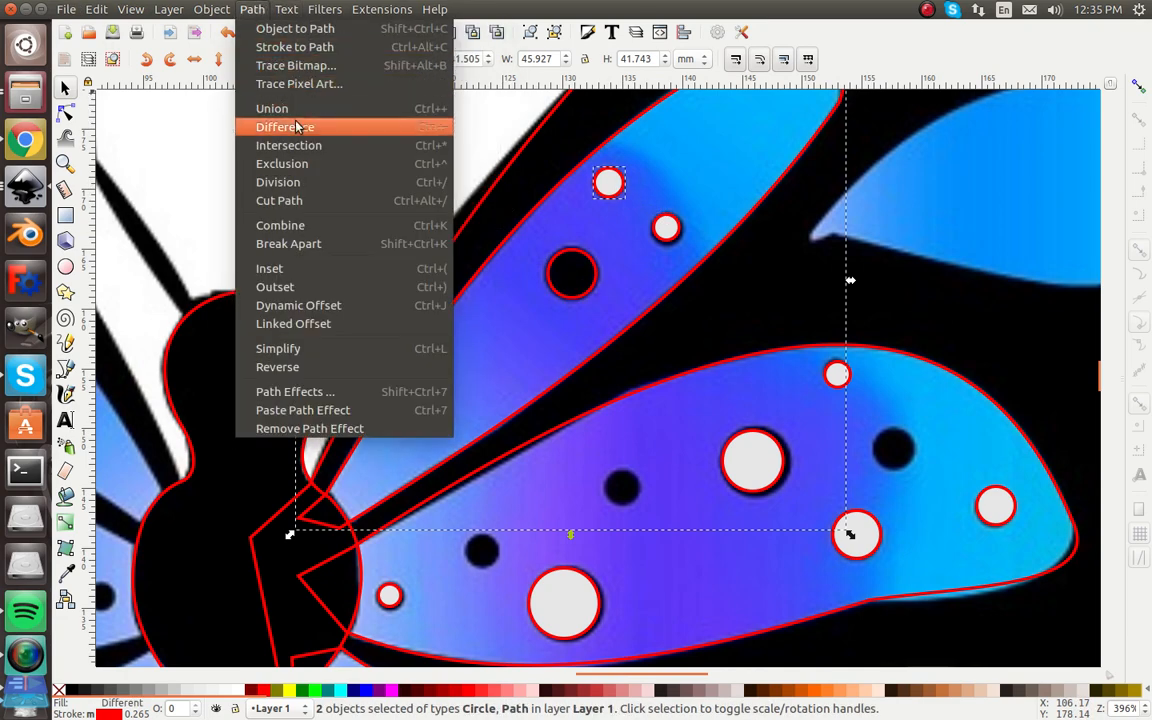
left_click(284, 128)
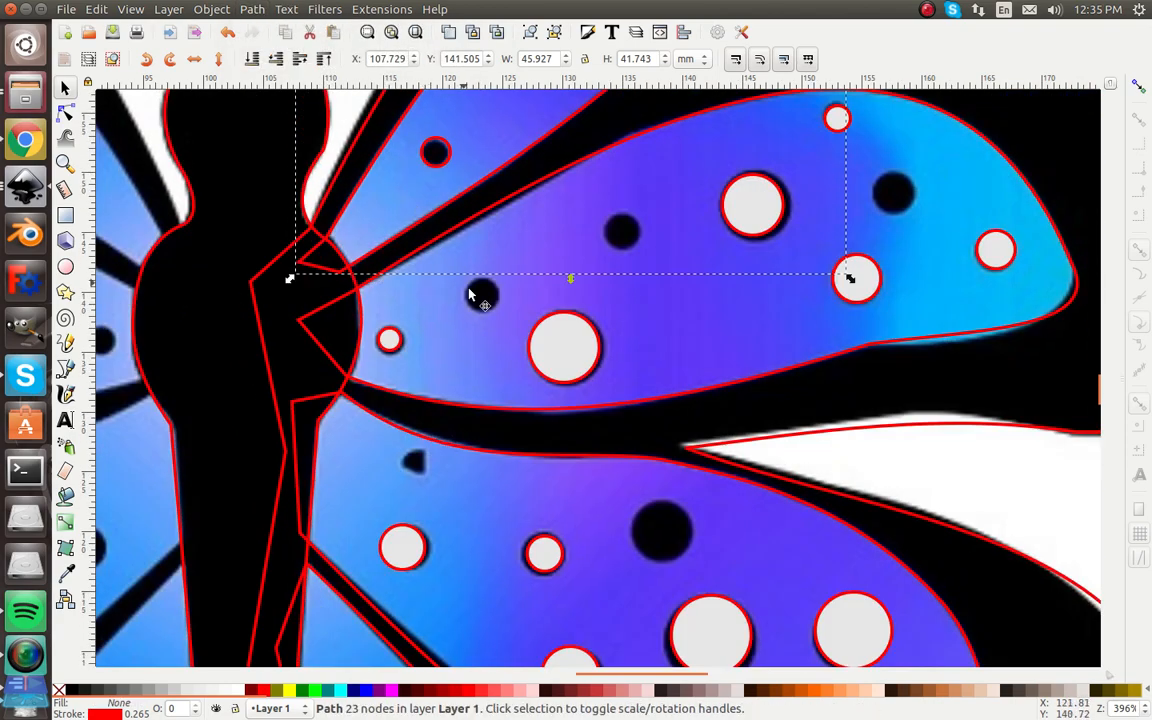
left_click(252, 8)
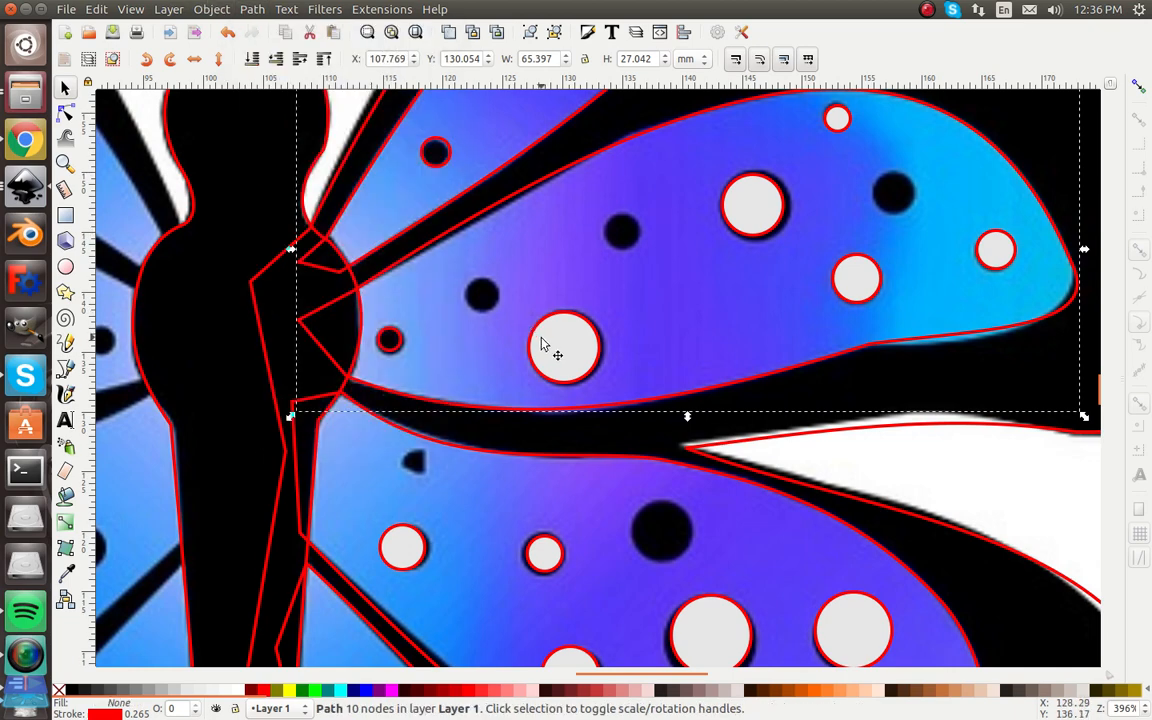
left_click(252, 8)
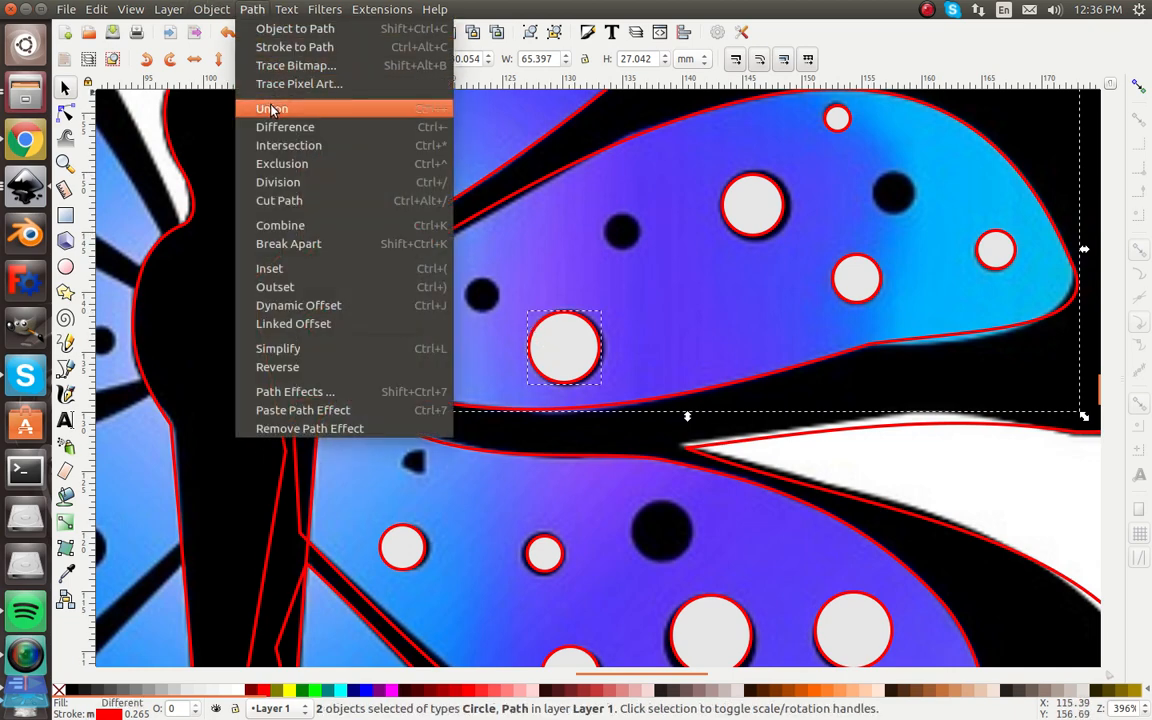
left_click(272, 108)
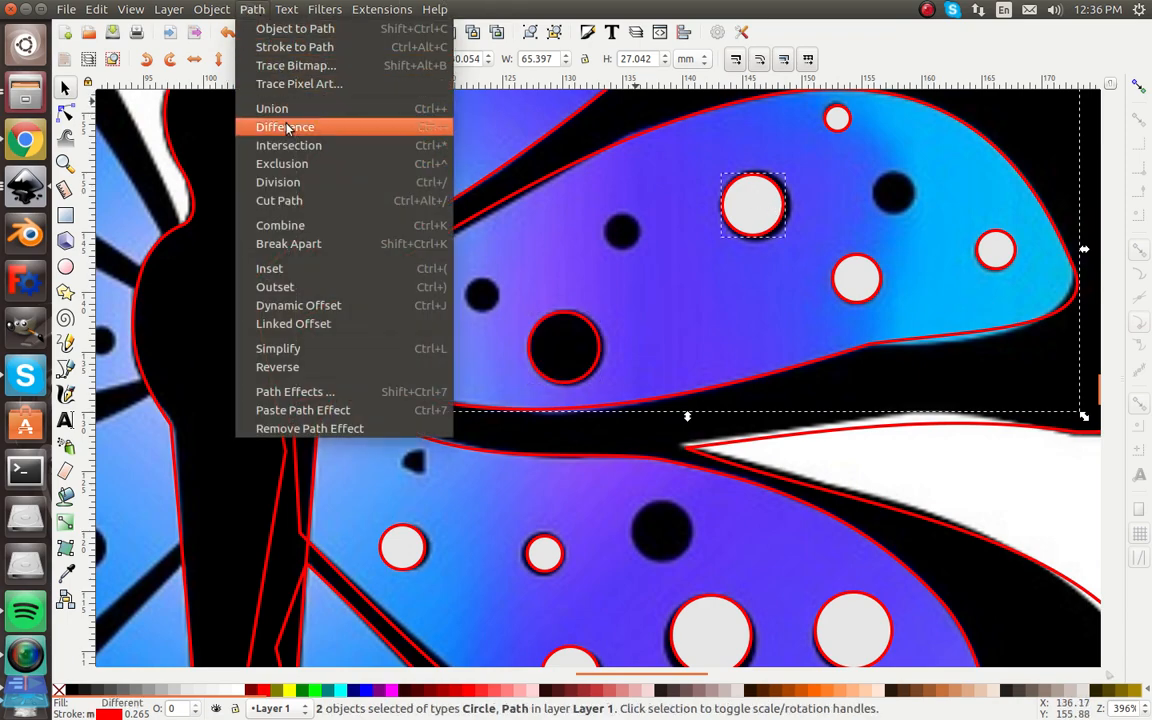
left_click(284, 126)
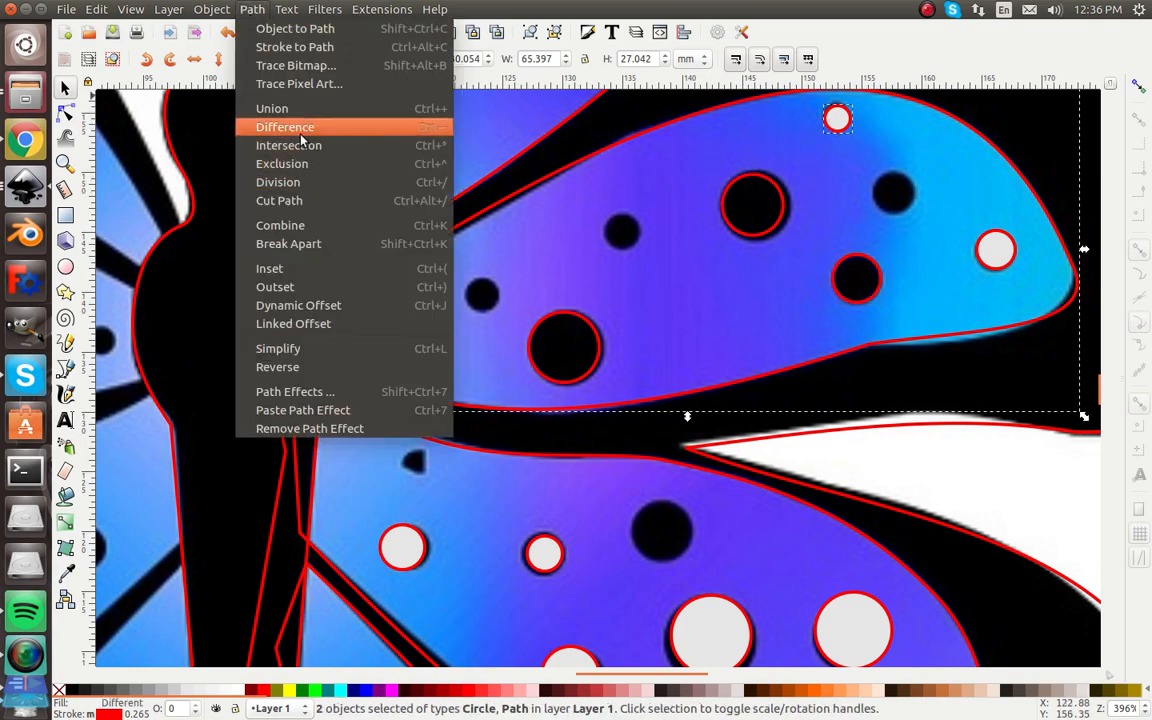
left_click(284, 126)
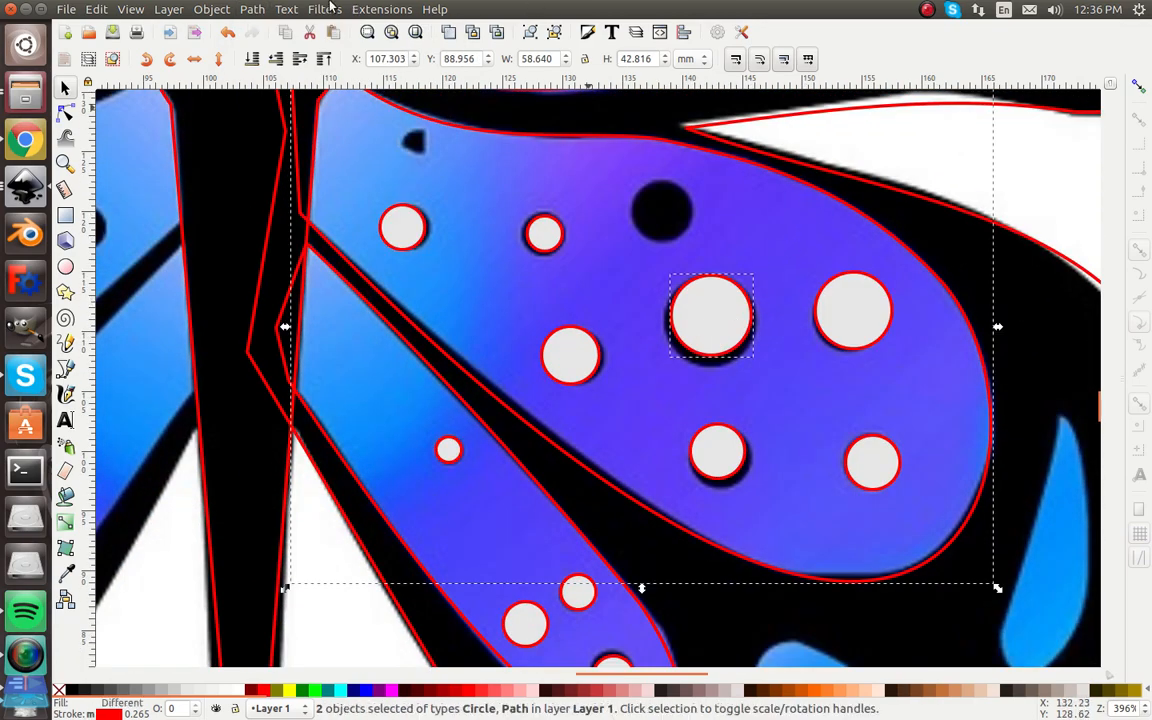
Subtract the spot circles from the lower right wing piece one by one.
left_click(710, 316)
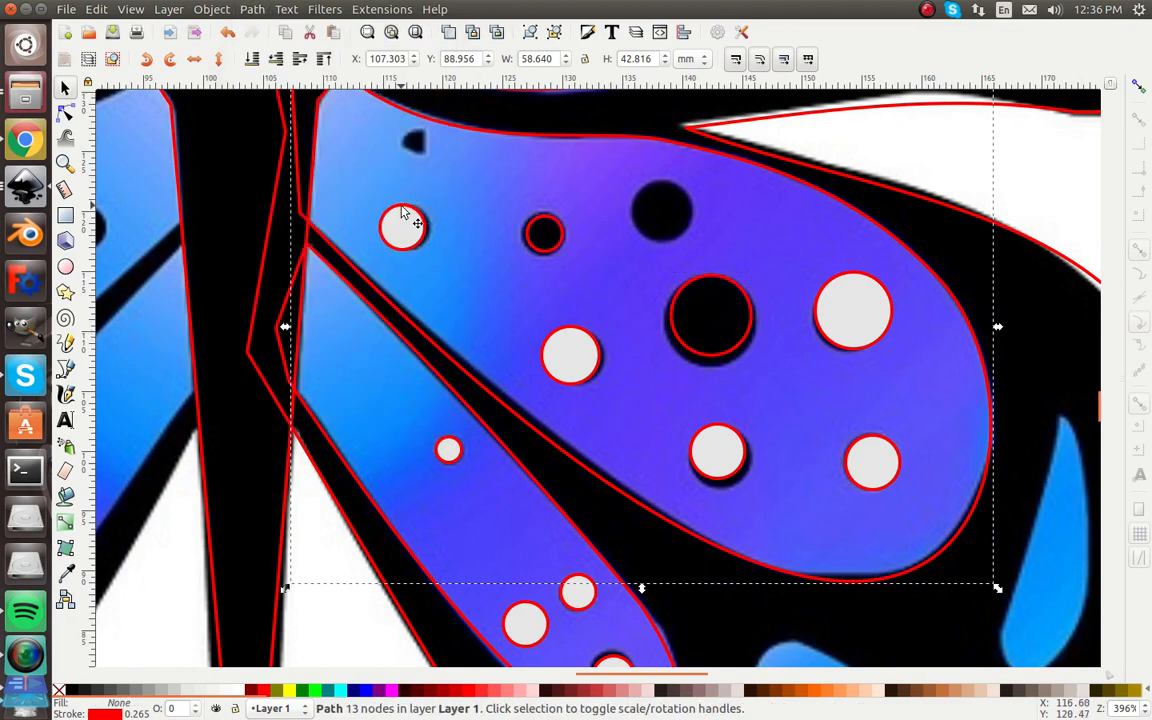
left_click(252, 8)
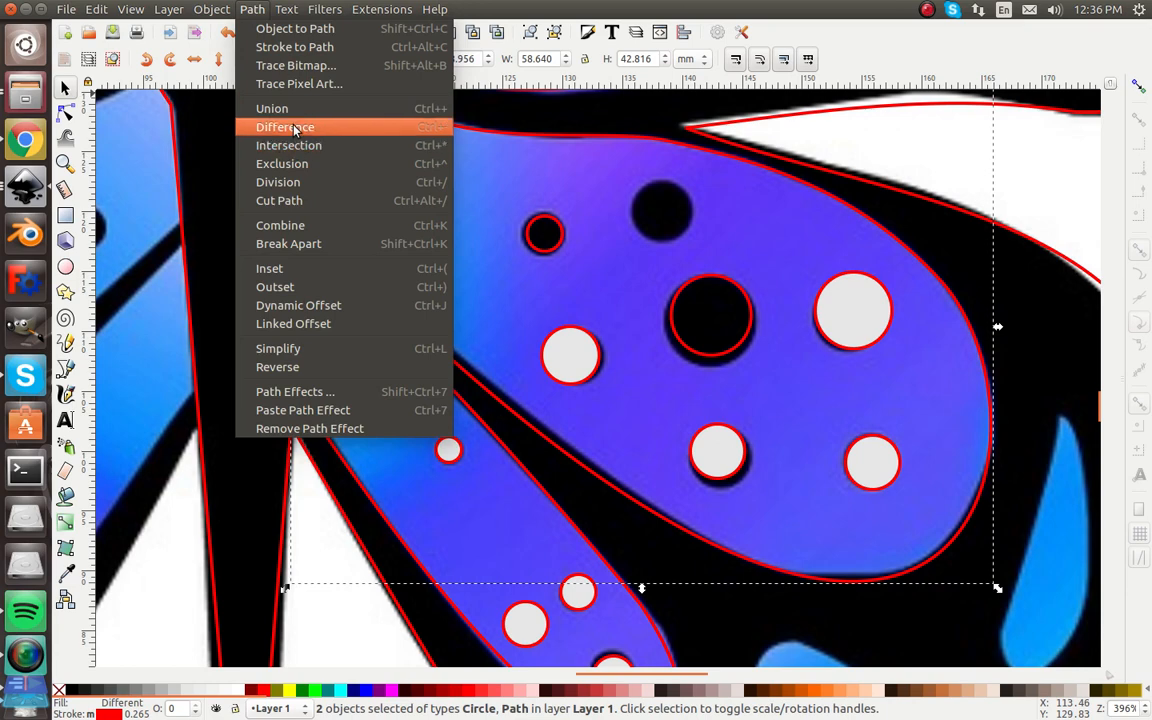
left_click(284, 126)
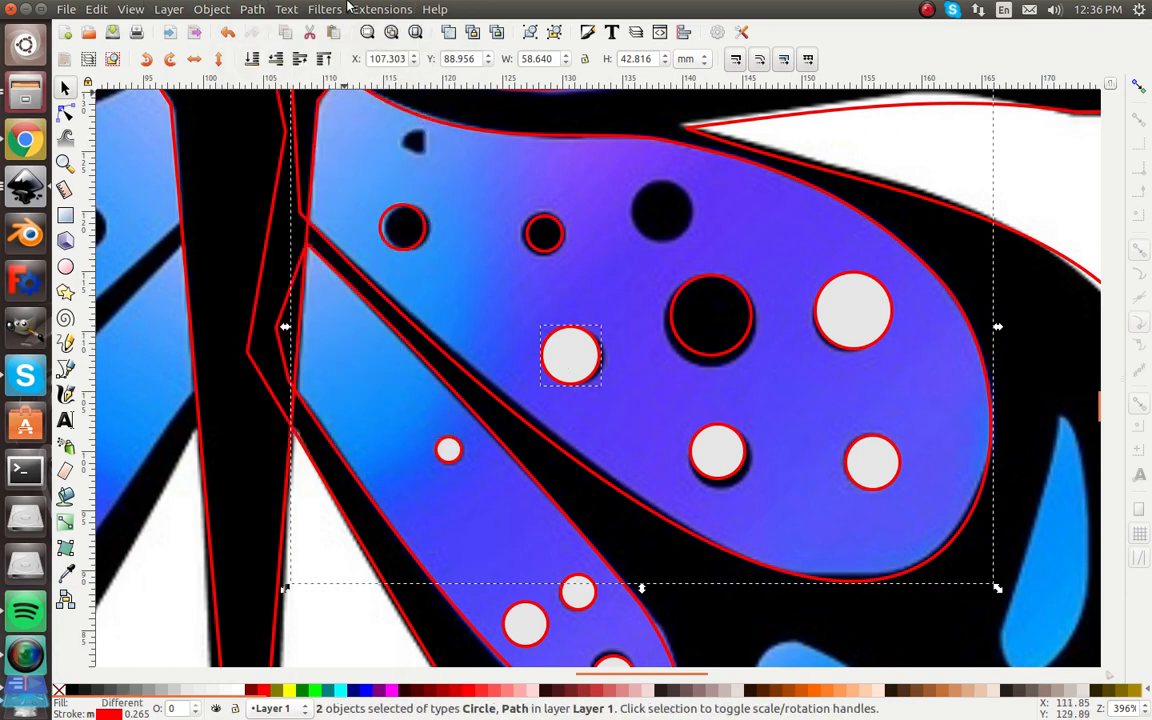
left_click(252, 8)
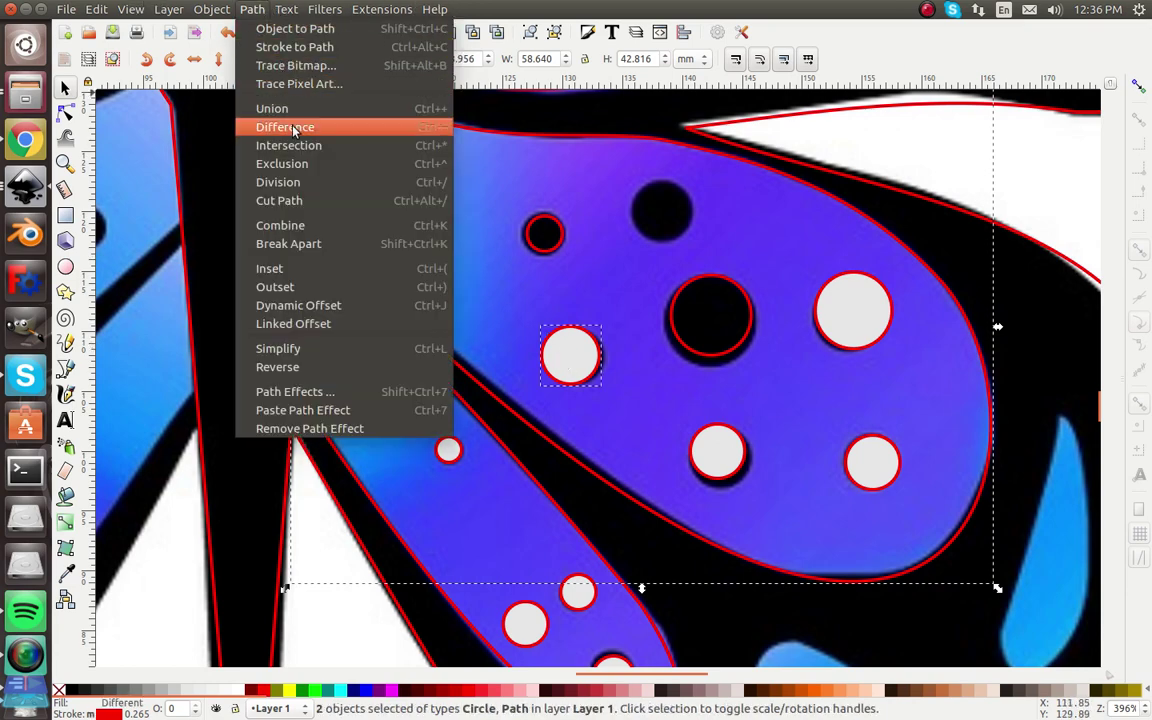
left_click(284, 126)
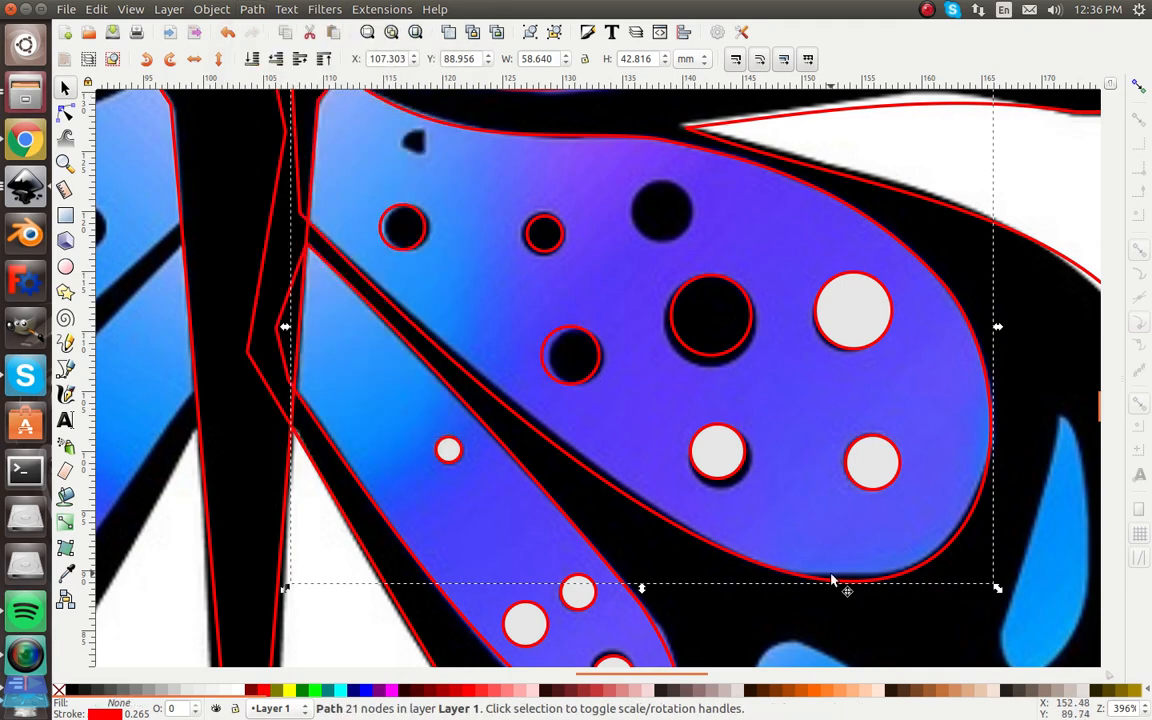
left_click(716, 450)
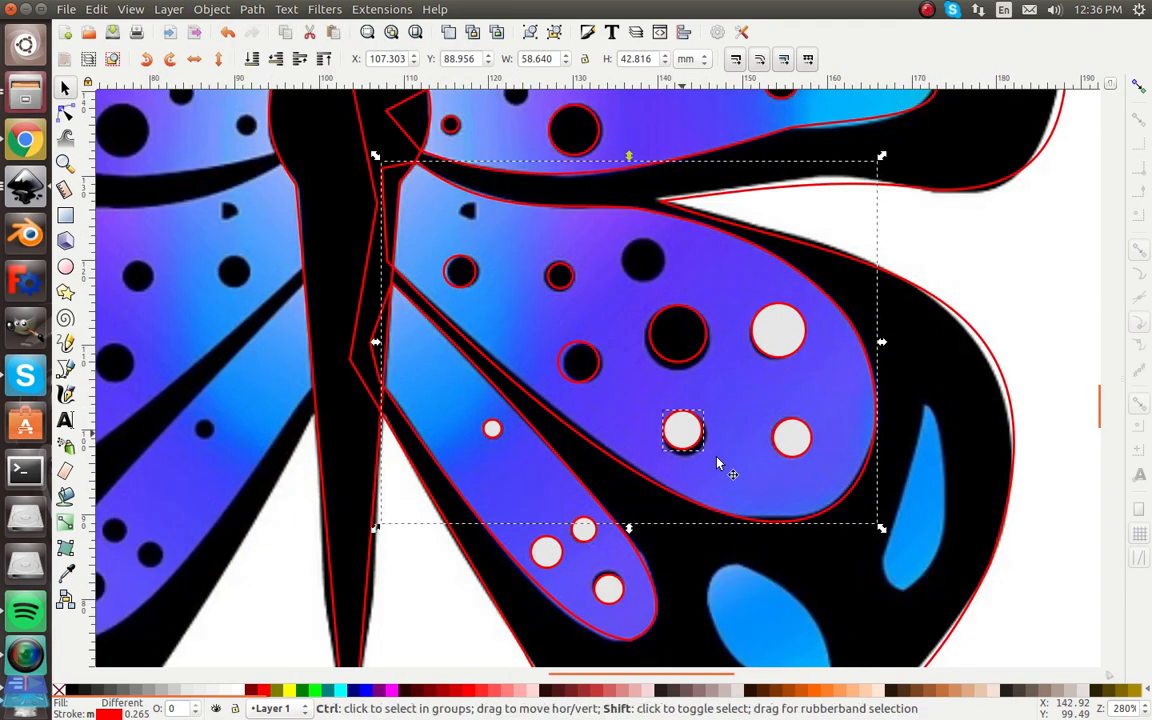
left_click(684, 432)
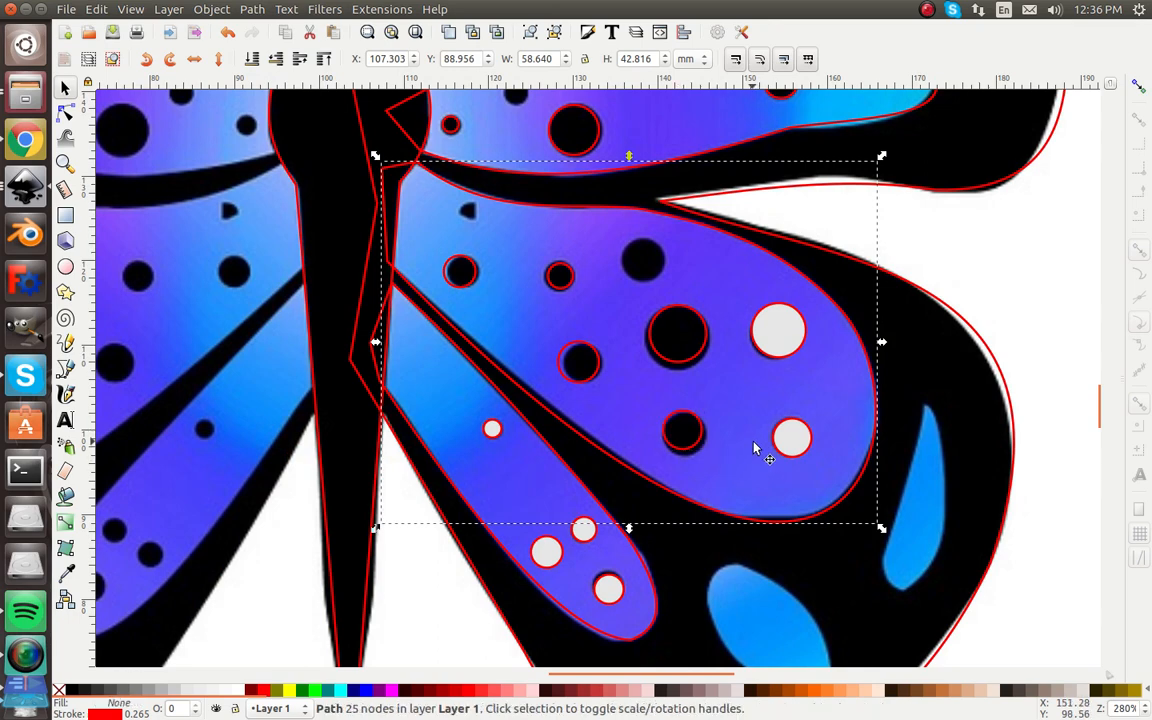
left_click(792, 436)
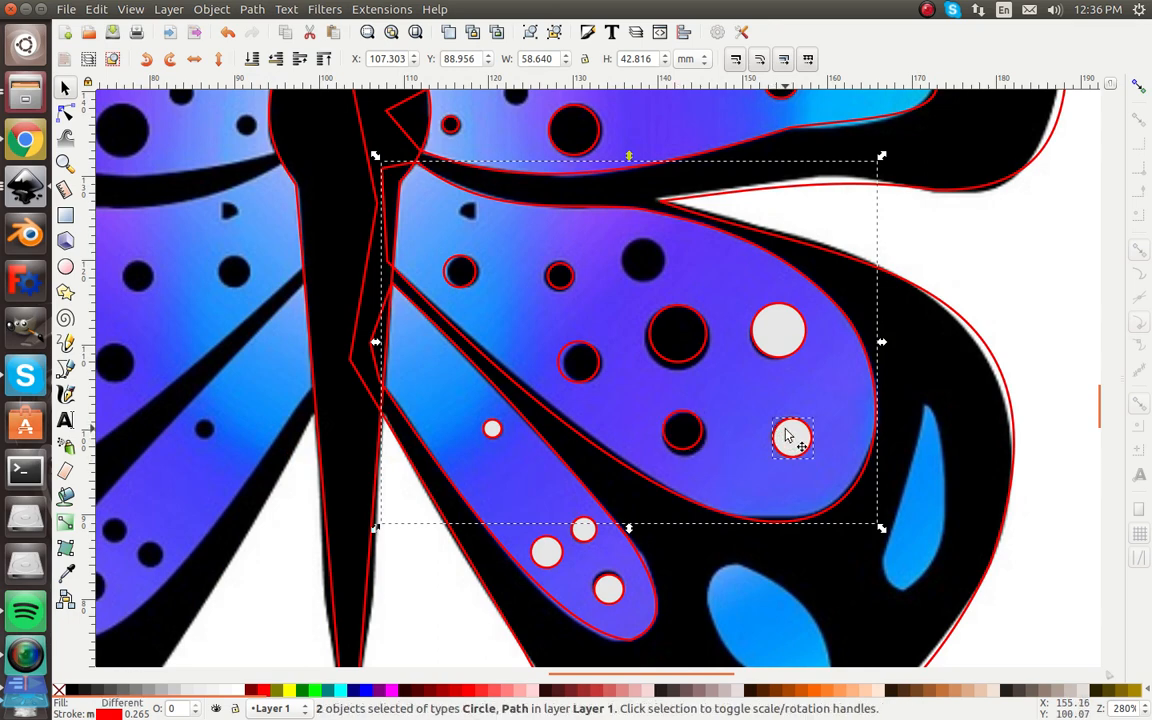
left_click_drag(792, 436, 780, 330)
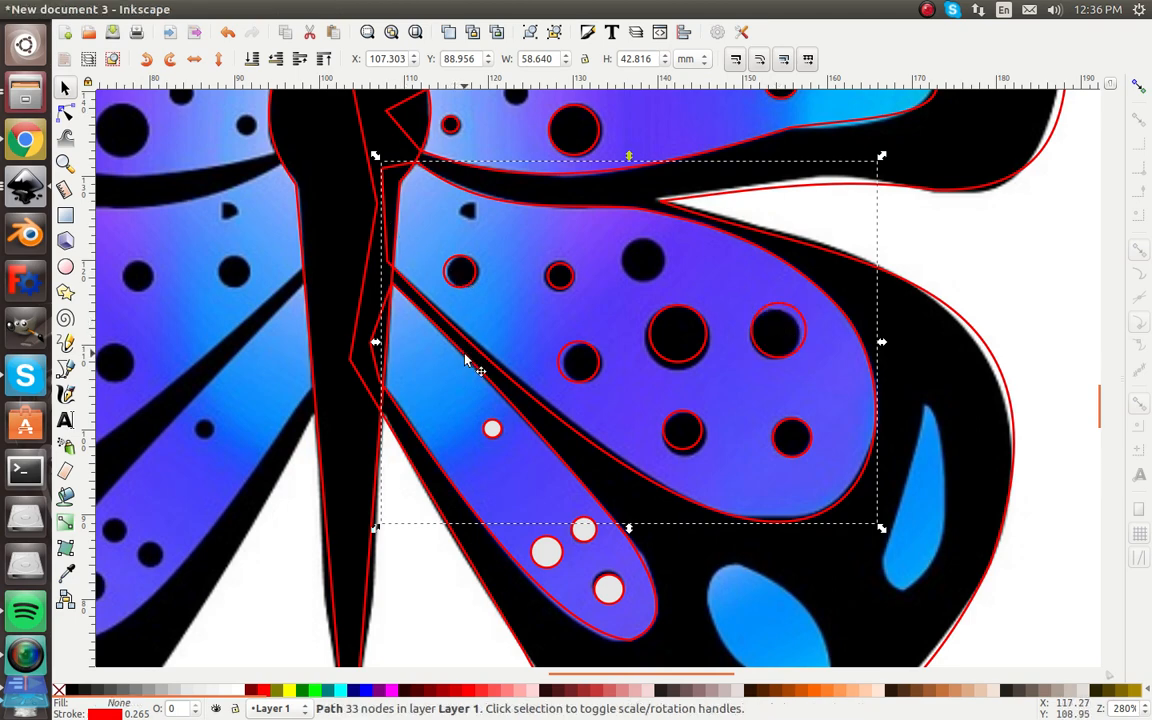
Cut the spots out of the narrow right wing strip as holes.
left_click(492, 428)
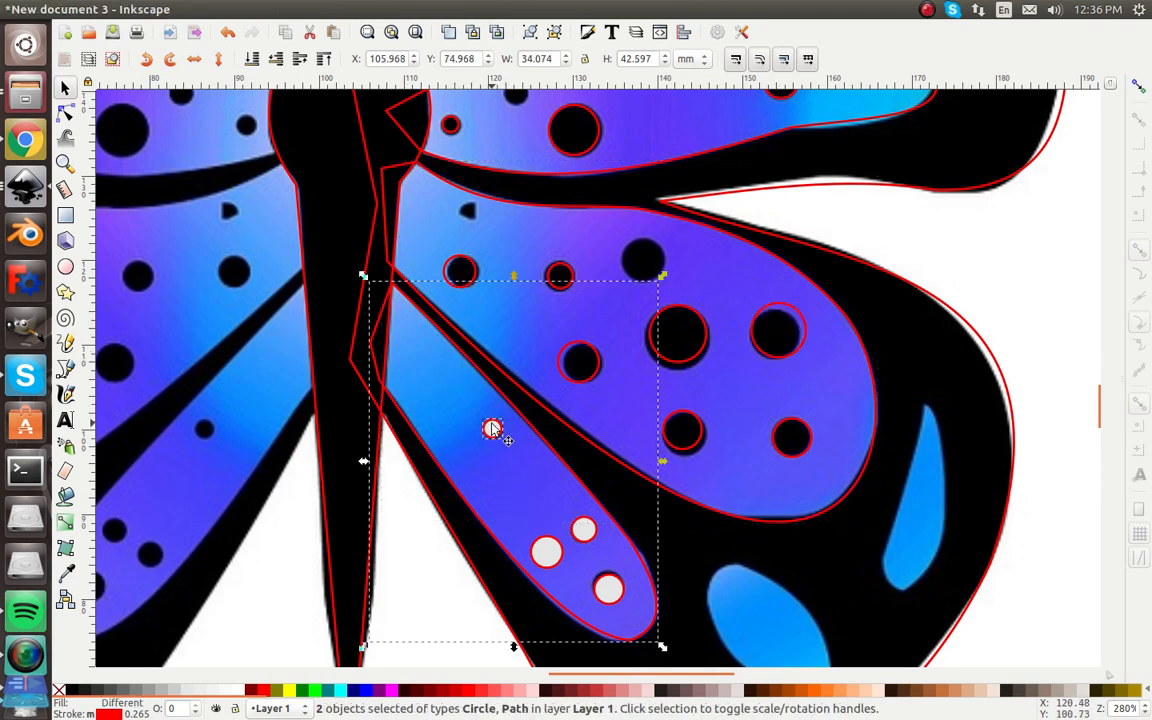
left_click(546, 552)
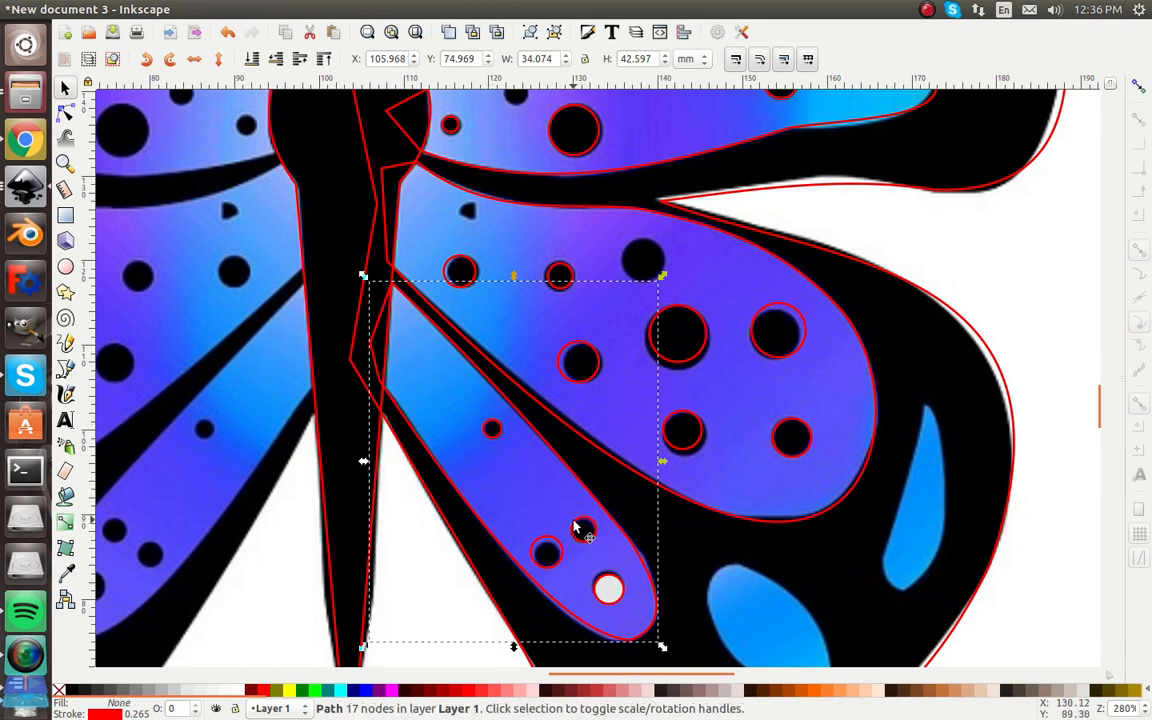
left_click(608, 588)
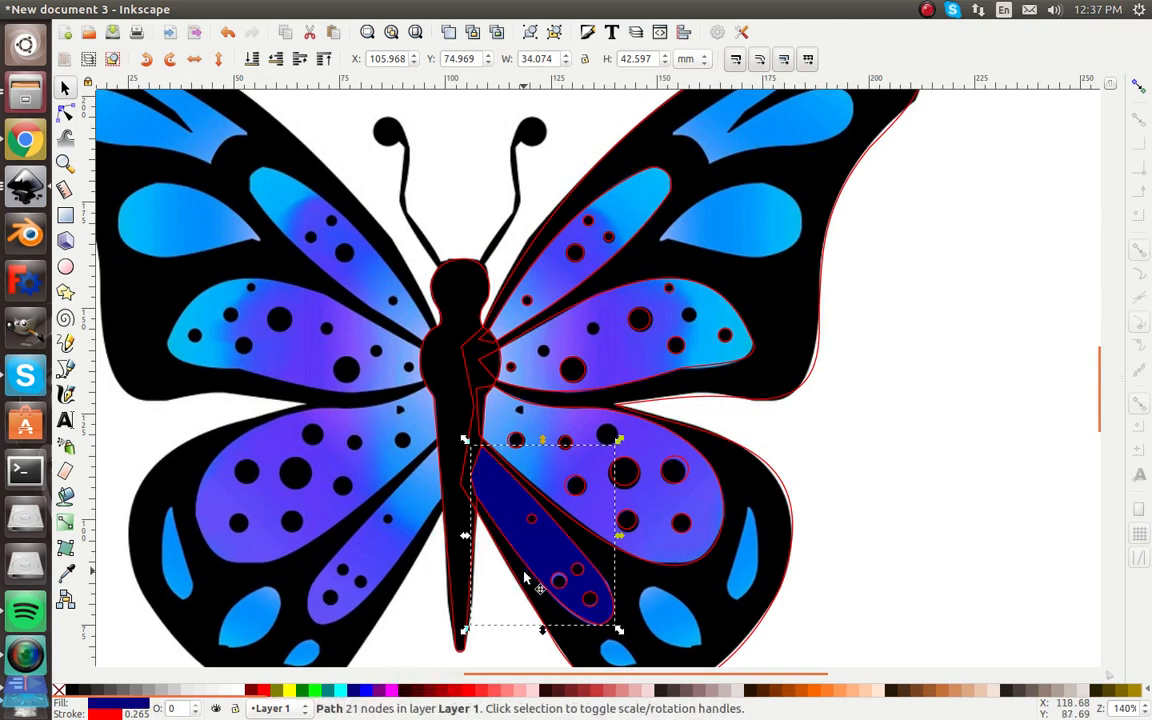
mouse_move(484, 600)
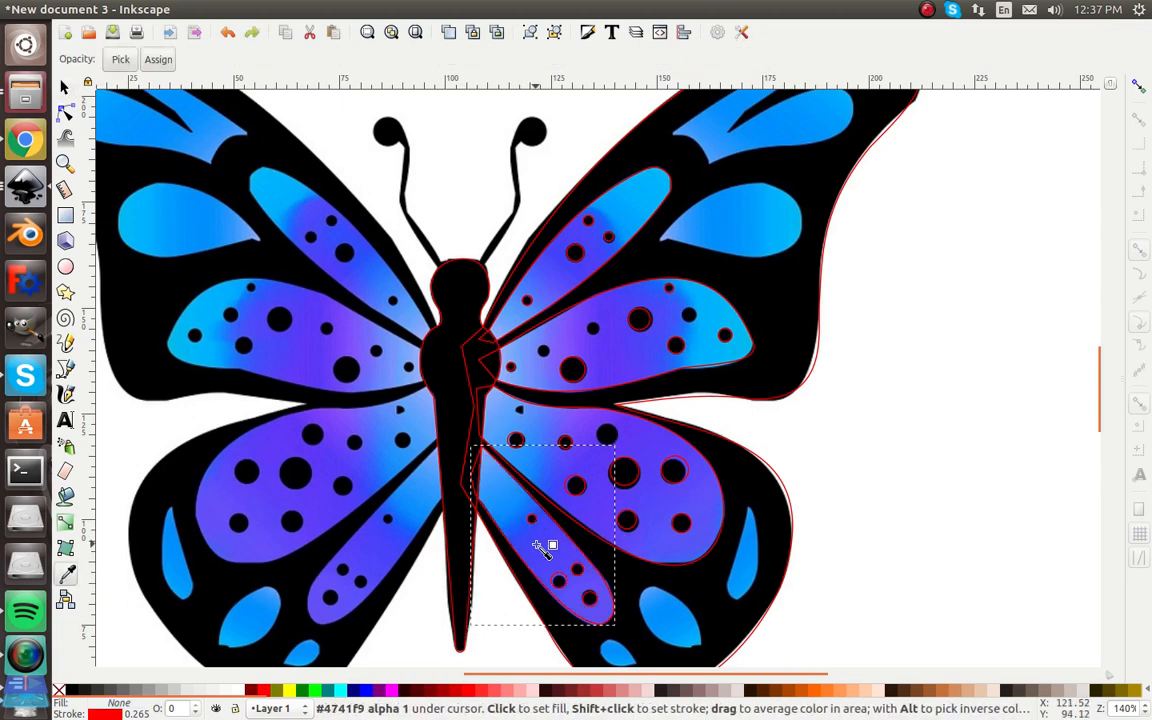
mouse_move(540, 548)
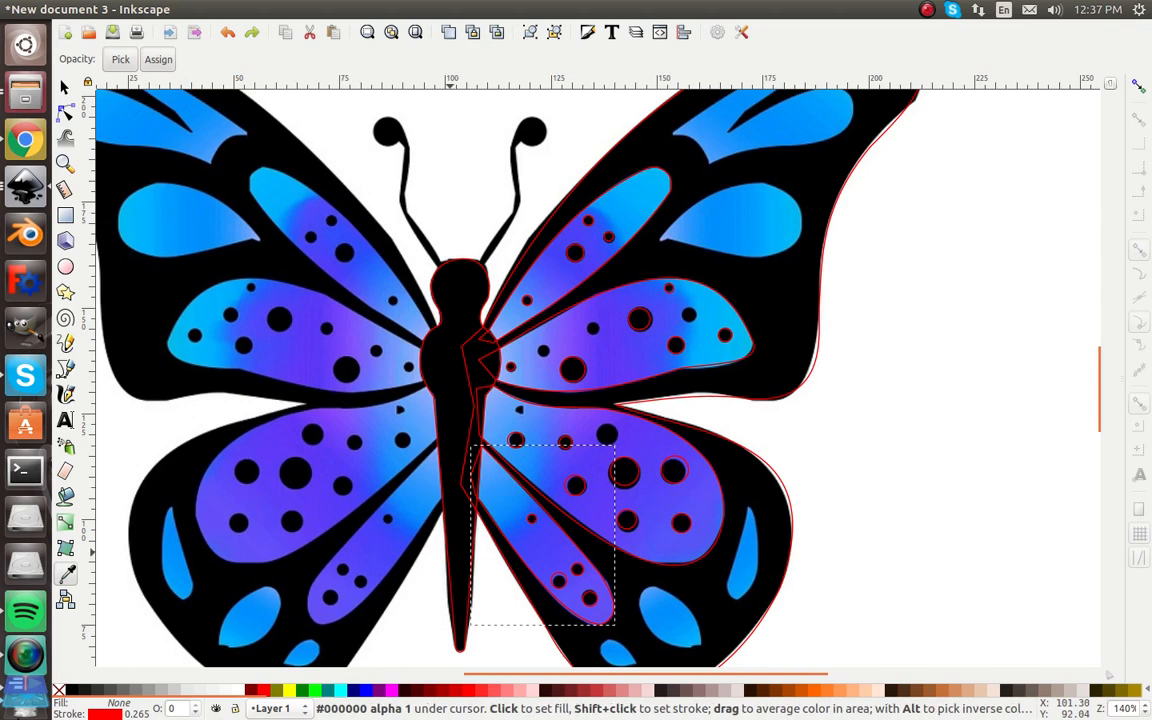
mouse_move(500, 488)
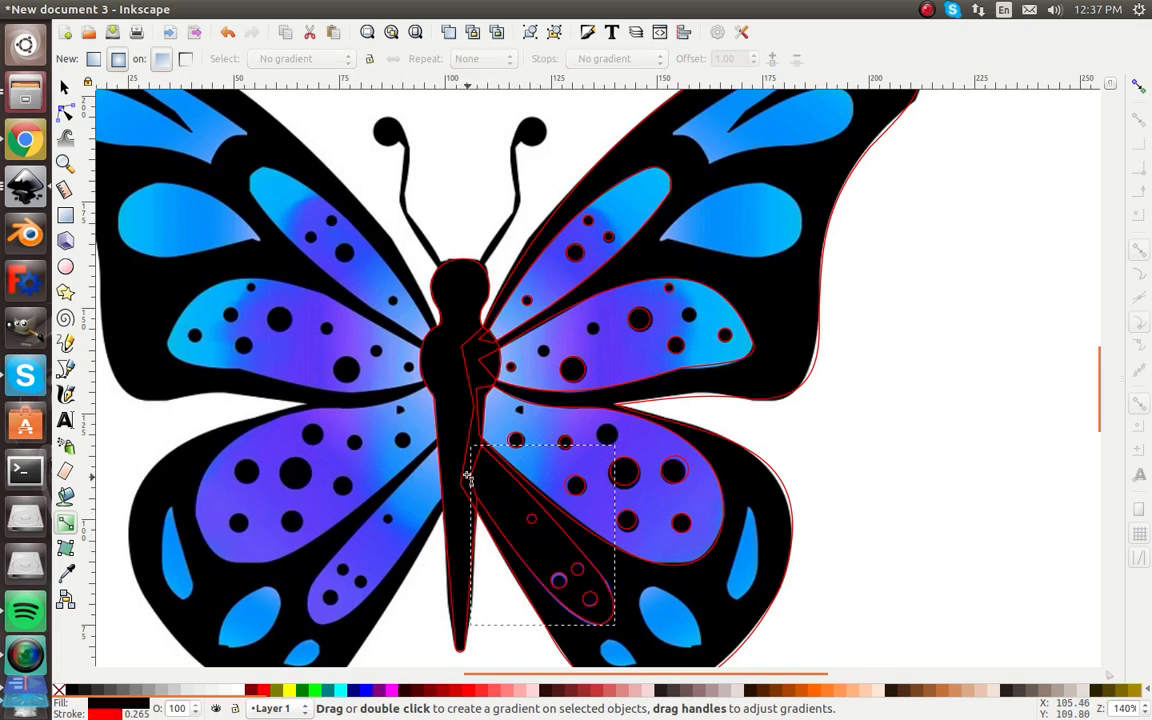
Lay purple-to-light-blue gradients across the narrow strip and the large lower right wing piece.
left_click(64, 88)
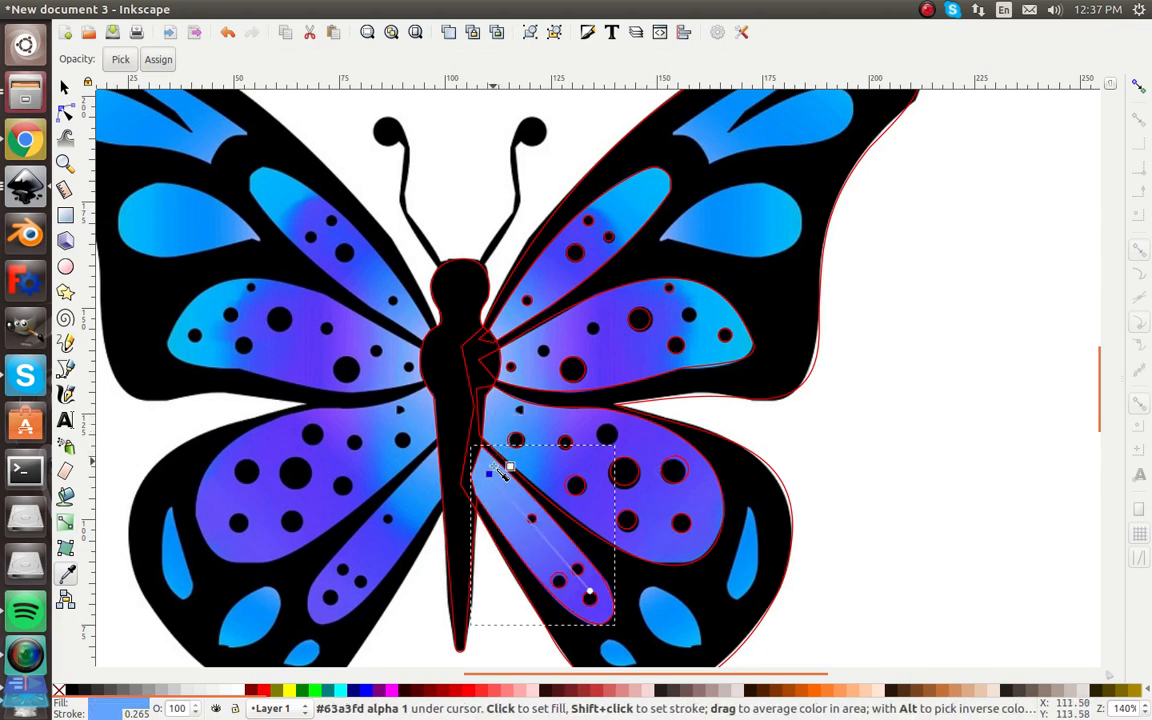
mouse_move(90, 220)
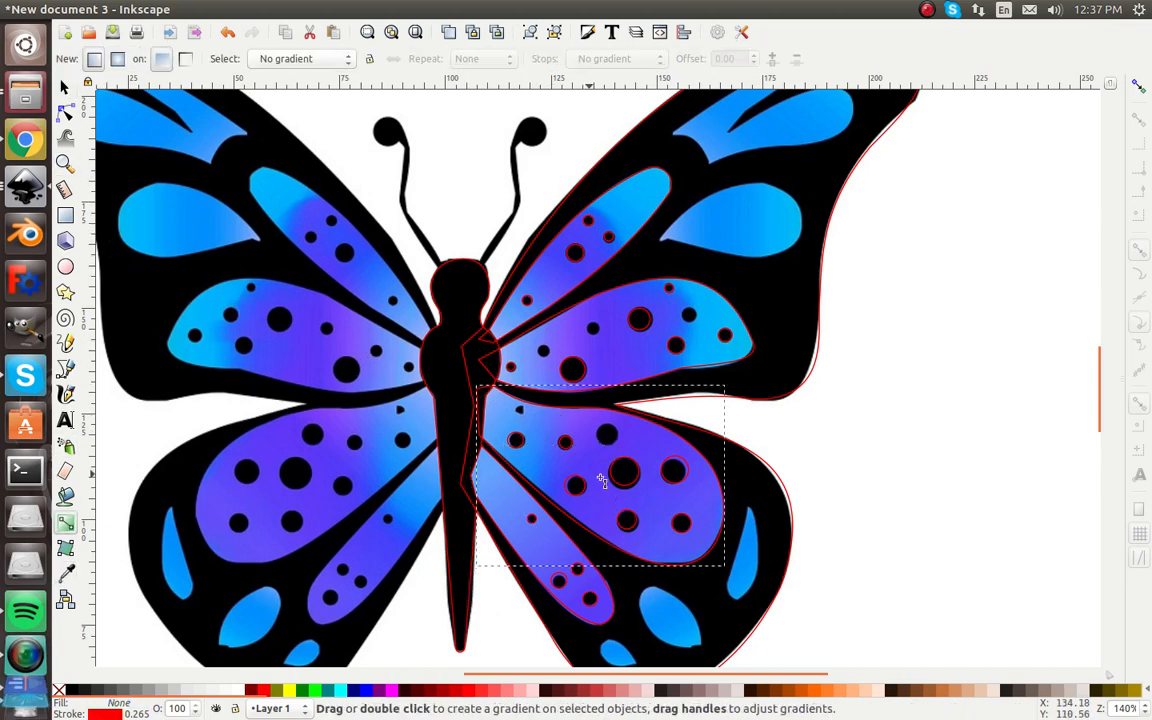
left_click_drag(510, 440, 678, 510)
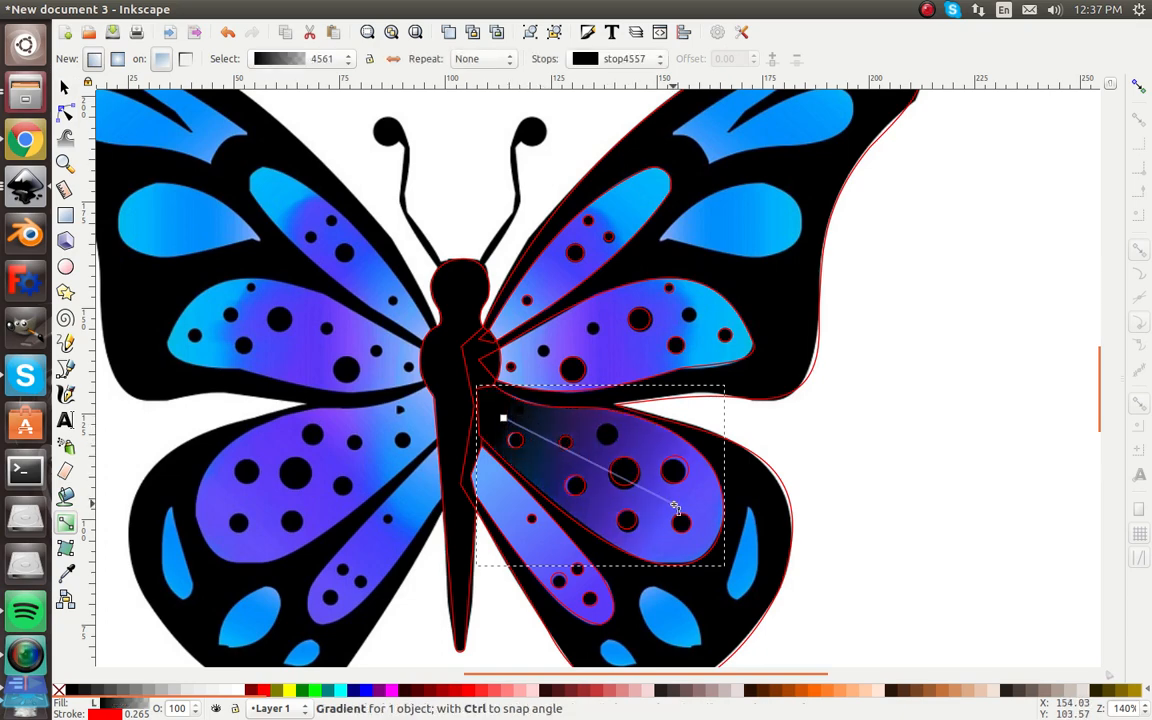
left_click(504, 418)
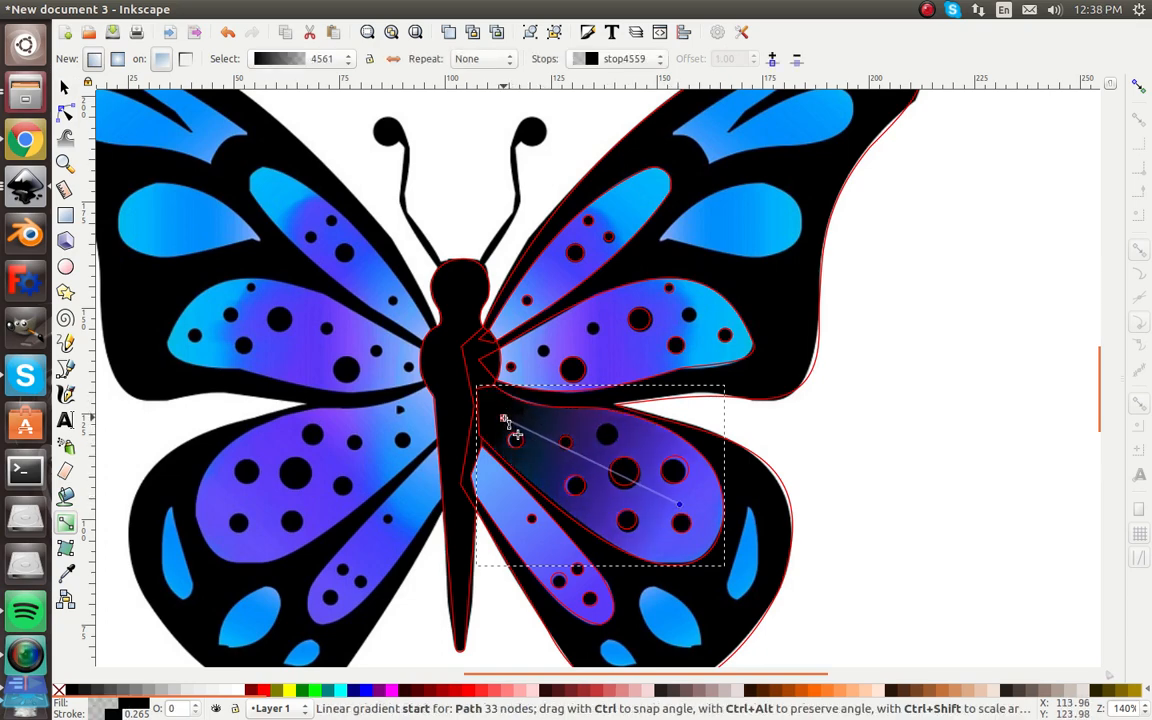
left_click(504, 418)
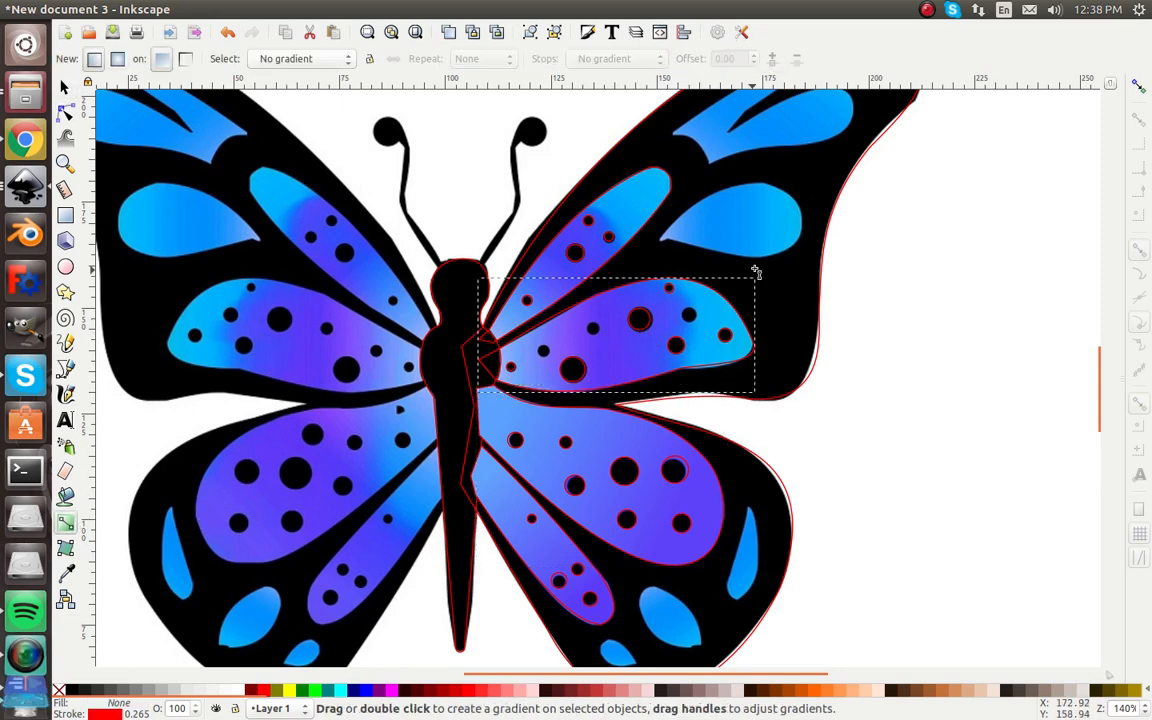
Lay a gradient across the upper inner right wing piece and stretch it toward the tip.
left_click_drag(524, 368, 616, 356)
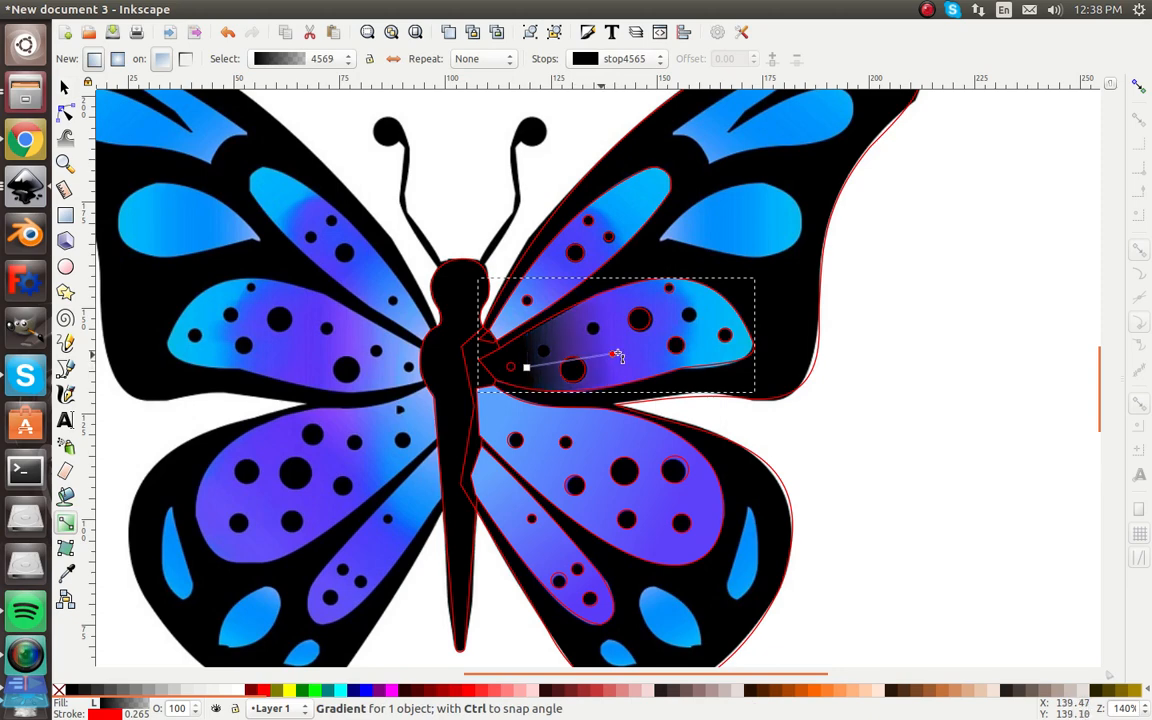
left_click_drag(620, 356, 752, 322)
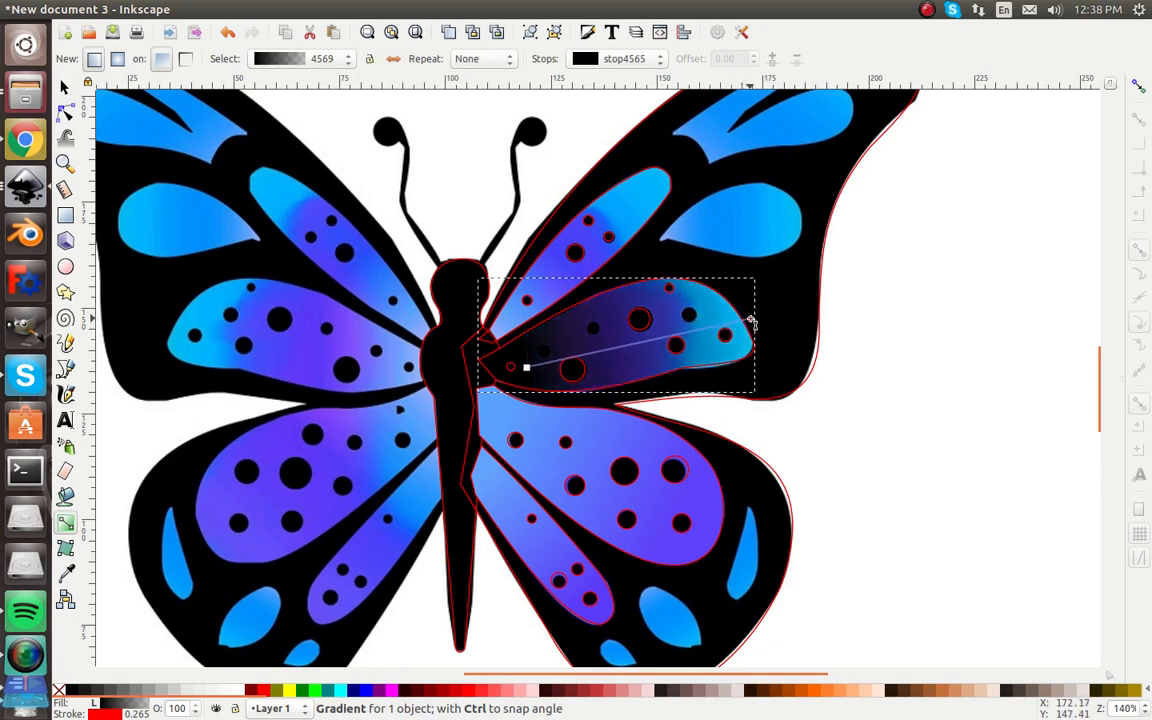
left_click_drag(752, 320, 752, 318)
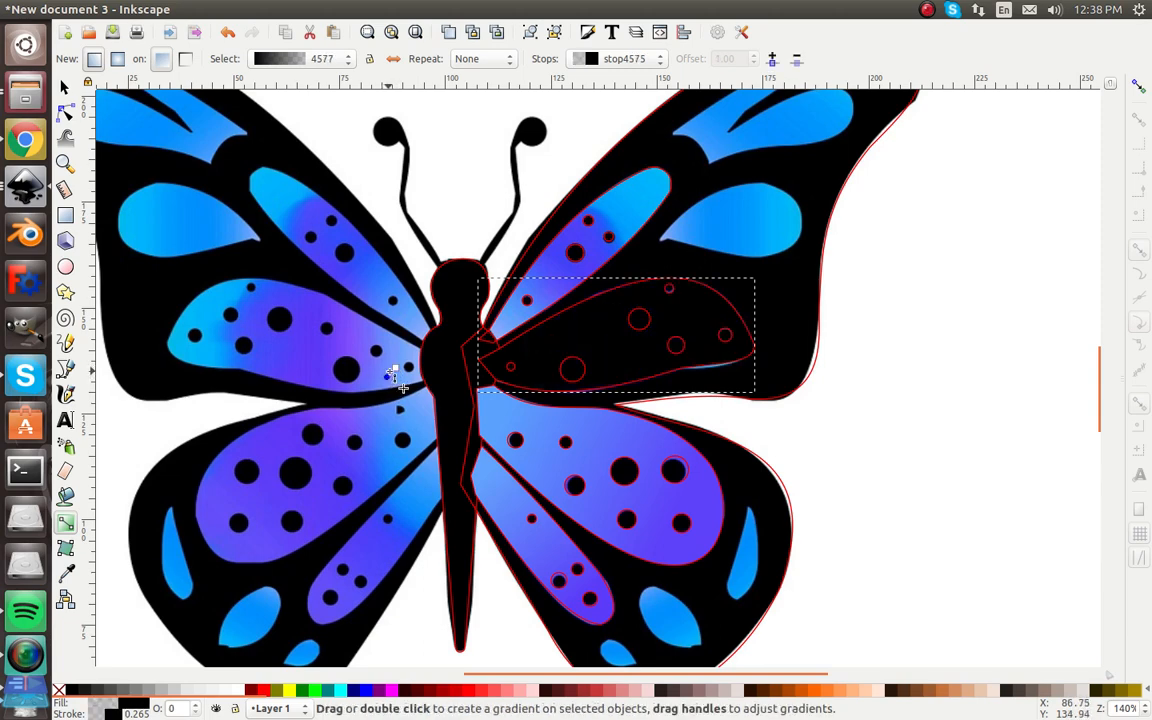
left_click_drag(528, 368, 752, 318)
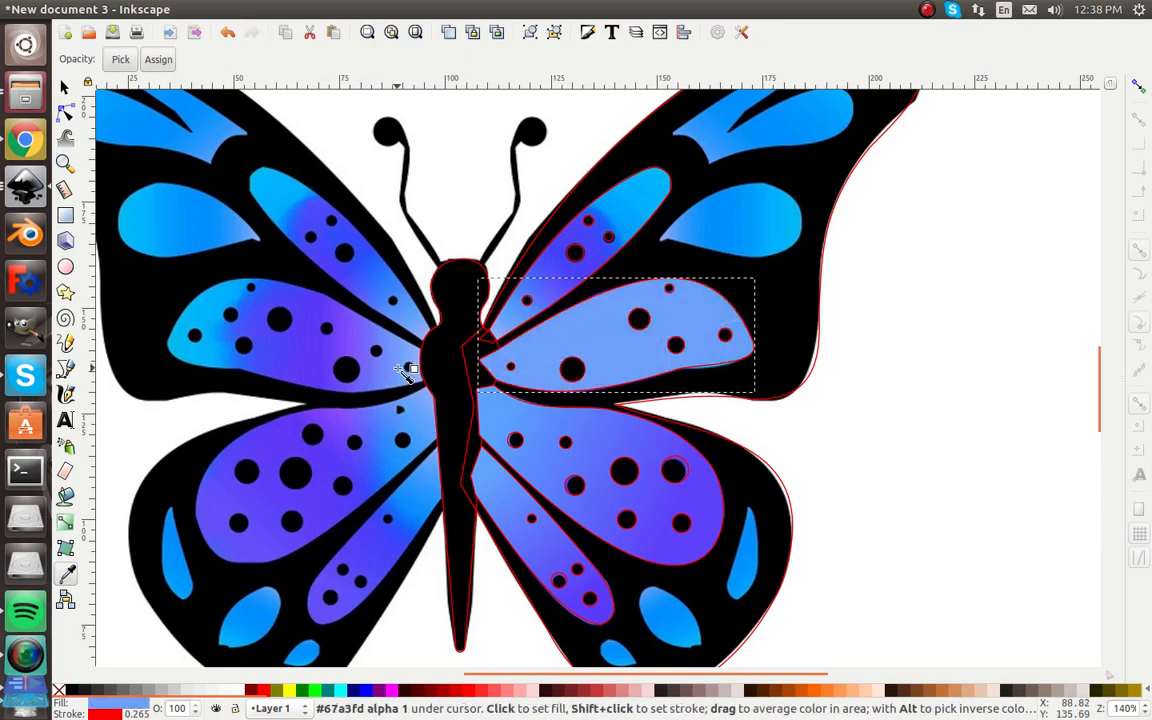
mouse_move(500, 428)
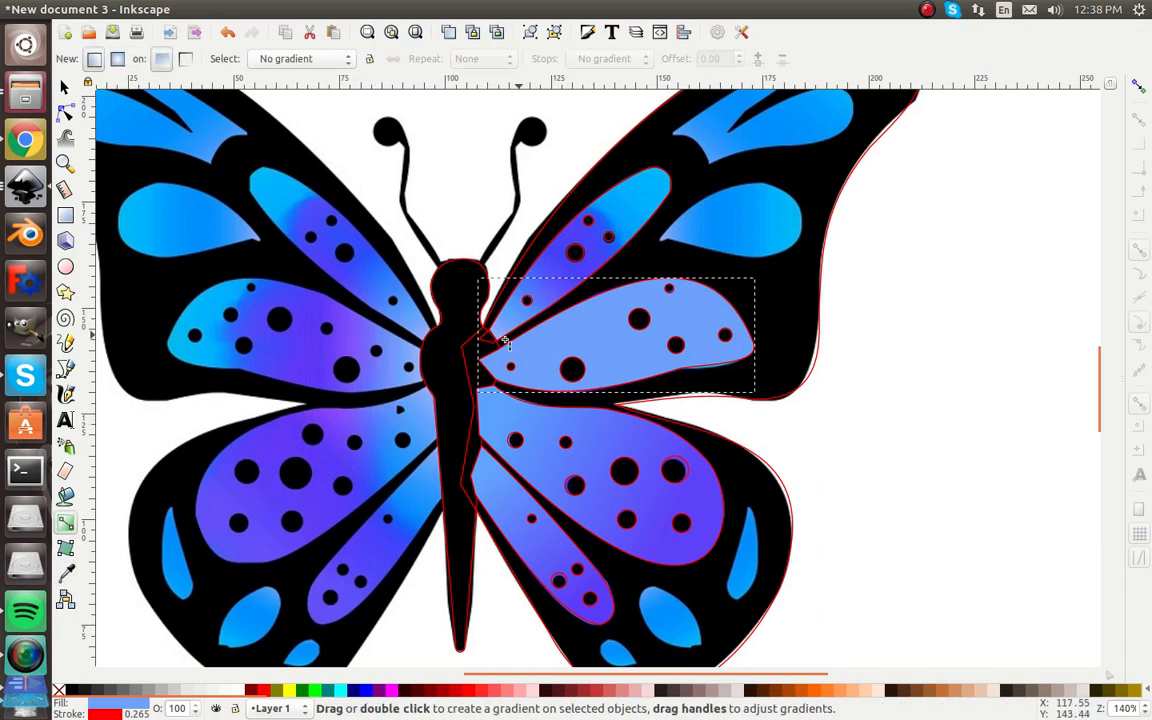
Gradient the middle and upper right panels, sampling blues from the wing for their stops.
left_click_drag(504, 358, 724, 316)
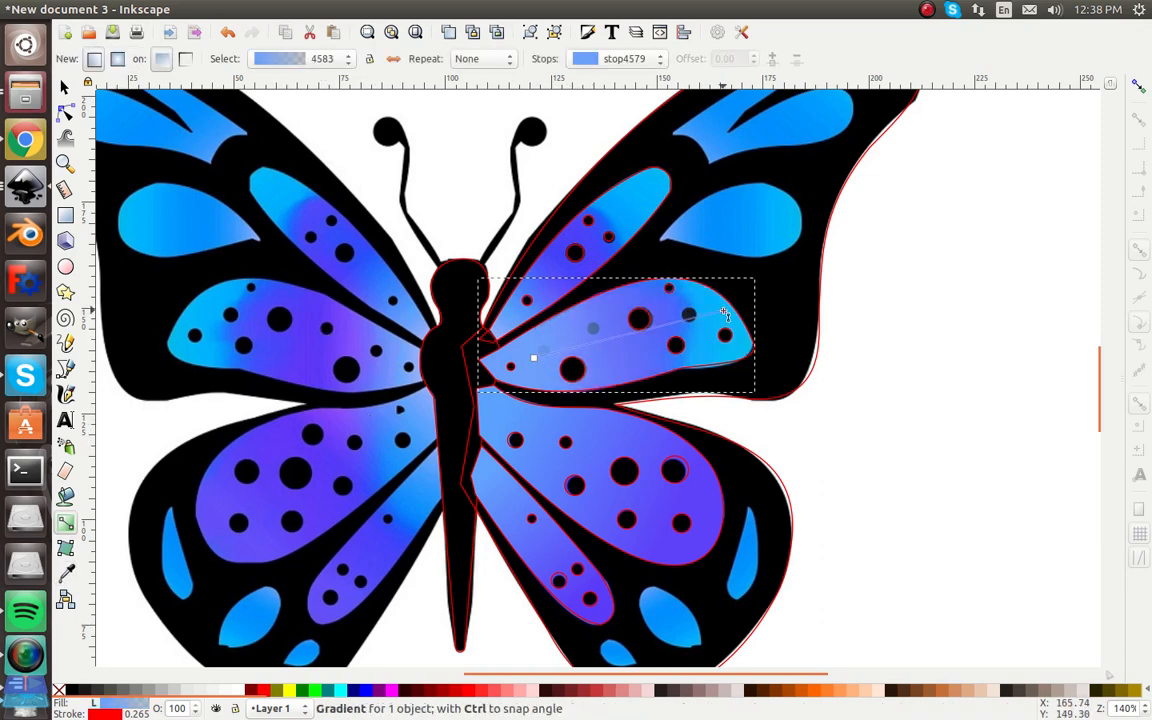
left_click(724, 316)
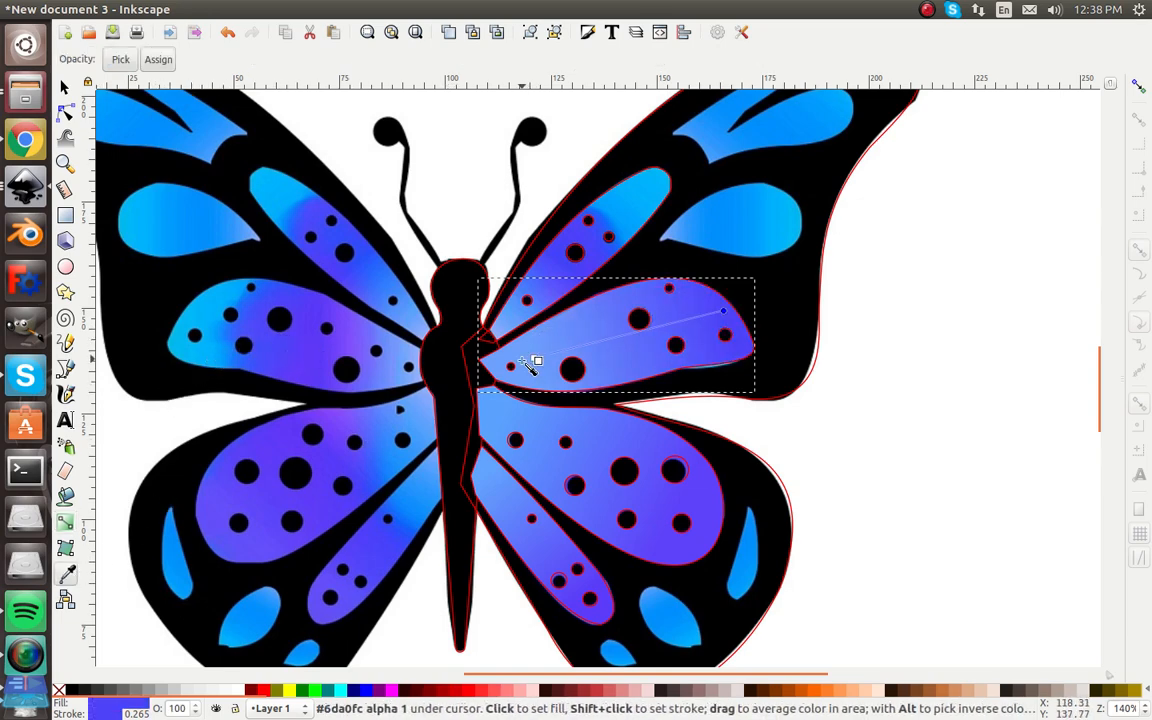
left_click(62, 88)
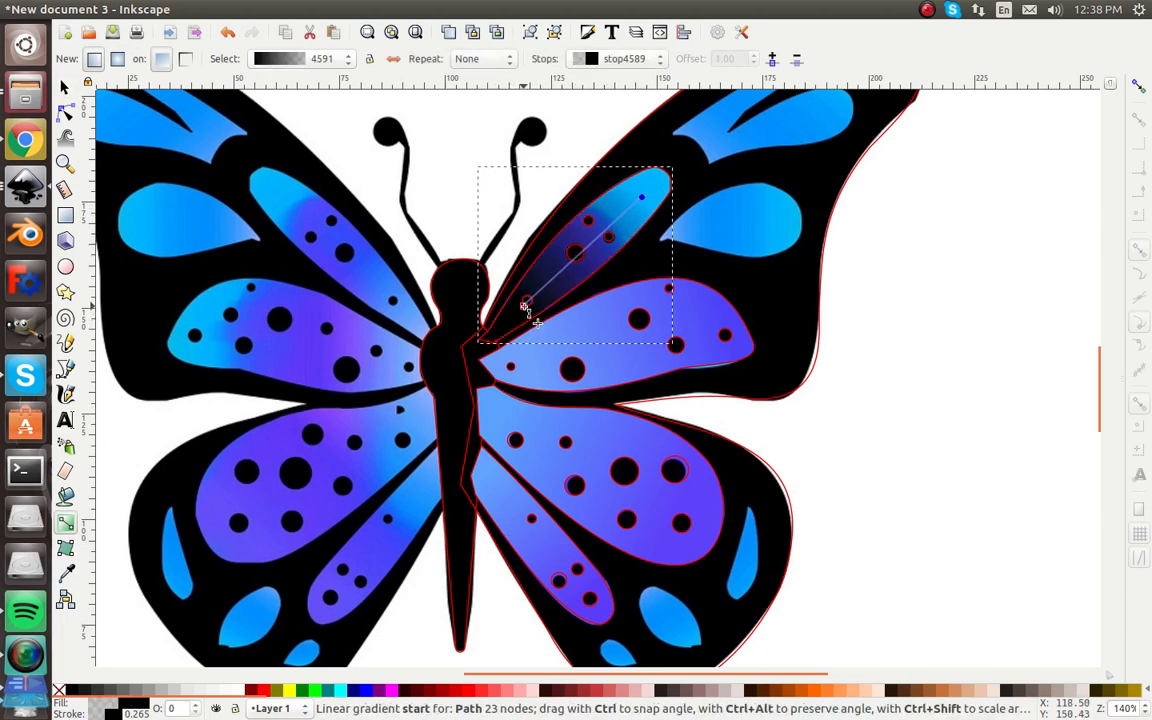
left_click(524, 304)
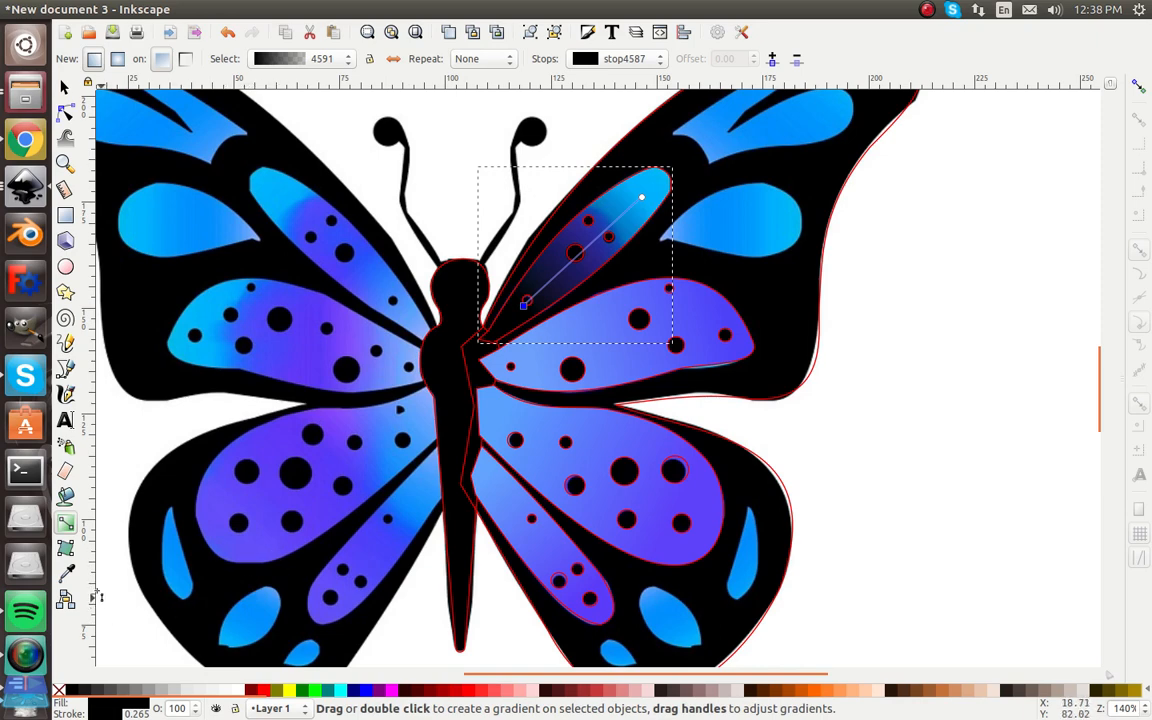
left_click(64, 572)
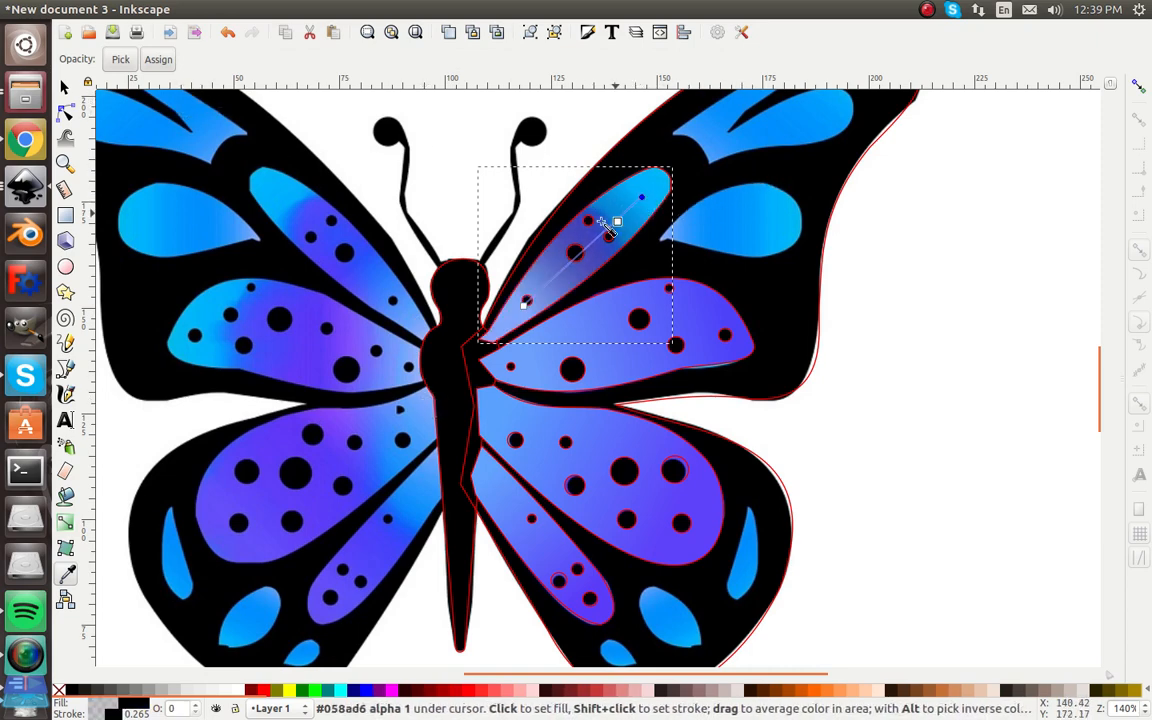
left_click_drag(604, 224, 290, 370)
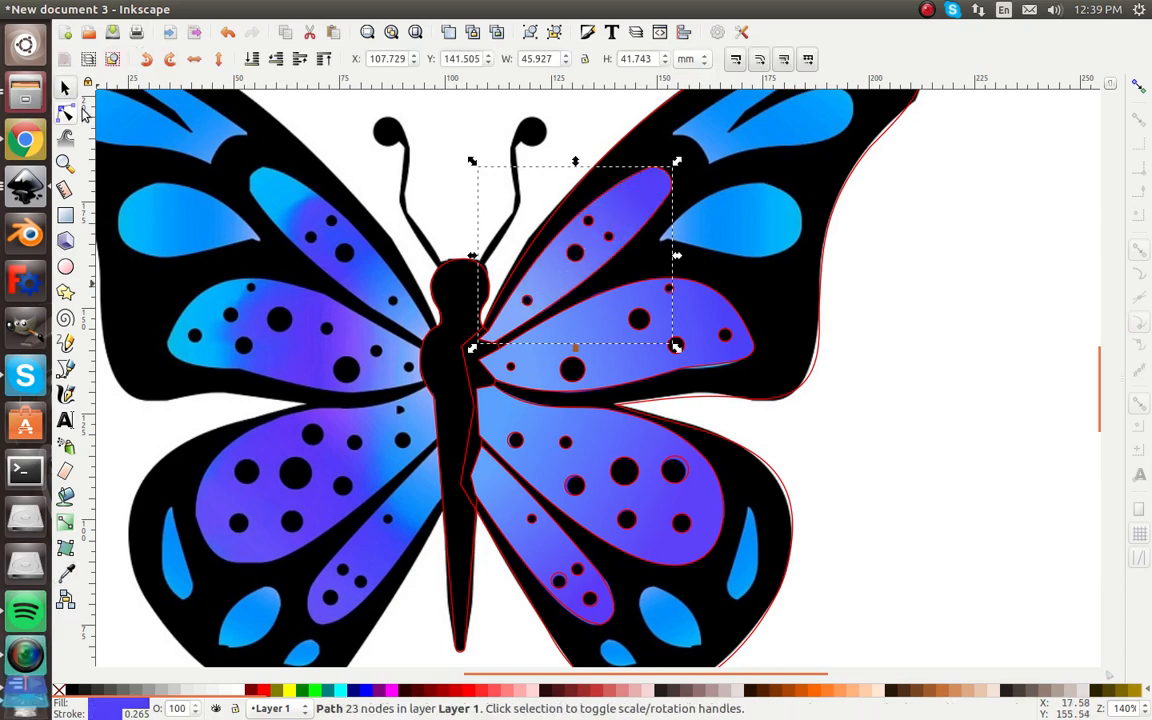
mouse_move(464, 356)
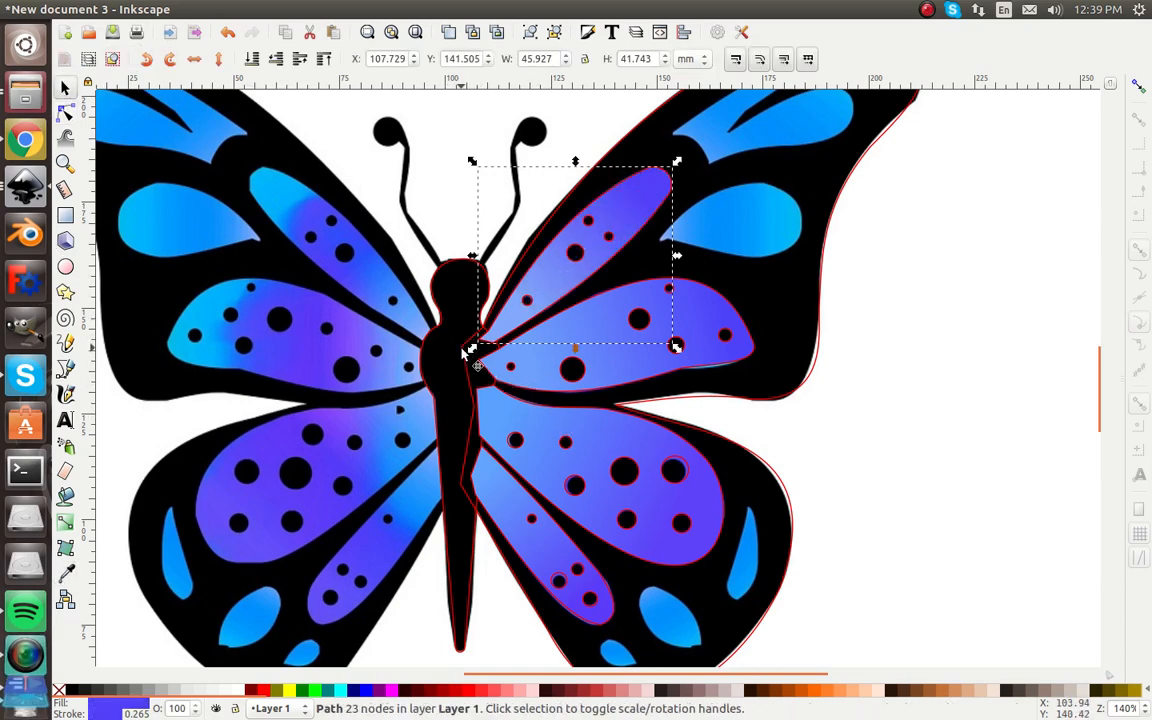
mouse_move(776, 348)
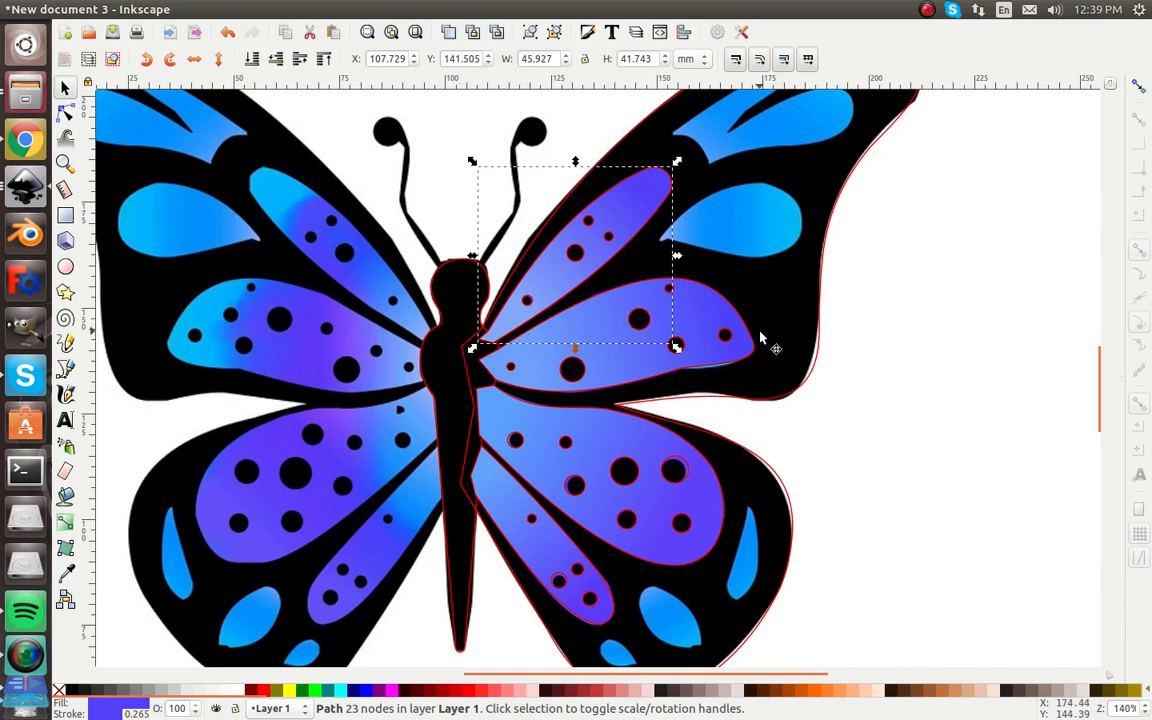
Draw a small circle at the left antenna tip and trace the antenna stalk with the Bezier pen.
left_click(724, 248)
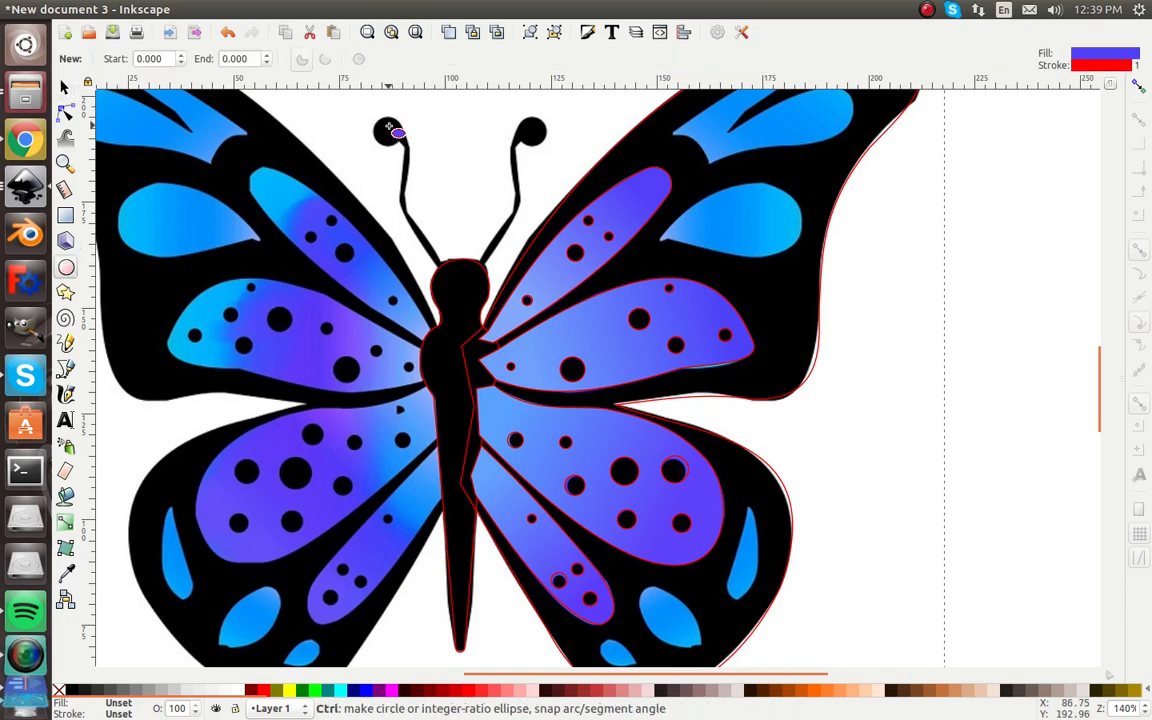
mouse_move(396, 136)
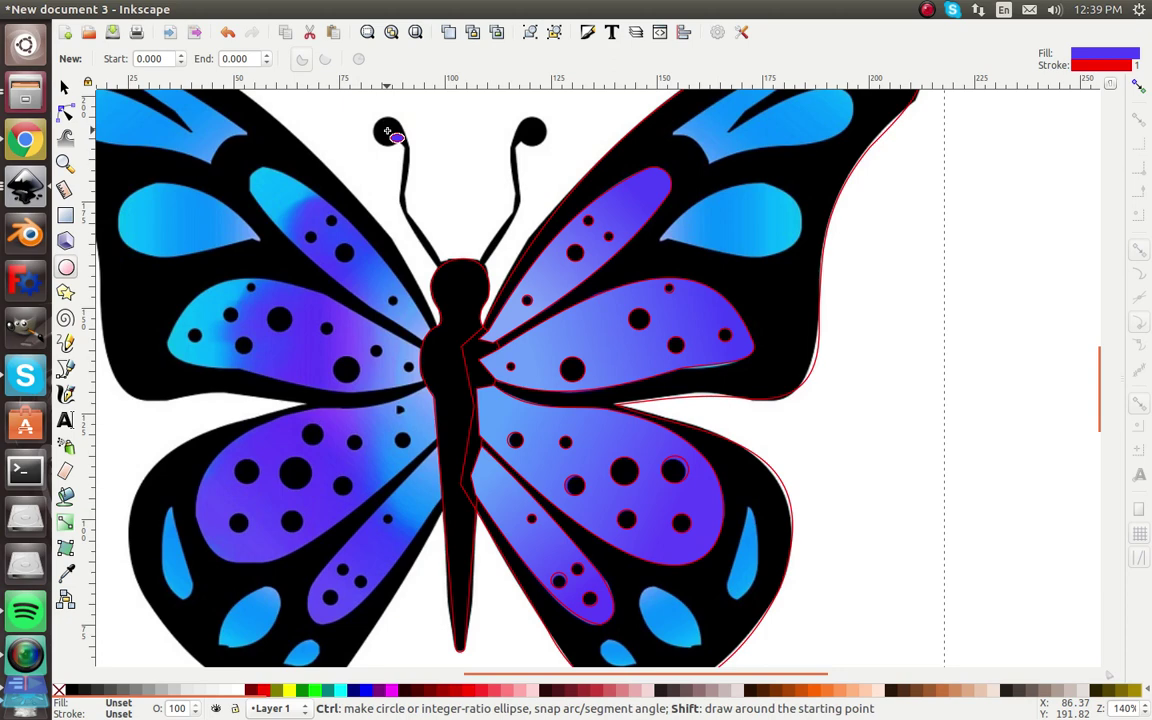
left_click_drag(384, 130, 388, 150)
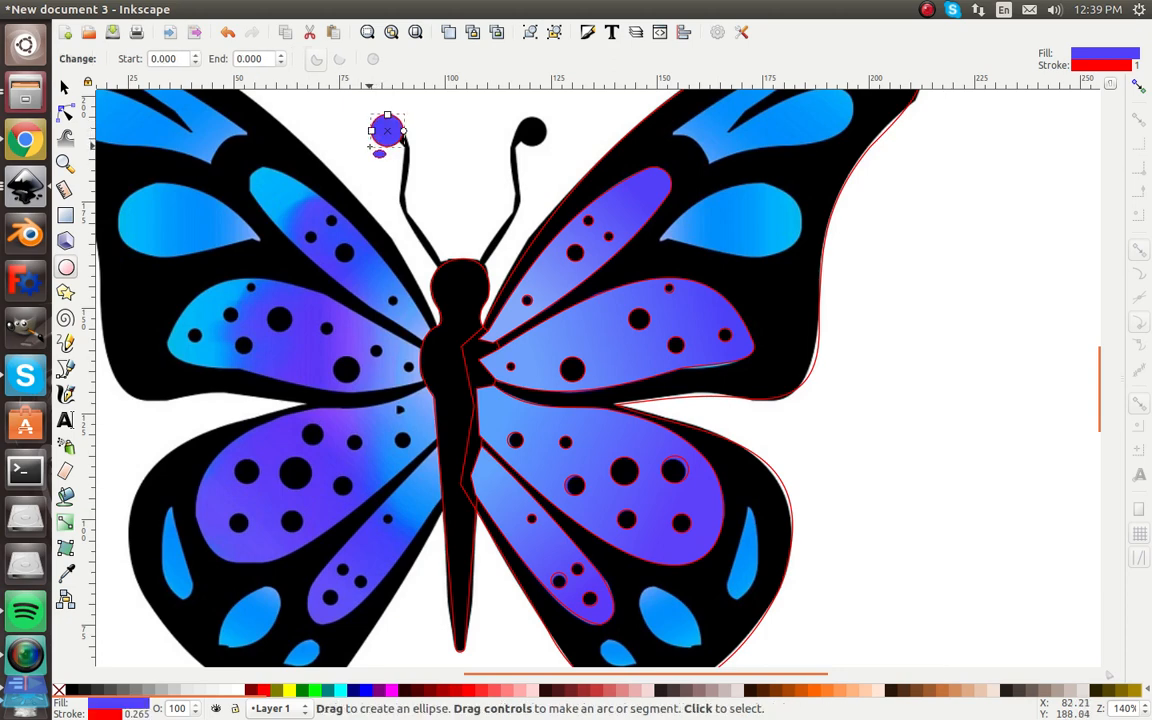
mouse_move(64, 372)
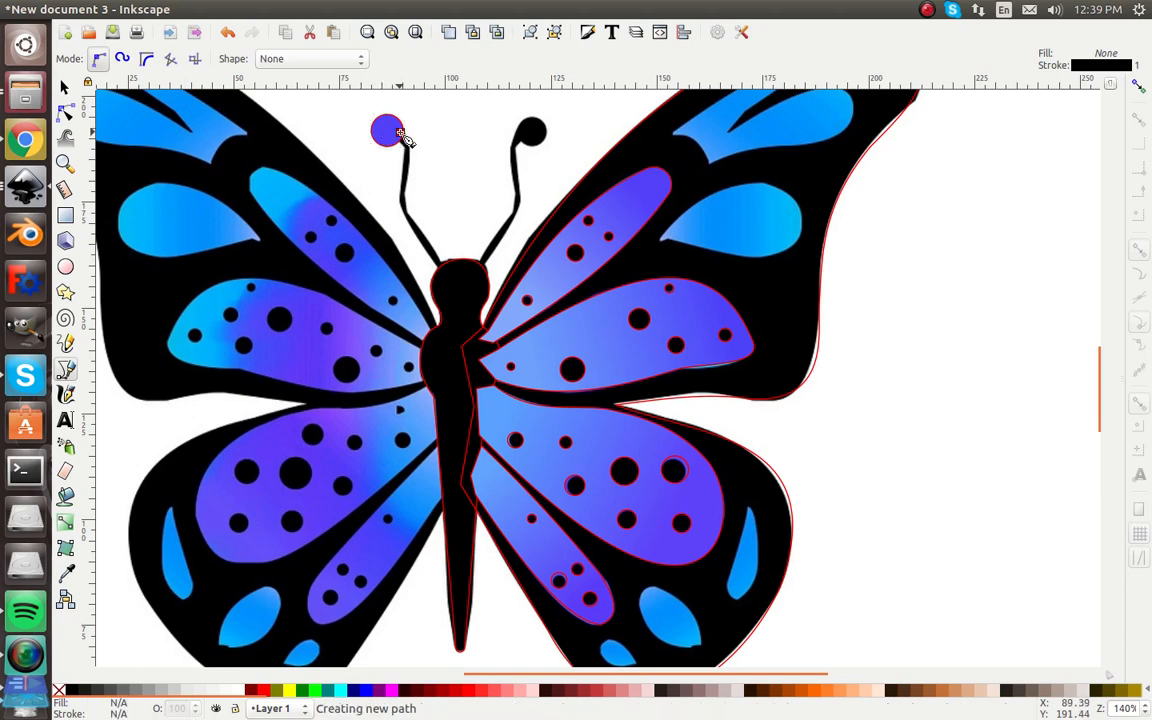
left_click(448, 278)
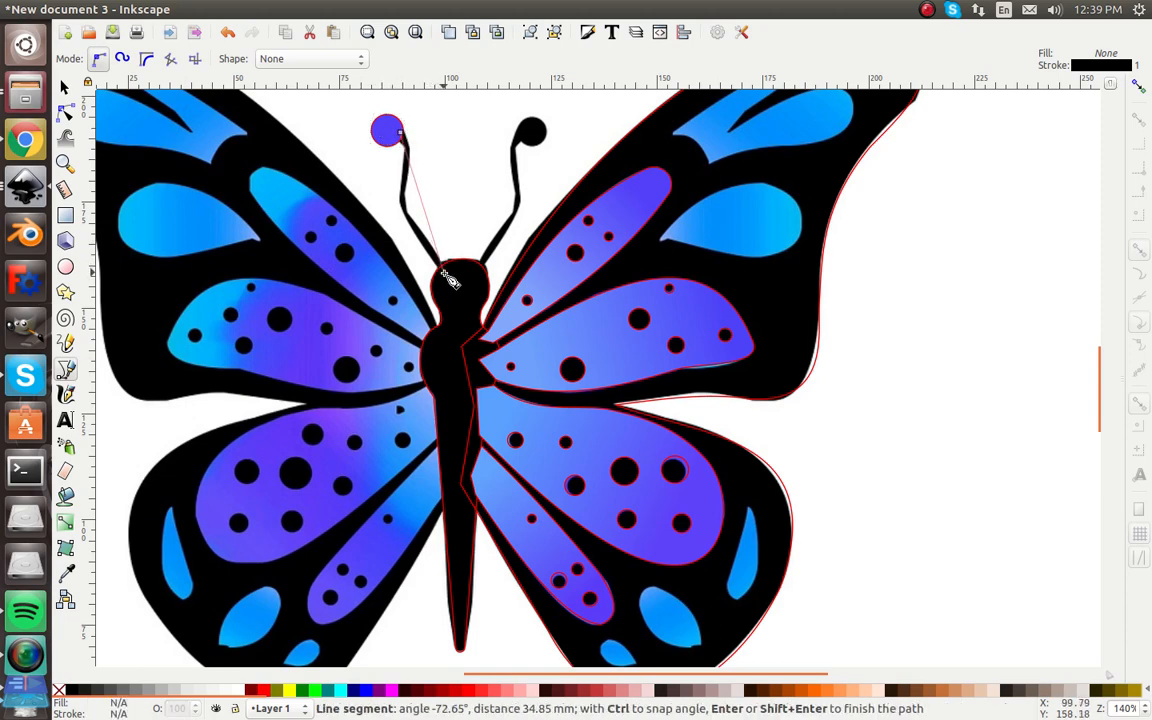
mouse_move(408, 170)
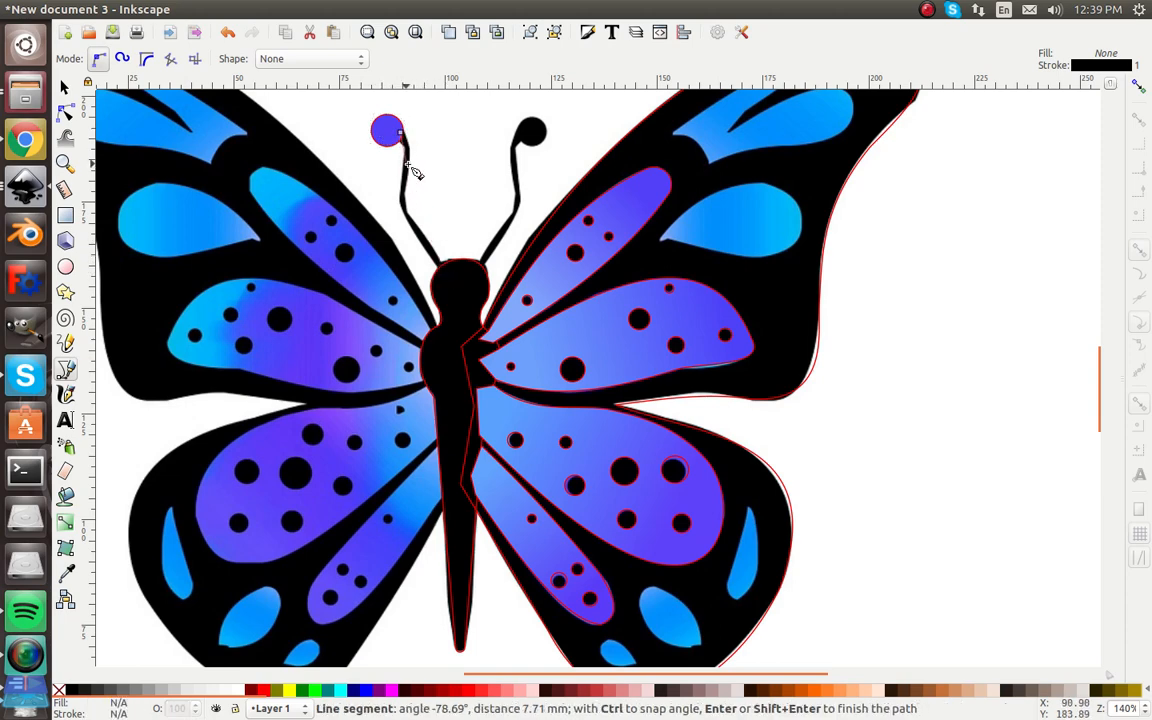
mouse_move(430, 252)
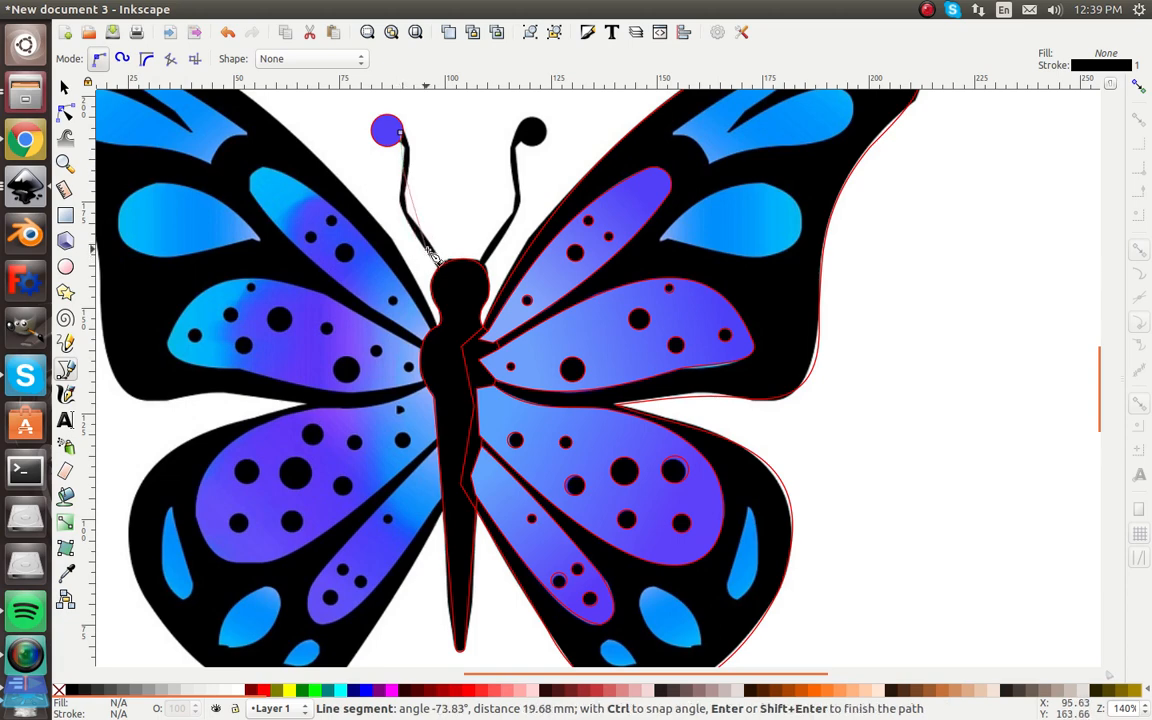
mouse_move(444, 276)
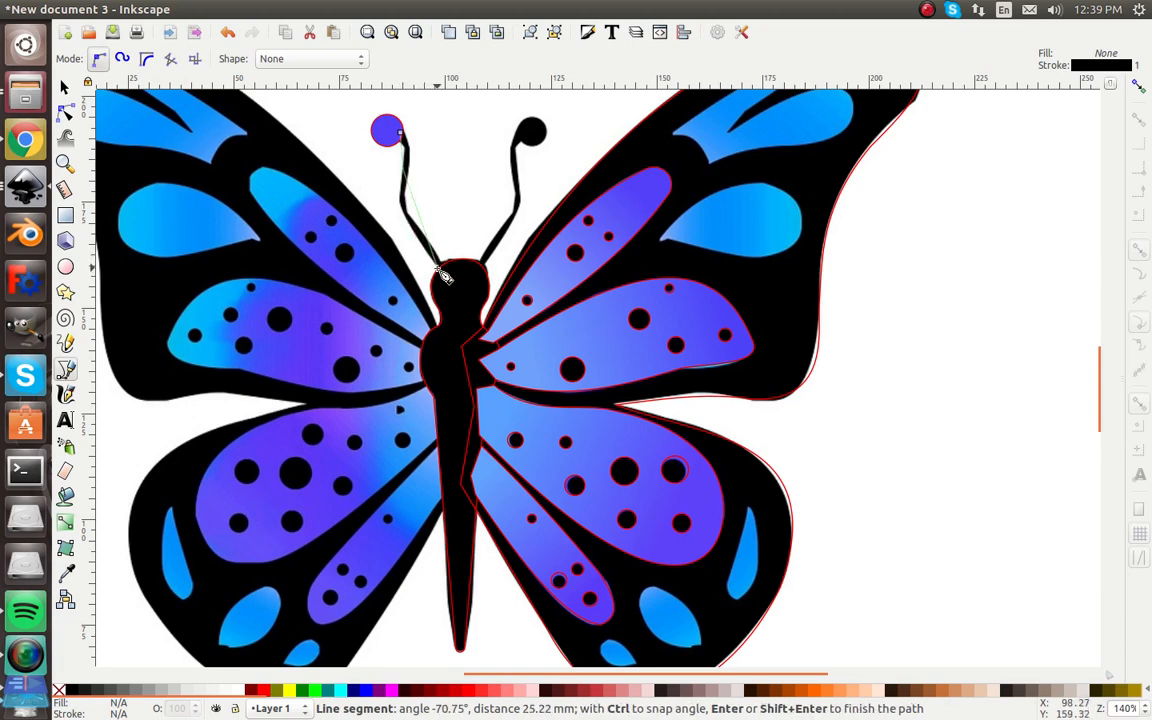
mouse_move(448, 270)
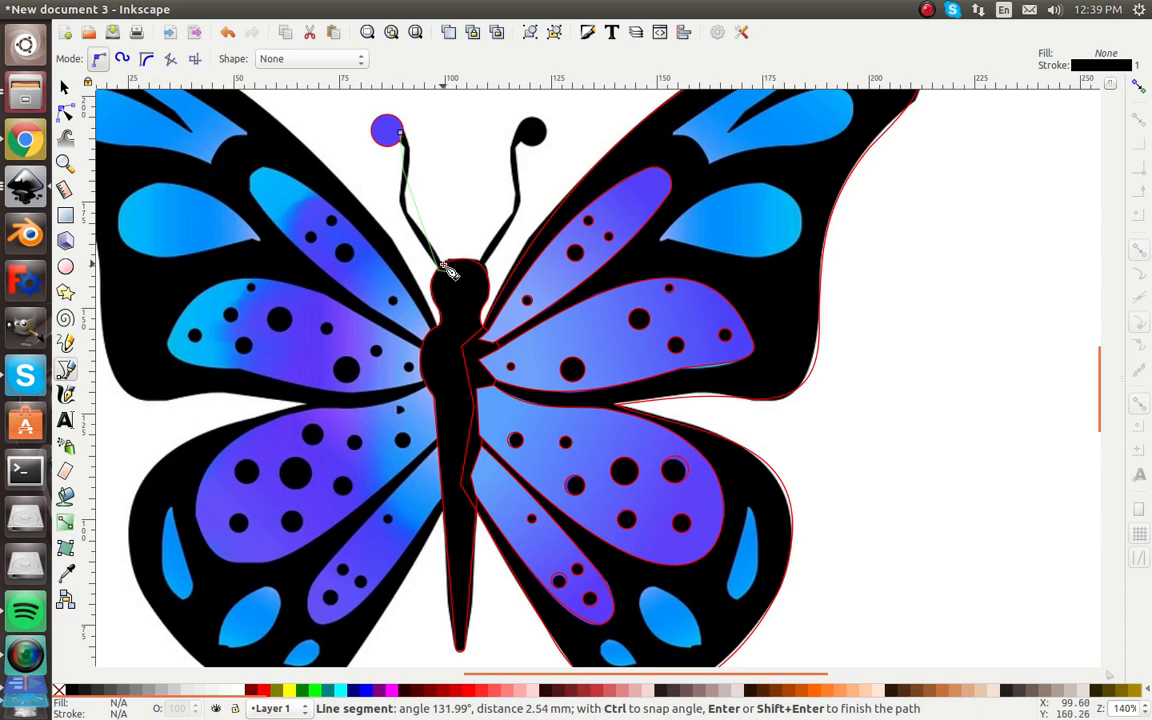
mouse_move(410, 190)
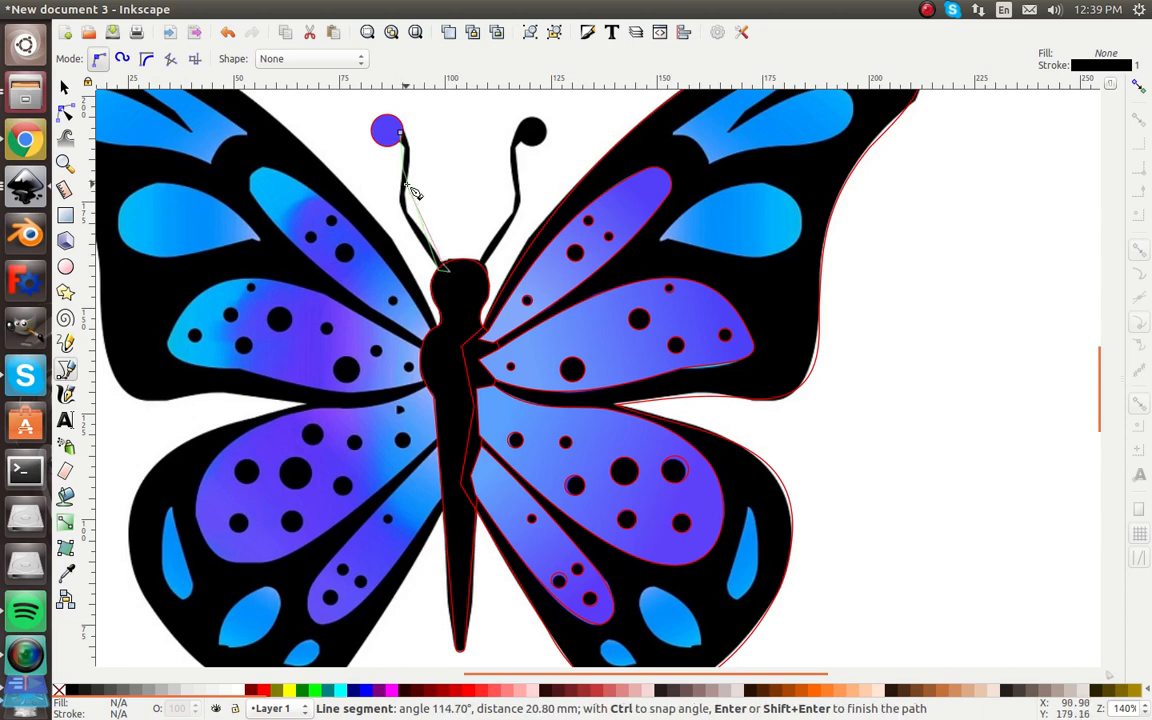
mouse_move(412, 152)
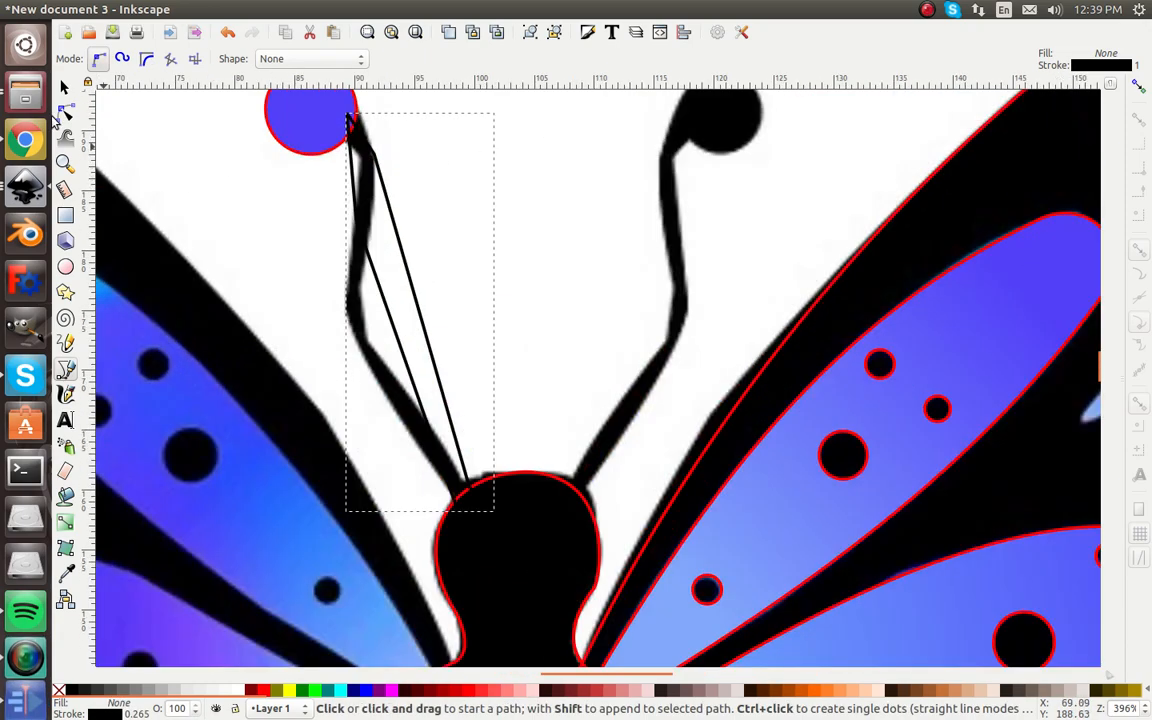
left_click(64, 114)
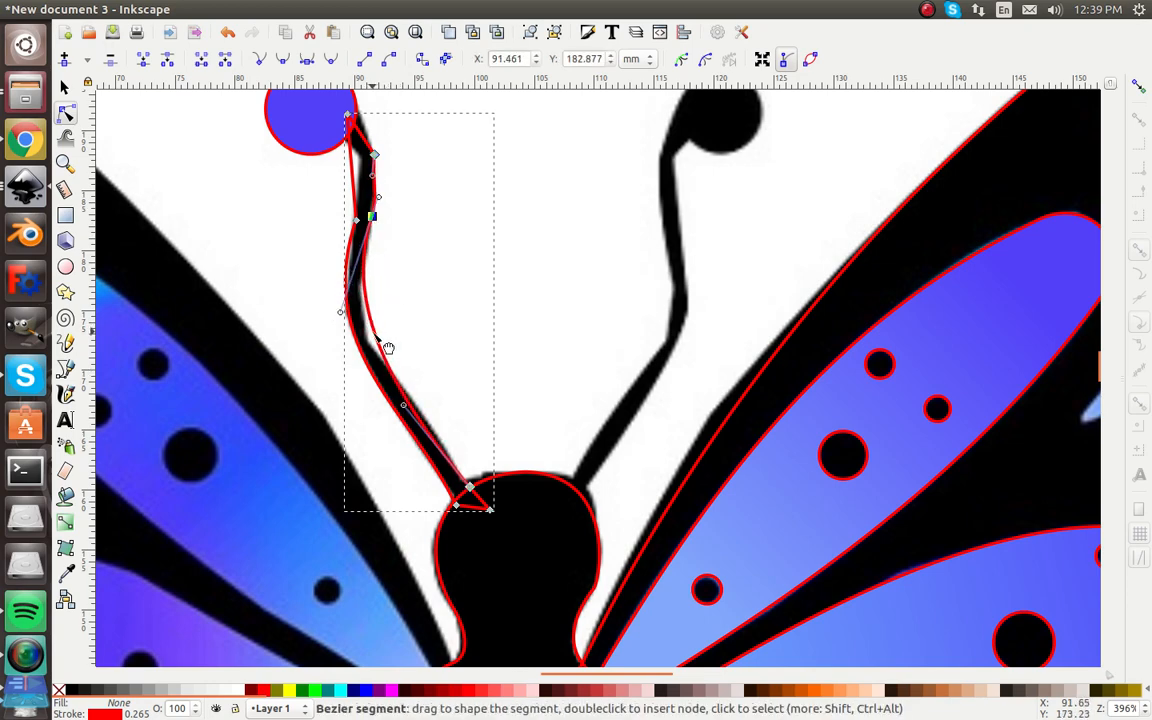
mouse_move(368, 184)
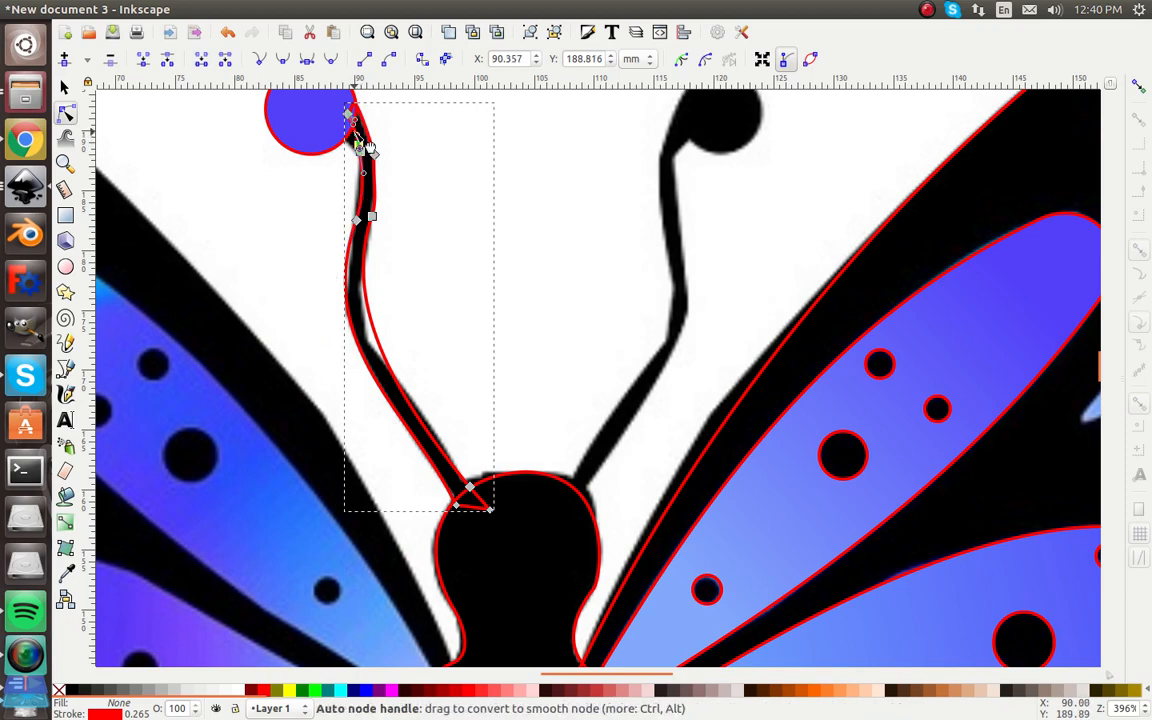
mouse_move(356, 148)
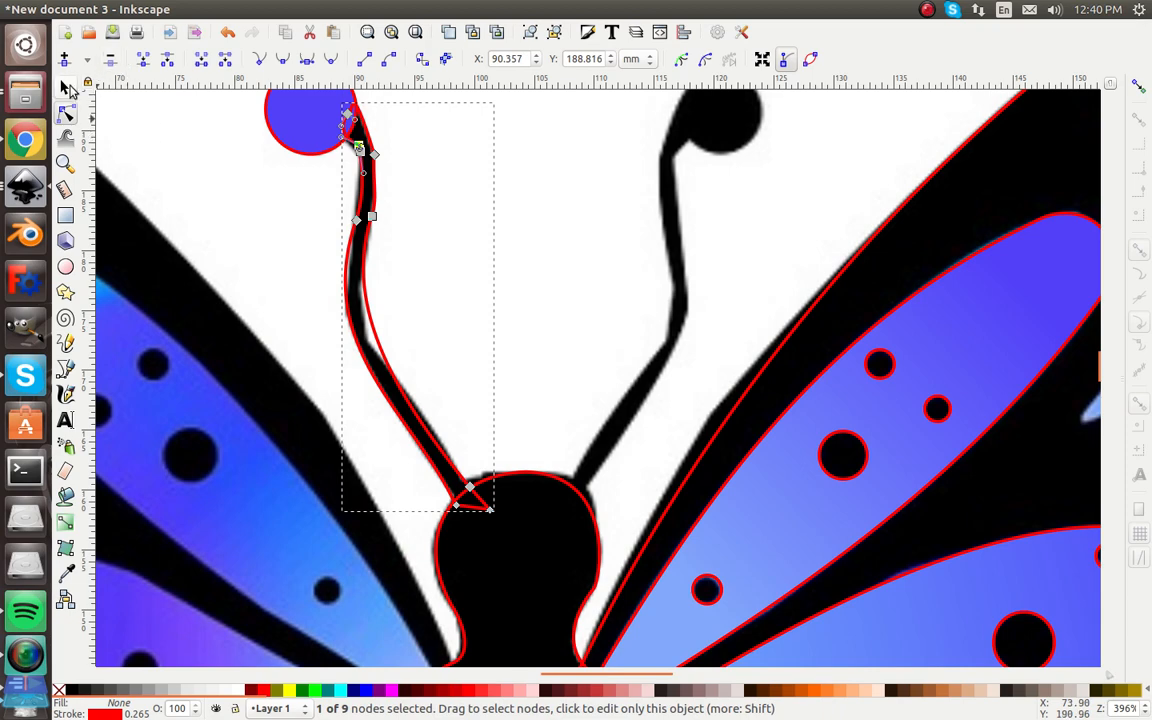
left_click(64, 88)
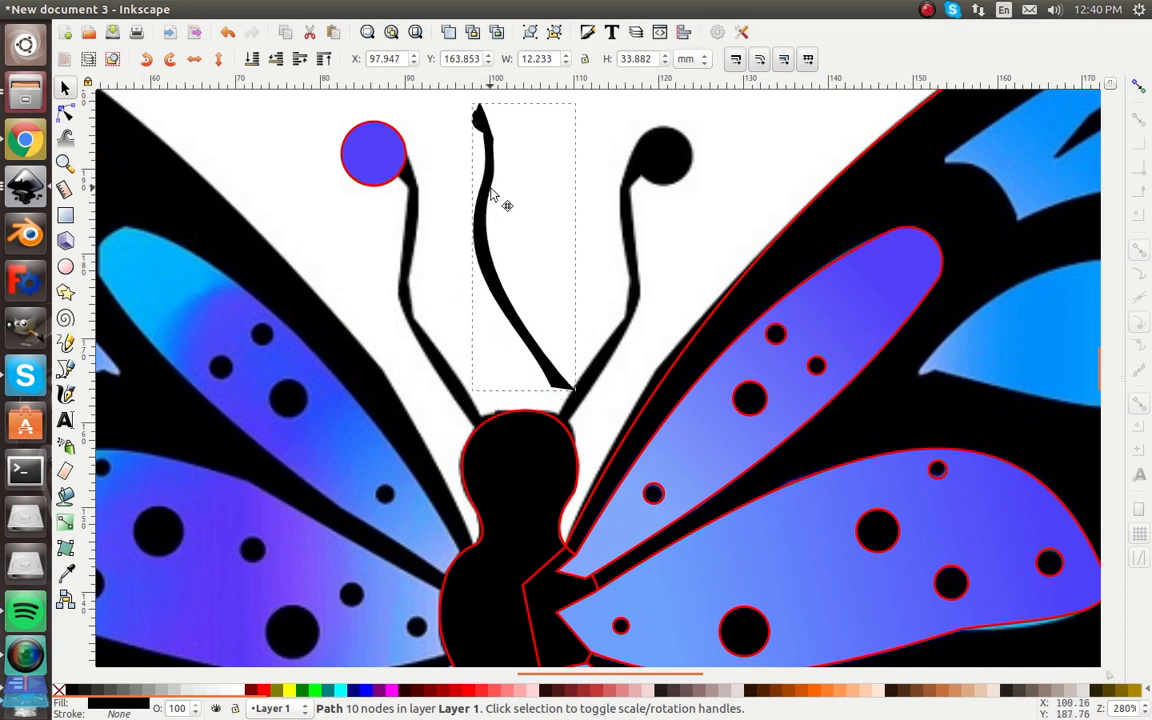
Draw a two-node line from the antenna knob to the head, bend it and thicken its stroke.
left_click_drag(504, 206, 450, 256)
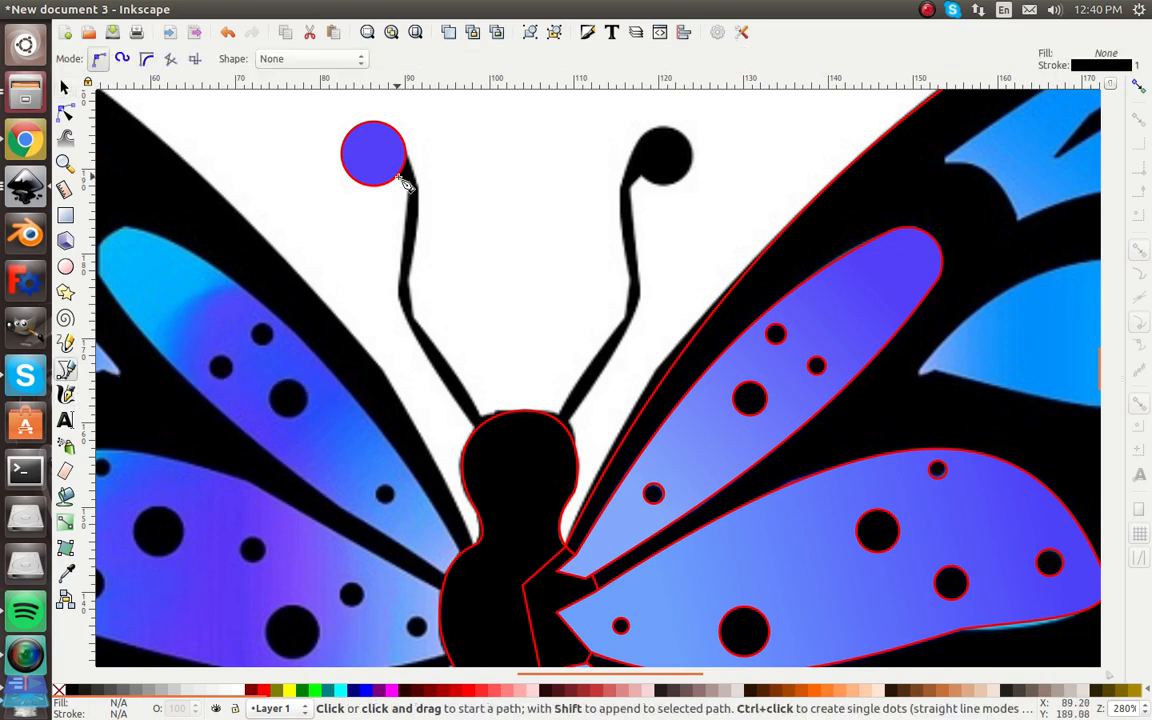
left_click(398, 158)
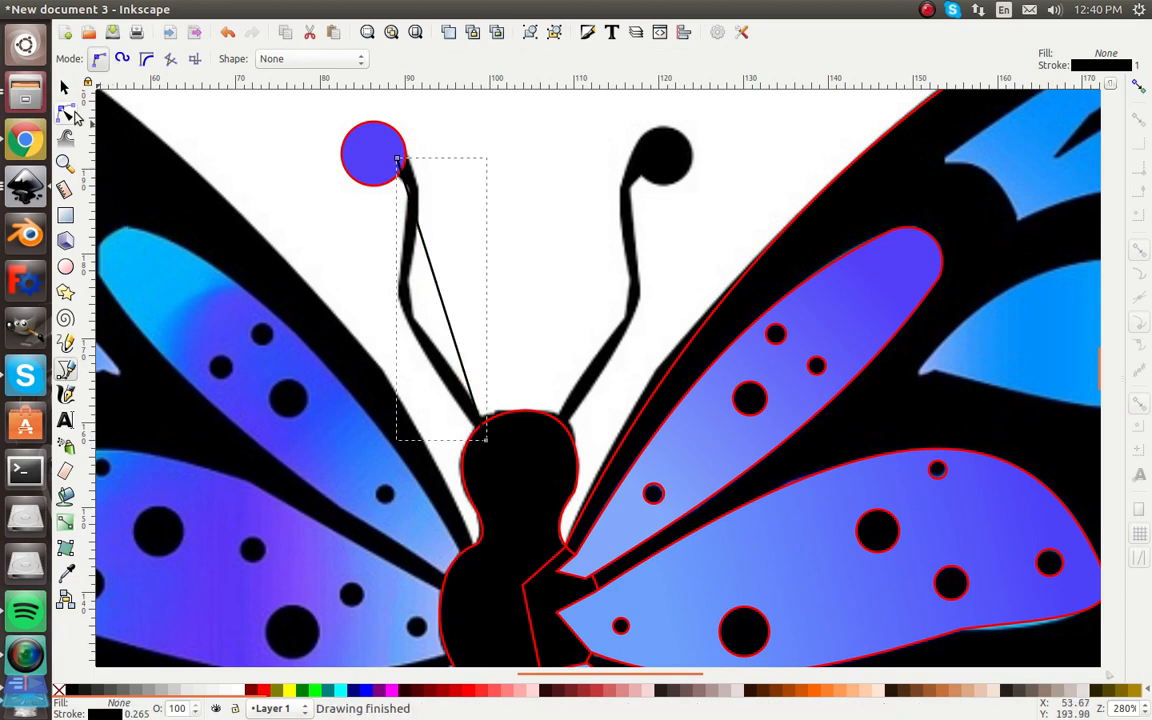
left_click(66, 112)
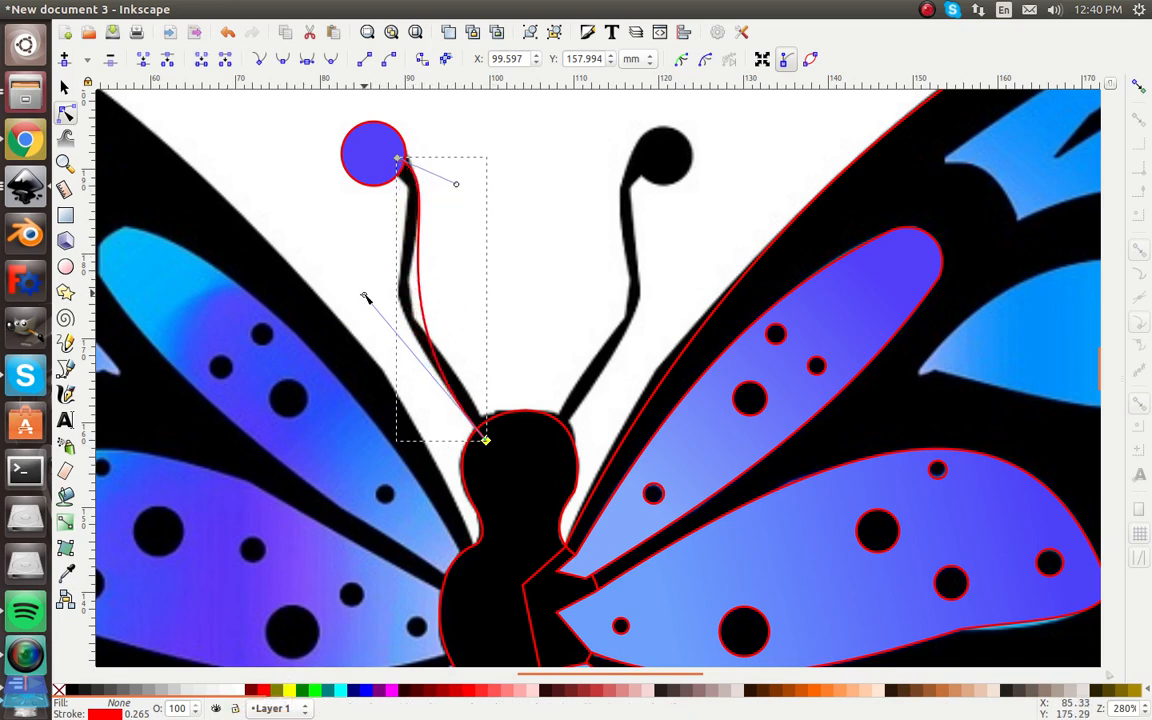
left_click(364, 296)
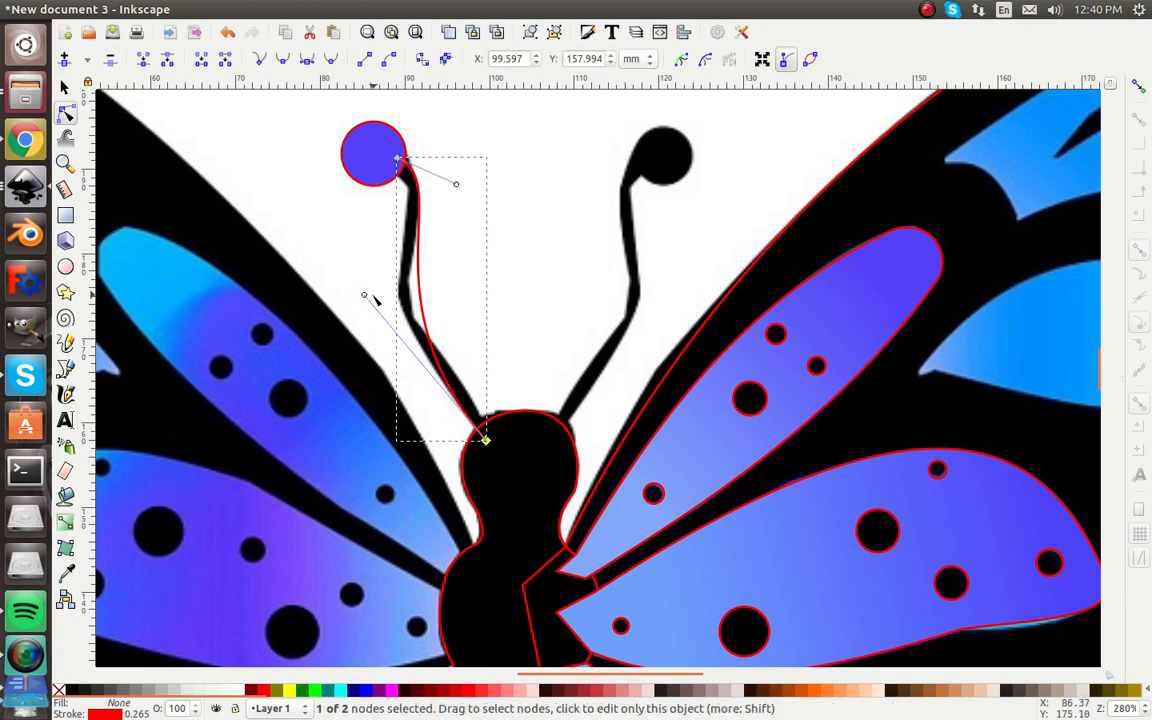
left_click(510, 472)
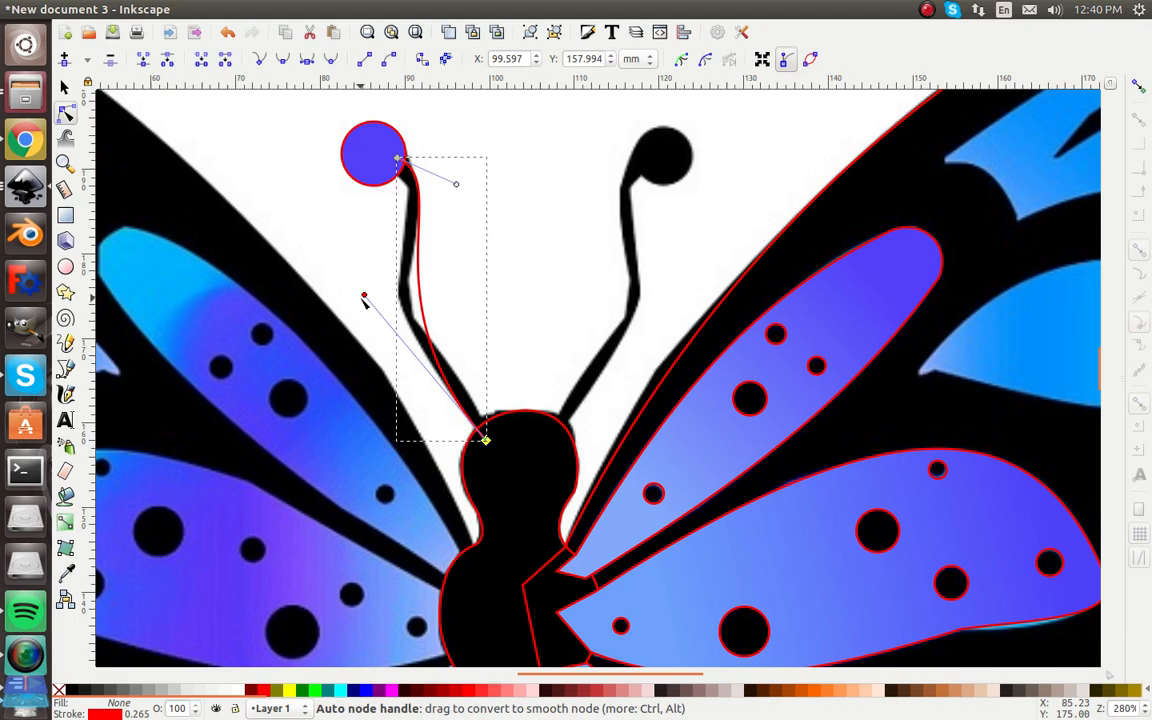
left_click_drag(364, 300, 340, 288)
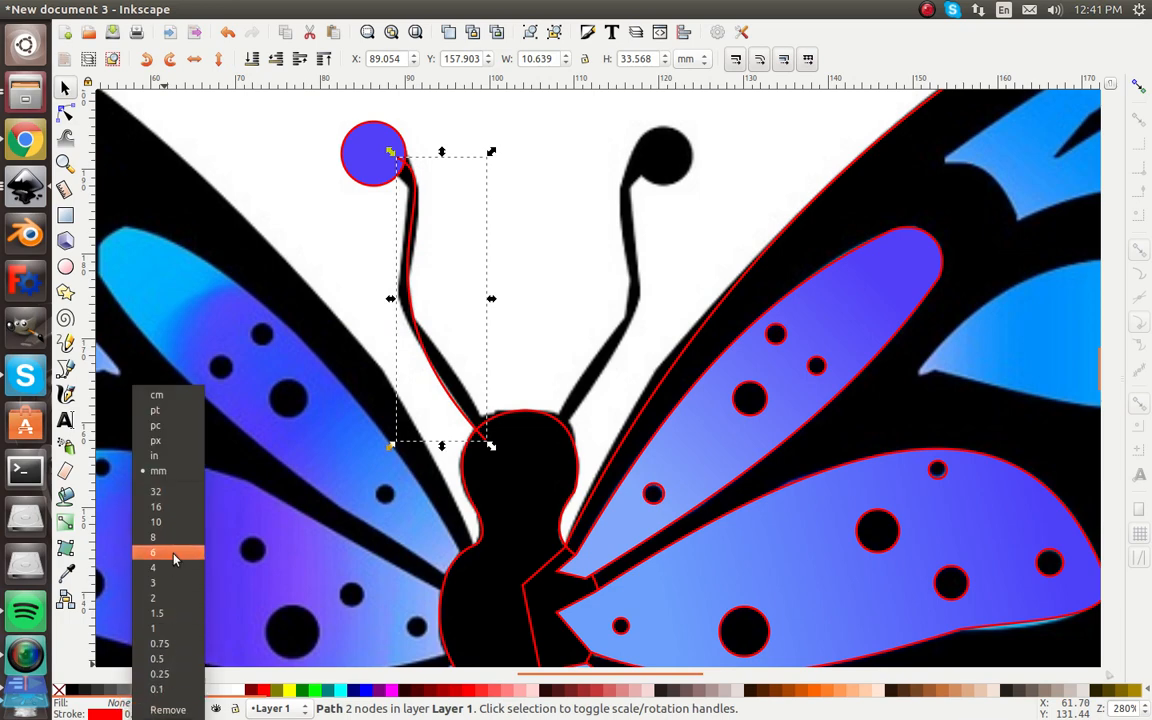
left_click(152, 552)
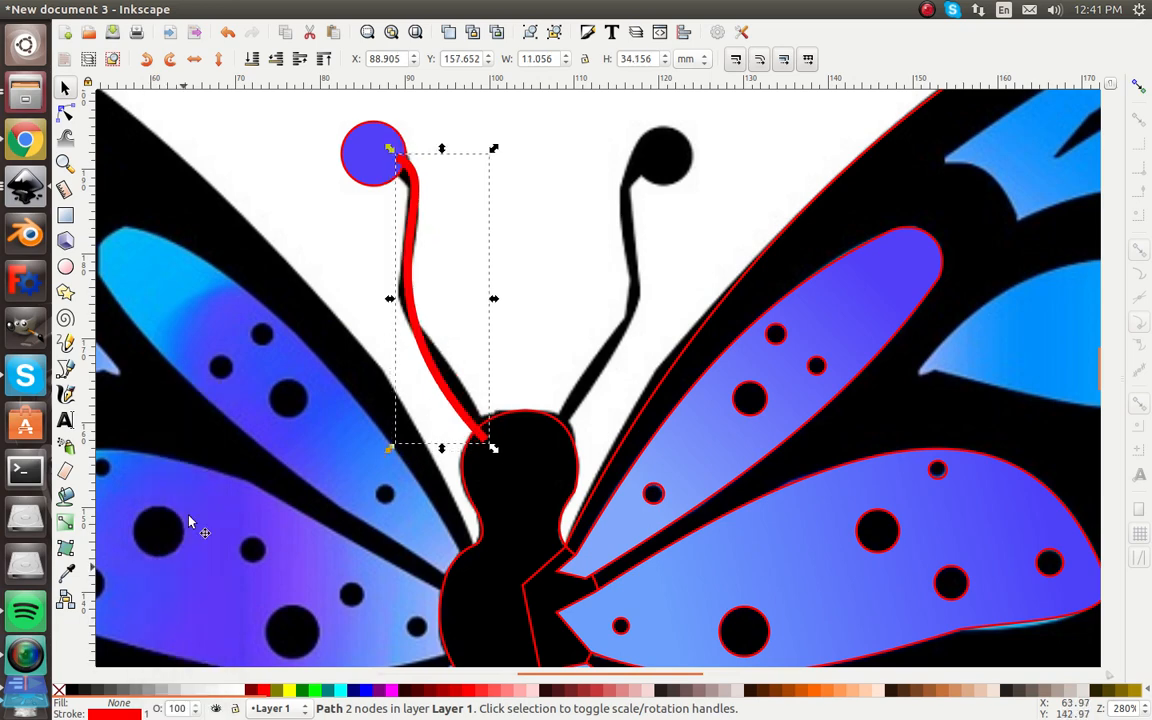
mouse_move(312, 150)
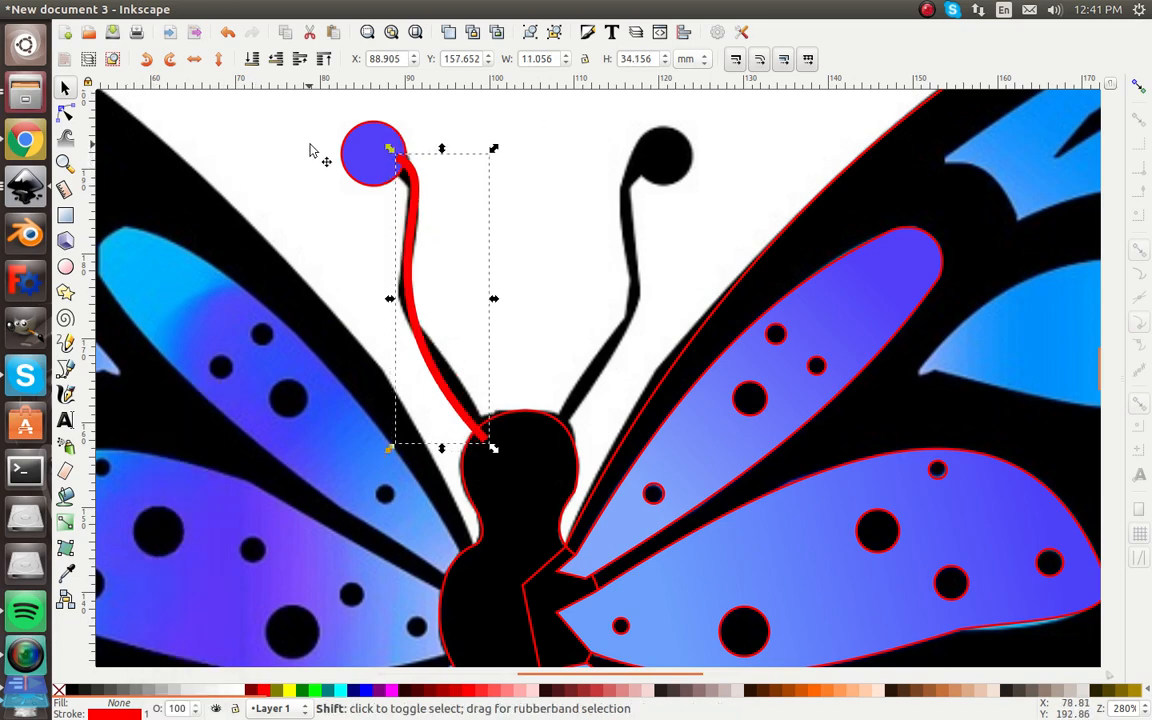
Union the left antenna stalk and round tip into one shape.
left_click(252, 8)
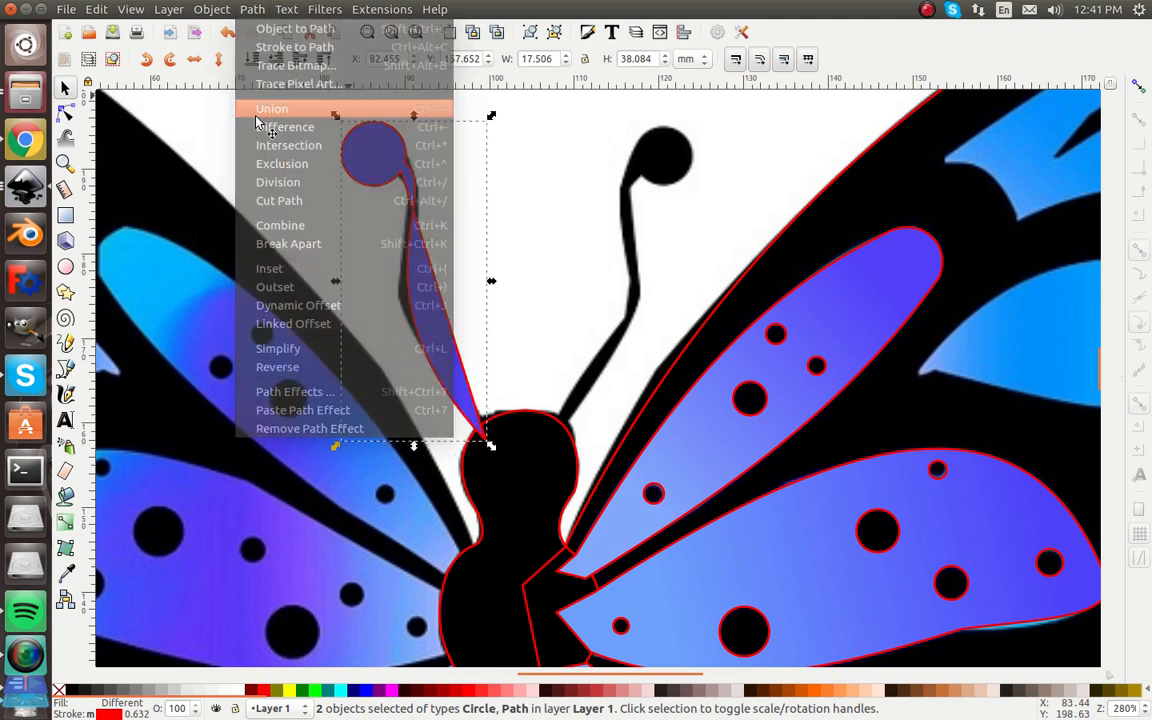
left_click(272, 108)
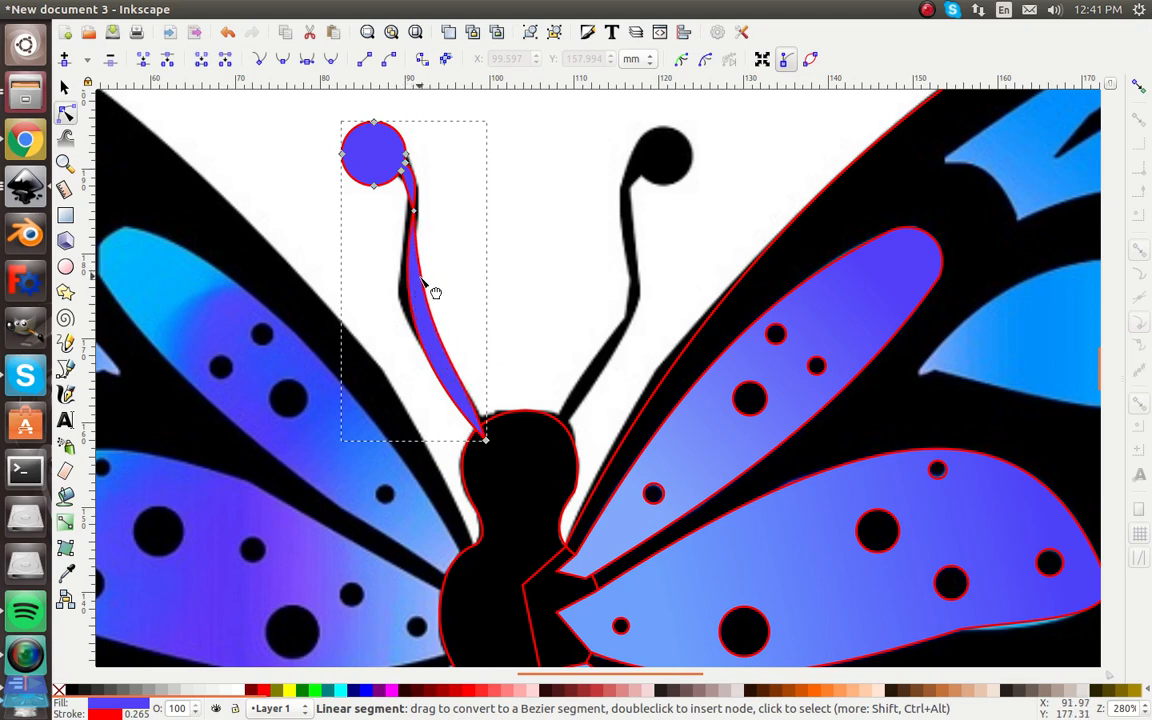
scroll("down", 3)
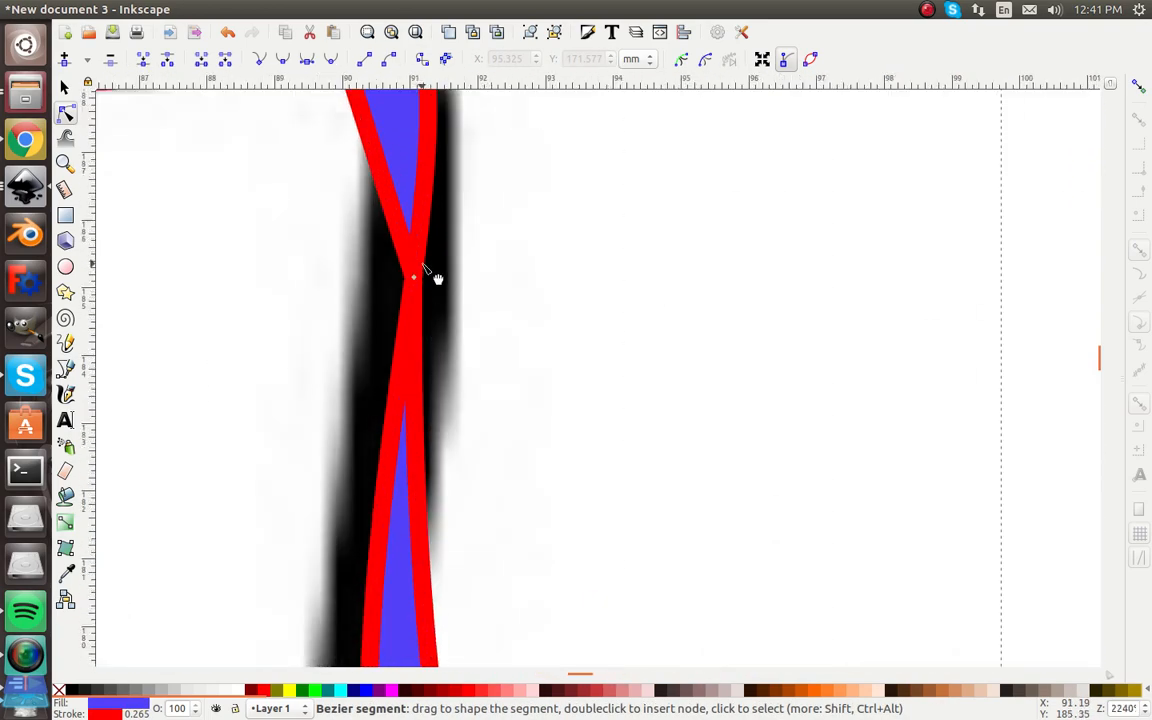
Move a node to untwist the crossed segment of the antenna outline.
left_click(412, 276)
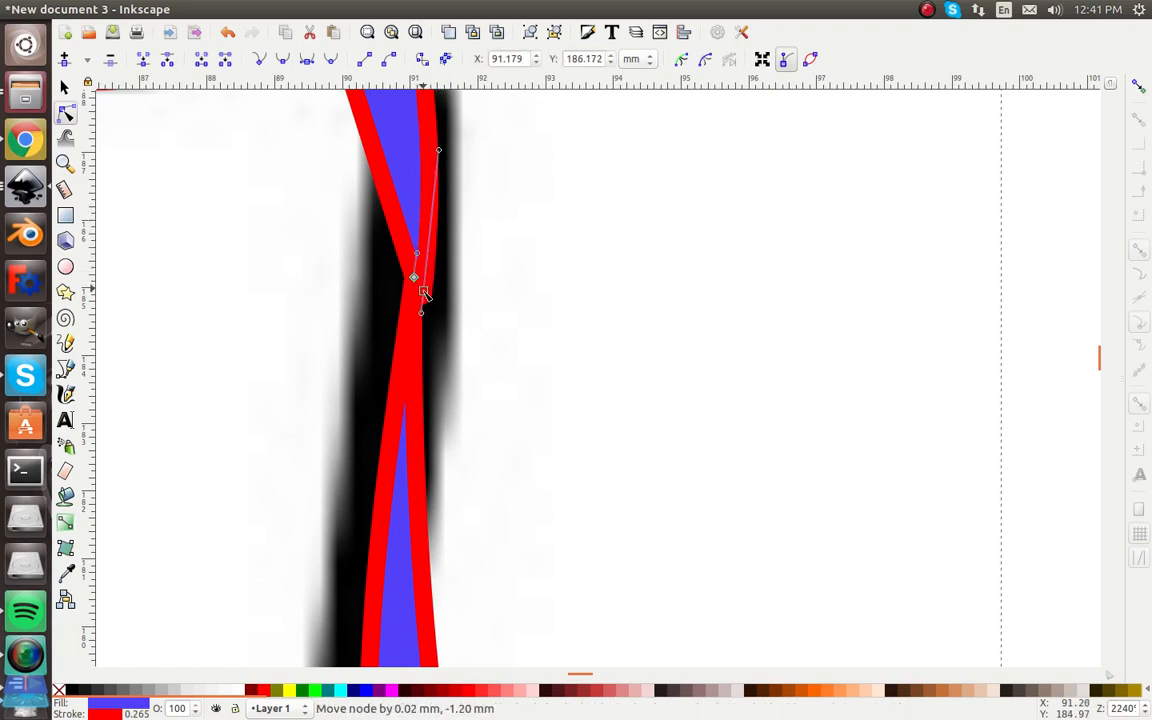
left_click_drag(424, 292, 424, 460)
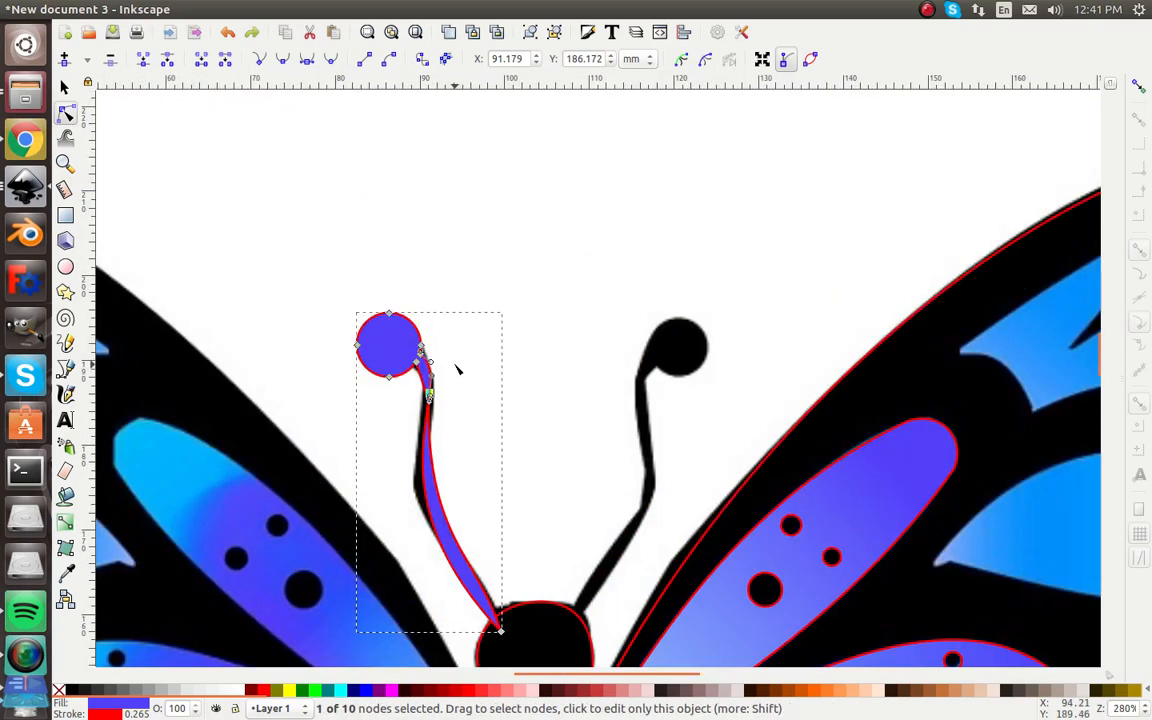
left_click(62, 88)
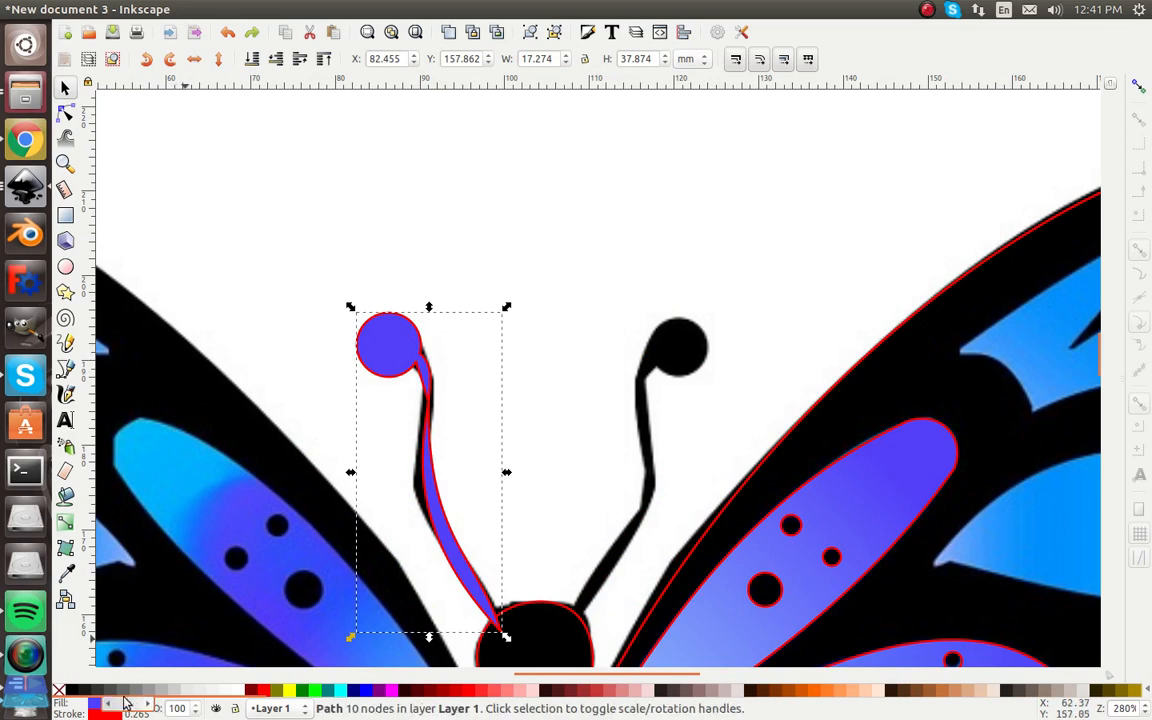
left_click(106, 690)
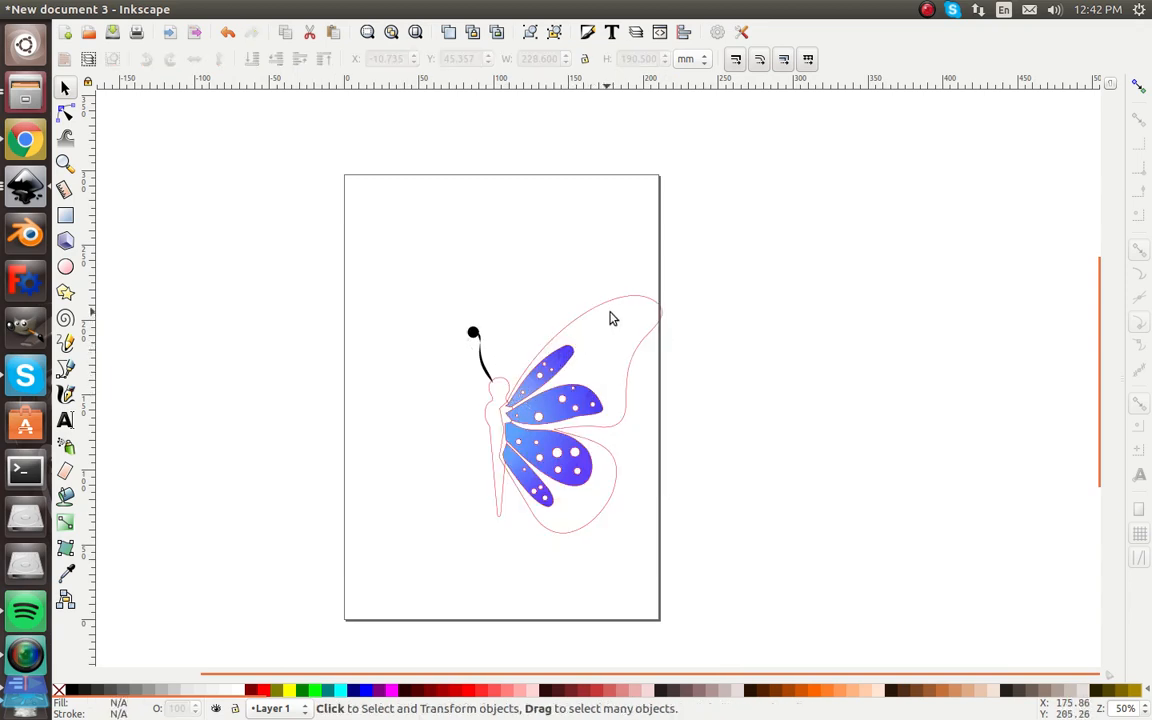
Fill the outer wing outline with black.
left_click(612, 318)
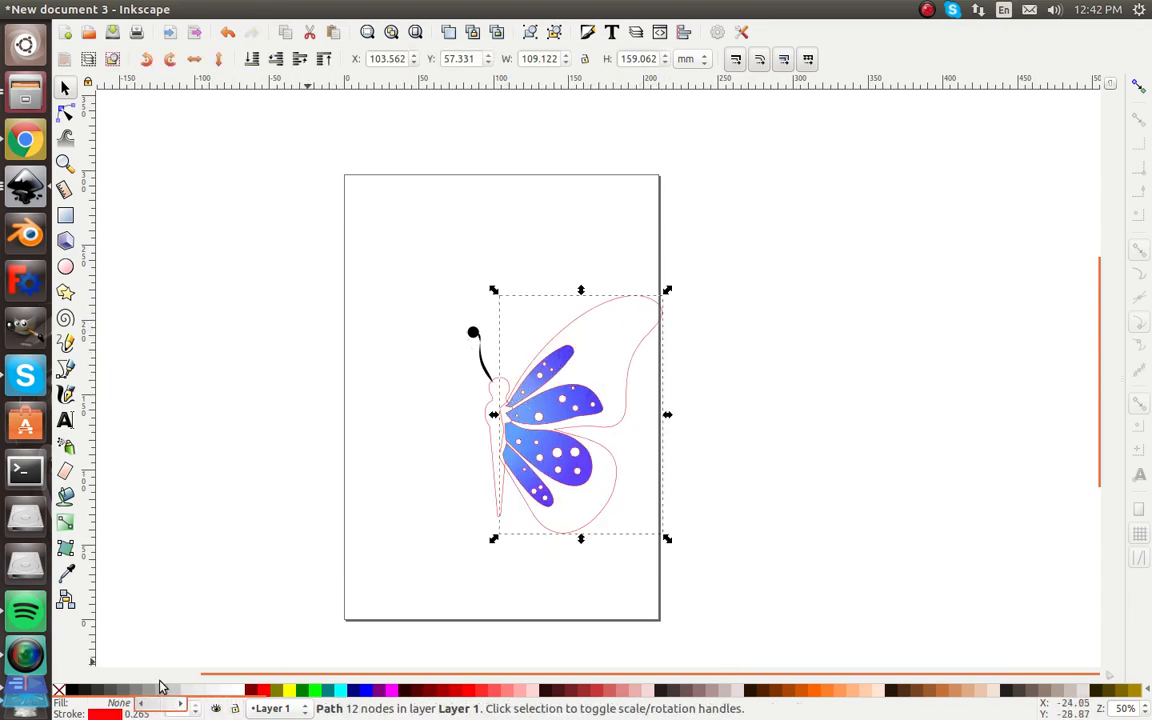
left_click(80, 690)
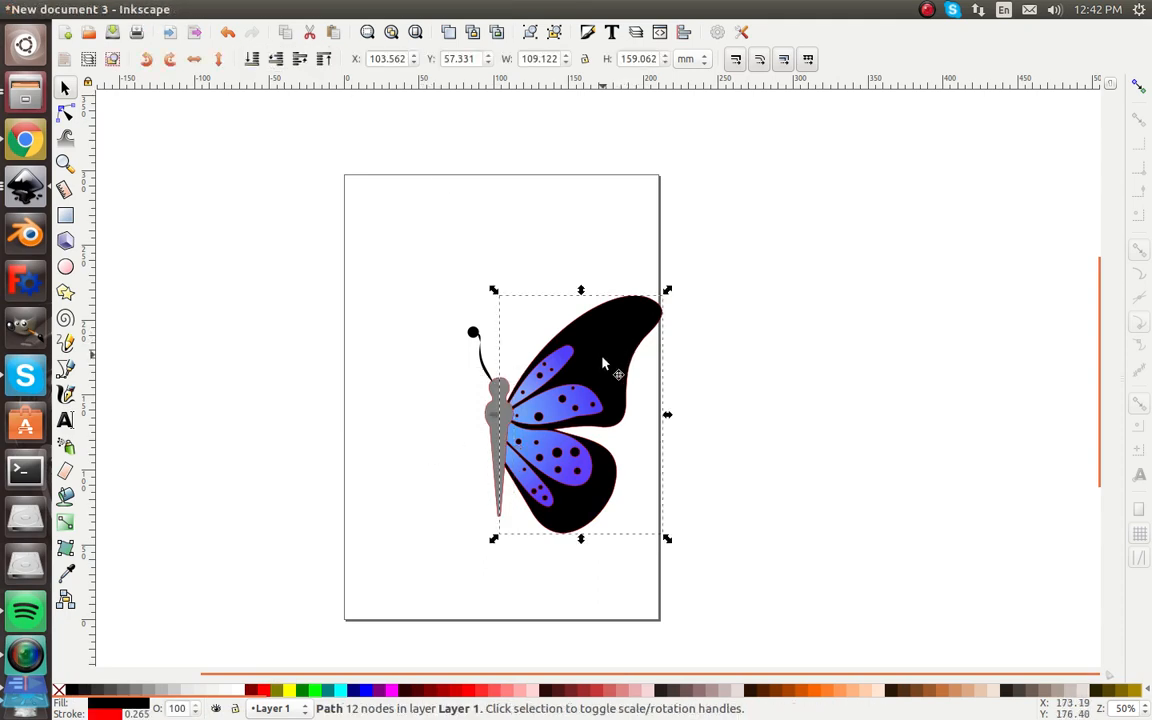
Duplicate and mirror the right wing pieces to form matching left wings.
left_click(540, 470)
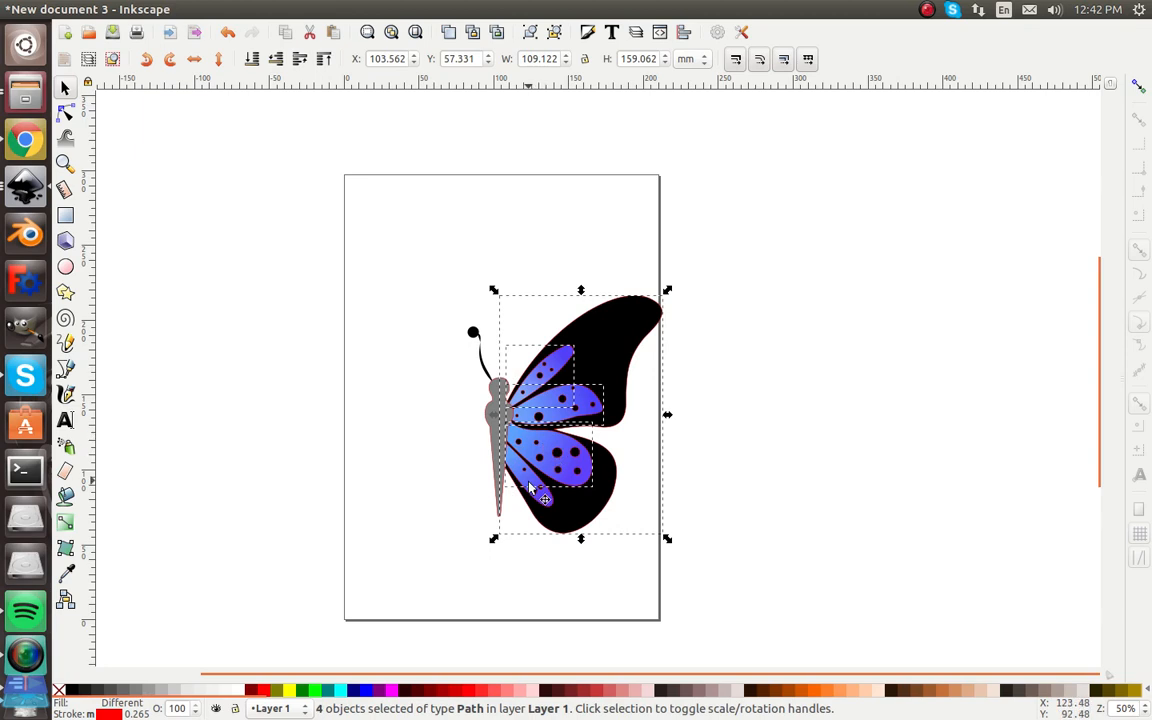
left_click(530, 490)
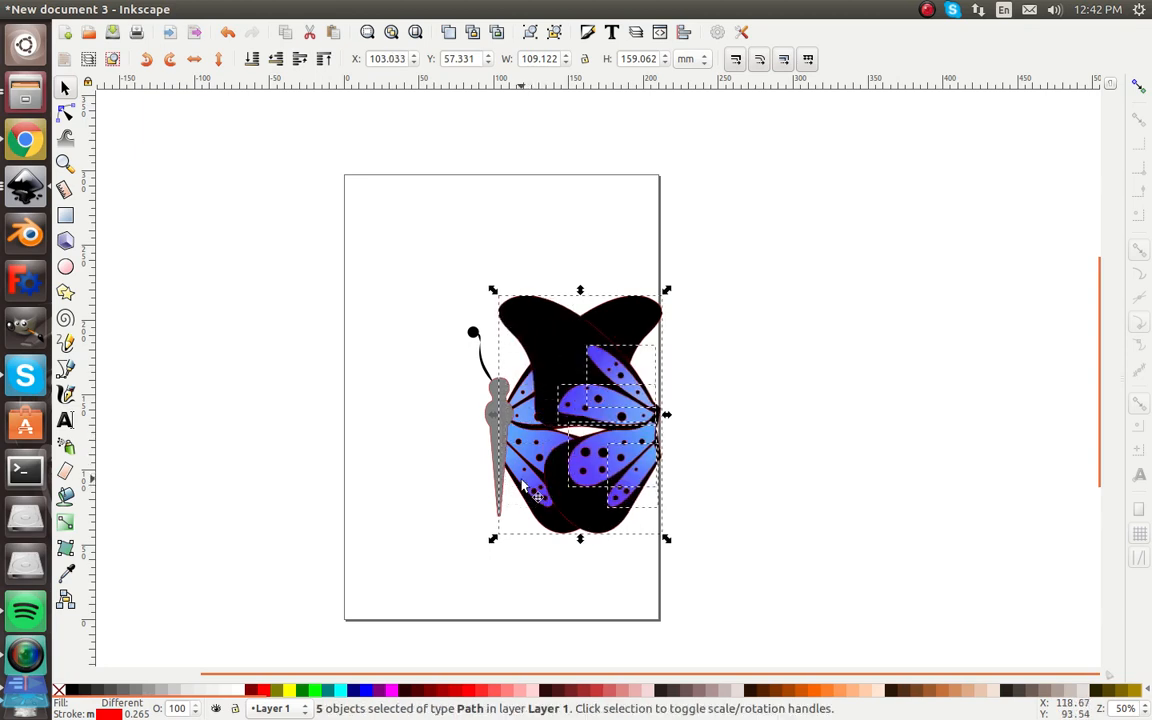
left_click_drag(580, 414, 396, 414)
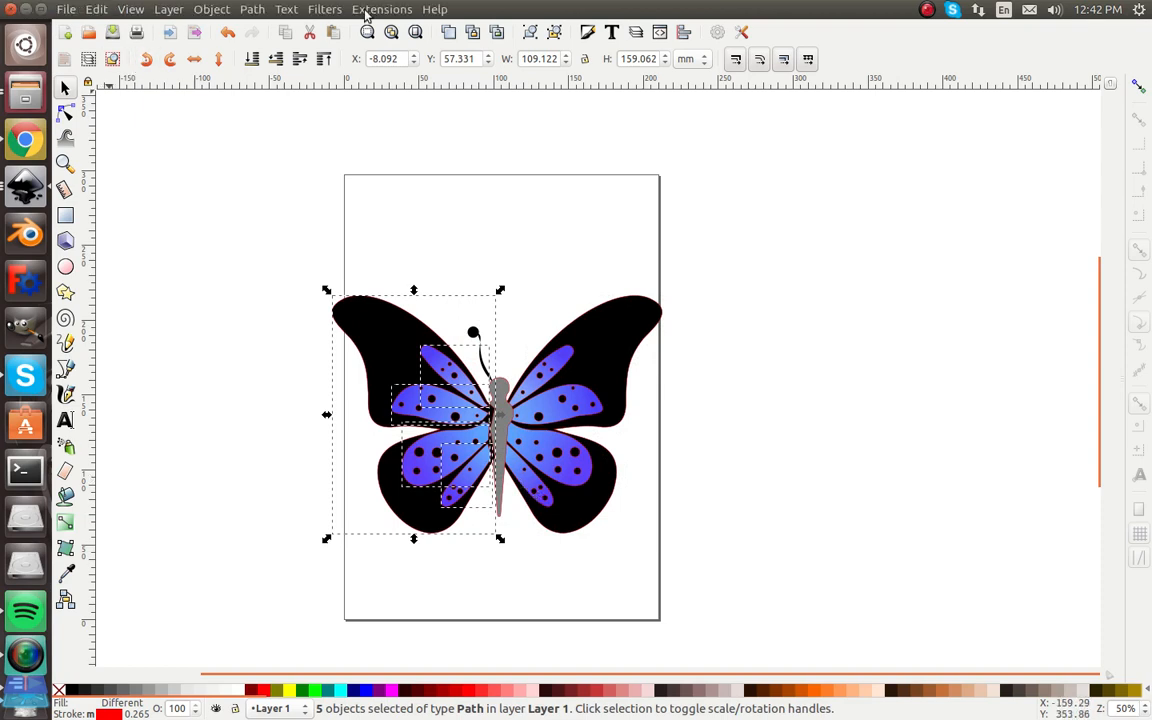
left_click(240, 128)
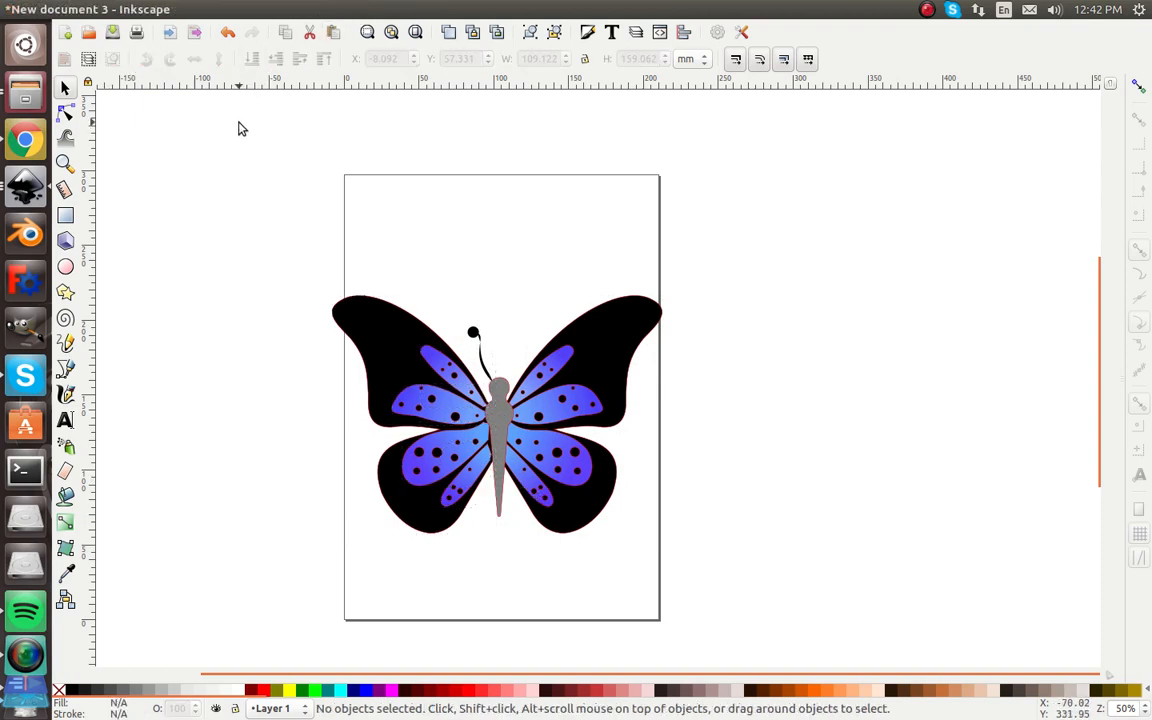
left_click(450, 390)
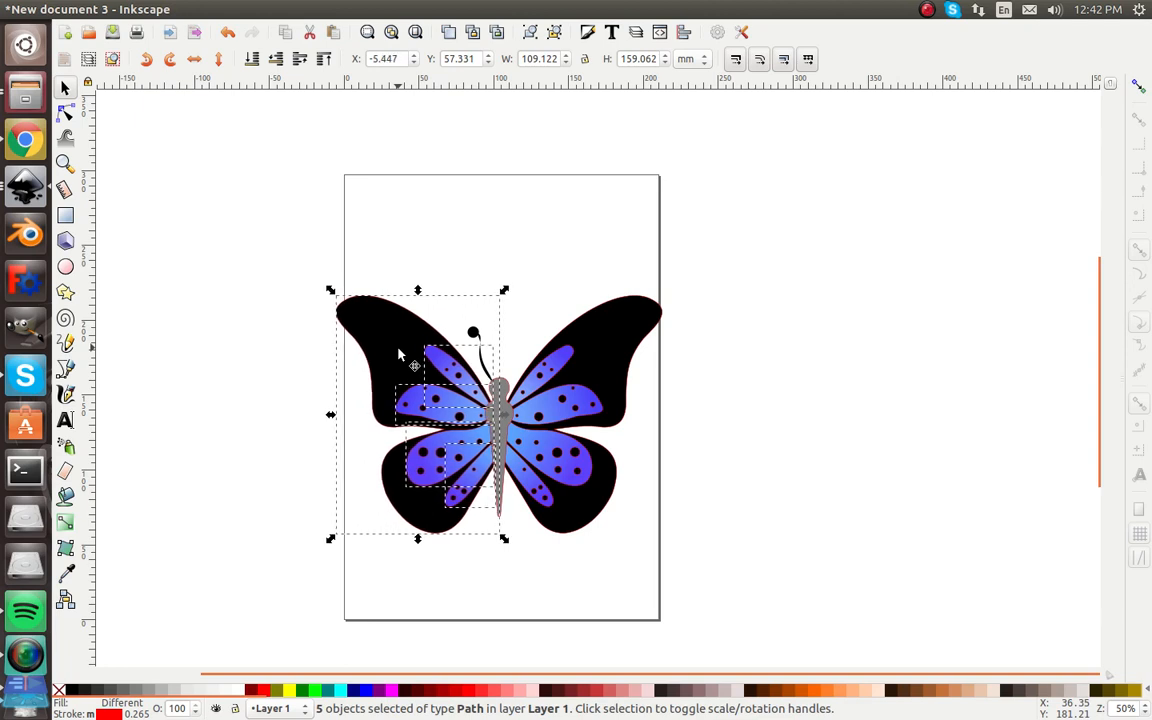
left_click(560, 608)
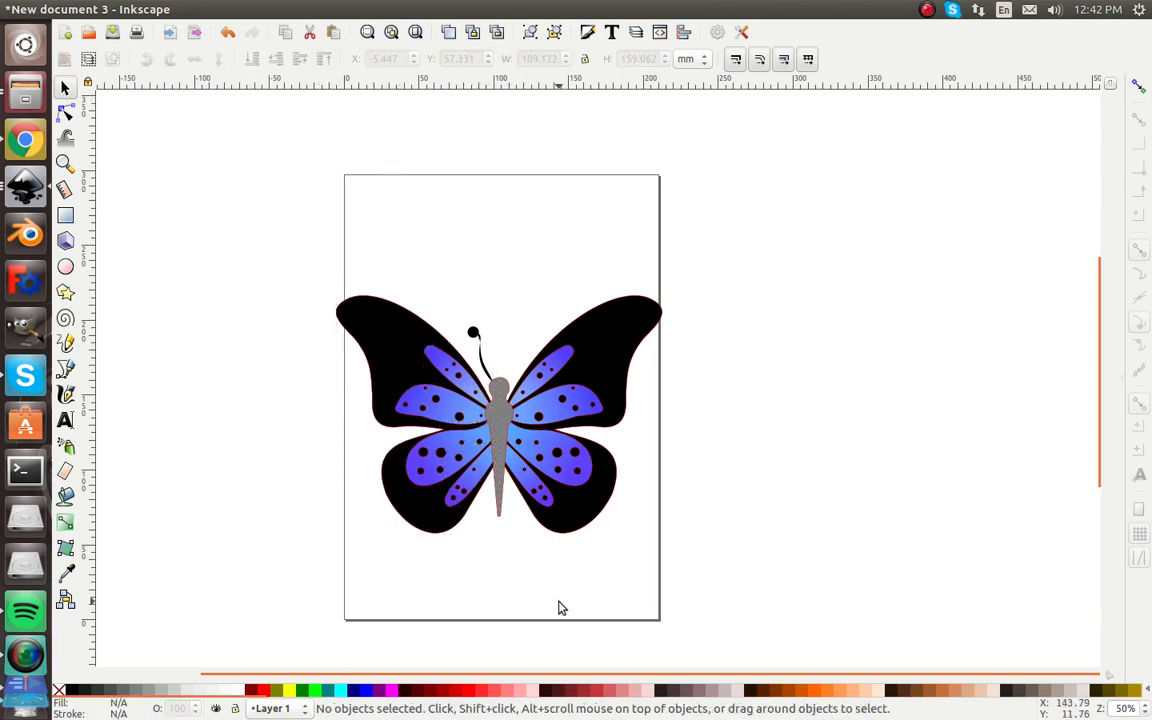
Duplicate and flip the curled antenna, placing the copy on the right of the head.
left_click(472, 332)
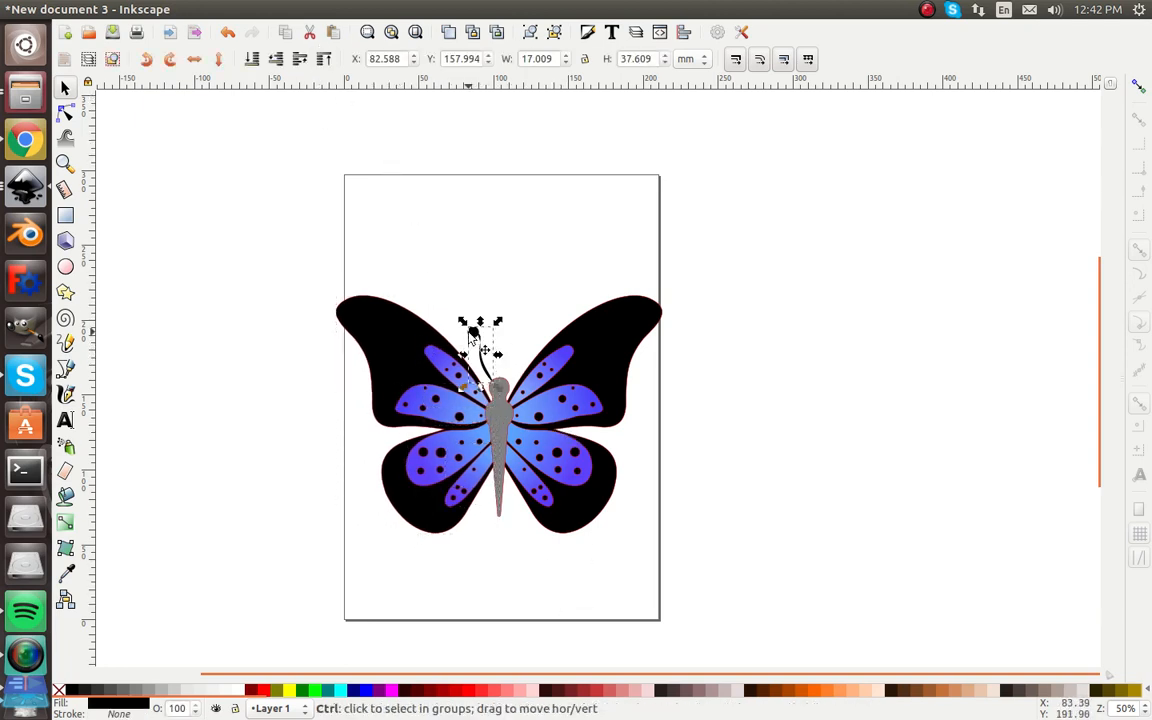
left_click(470, 336)
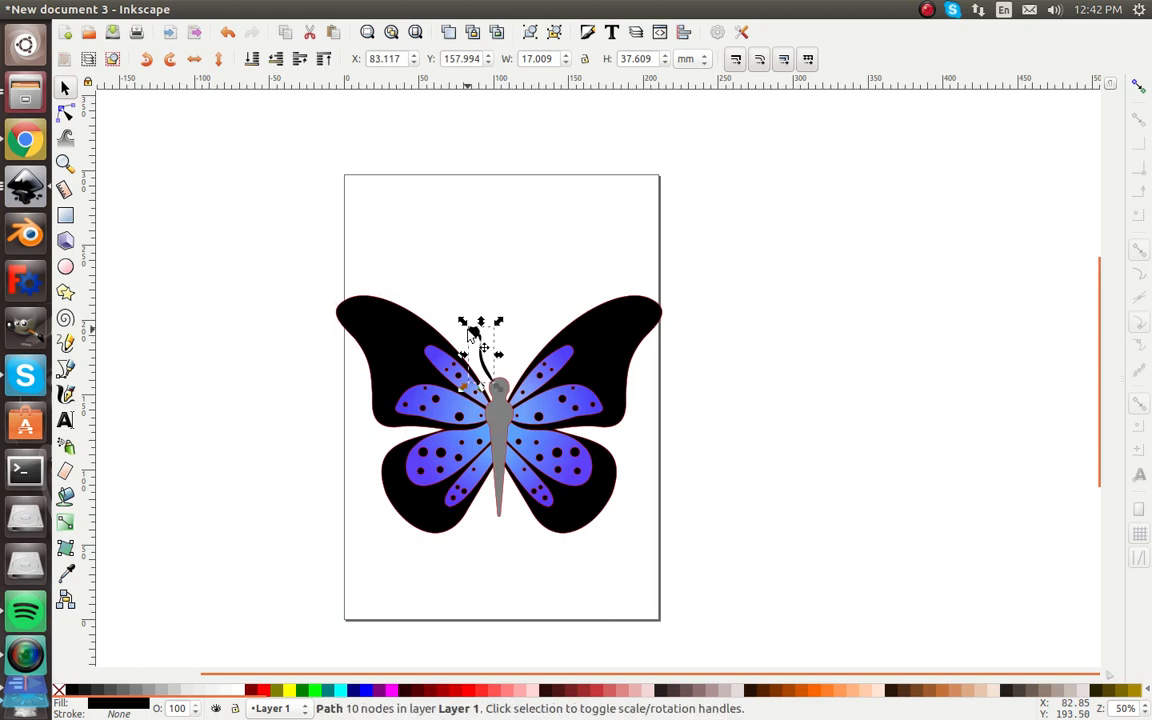
left_click_drag(470, 356, 490, 356)
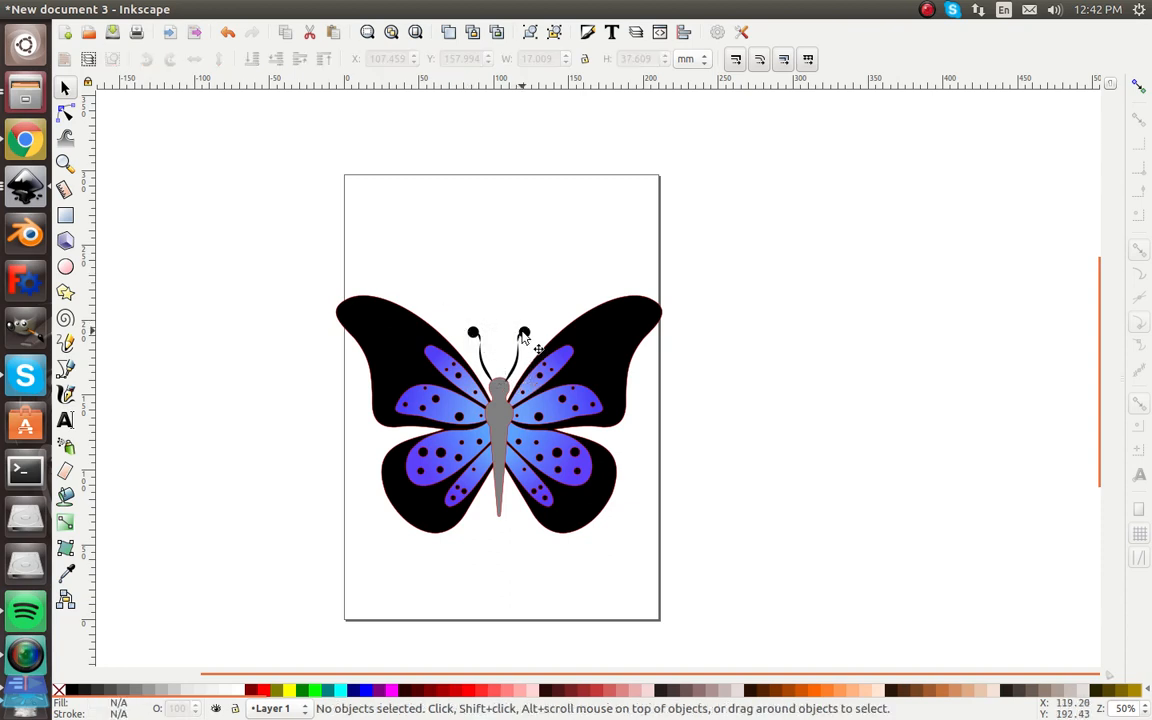
left_click(480, 340)
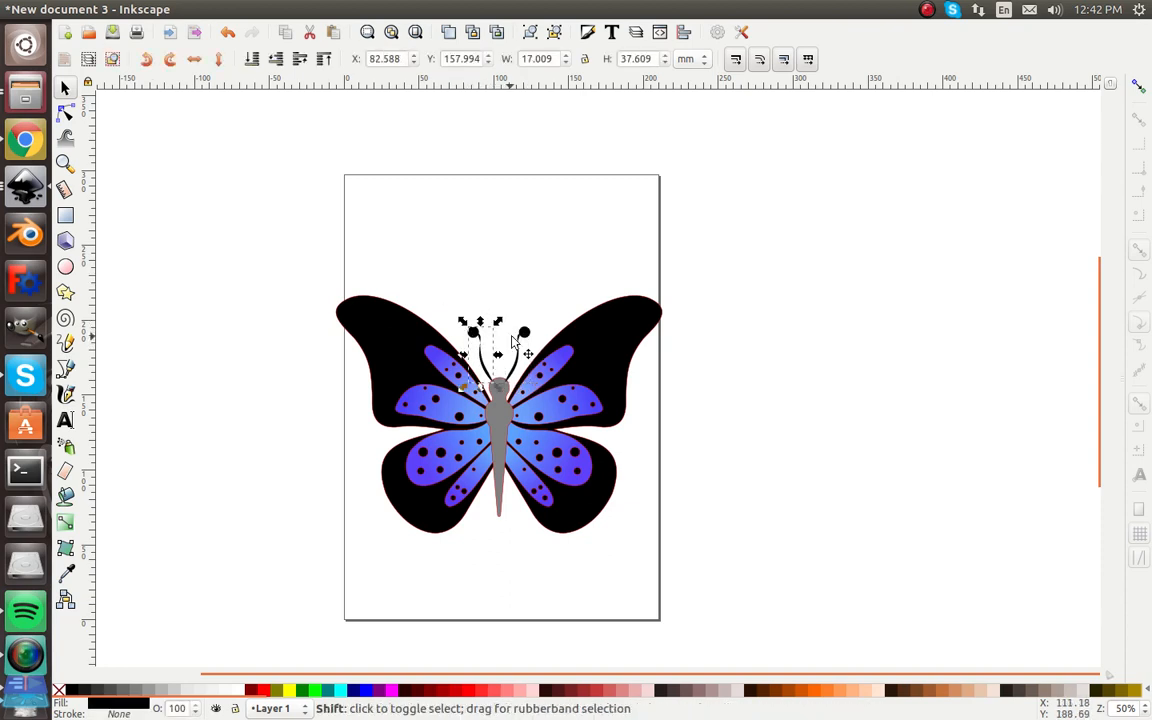
left_click(524, 330)
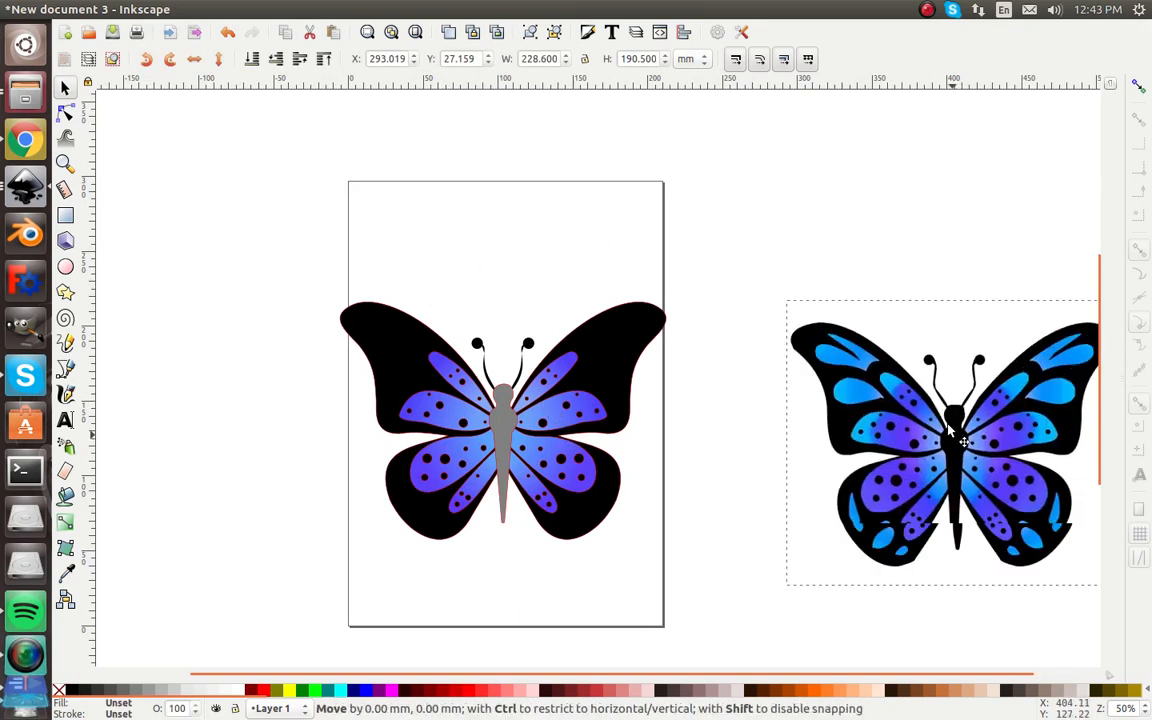
Move the original photo level beside the finished vector butterfly and deselect.
left_click_drag(944, 440, 888, 410)
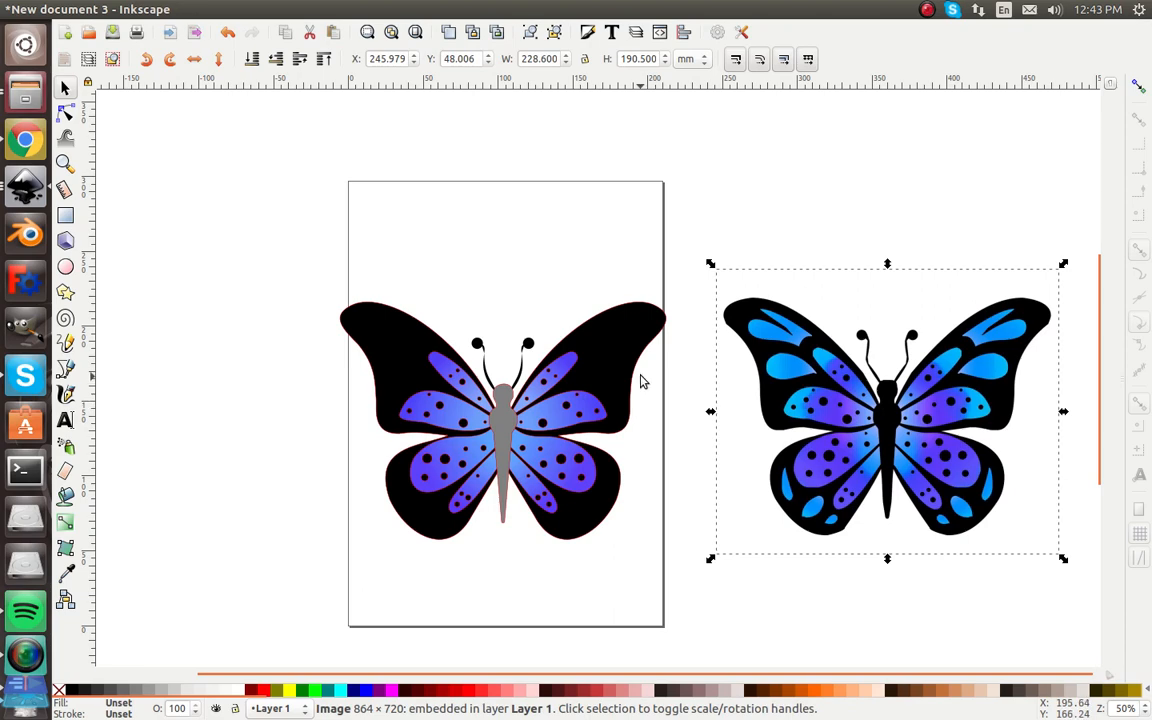
left_click_drag(644, 382, 364, 520)
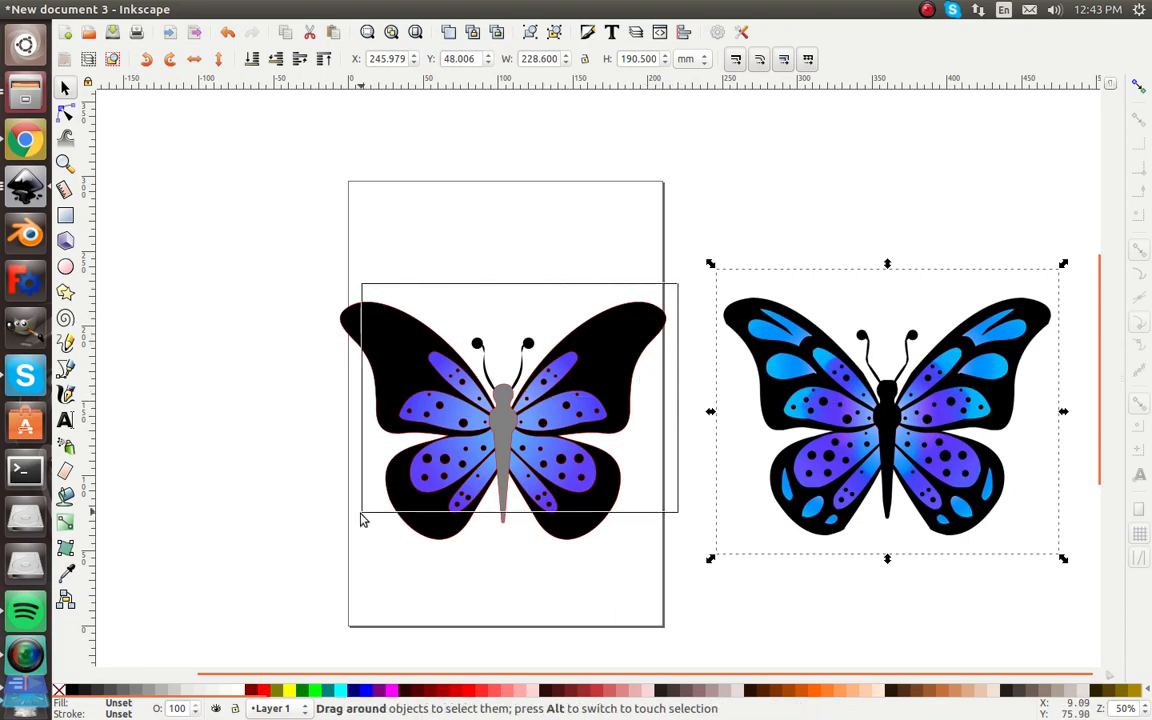
left_click(504, 420)
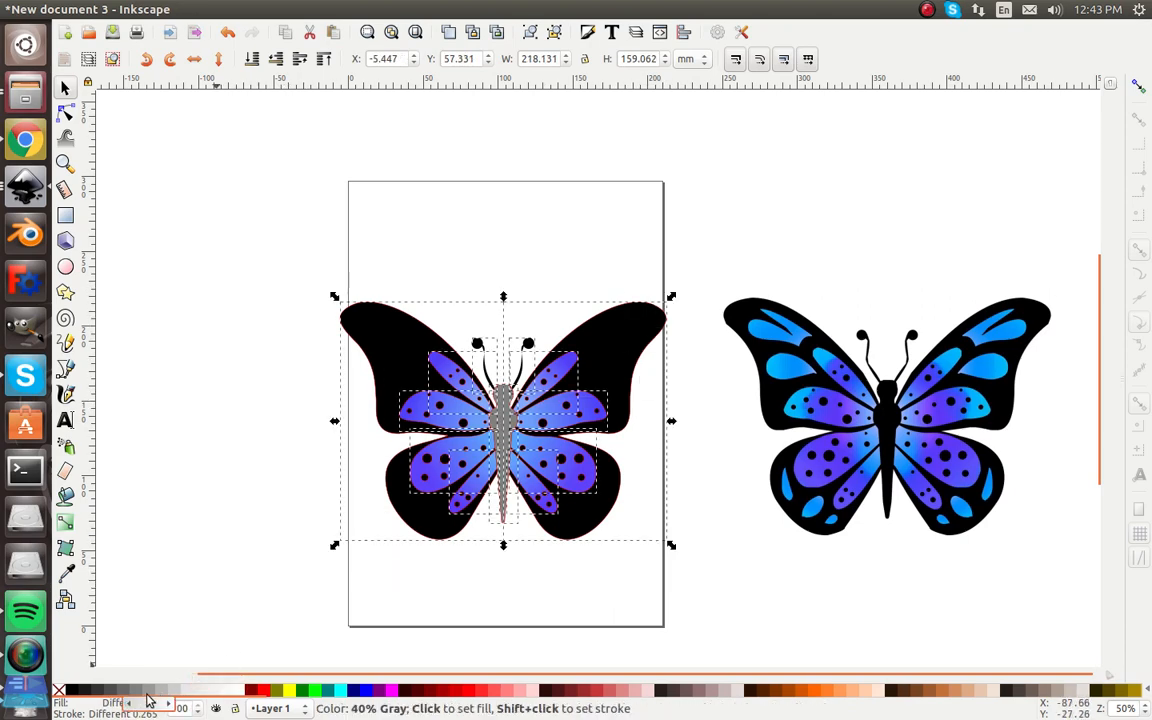
left_click(504, 420)
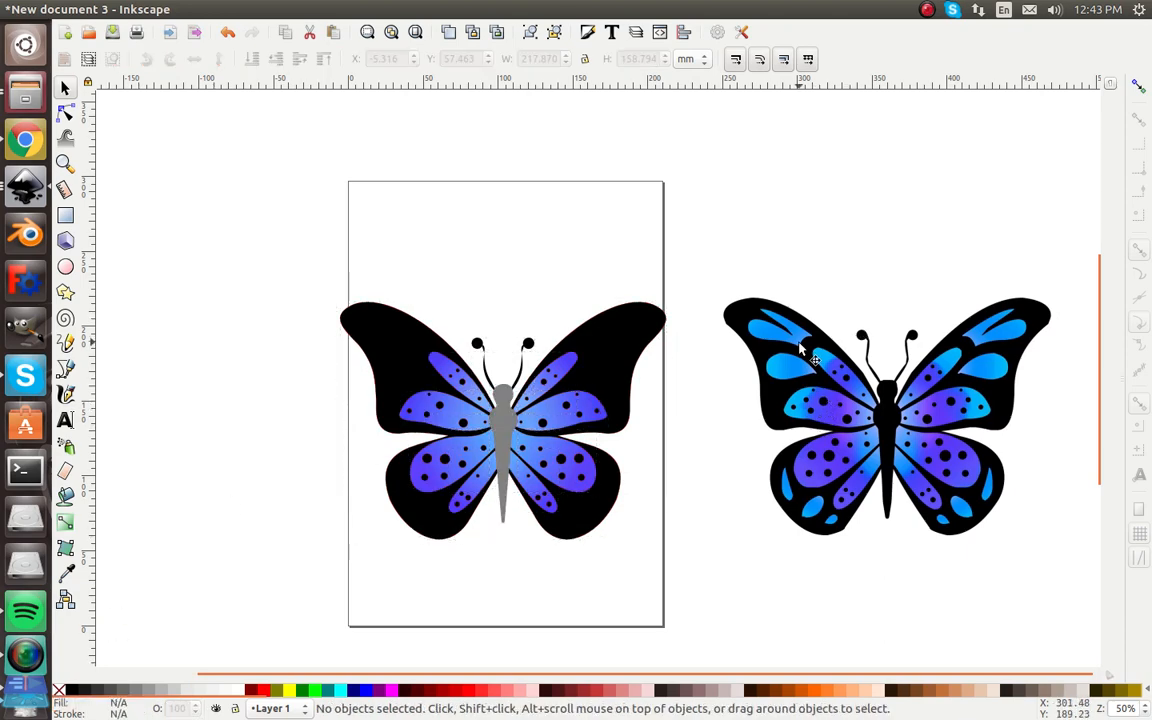
mouse_move(792, 344)
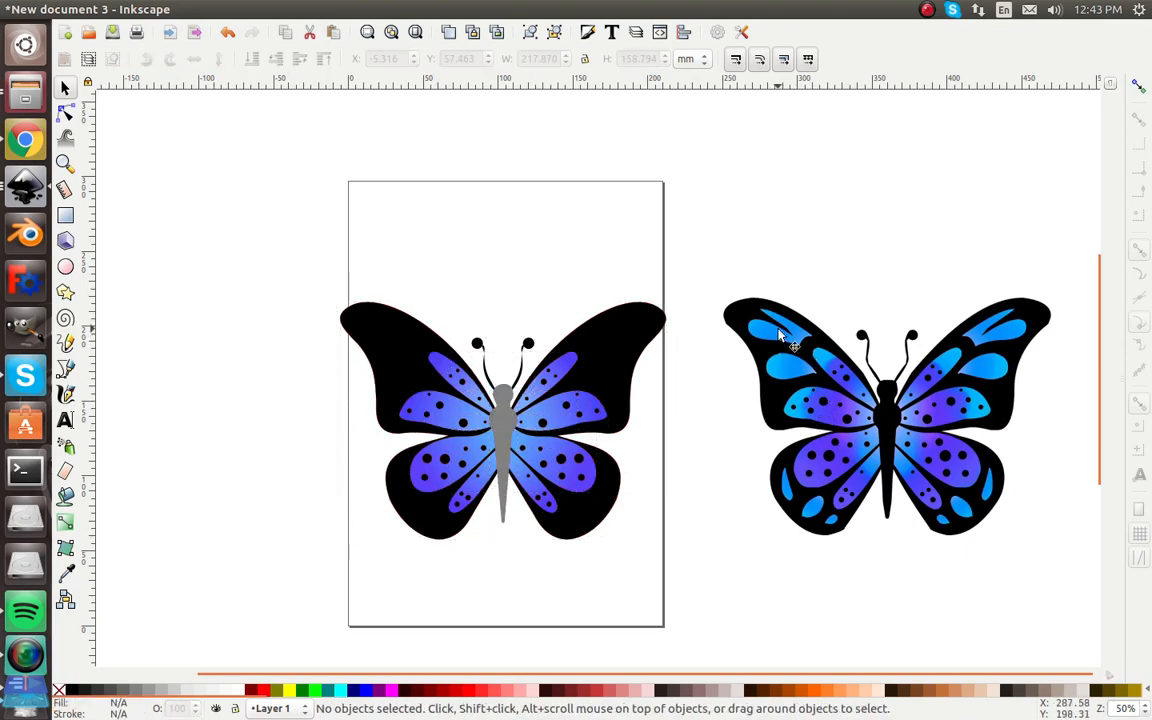